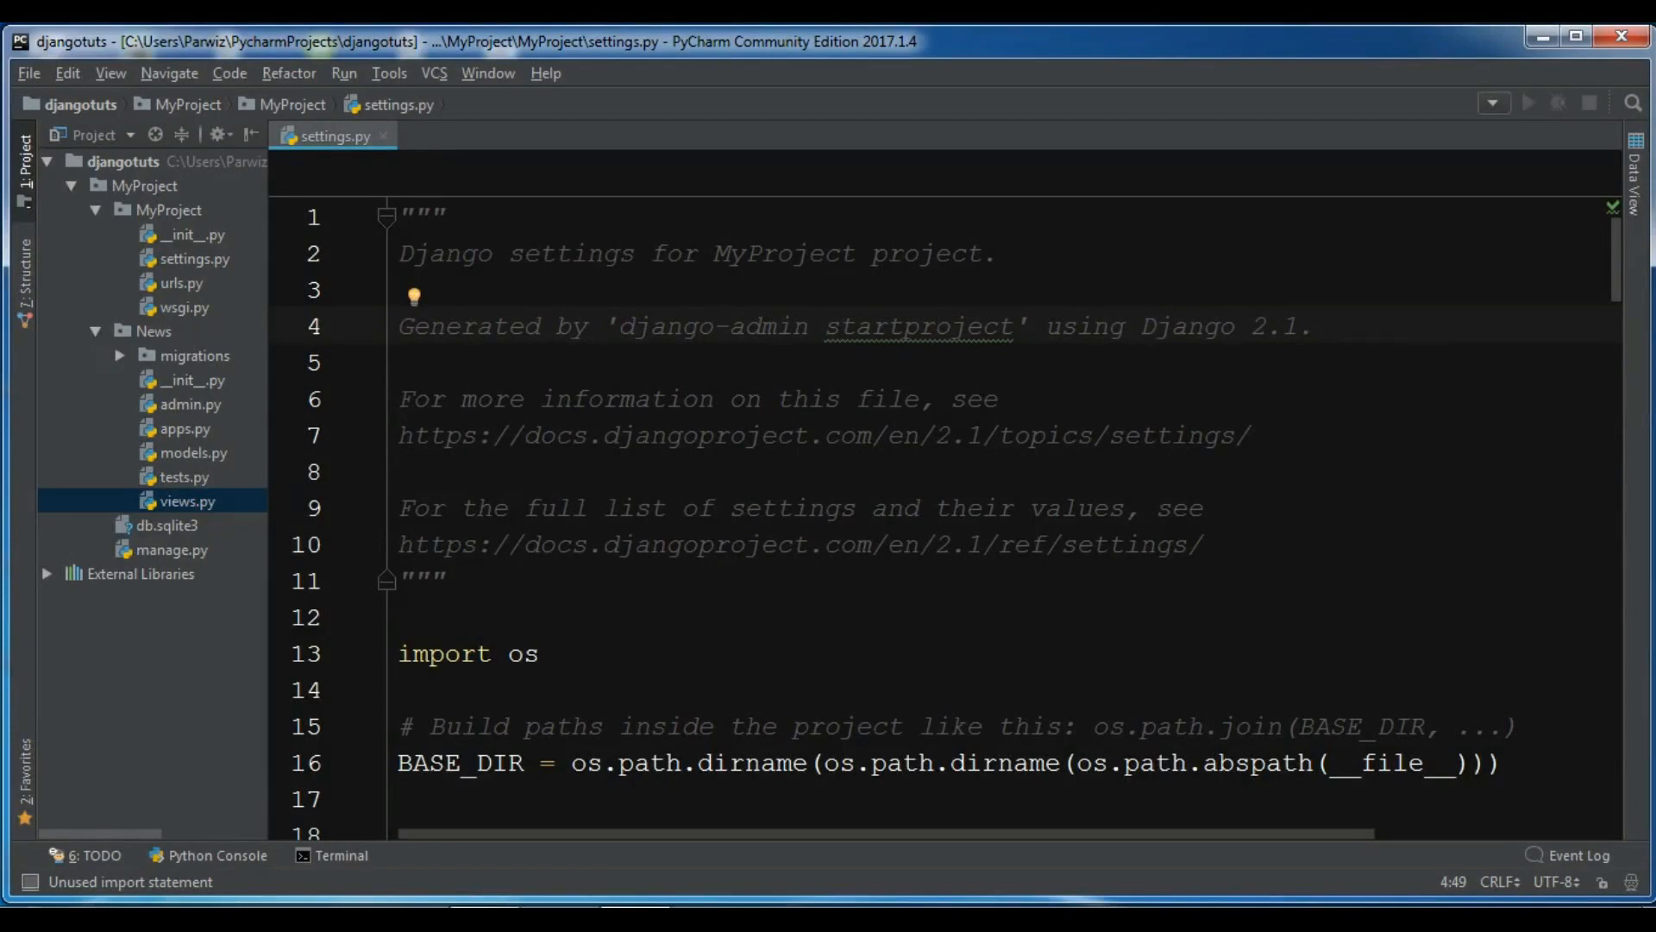
Open the project's urls.py showing the default admin URL pattern.
left_click(95, 332)
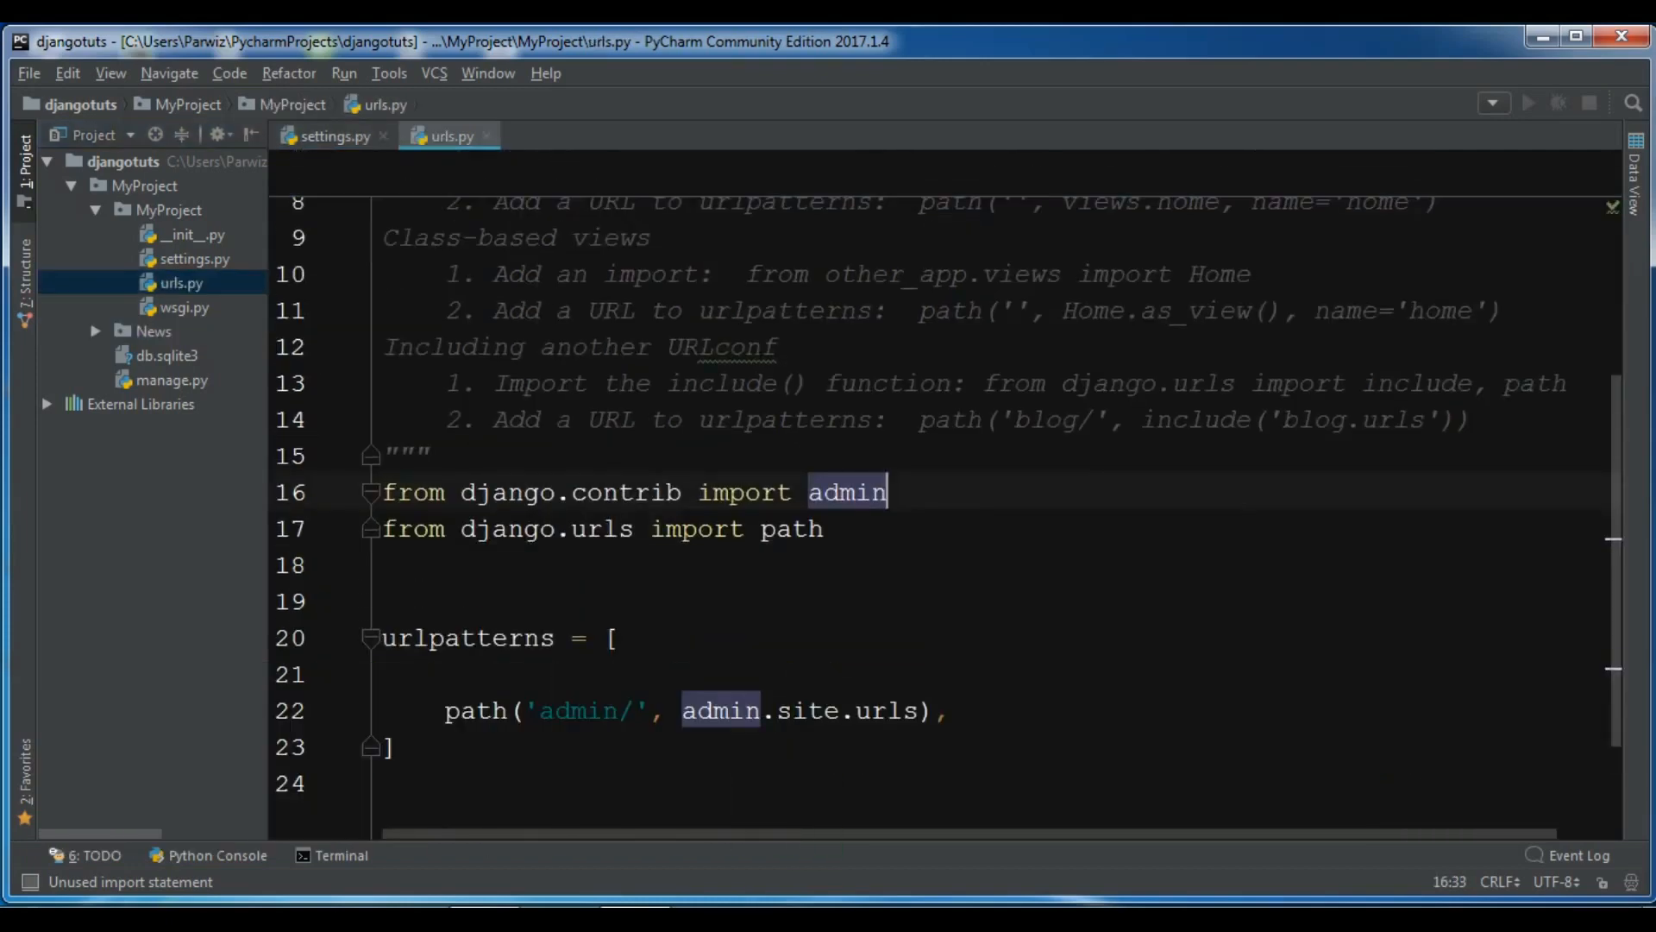
In the terminal, change directory into the MyProject folder.
left_click(340, 854)
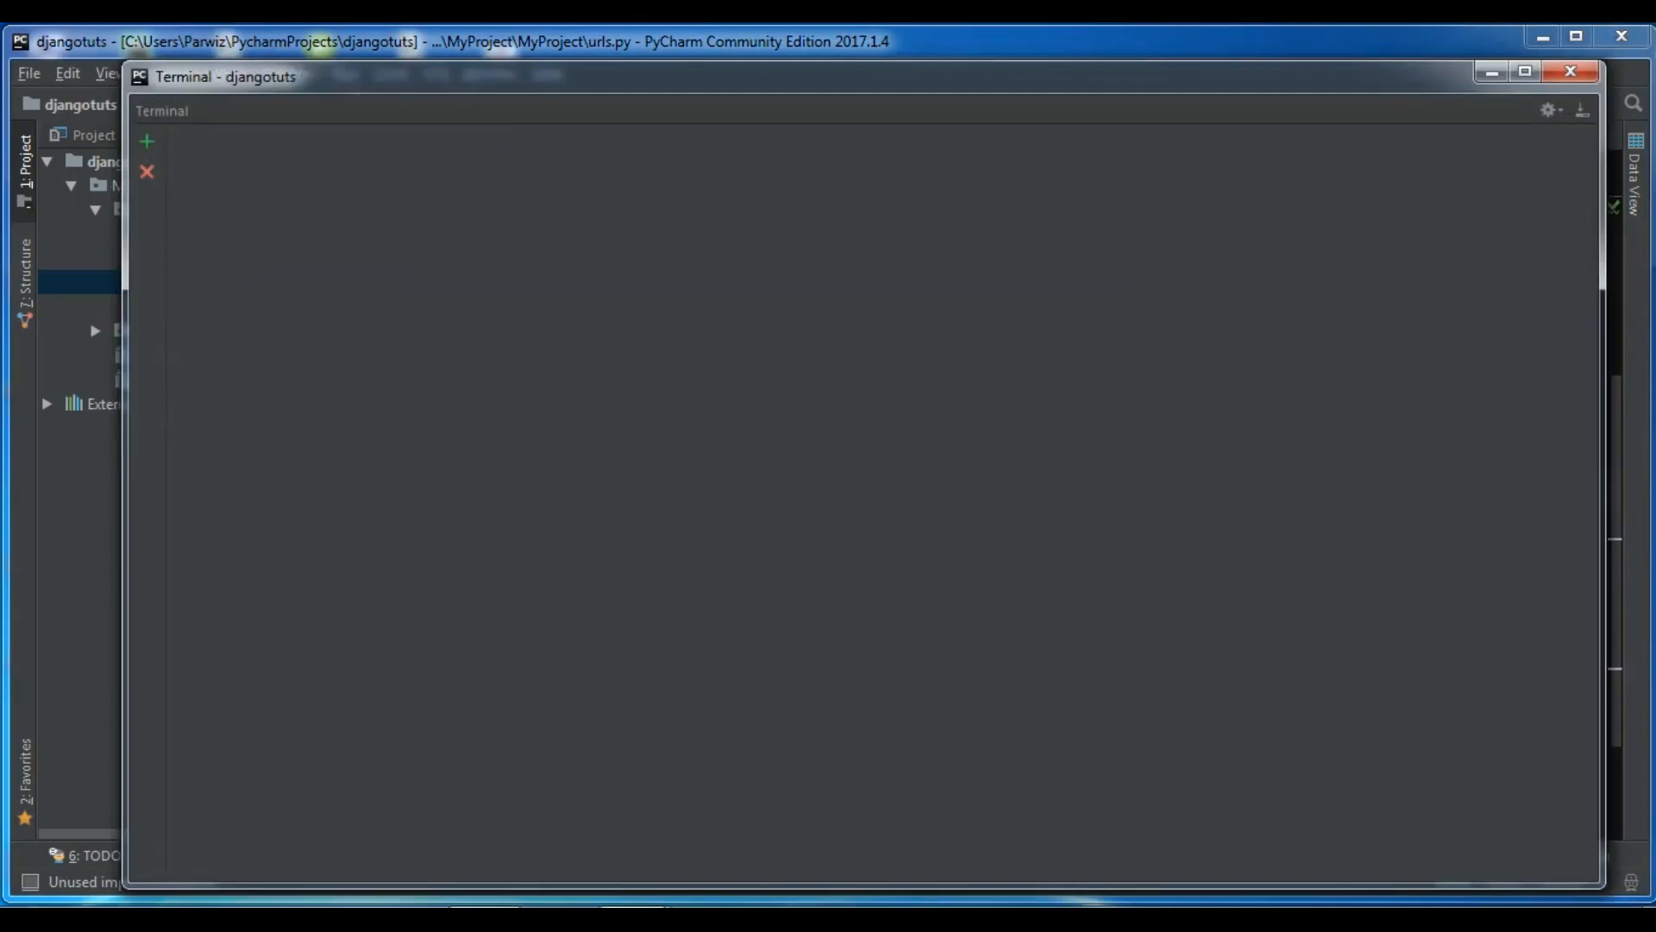
left_click(1570, 71)
type("c")
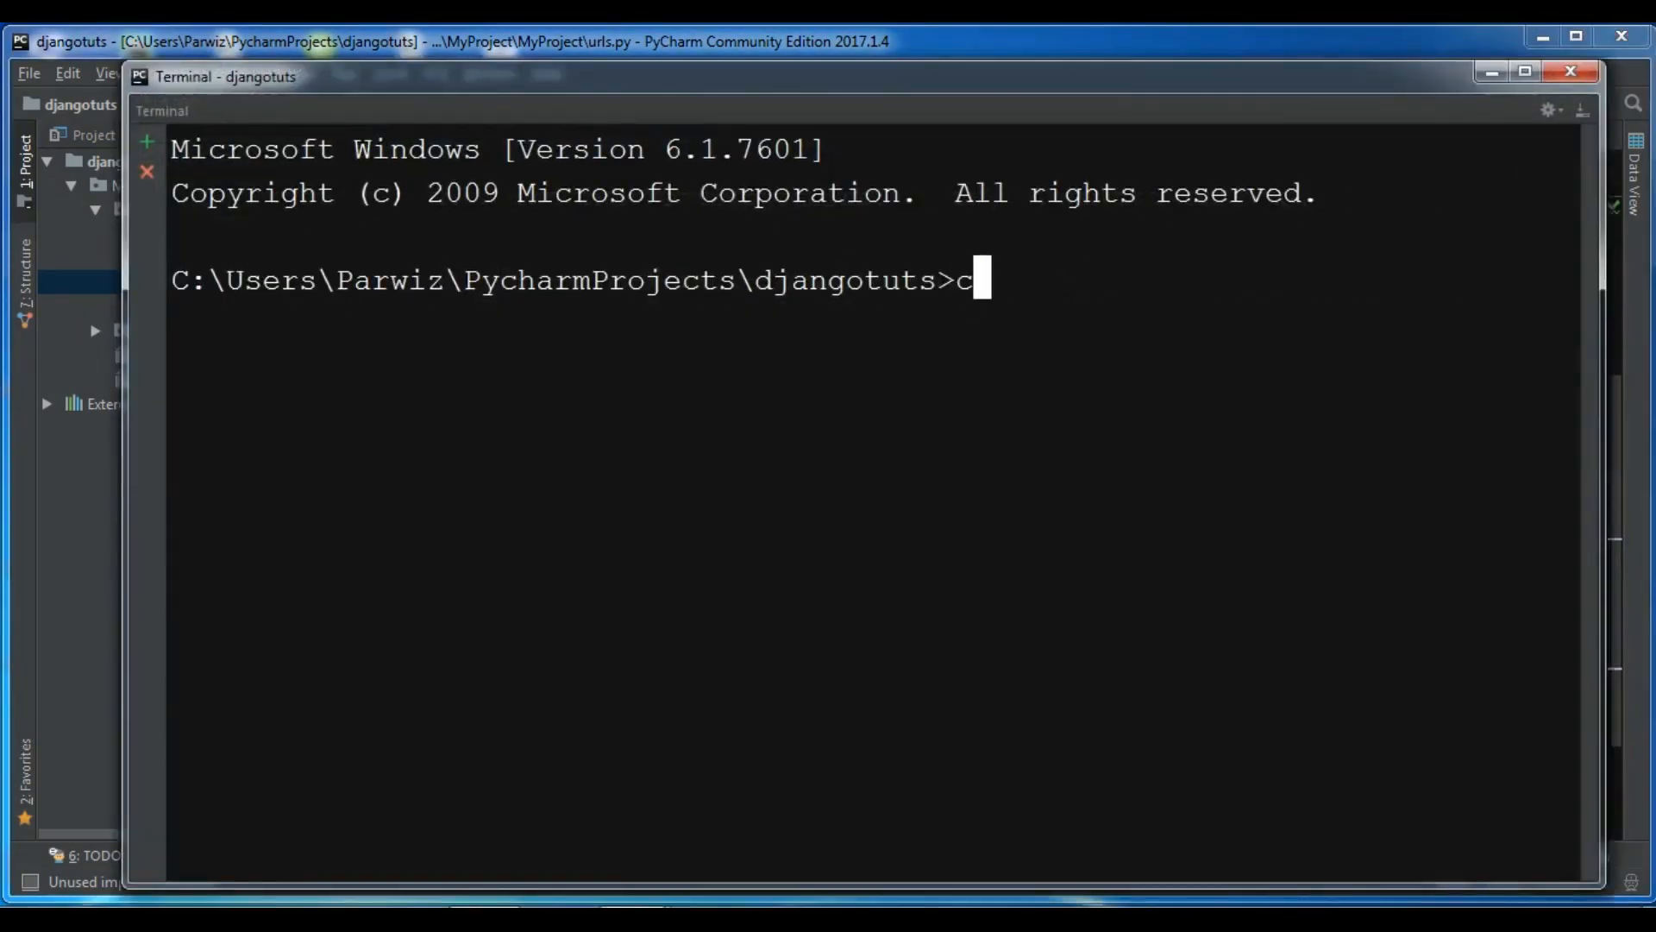
type("d MyPro")
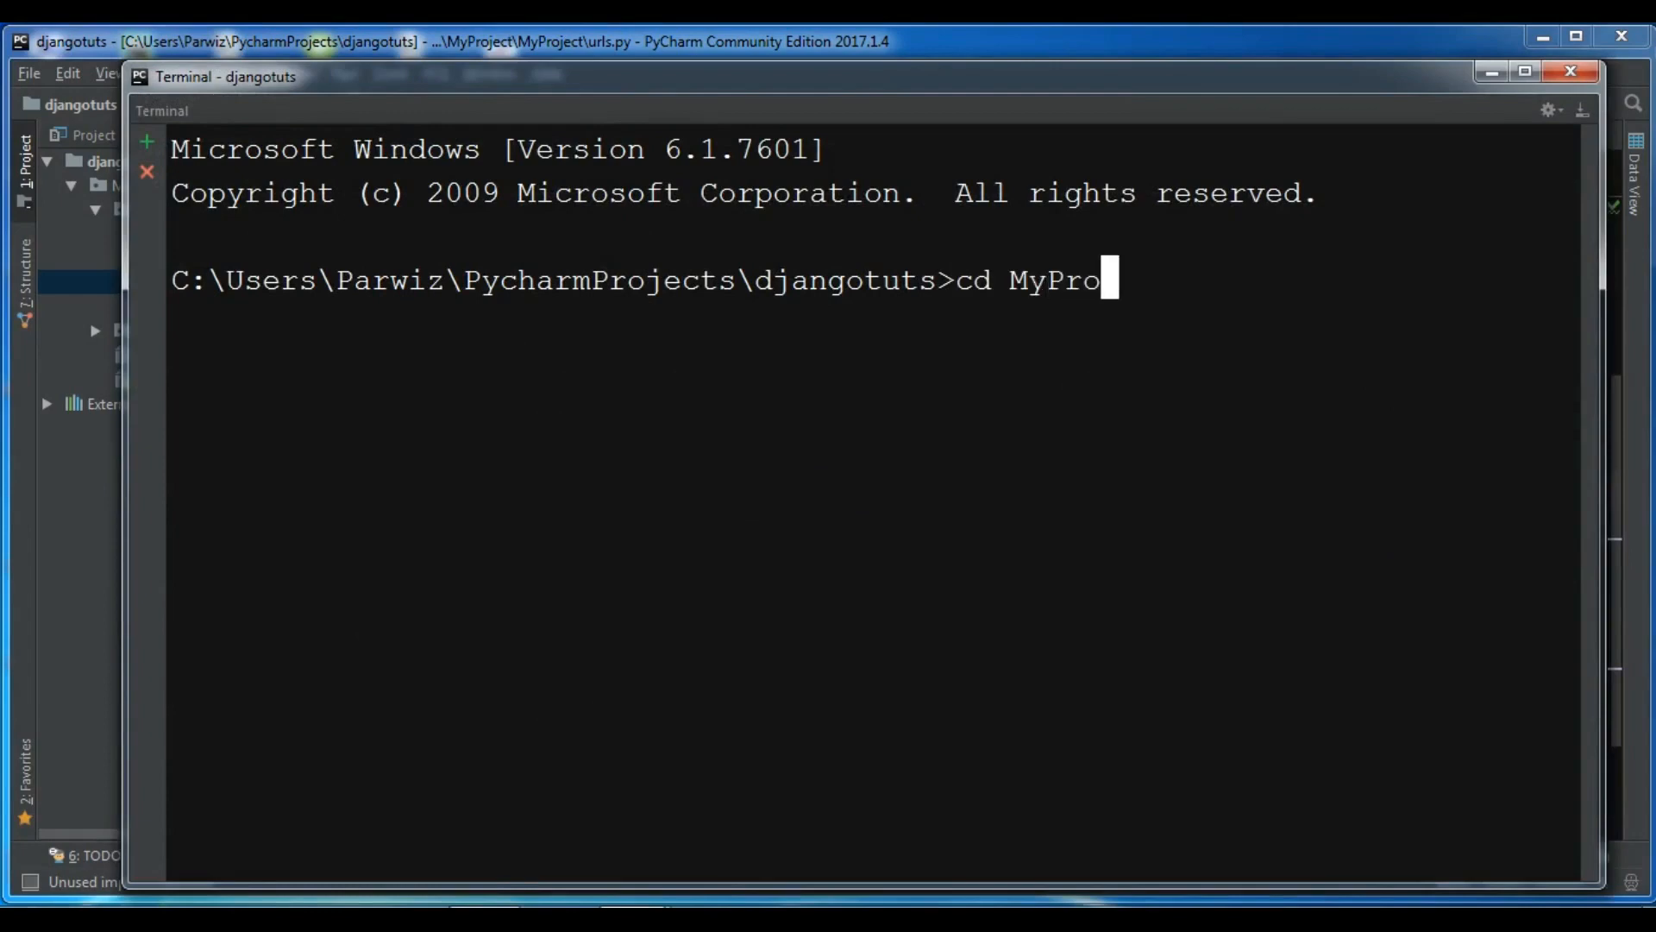
key("Return")
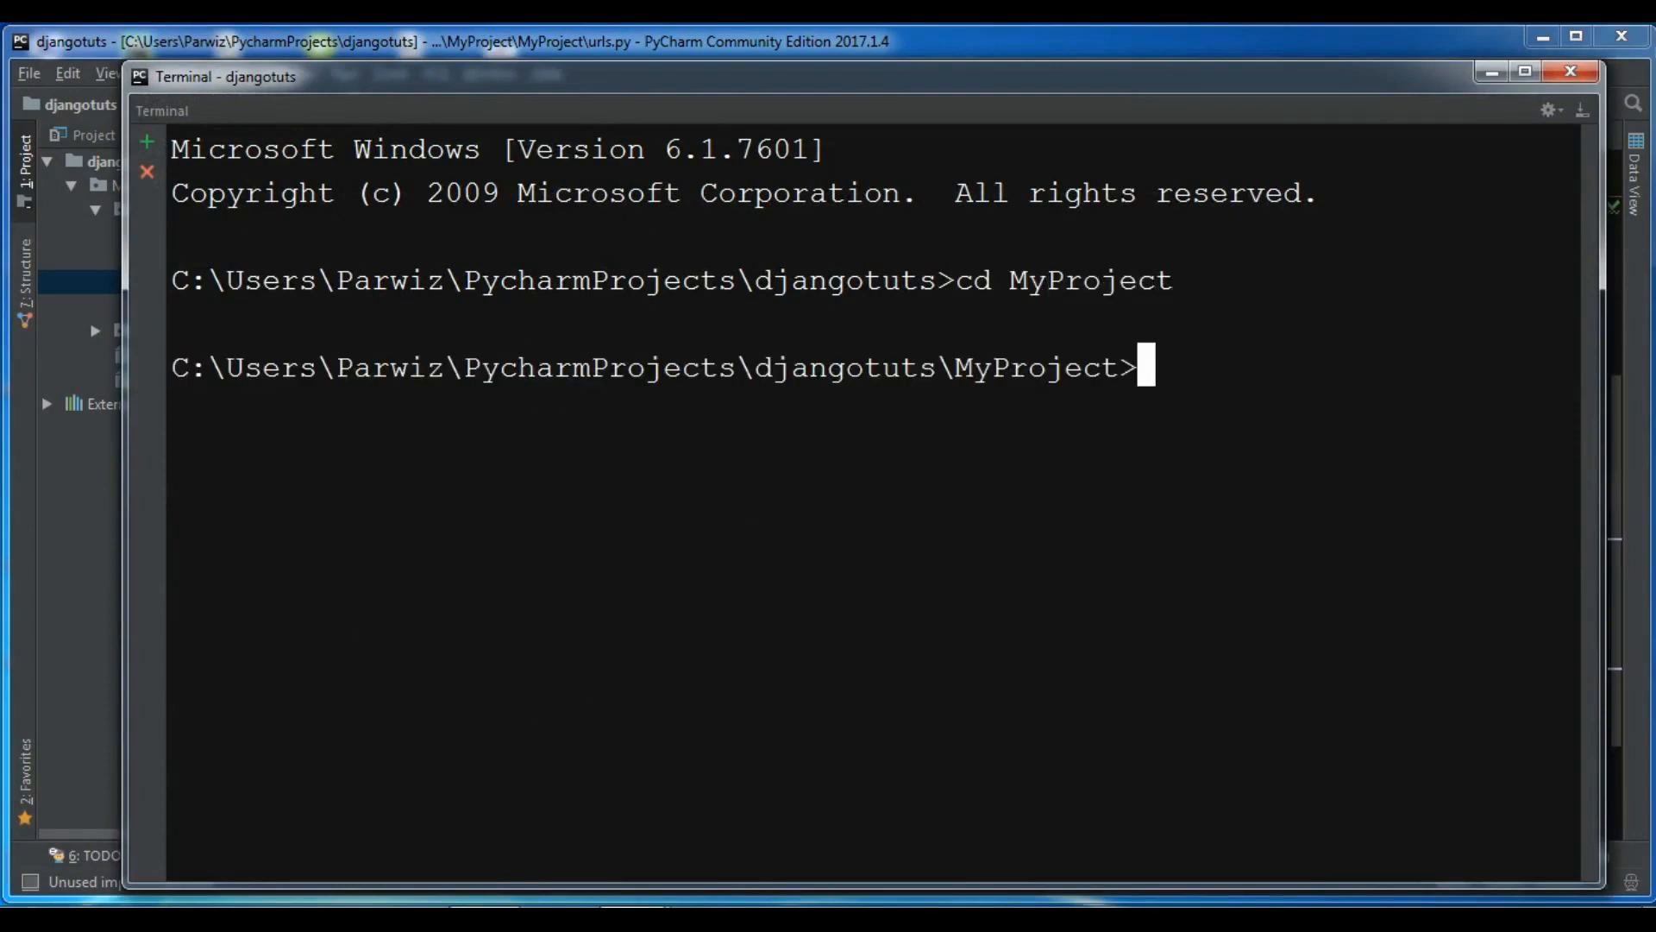
type("python m")
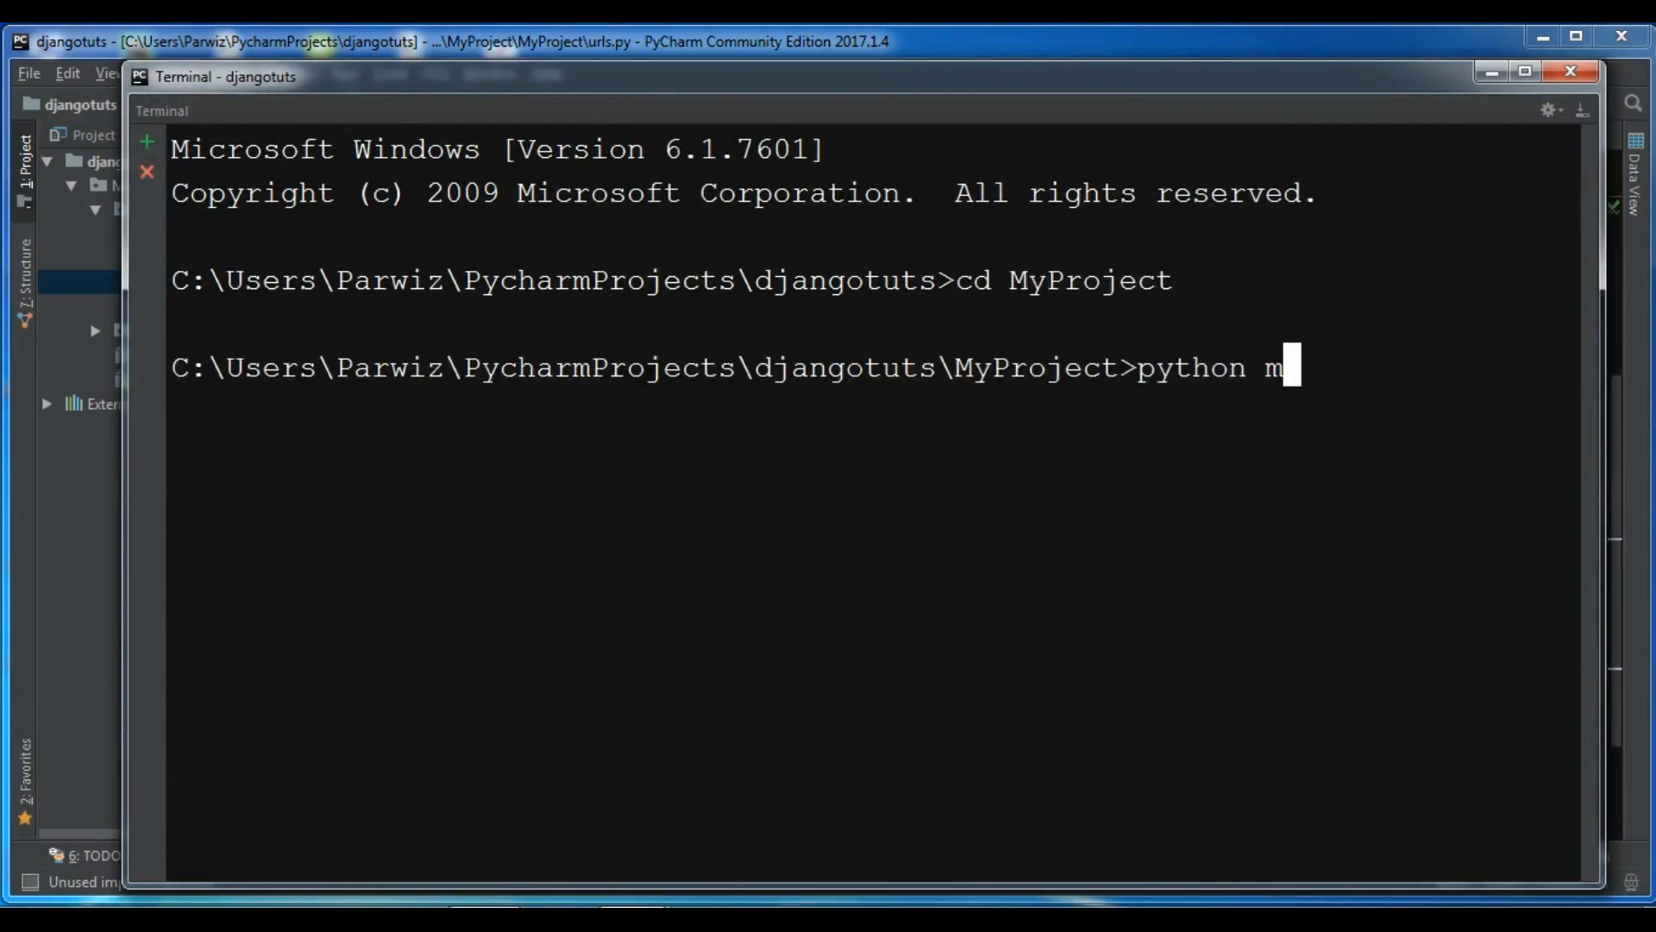
type("anage.py su")
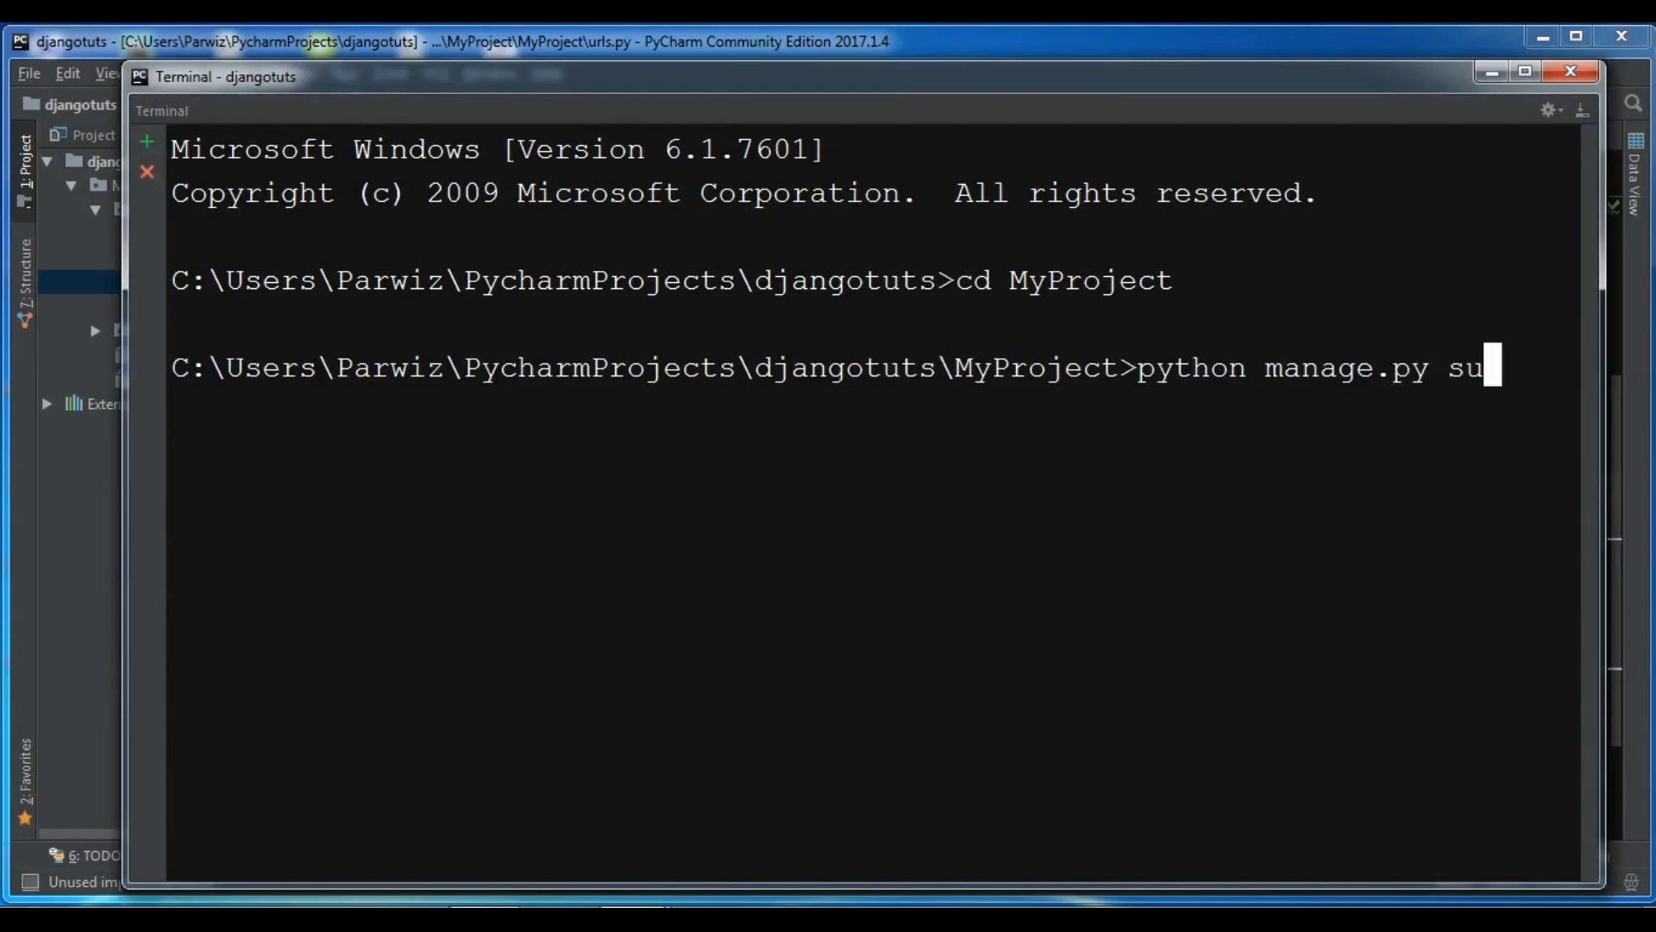
key("Backspace")
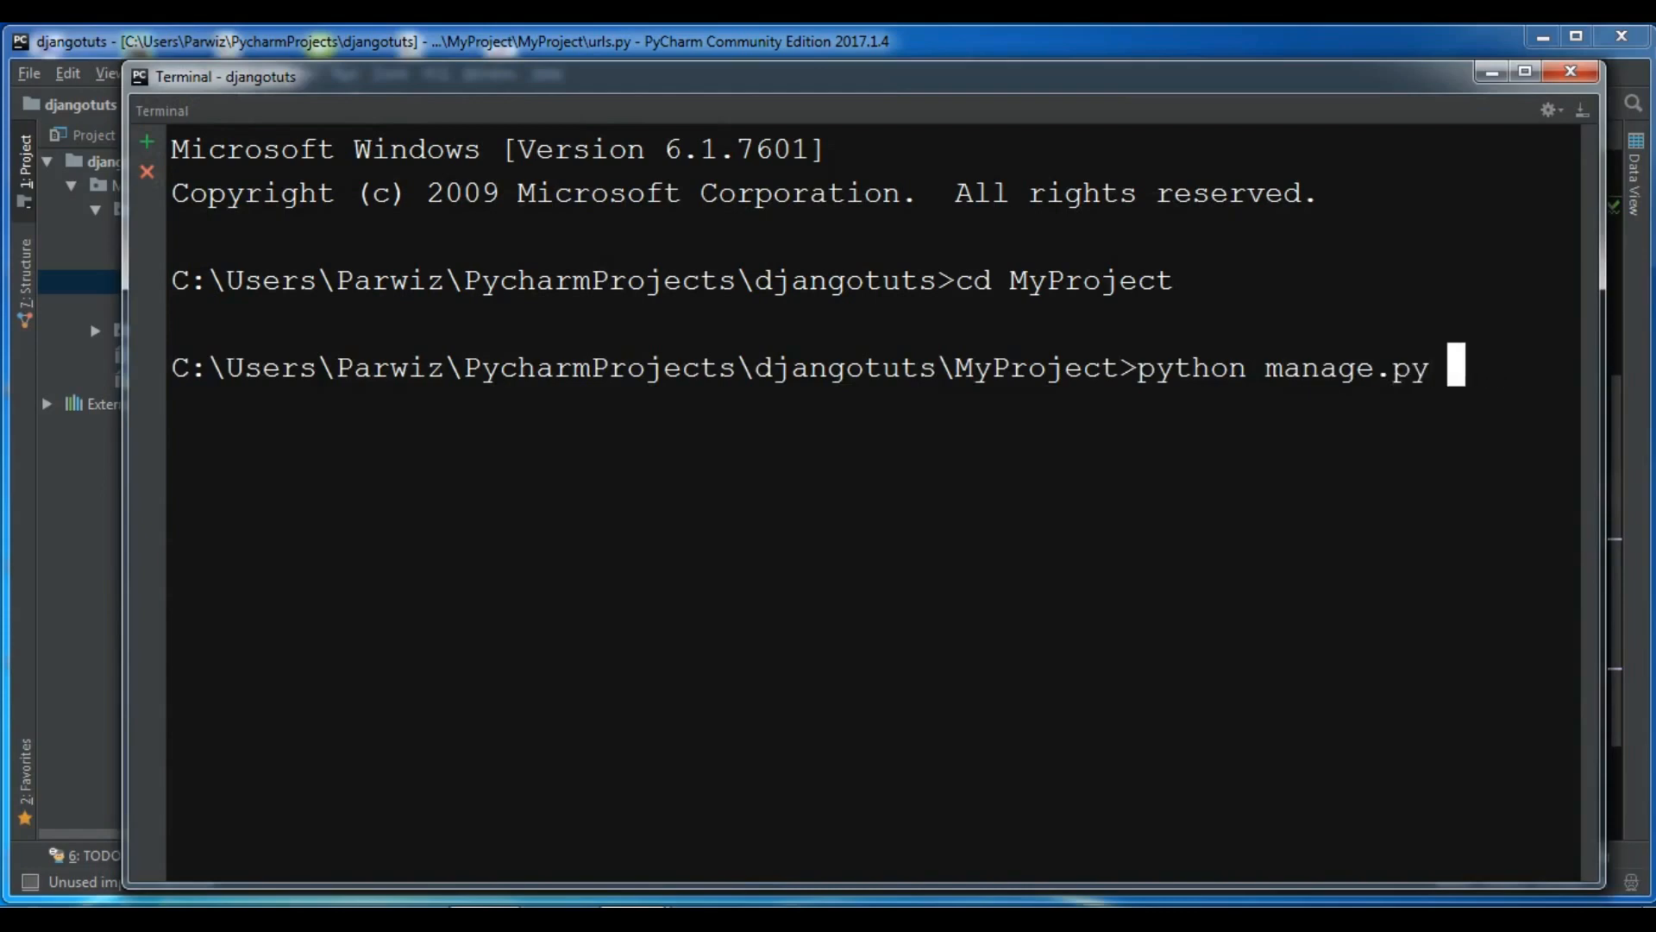
type("runserv")
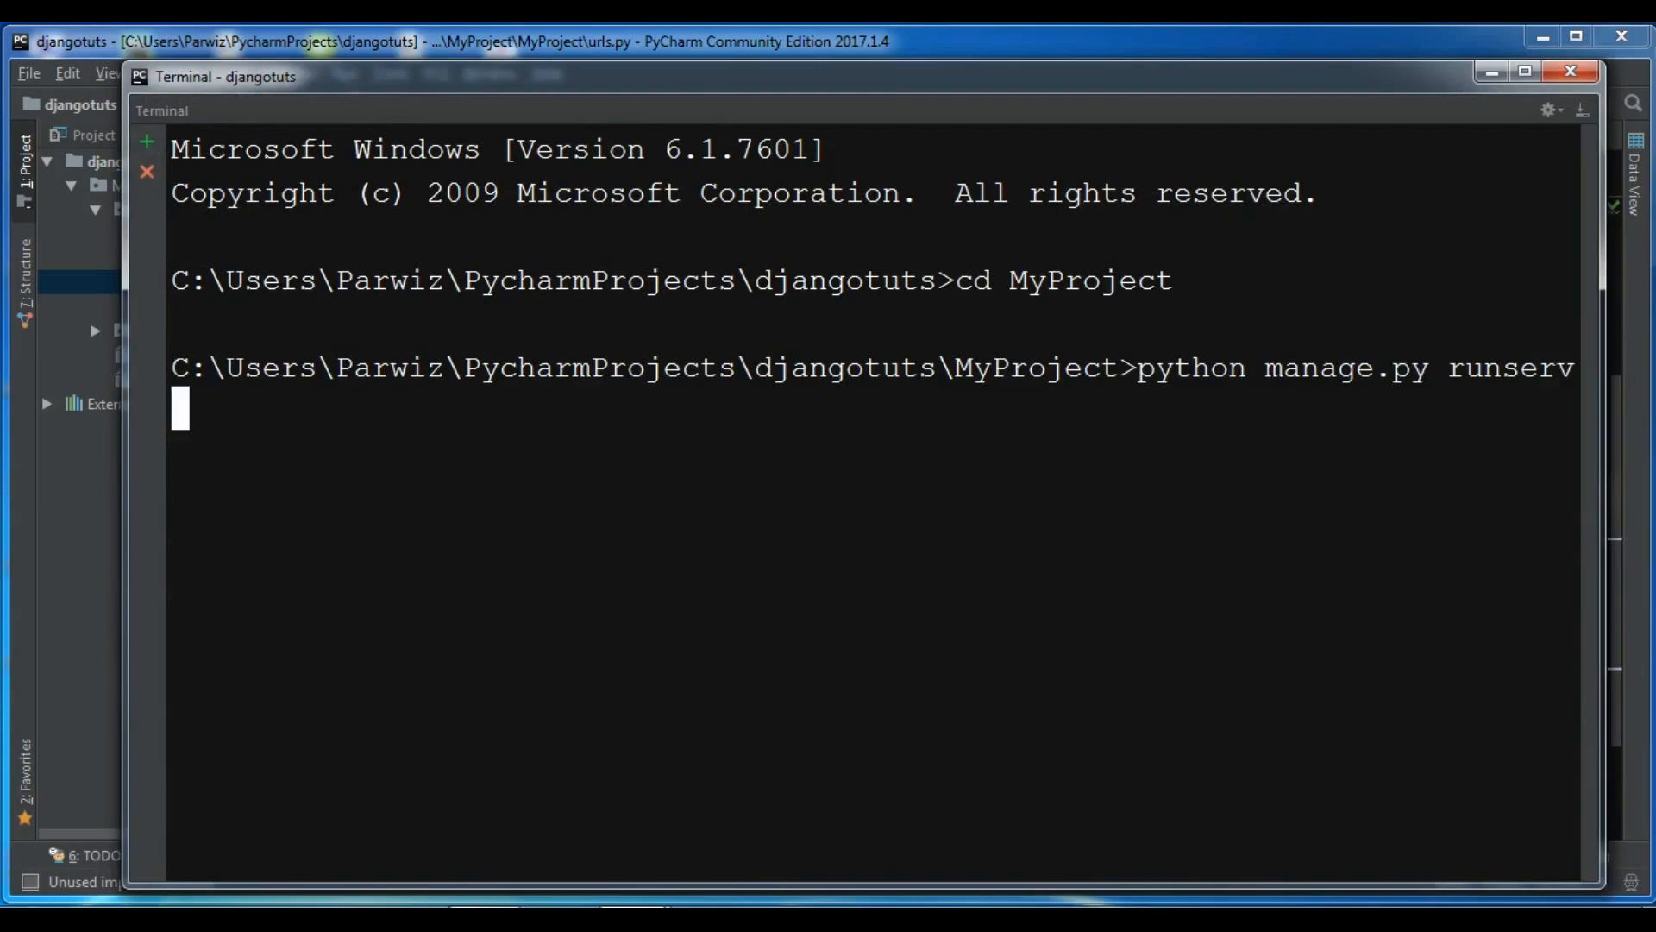
type("er")
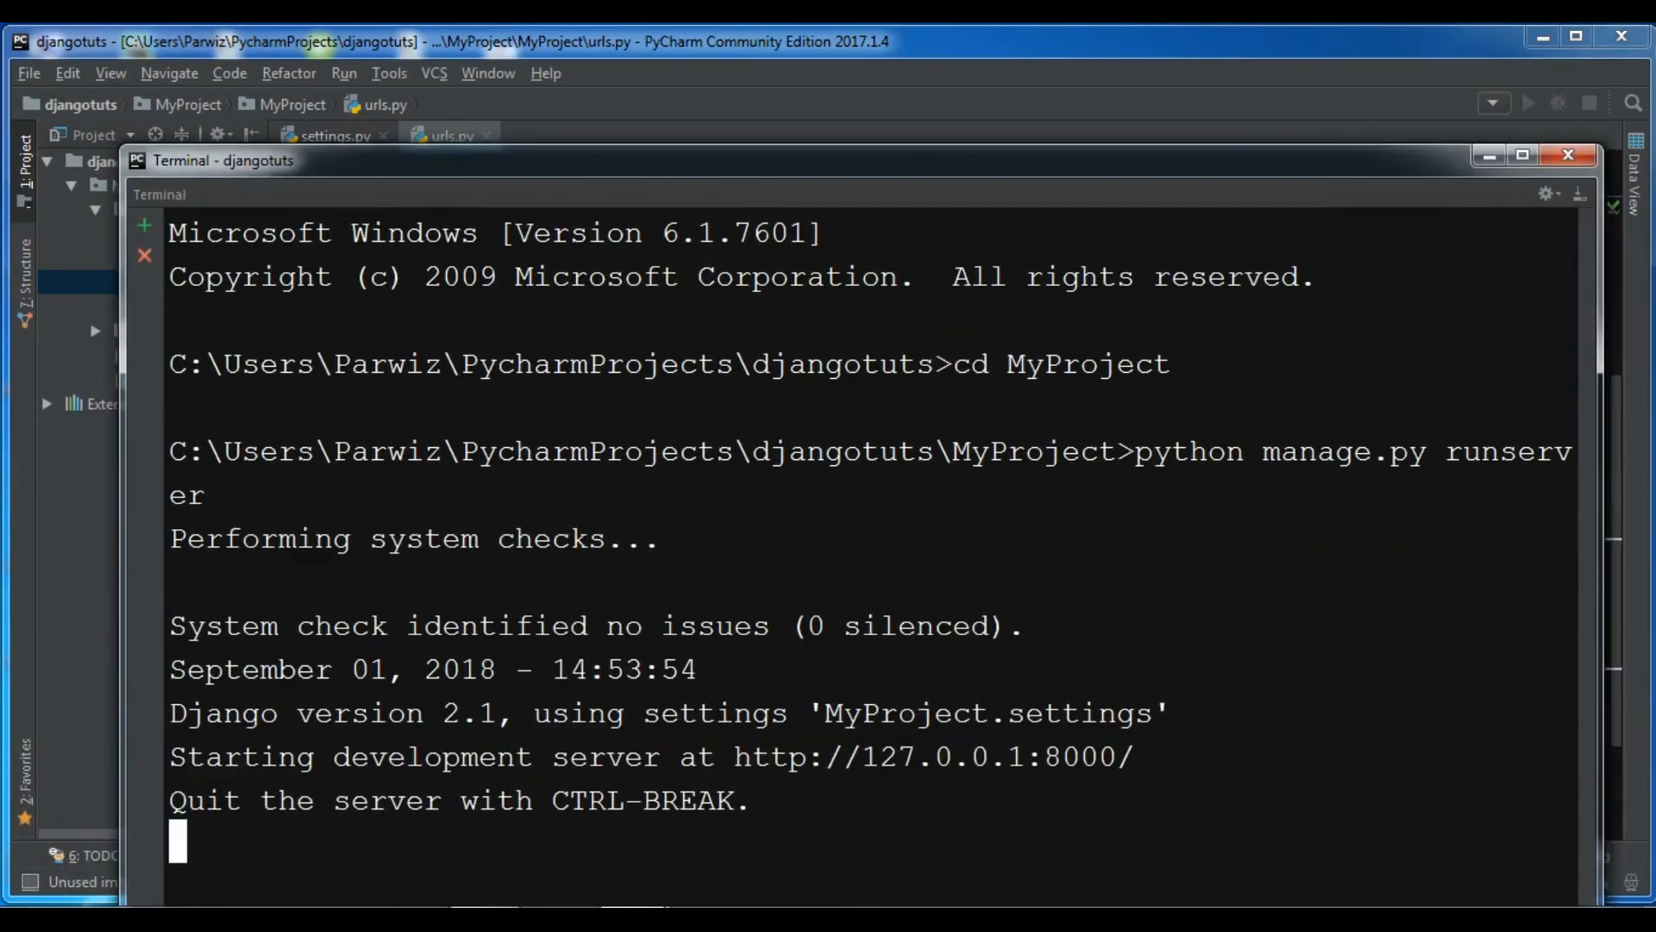
double_click(930, 756)
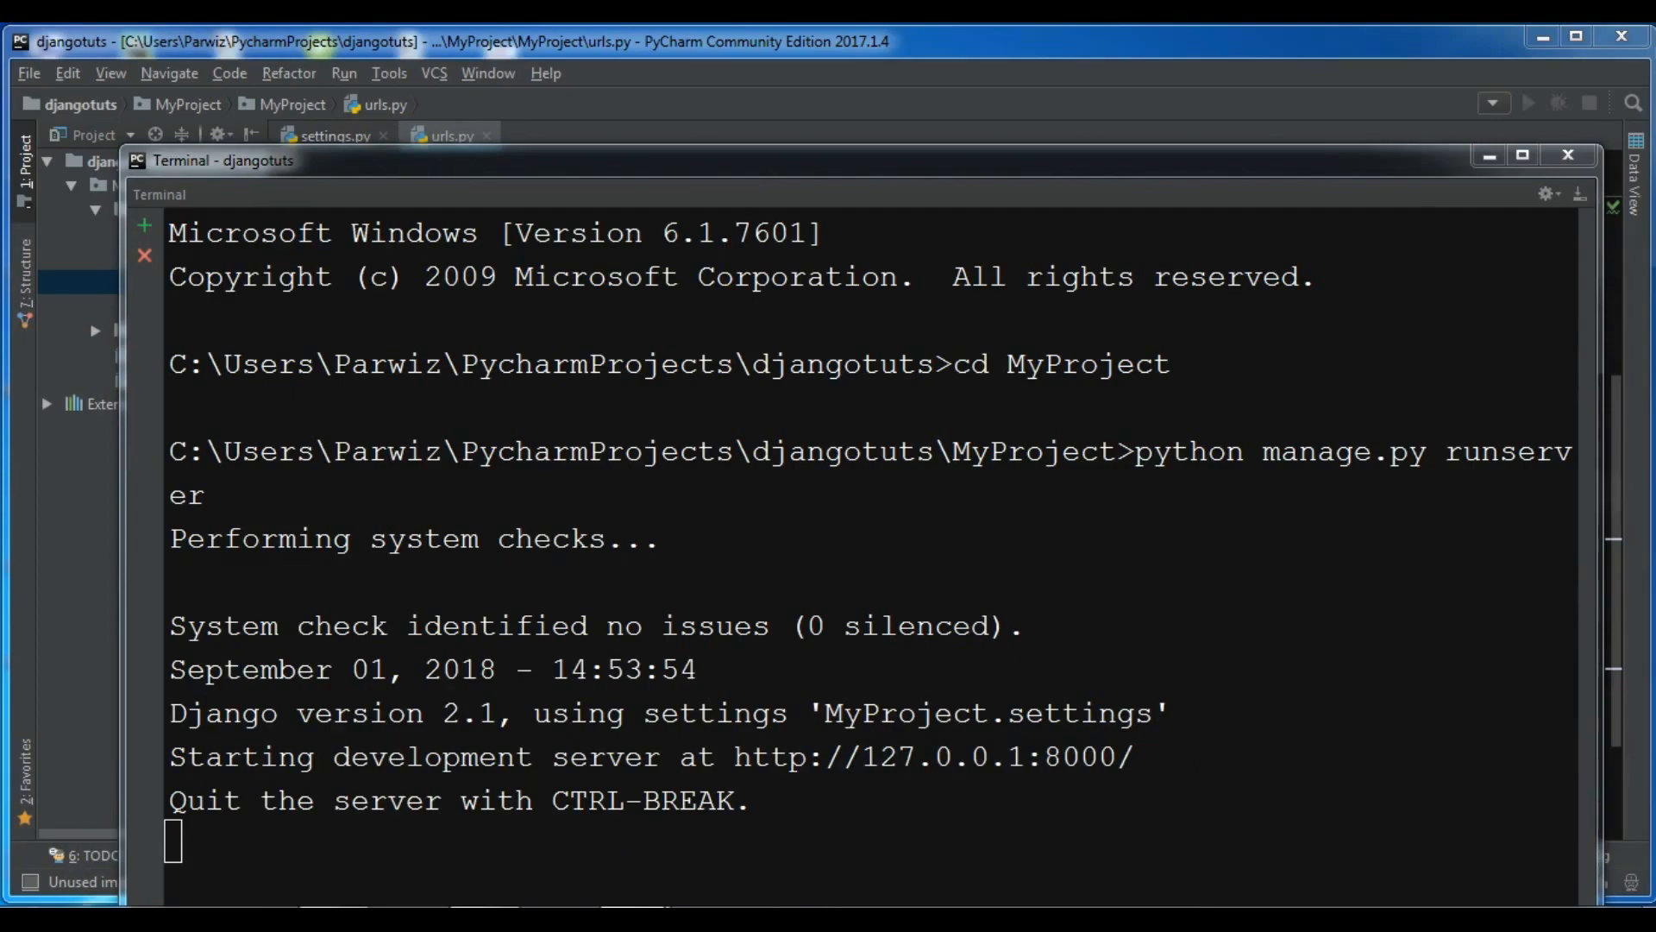
type("http://127.0.0.1:8000/")
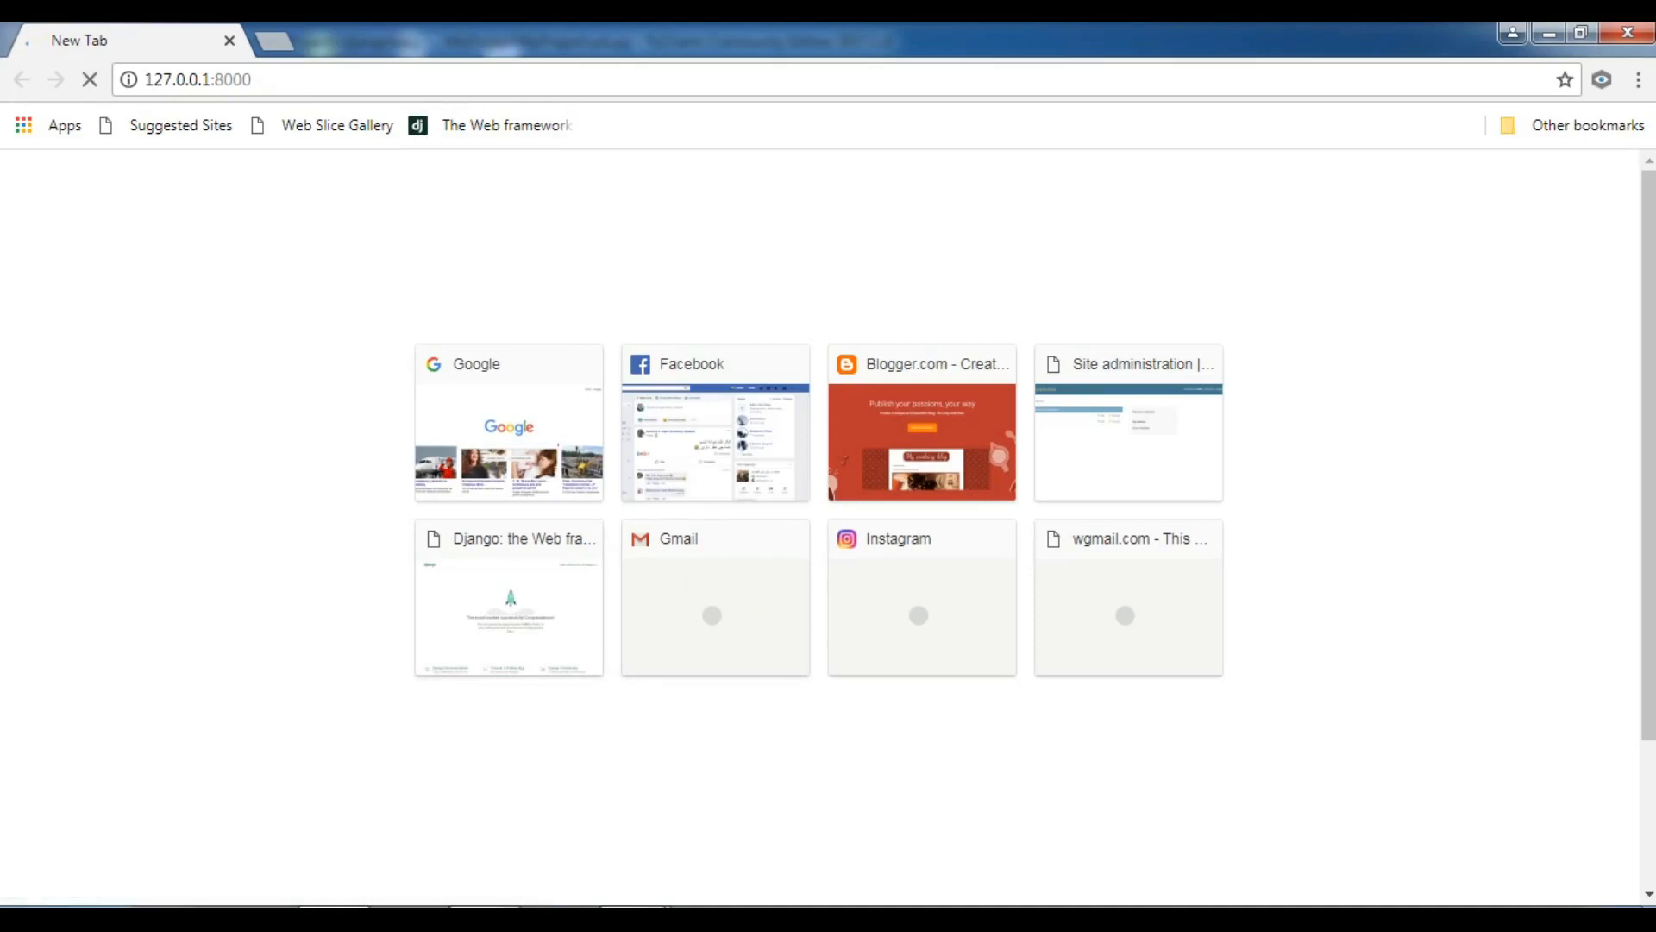
left_click(197, 79)
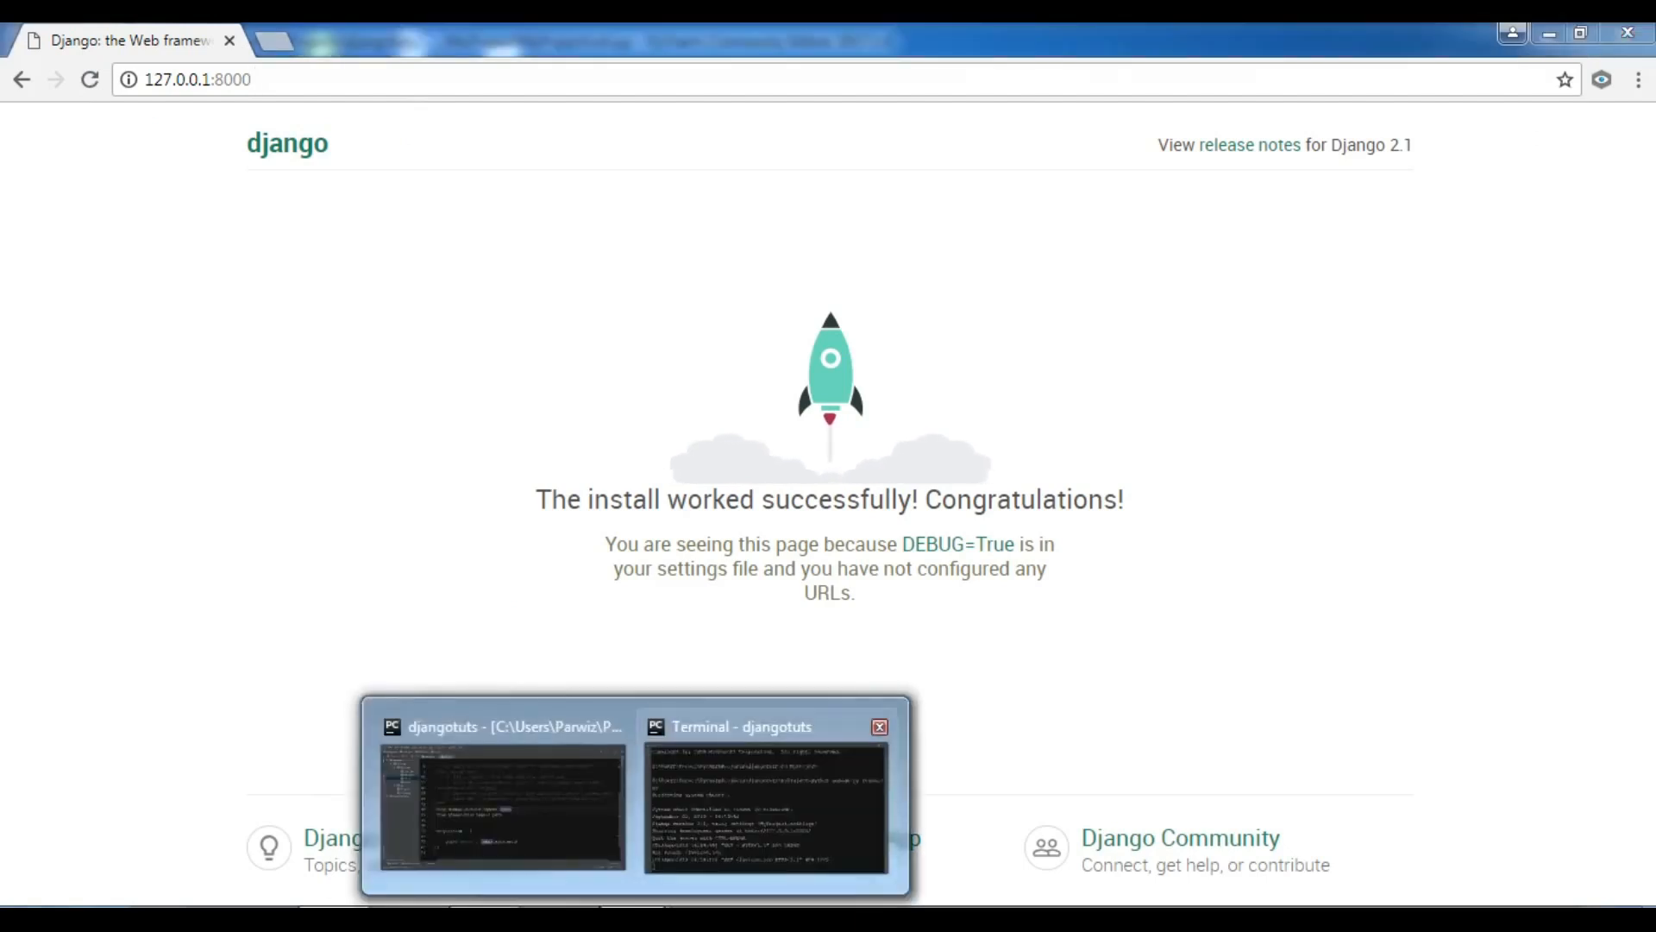
Return to PyCharm, review urls.py and reopen the terminal logging the 200 request.
left_click(501, 802)
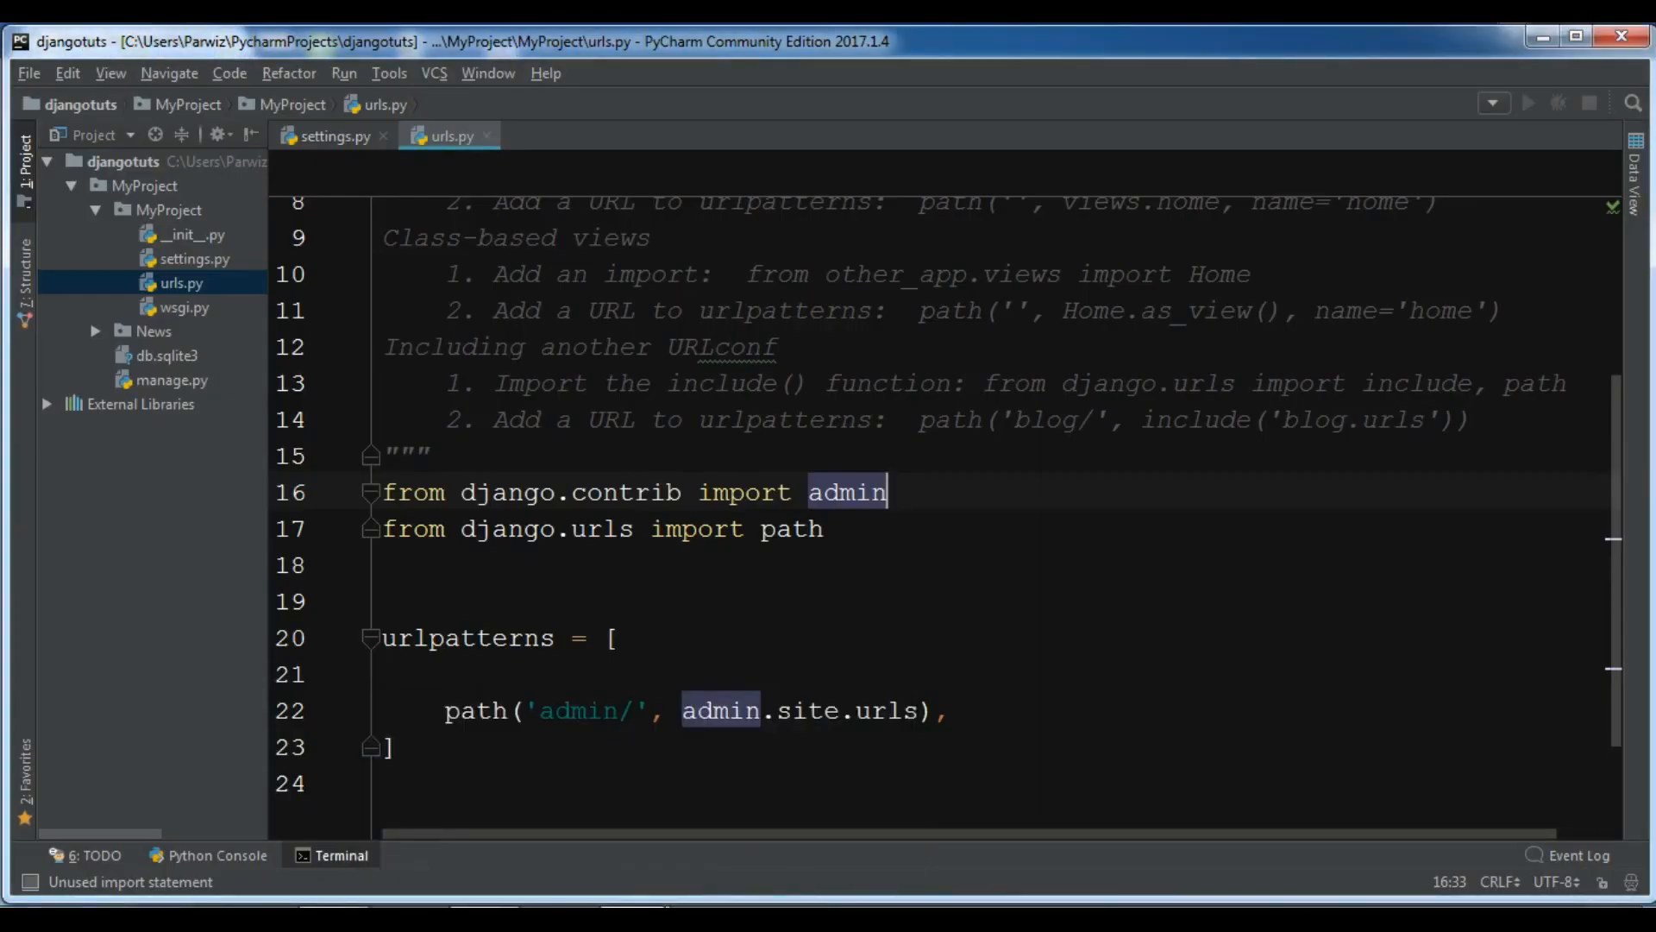
scroll("down", 3)
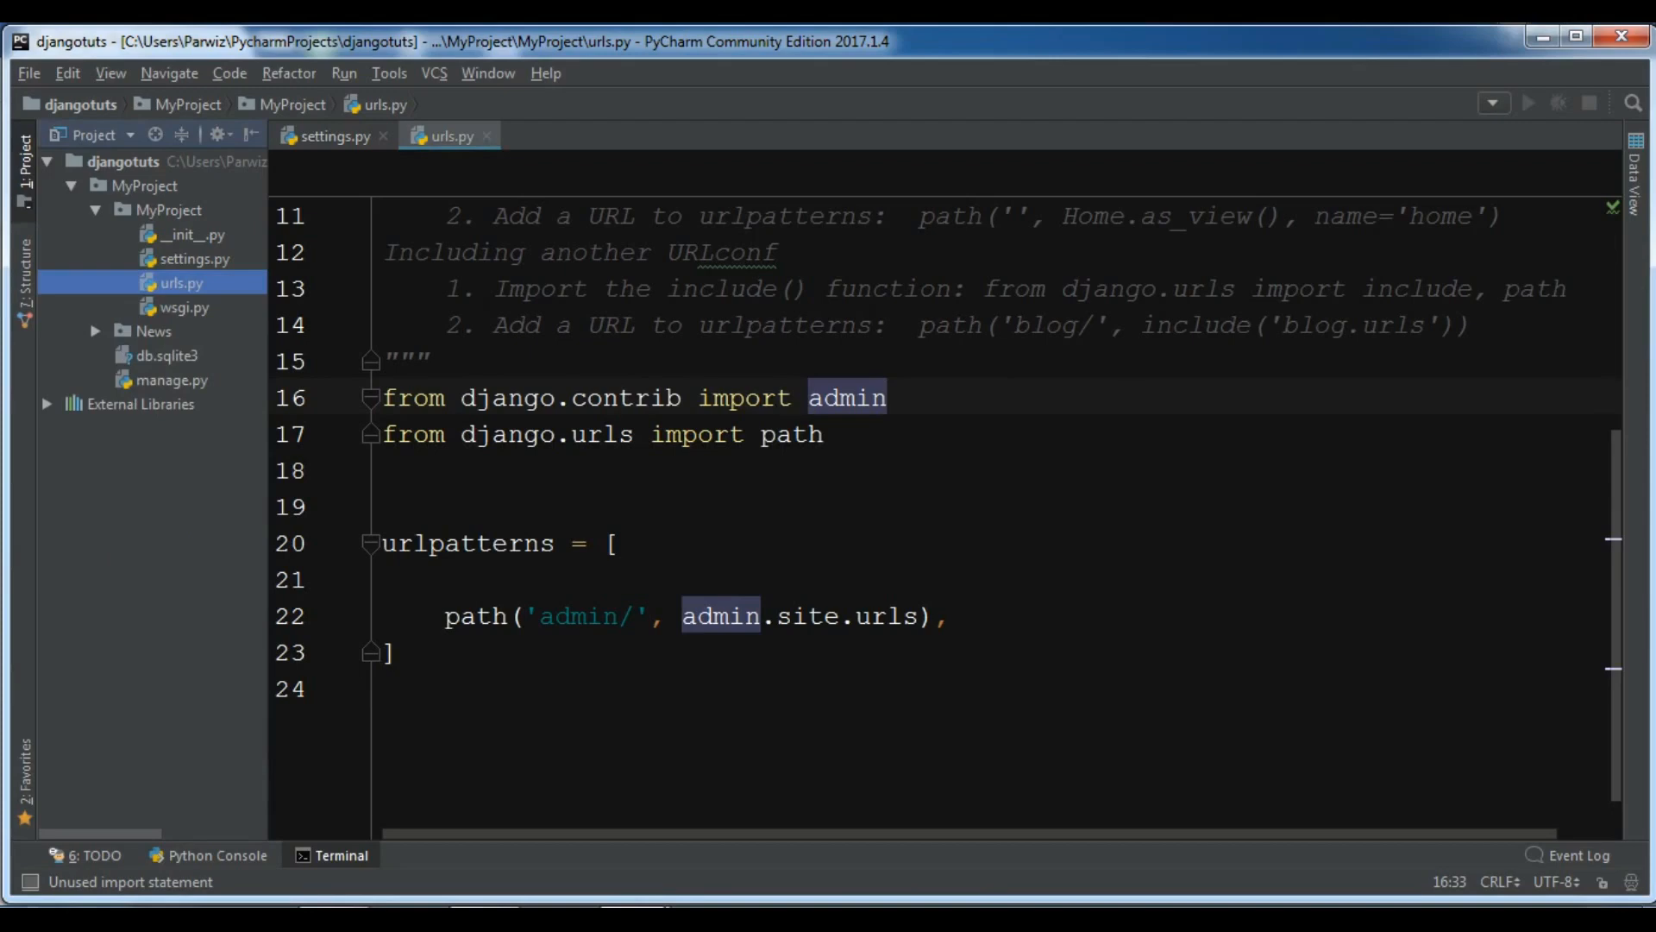
left_click(427, 361)
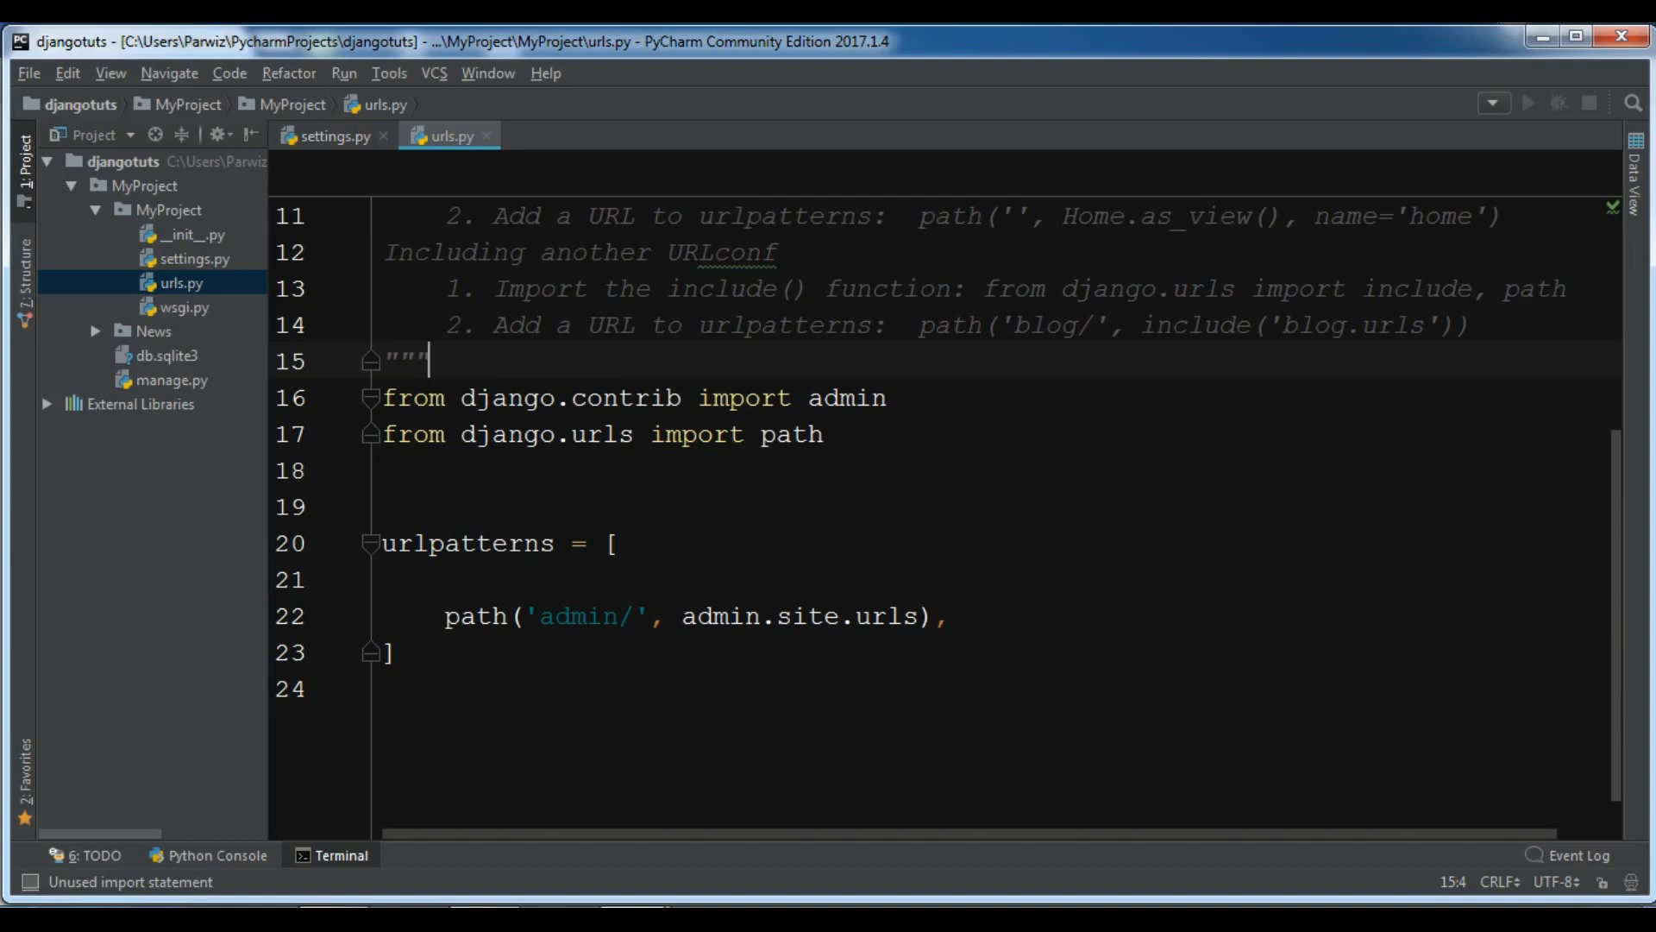
left_click(339, 854)
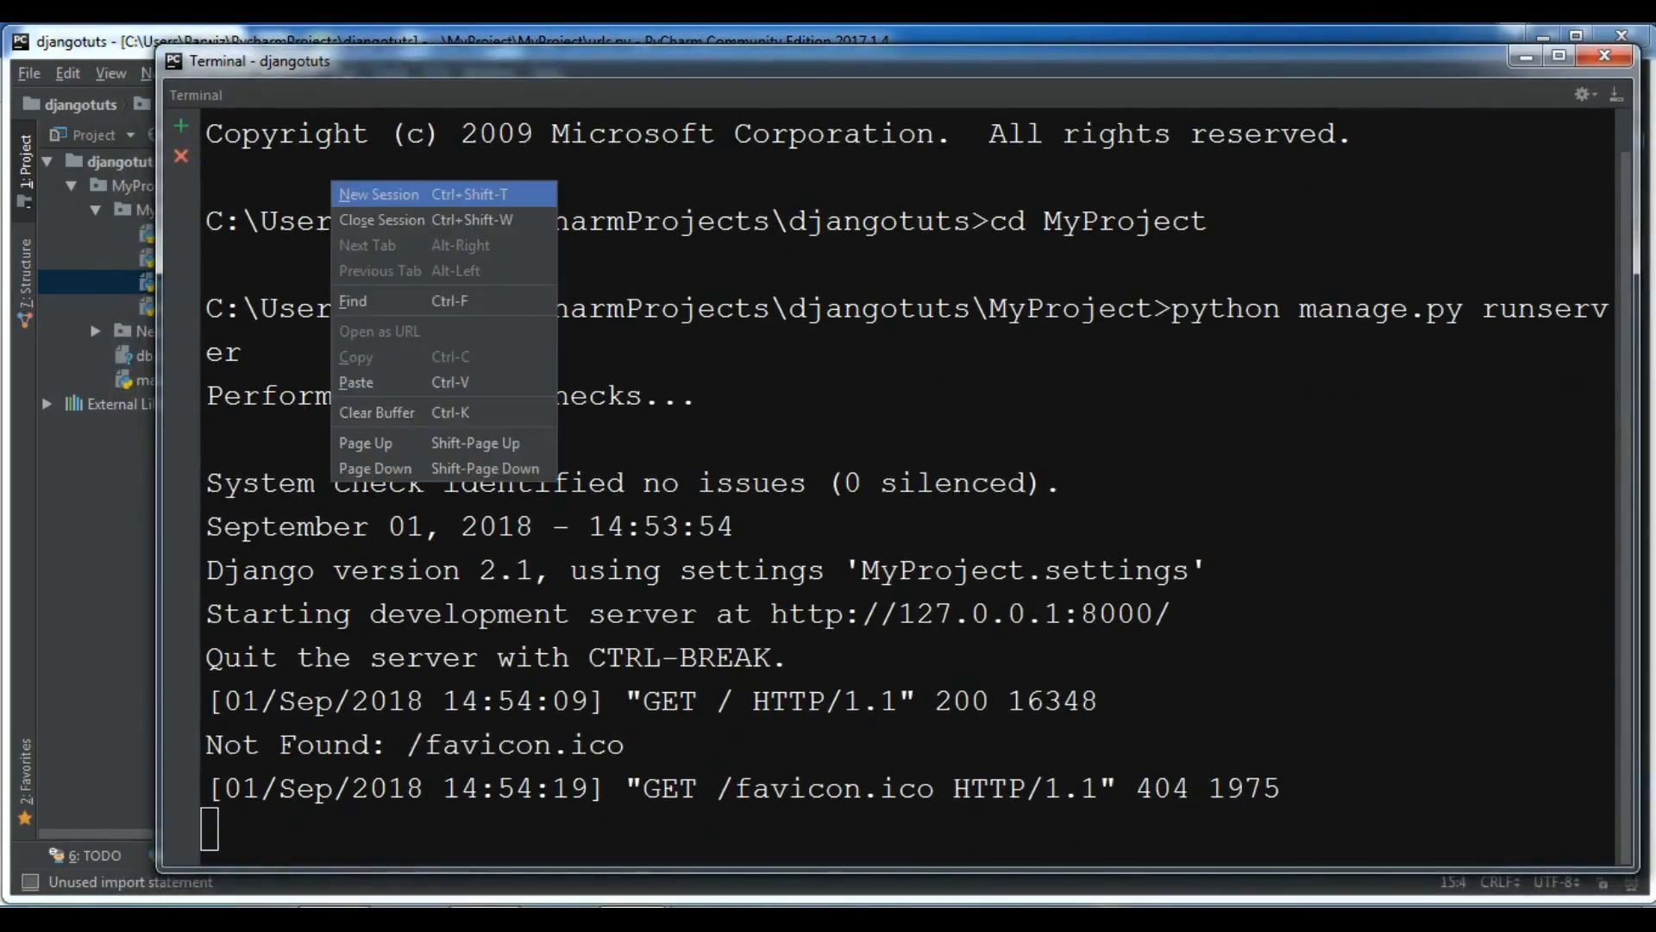
In a fresh terminal session run 'python manage.py startapp News' to create the News app.
left_click(378, 193)
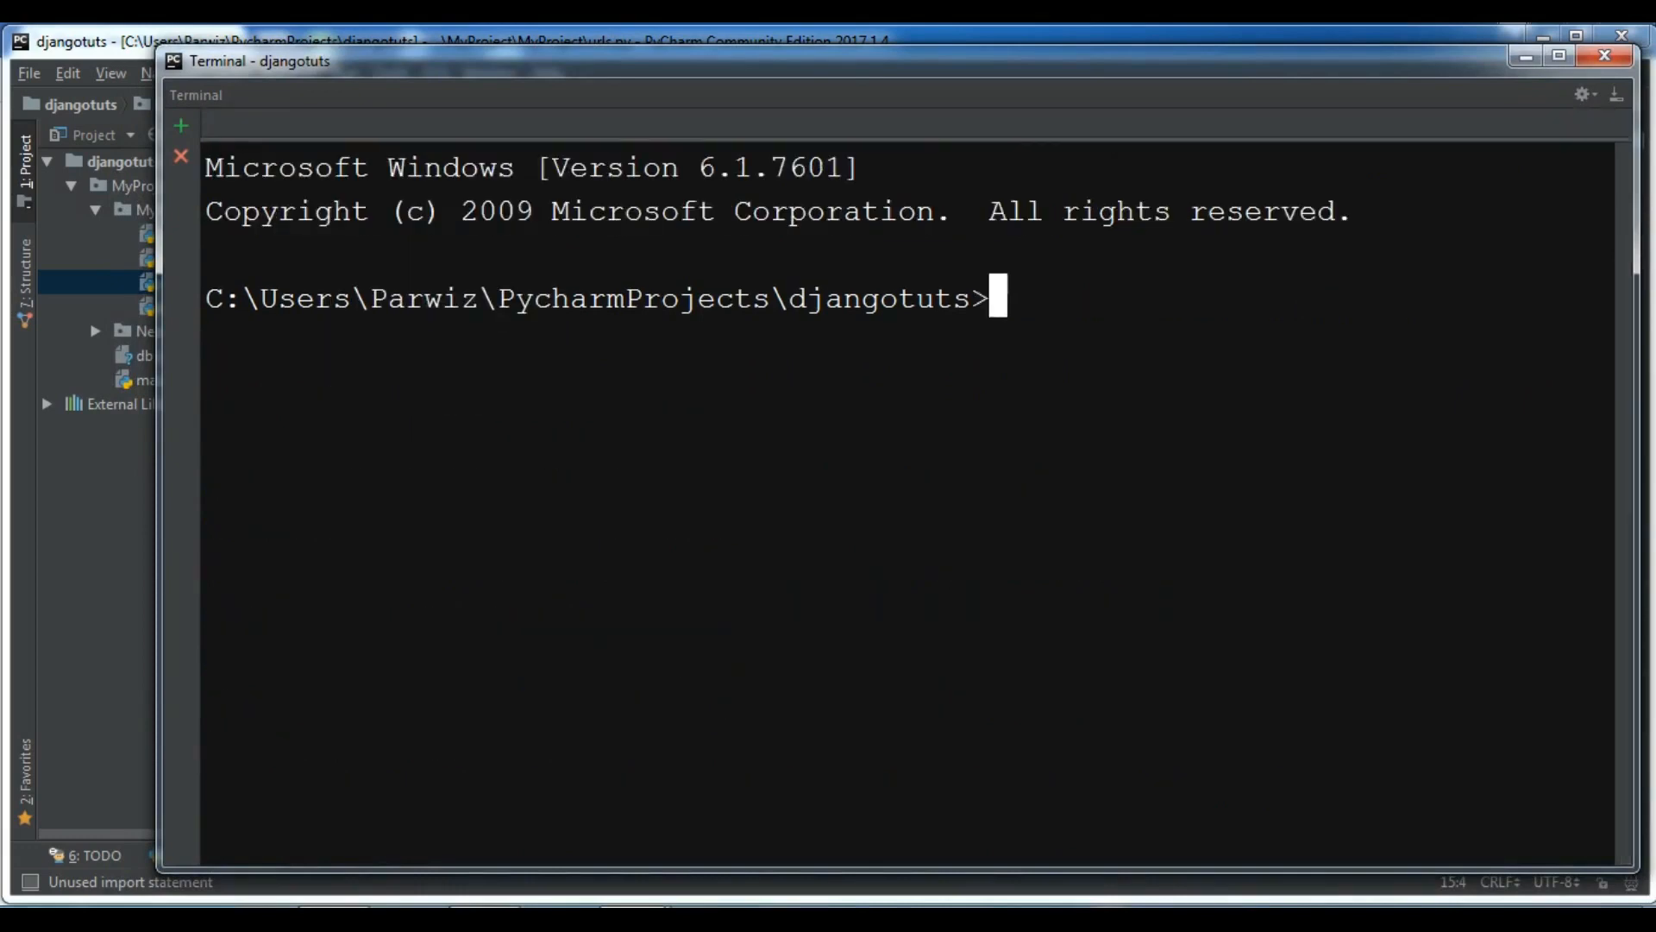
type("pyth")
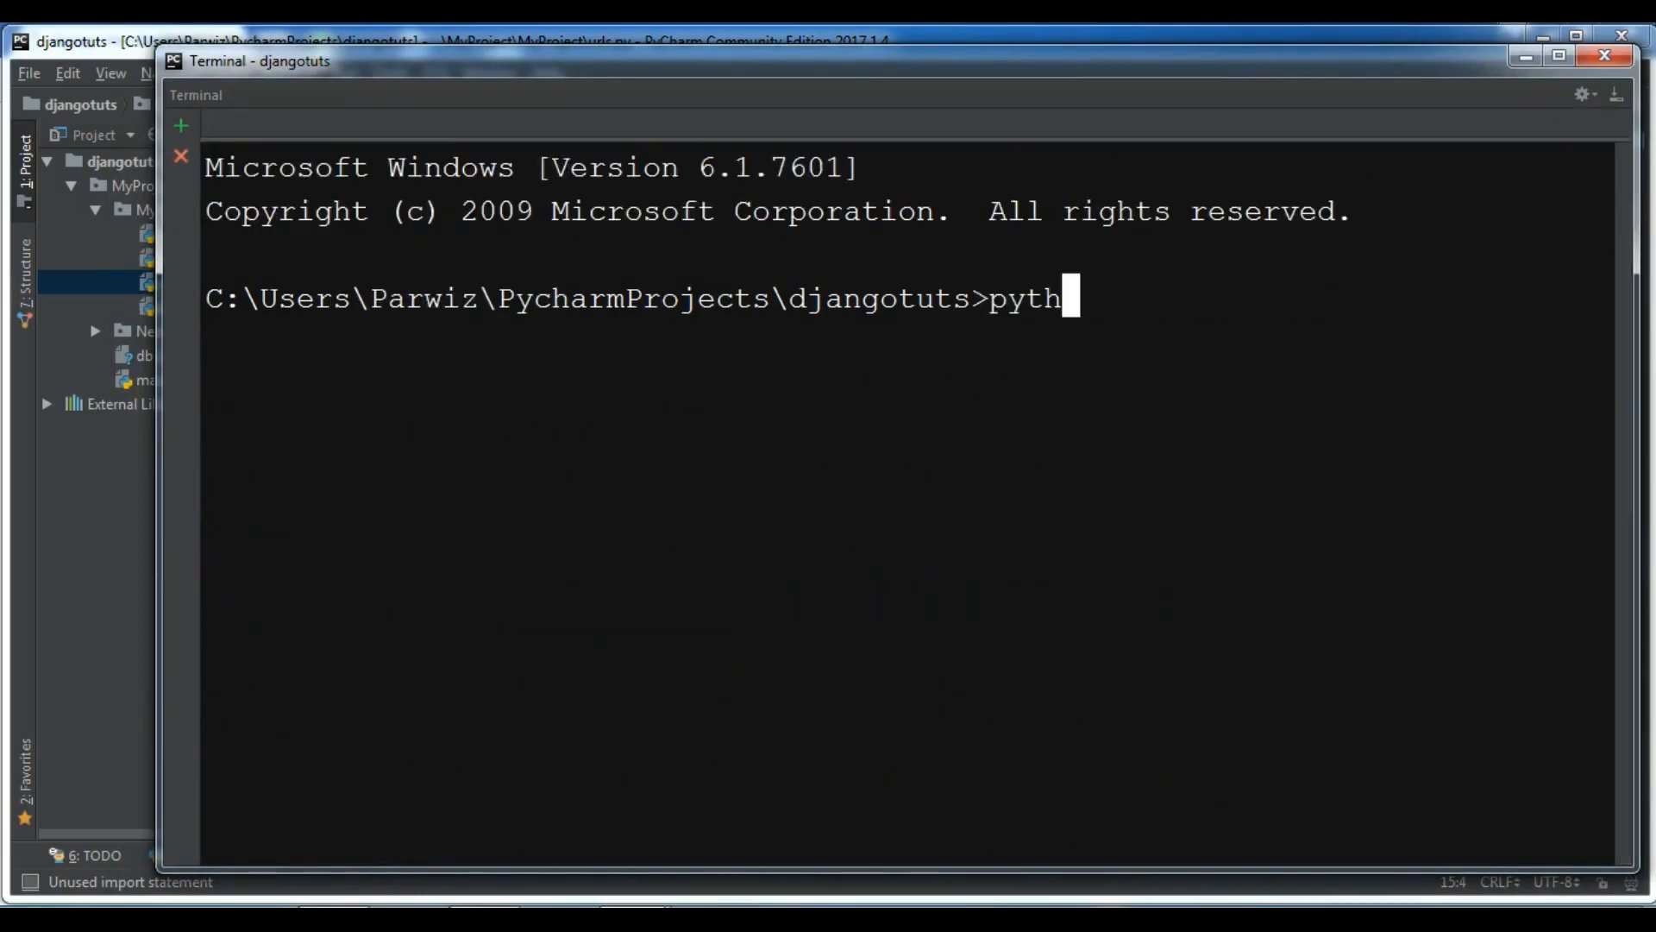
type("on manage.")
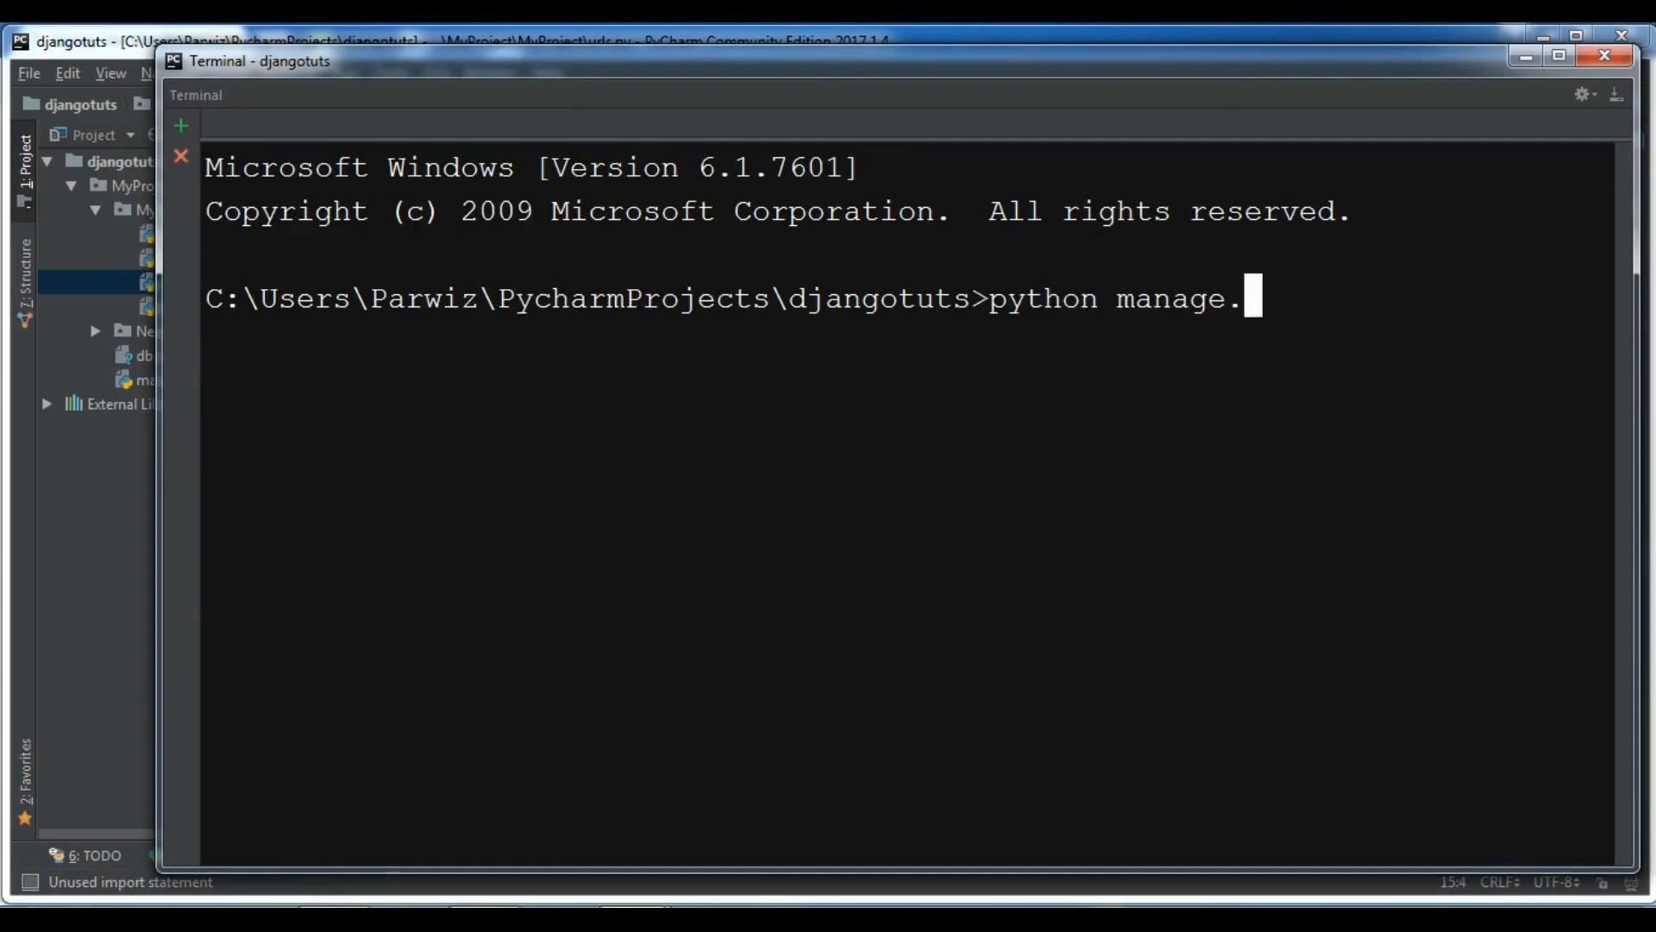
type("py starta")
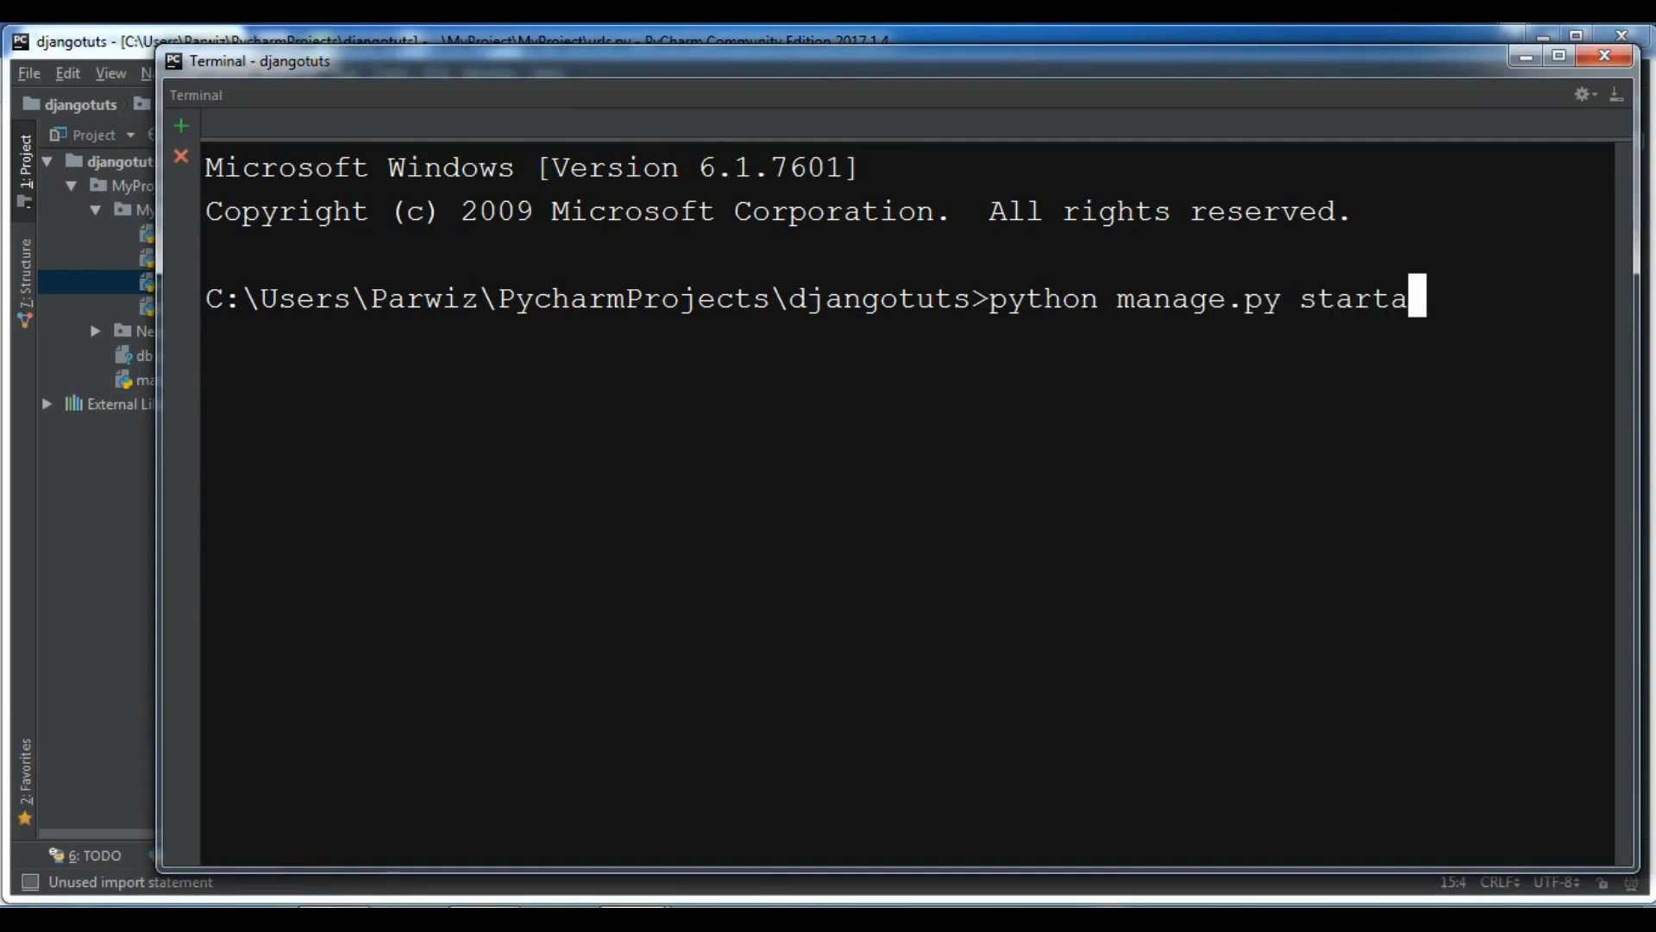
key("Backspace")
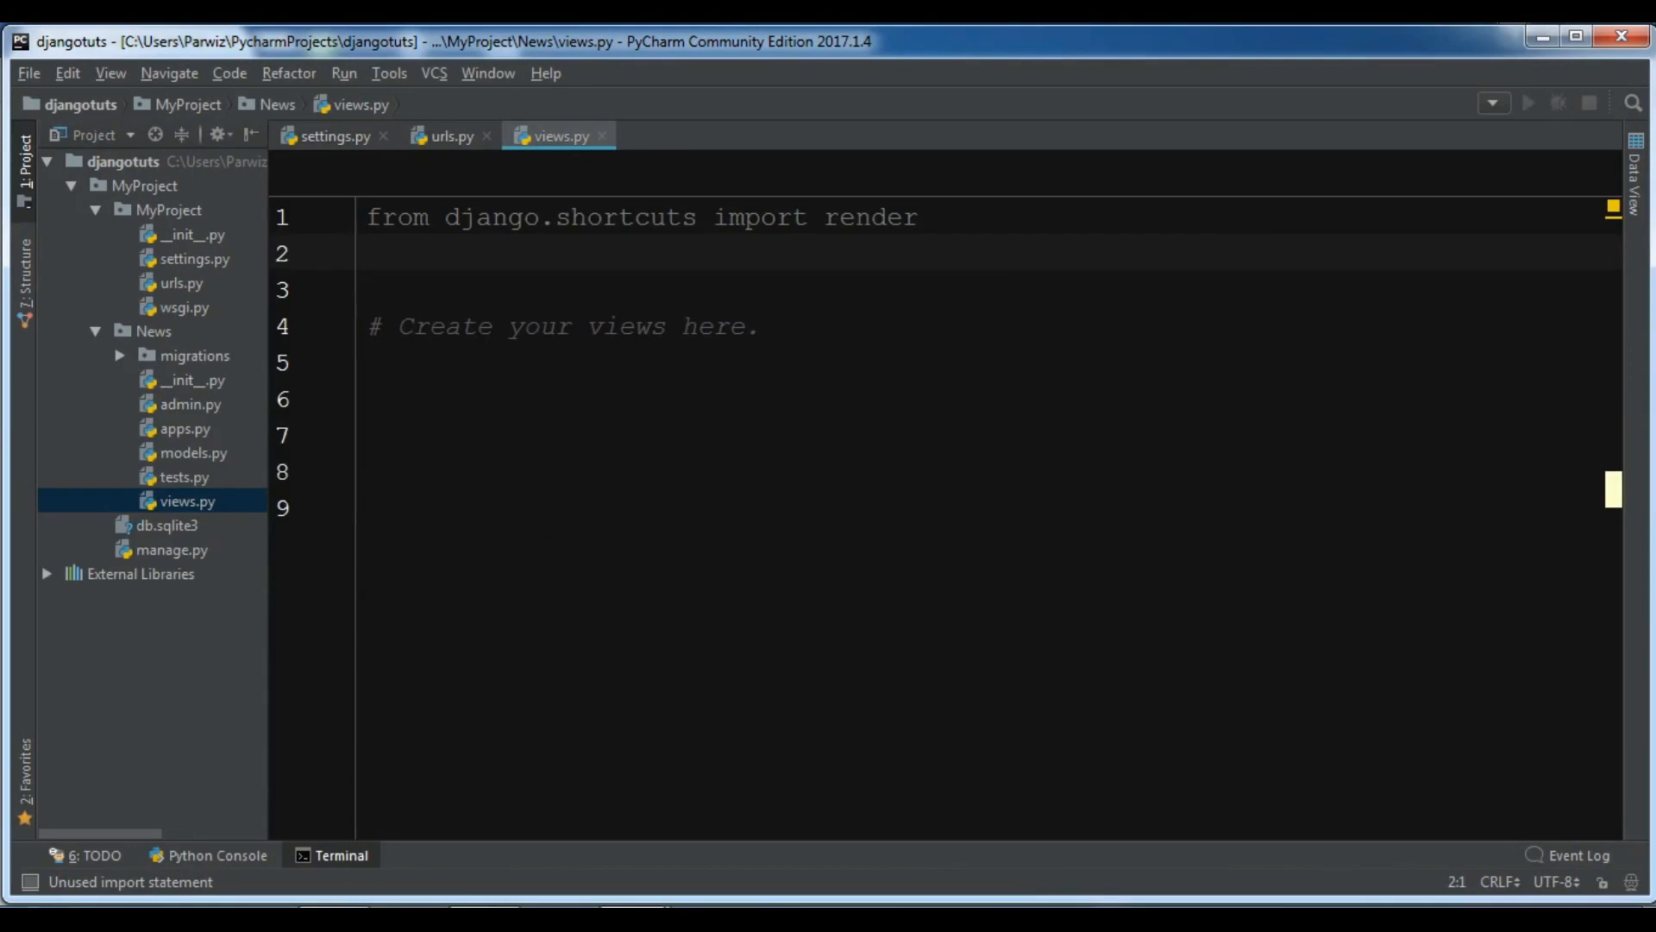
In News views.py define home(request) and import HttpResponse from django.shortcuts.
left_click(366, 254)
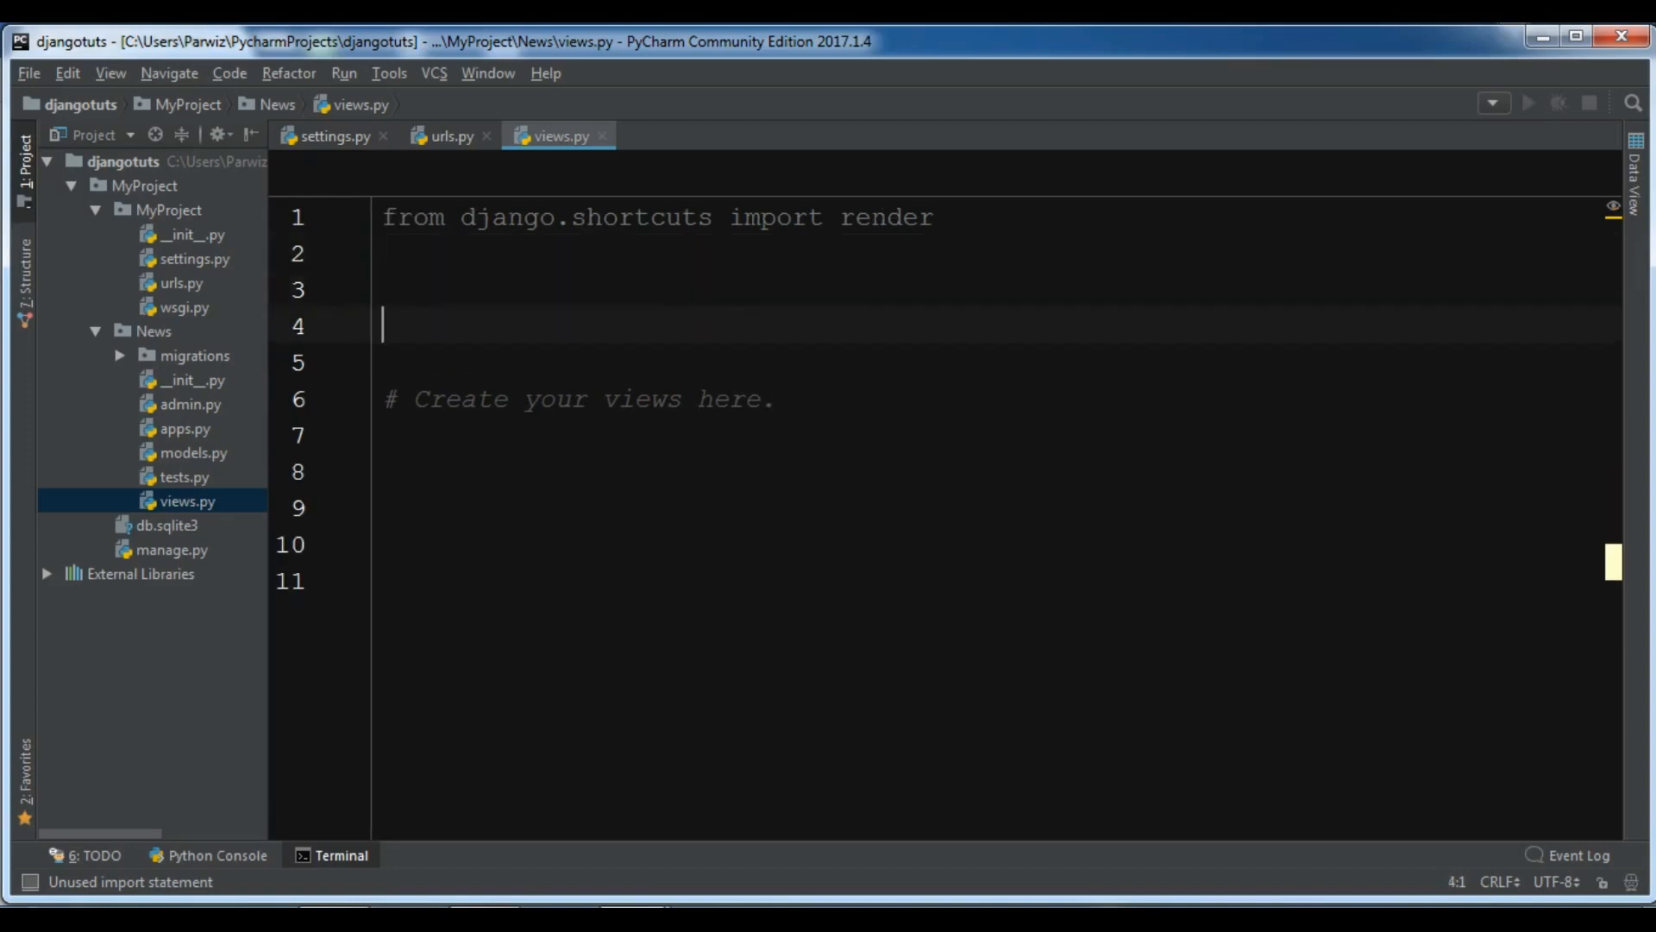
type("def ho")
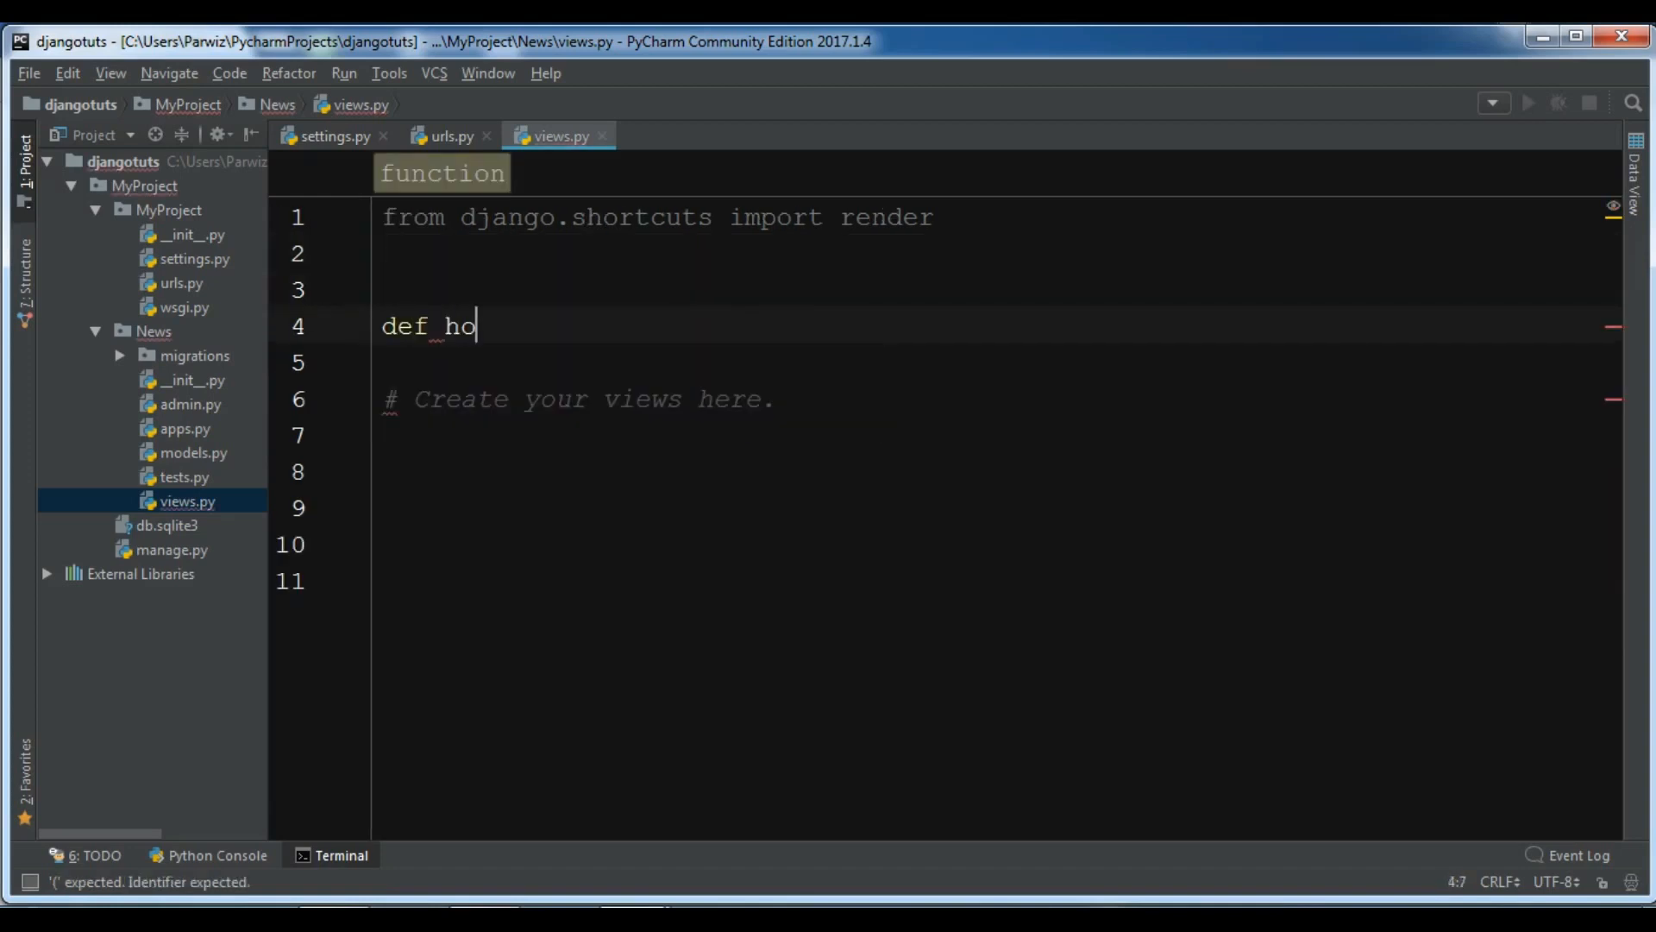
type("me(request")
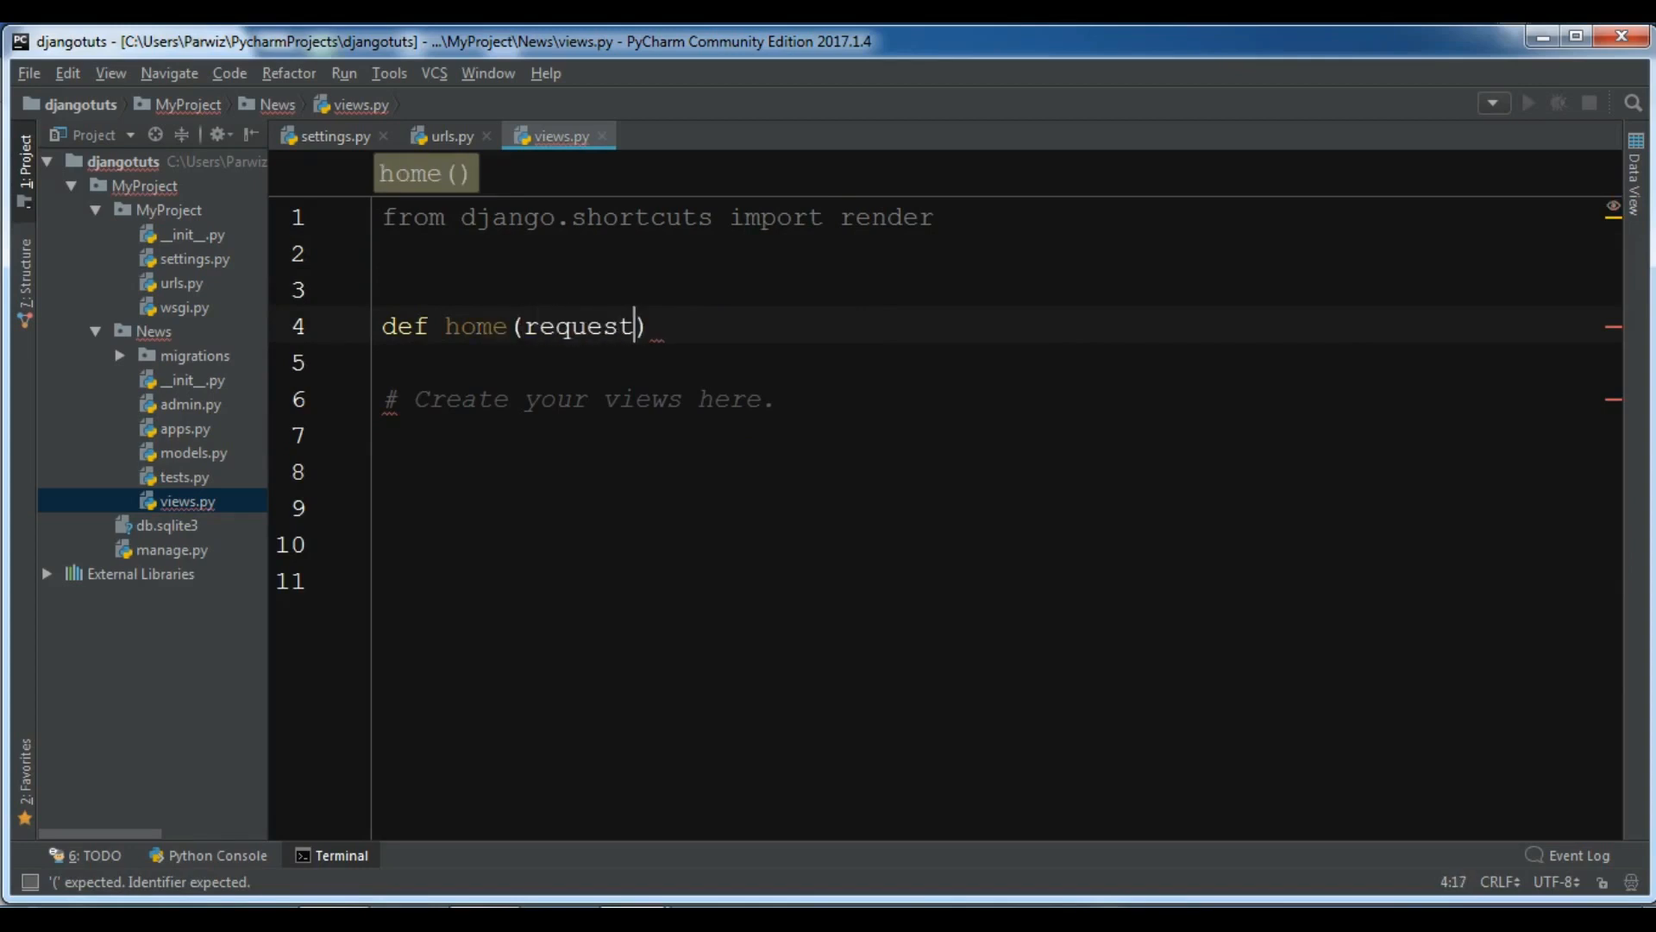
type(":")
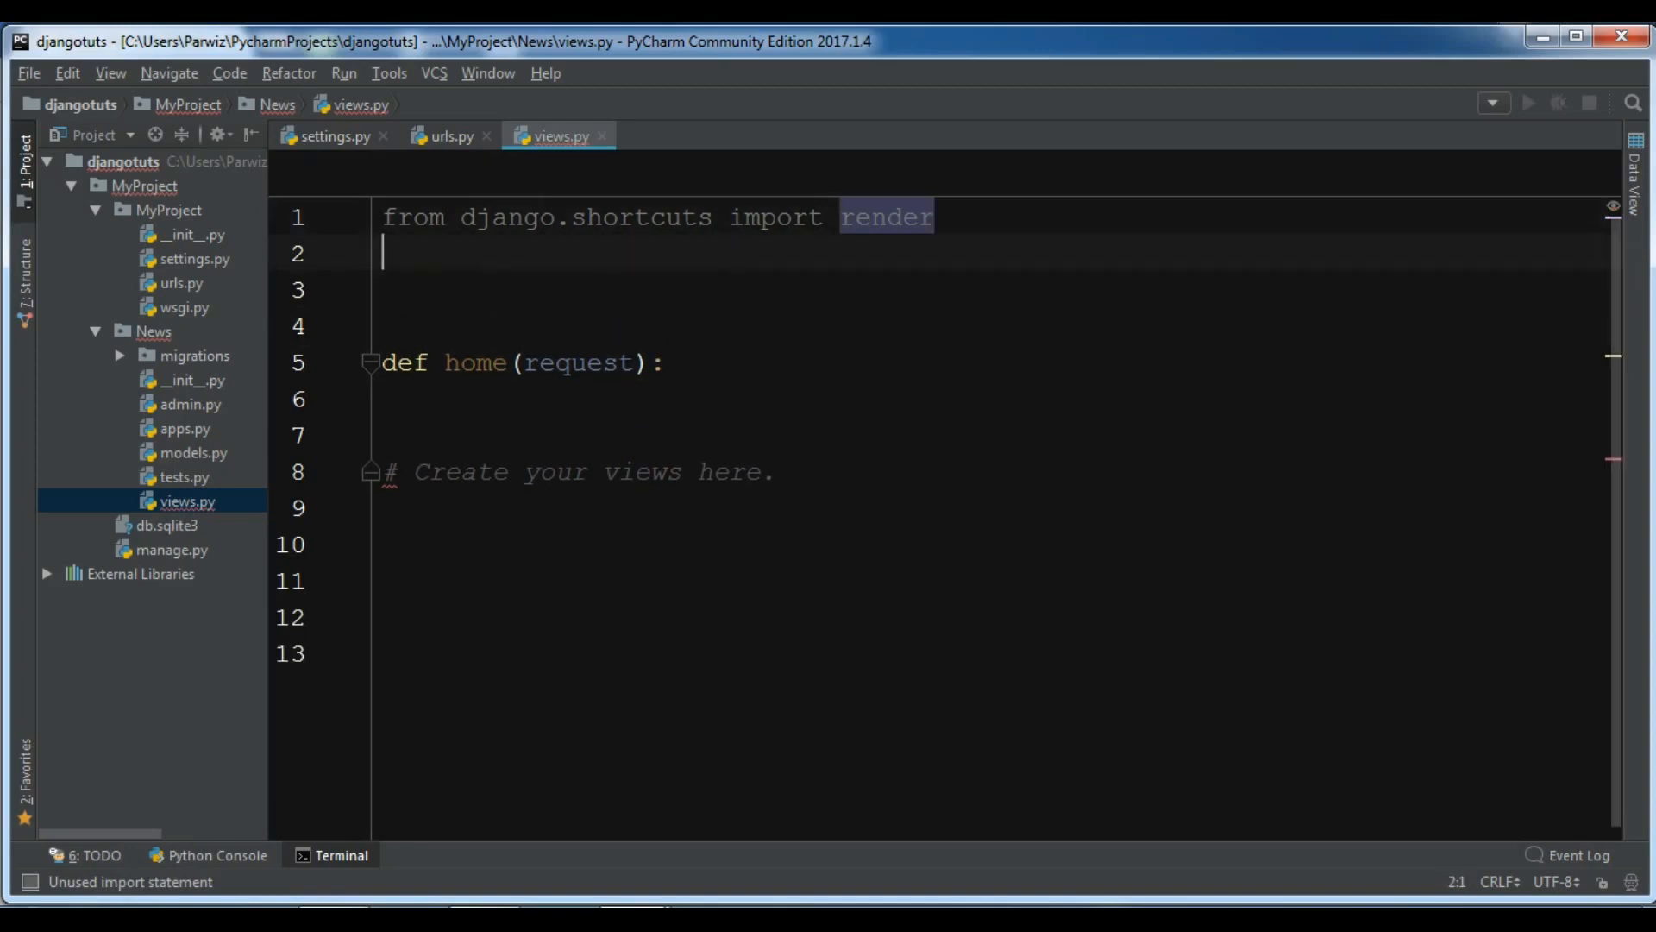
type("from")
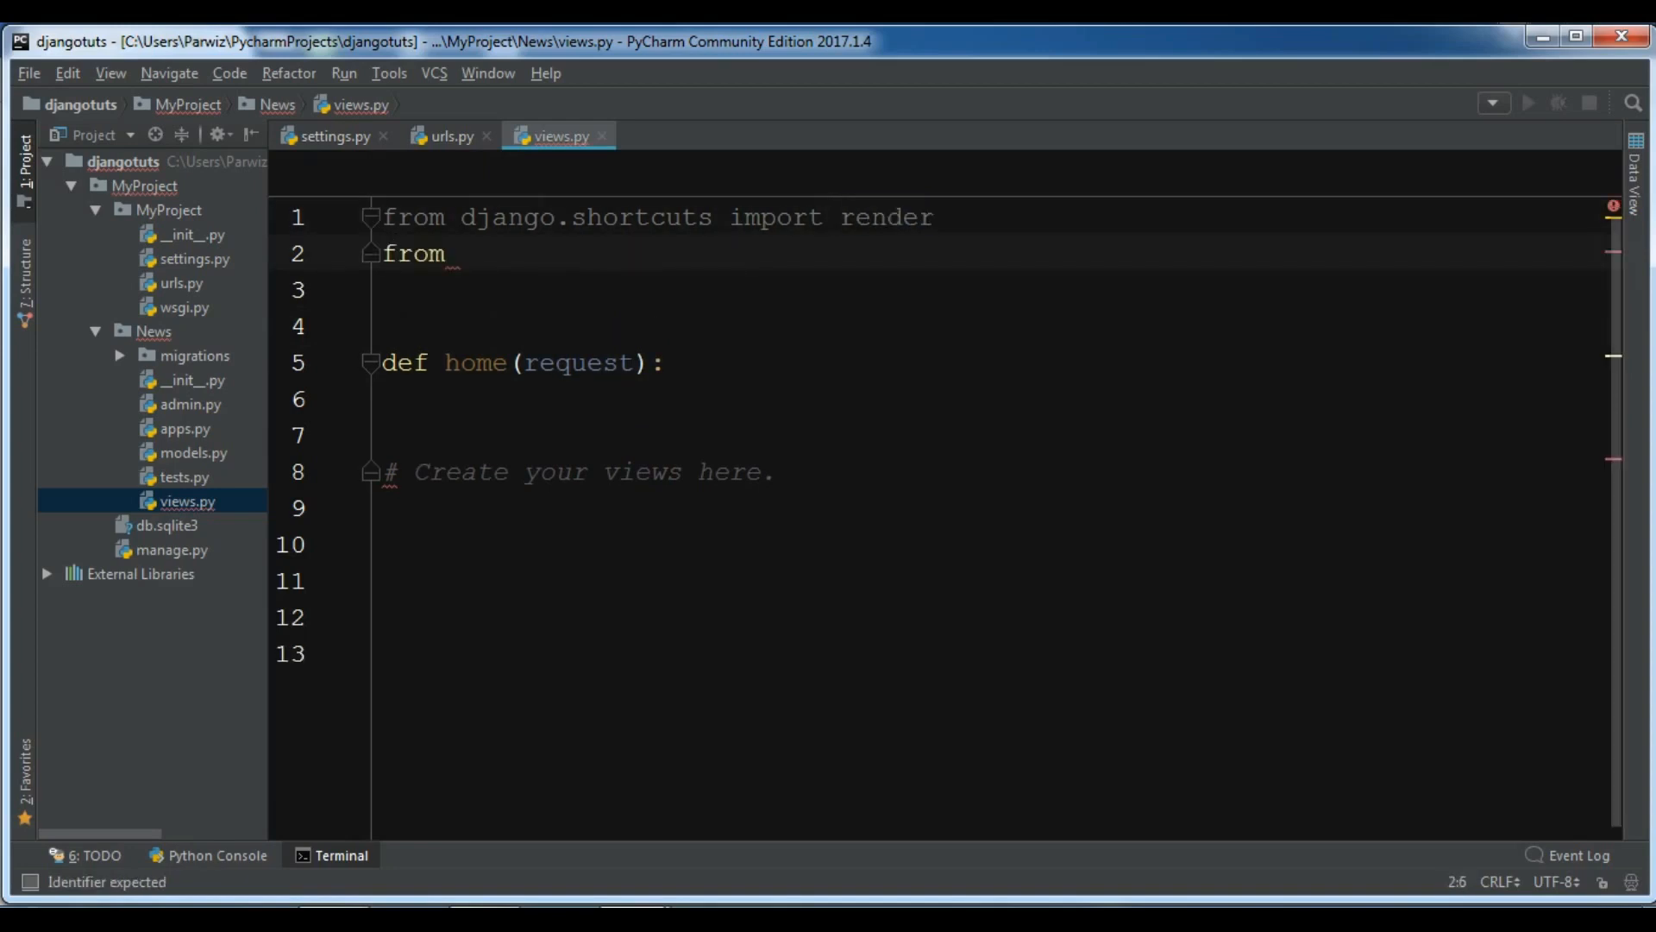
type("django.shortcuts import")
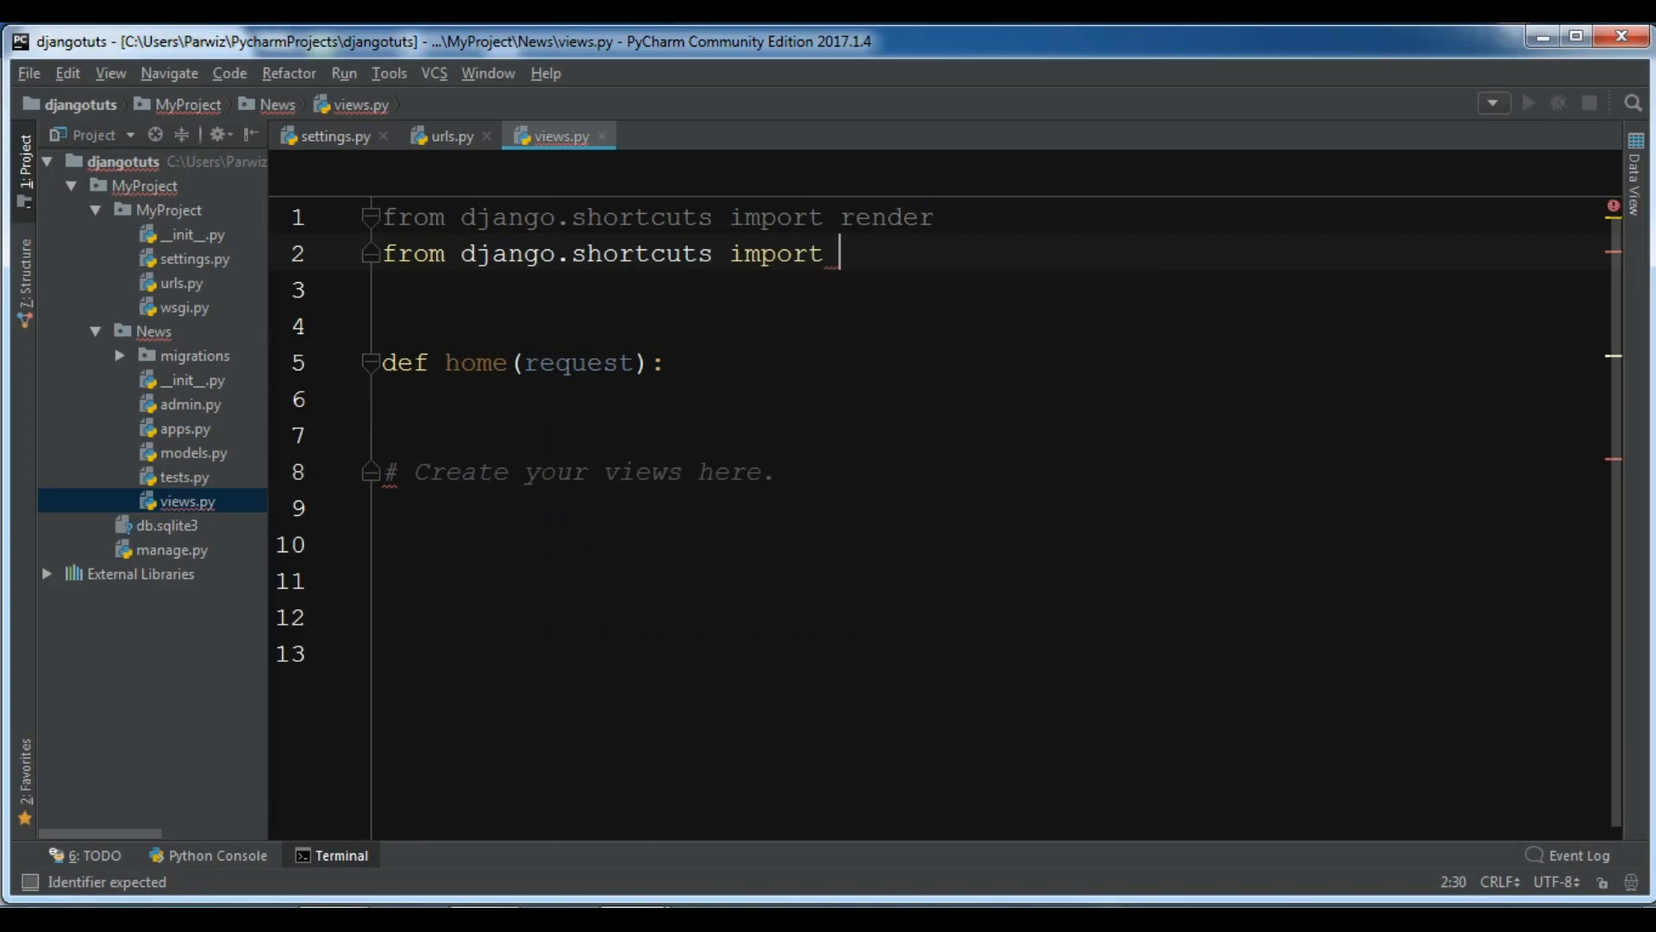
type("HttpResponsePermanentRedirect")
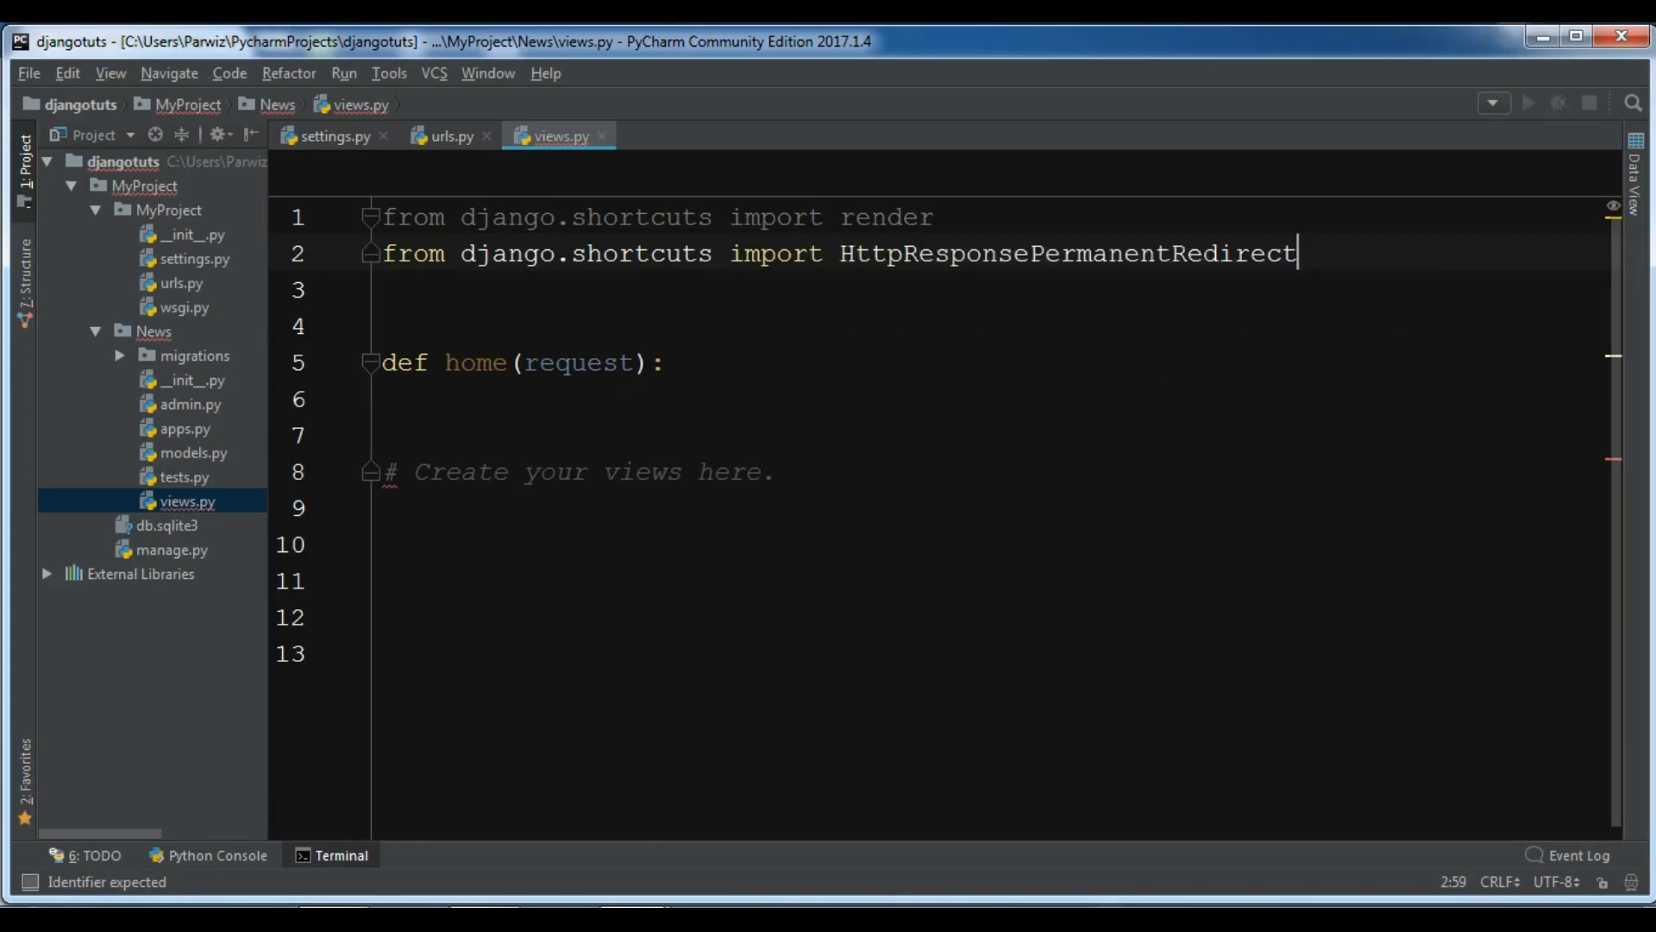
key("BackSpace")
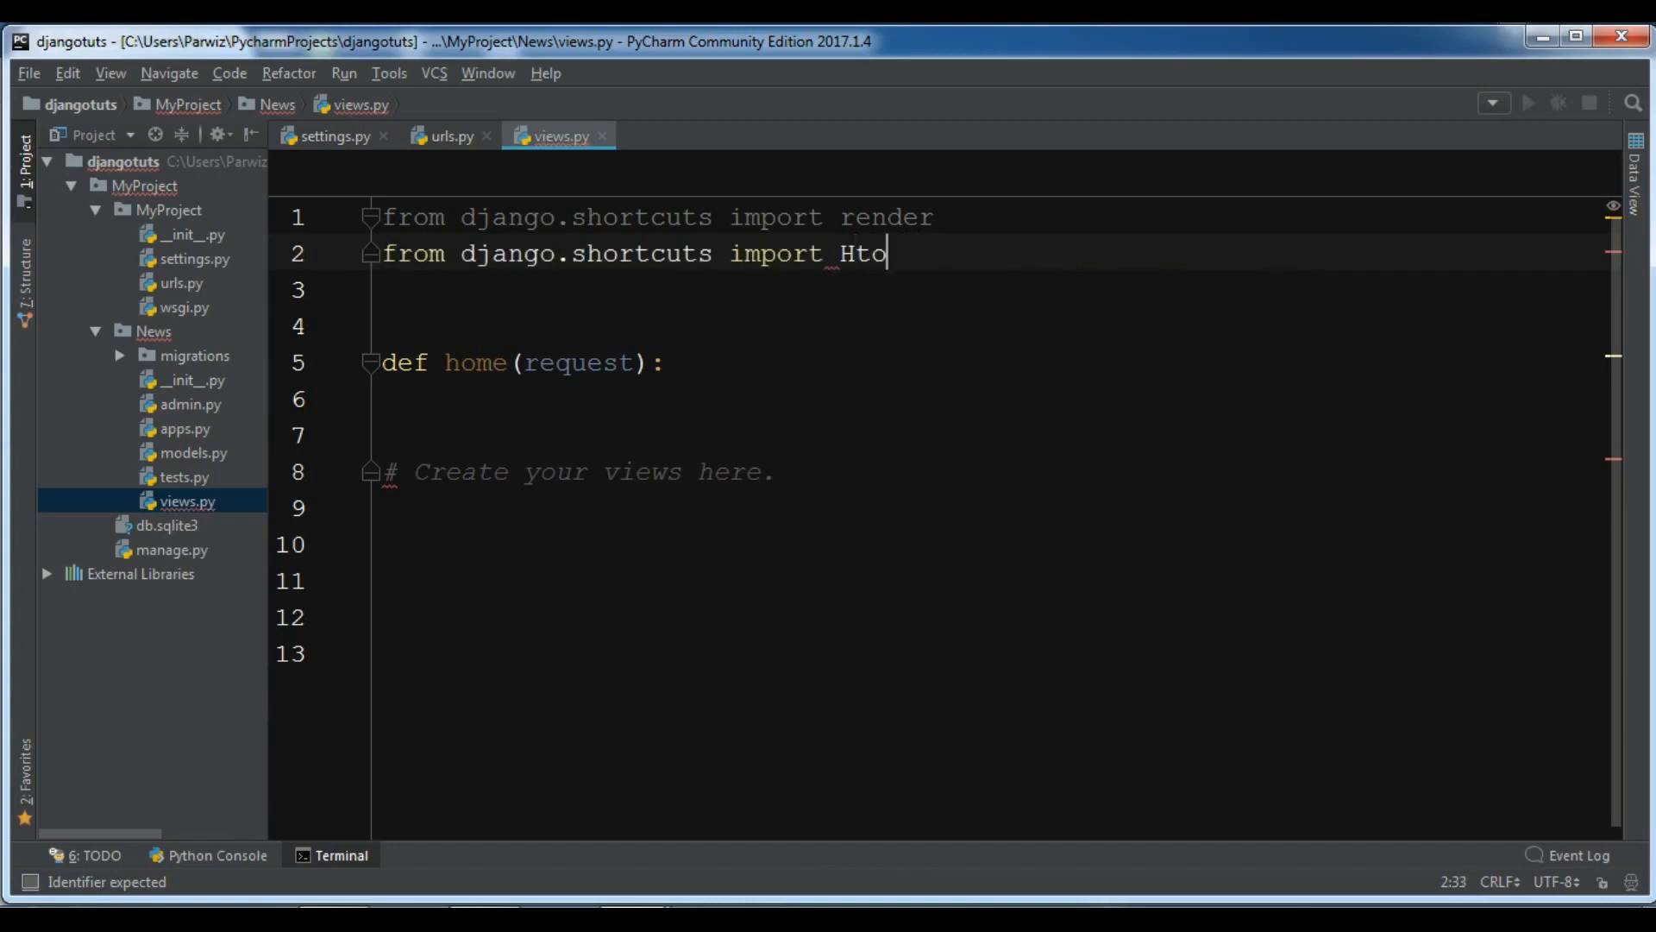
key("backspace")
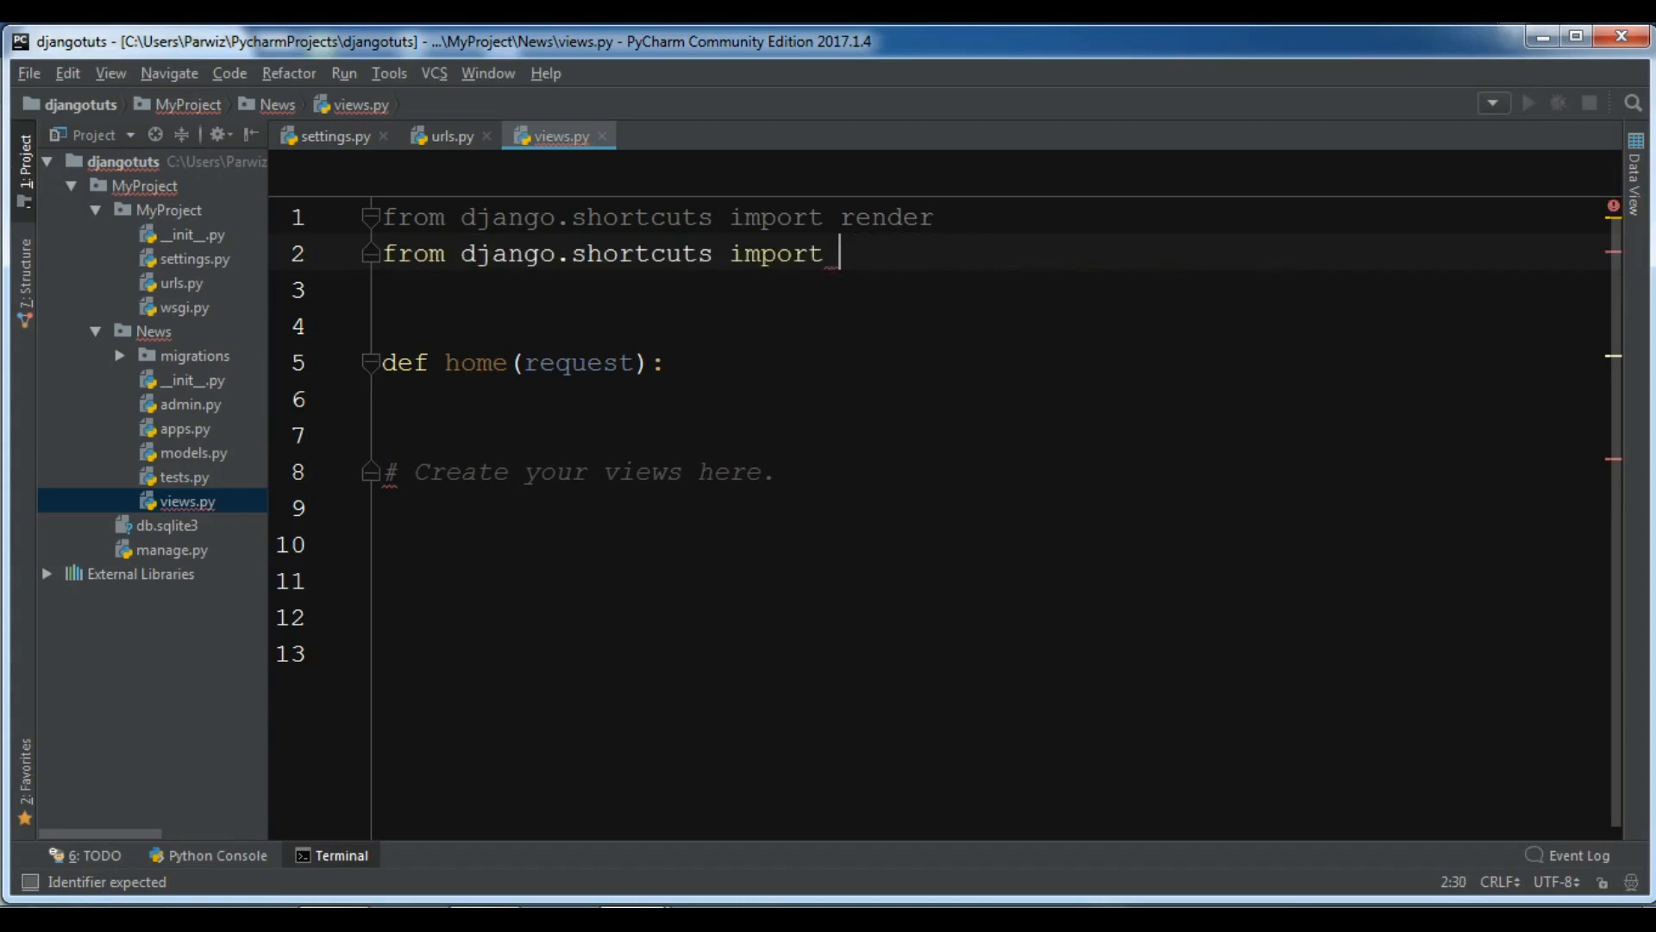
type("Ht")
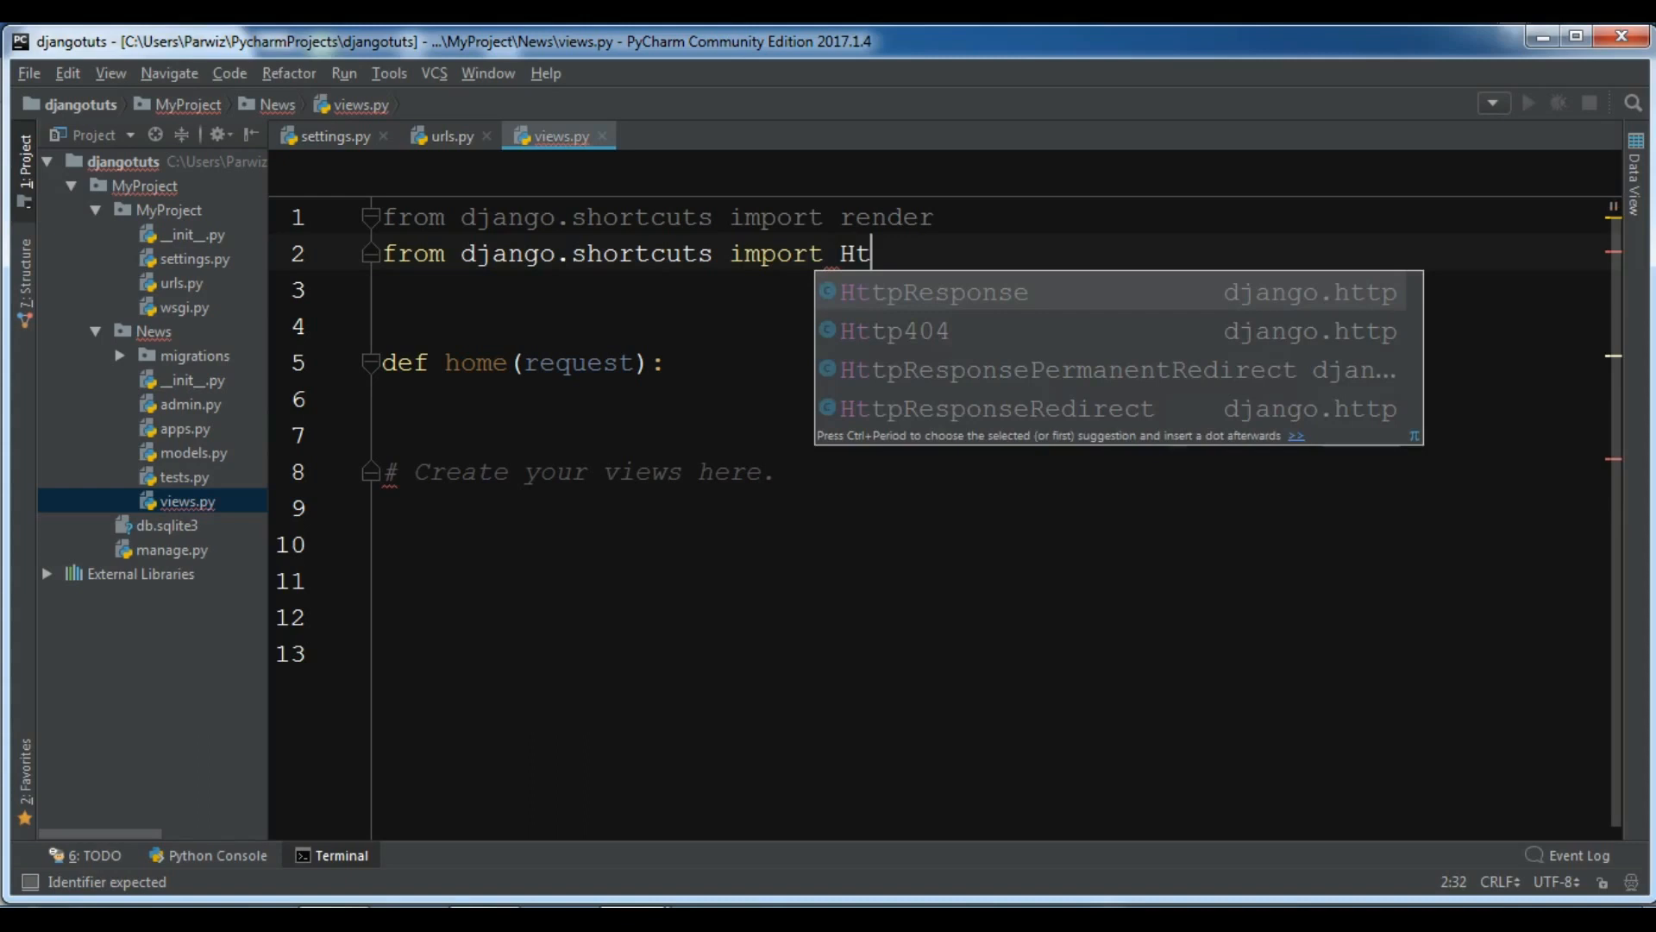
left_click(934, 291)
type("ret")
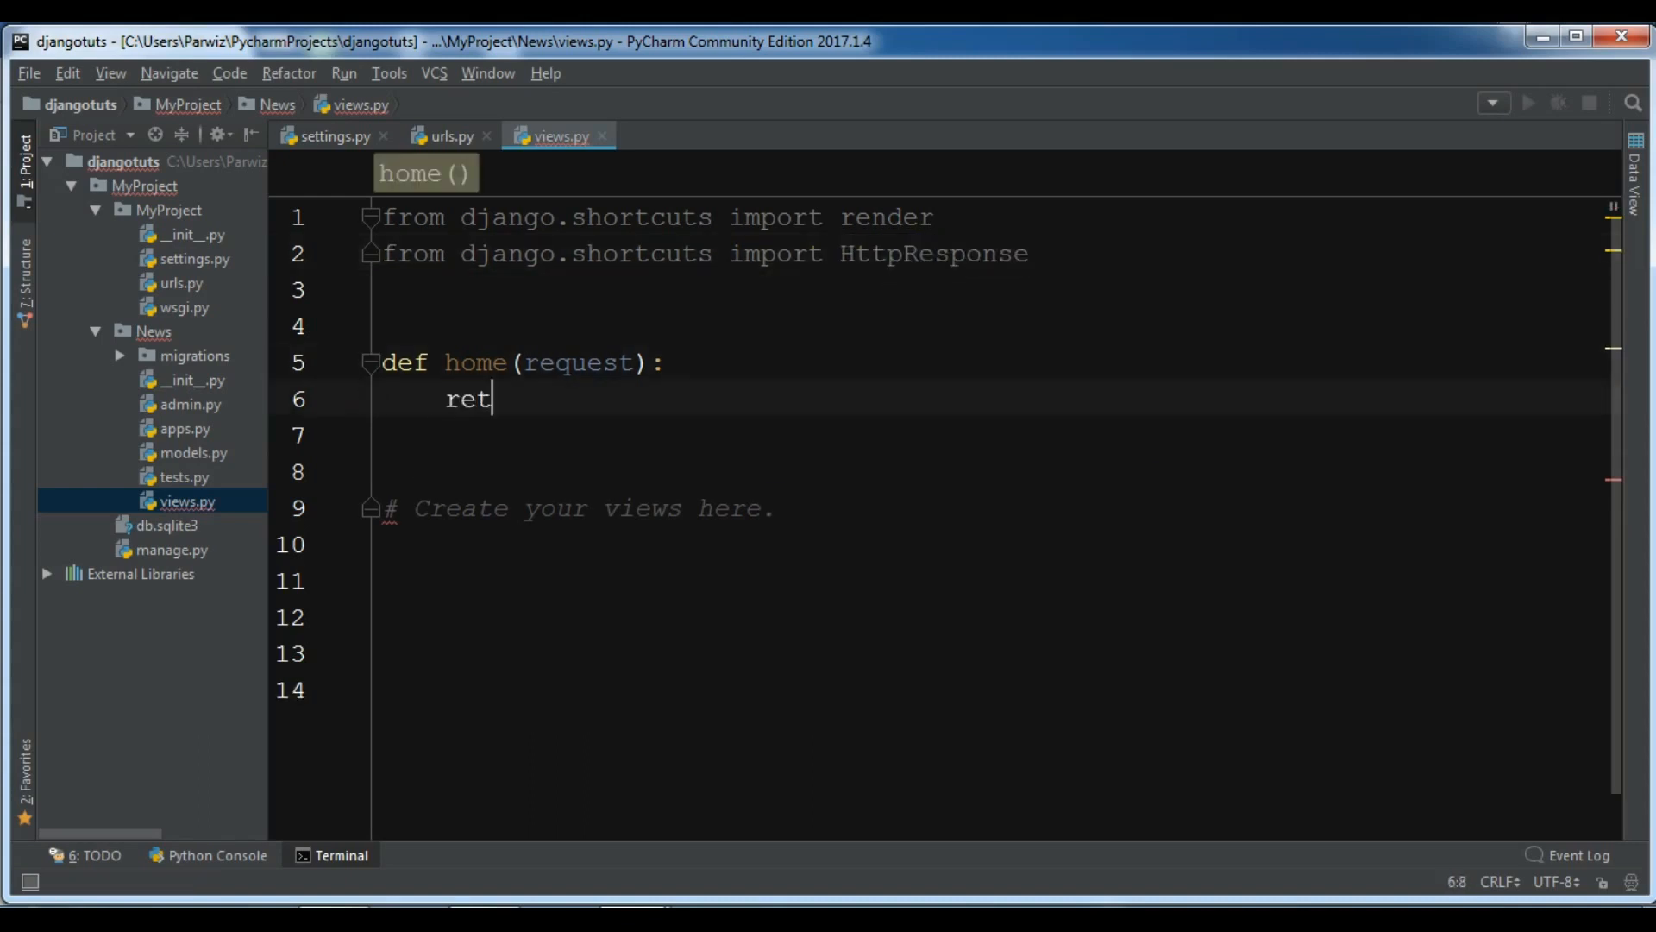
Make home return HttpResponse("<h2>Welcome To Django Application</h2>").
type("urn HttpResponse(")
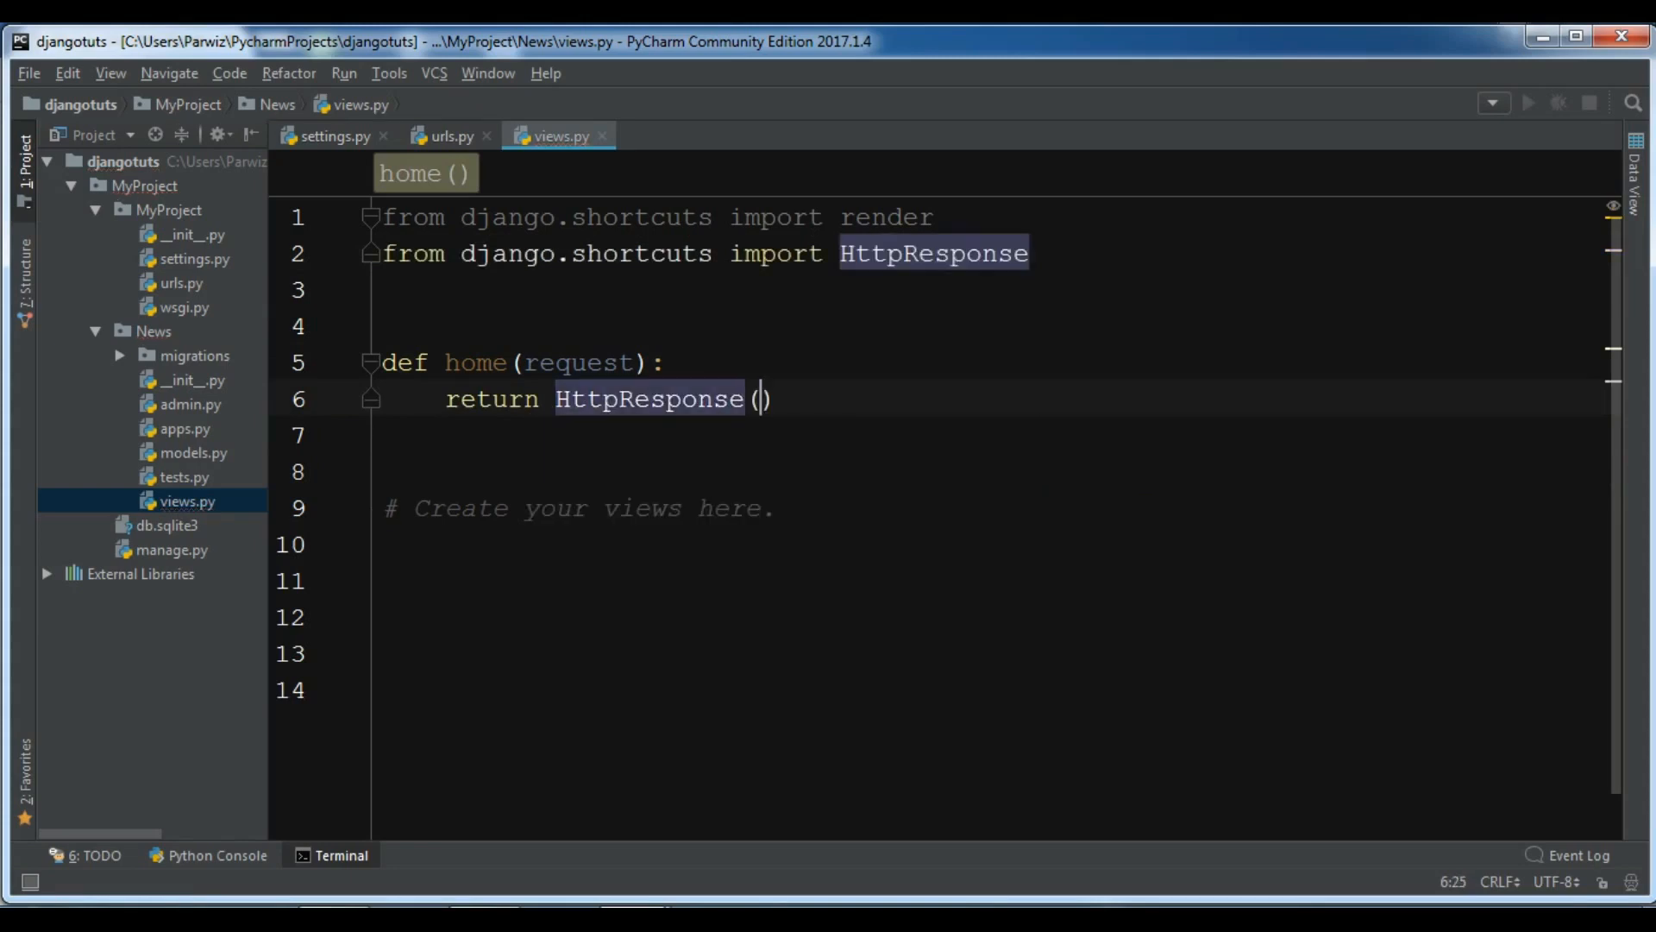
type("\"<h2>")
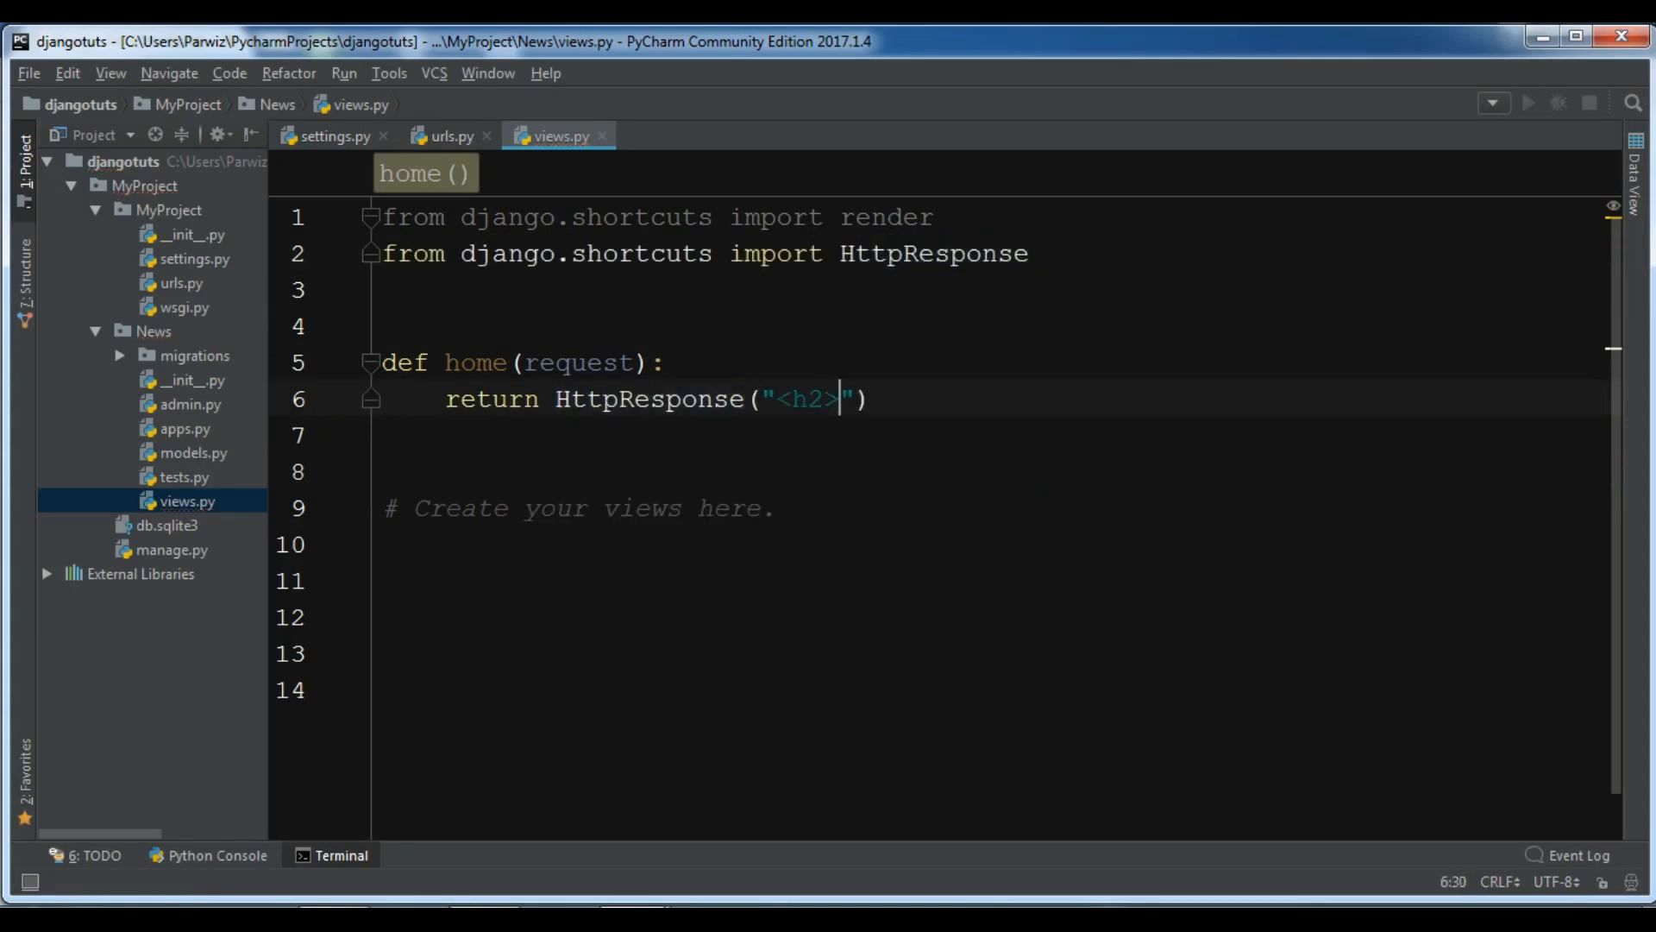
type("</h2>")
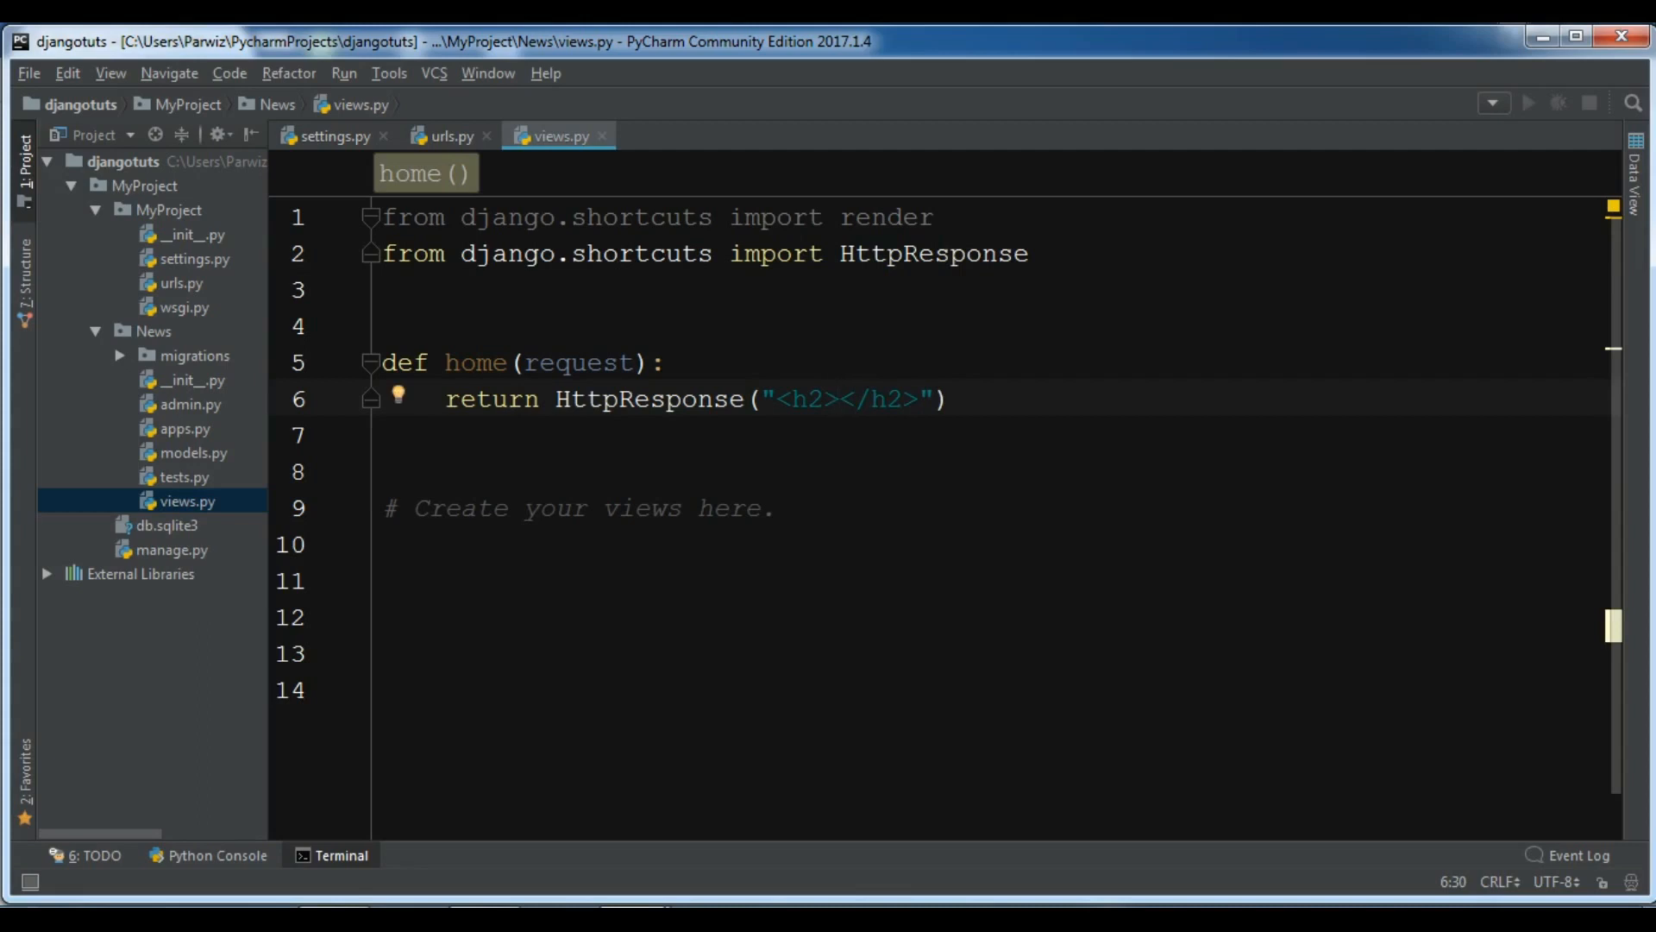
left_click(838, 398)
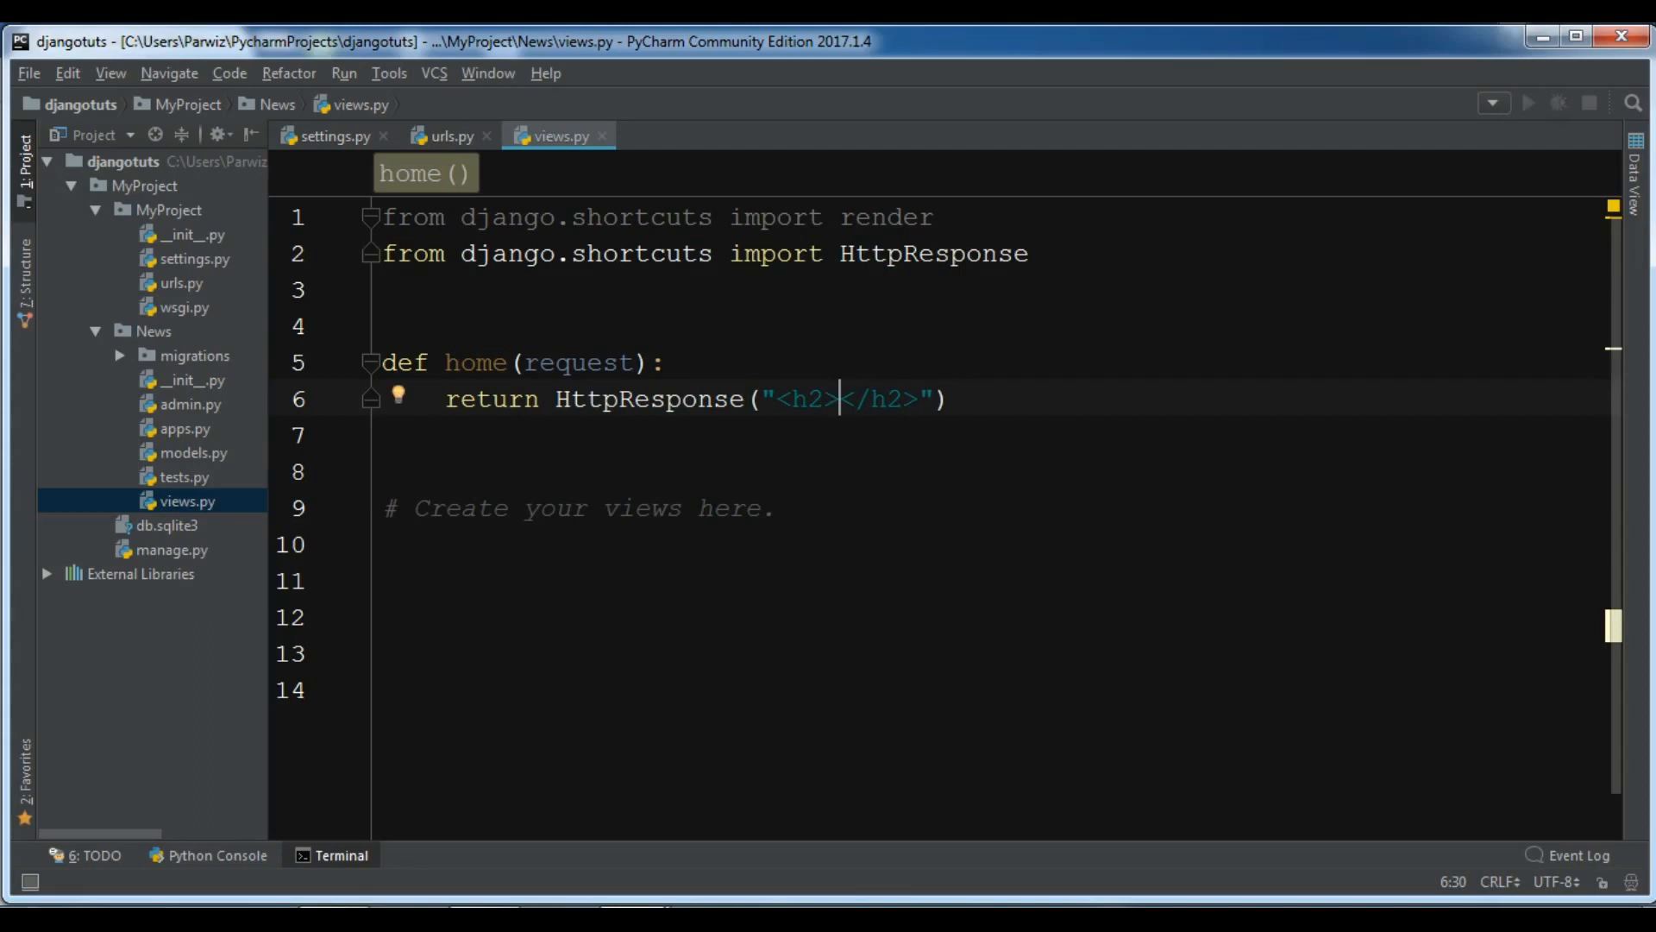
type("Welcome To")
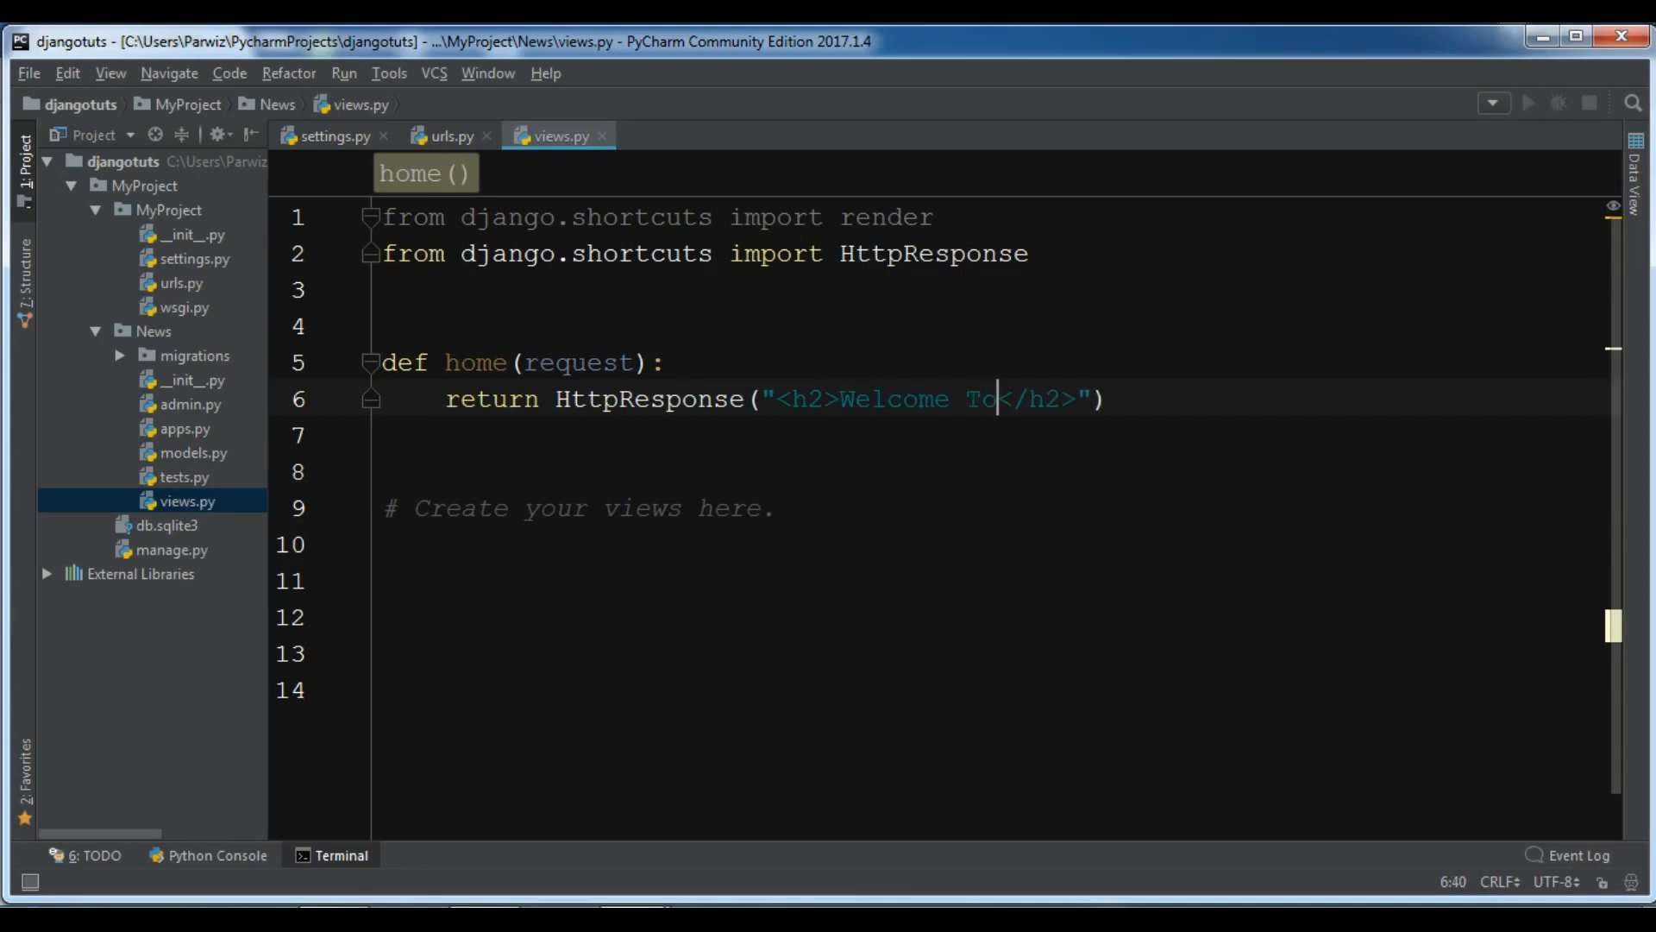
type("Django Appl")
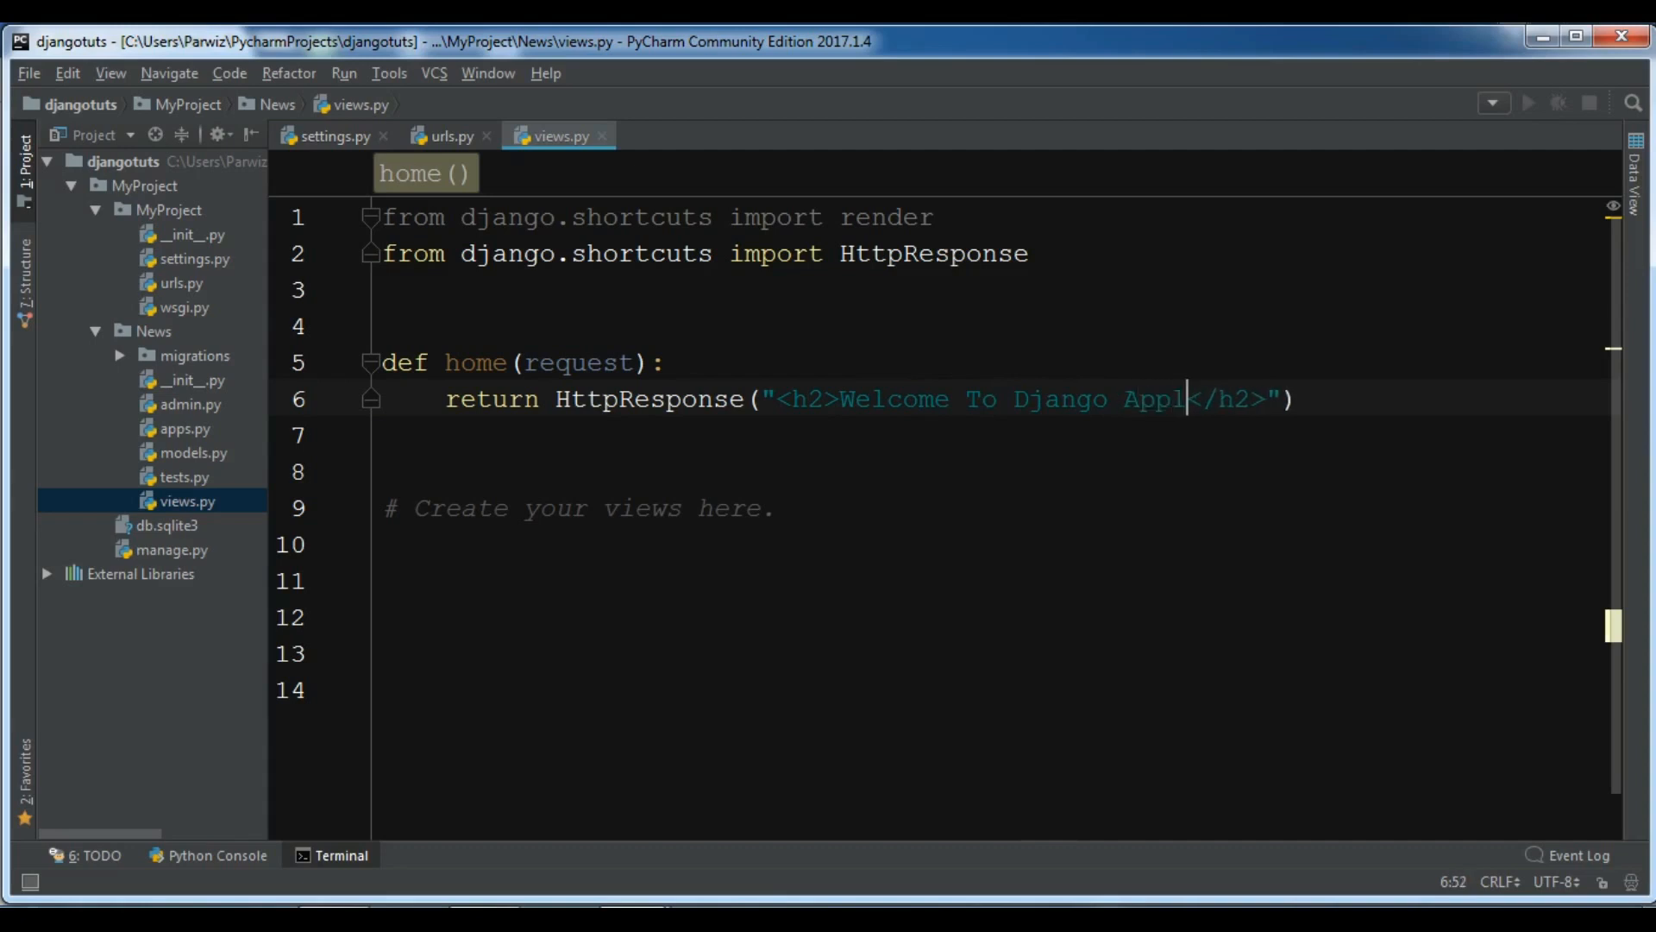
type("ication")
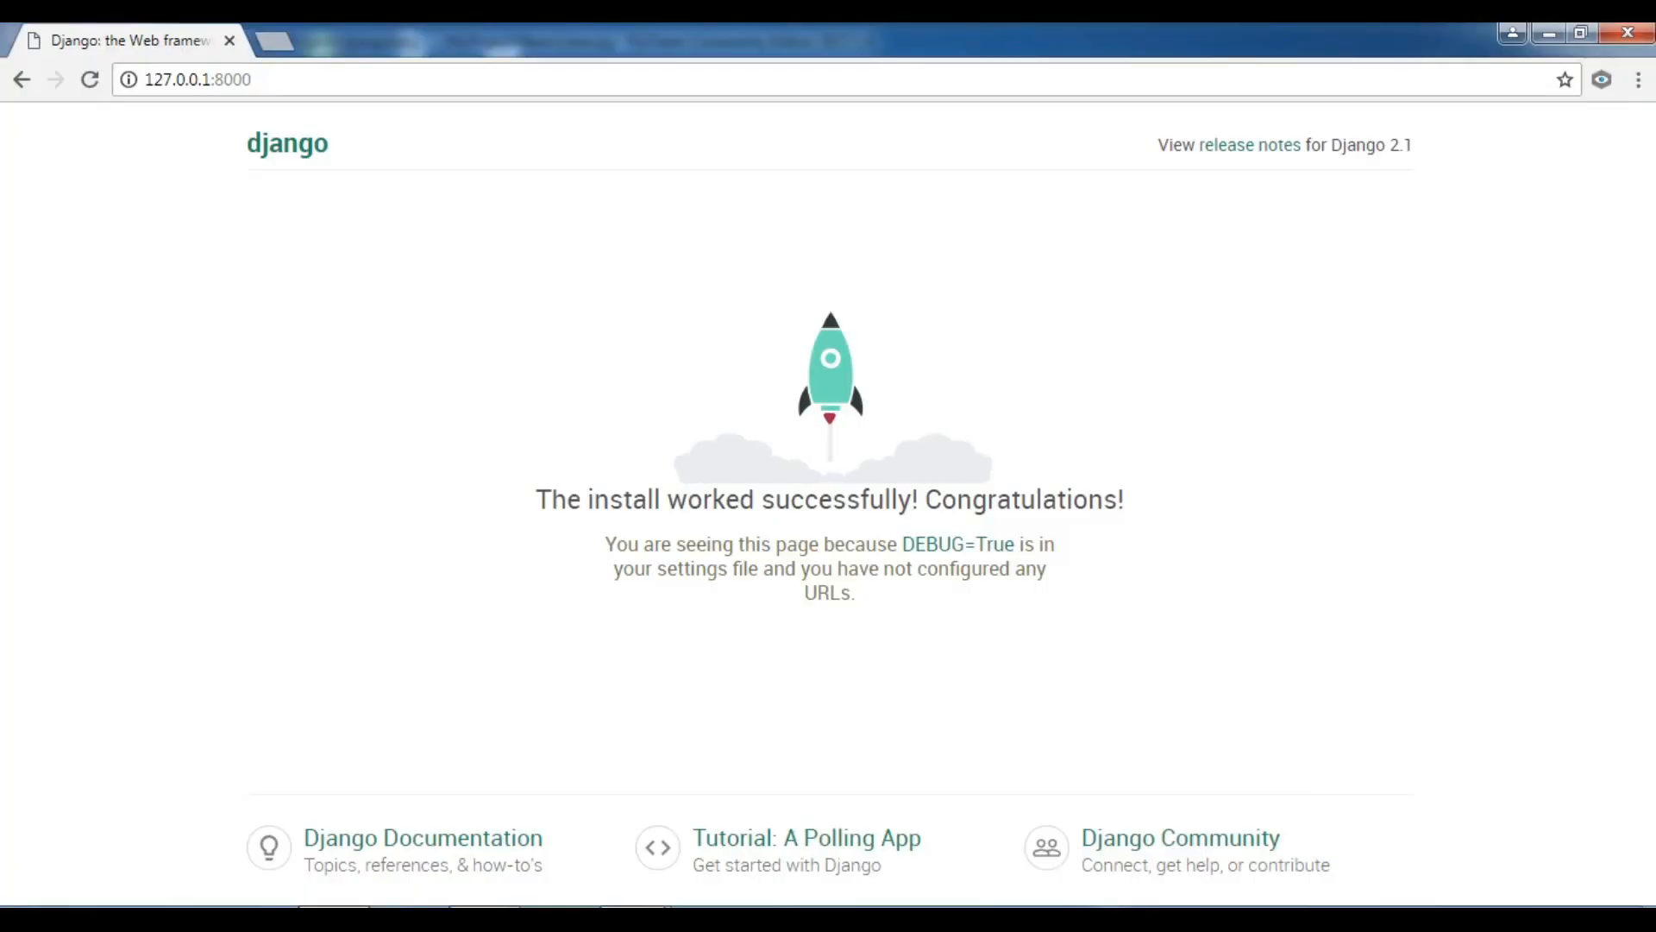
left_click(195, 79)
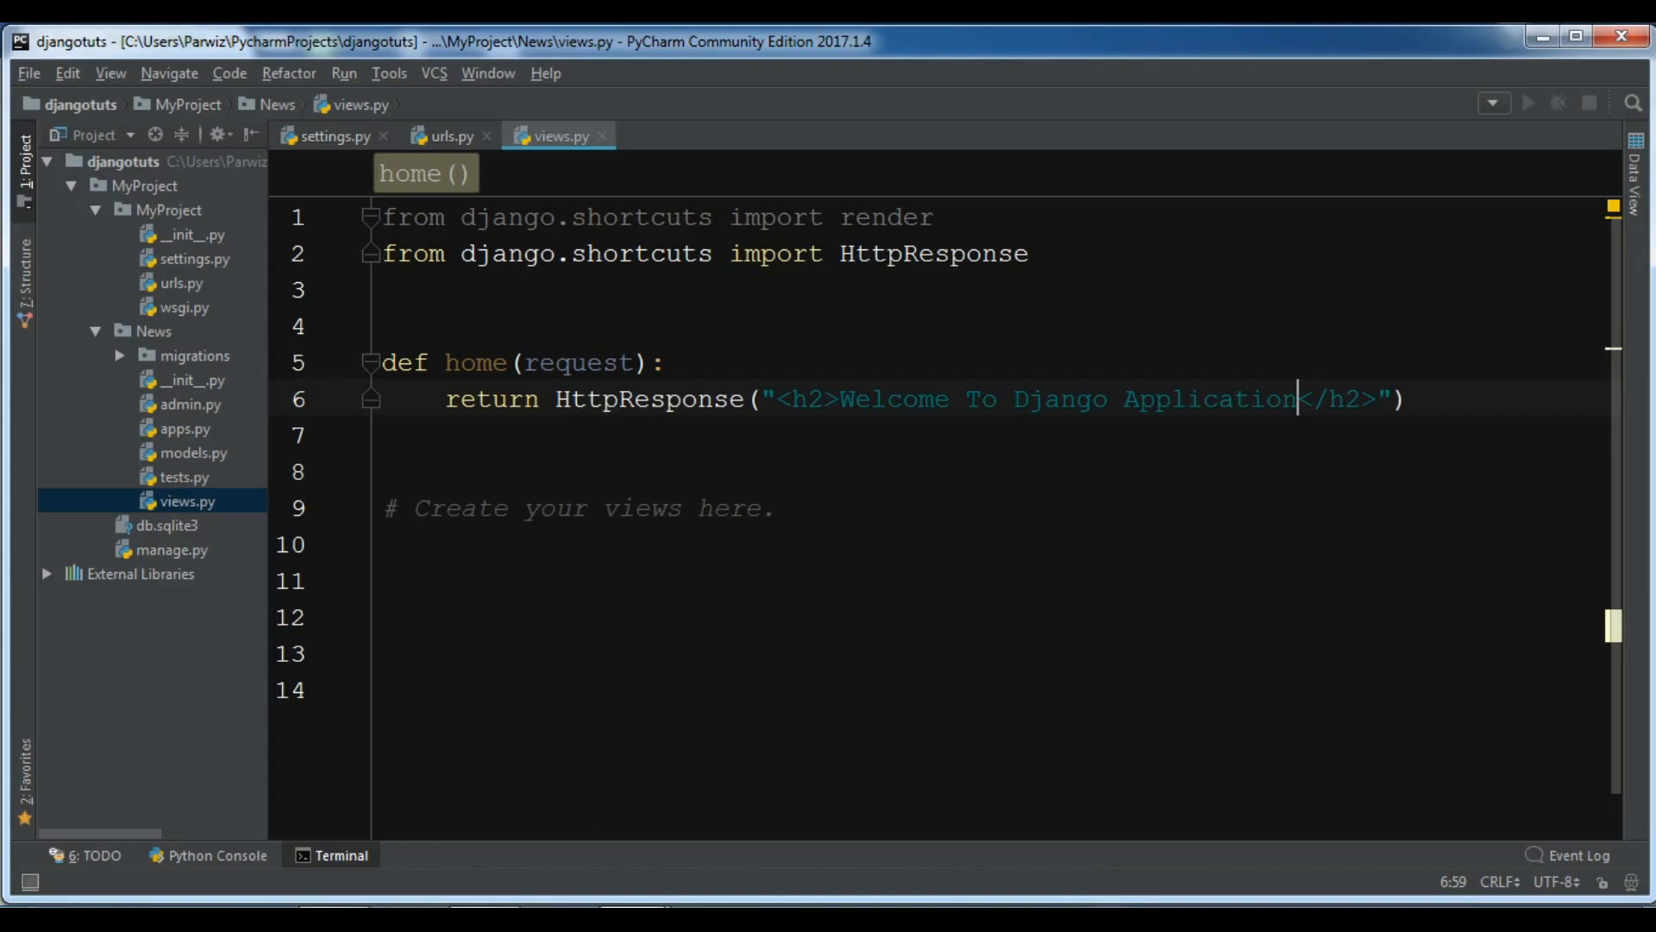
In urls.py start a path('', ) entry above the admin route in urlpatterns.
left_click(449, 135)
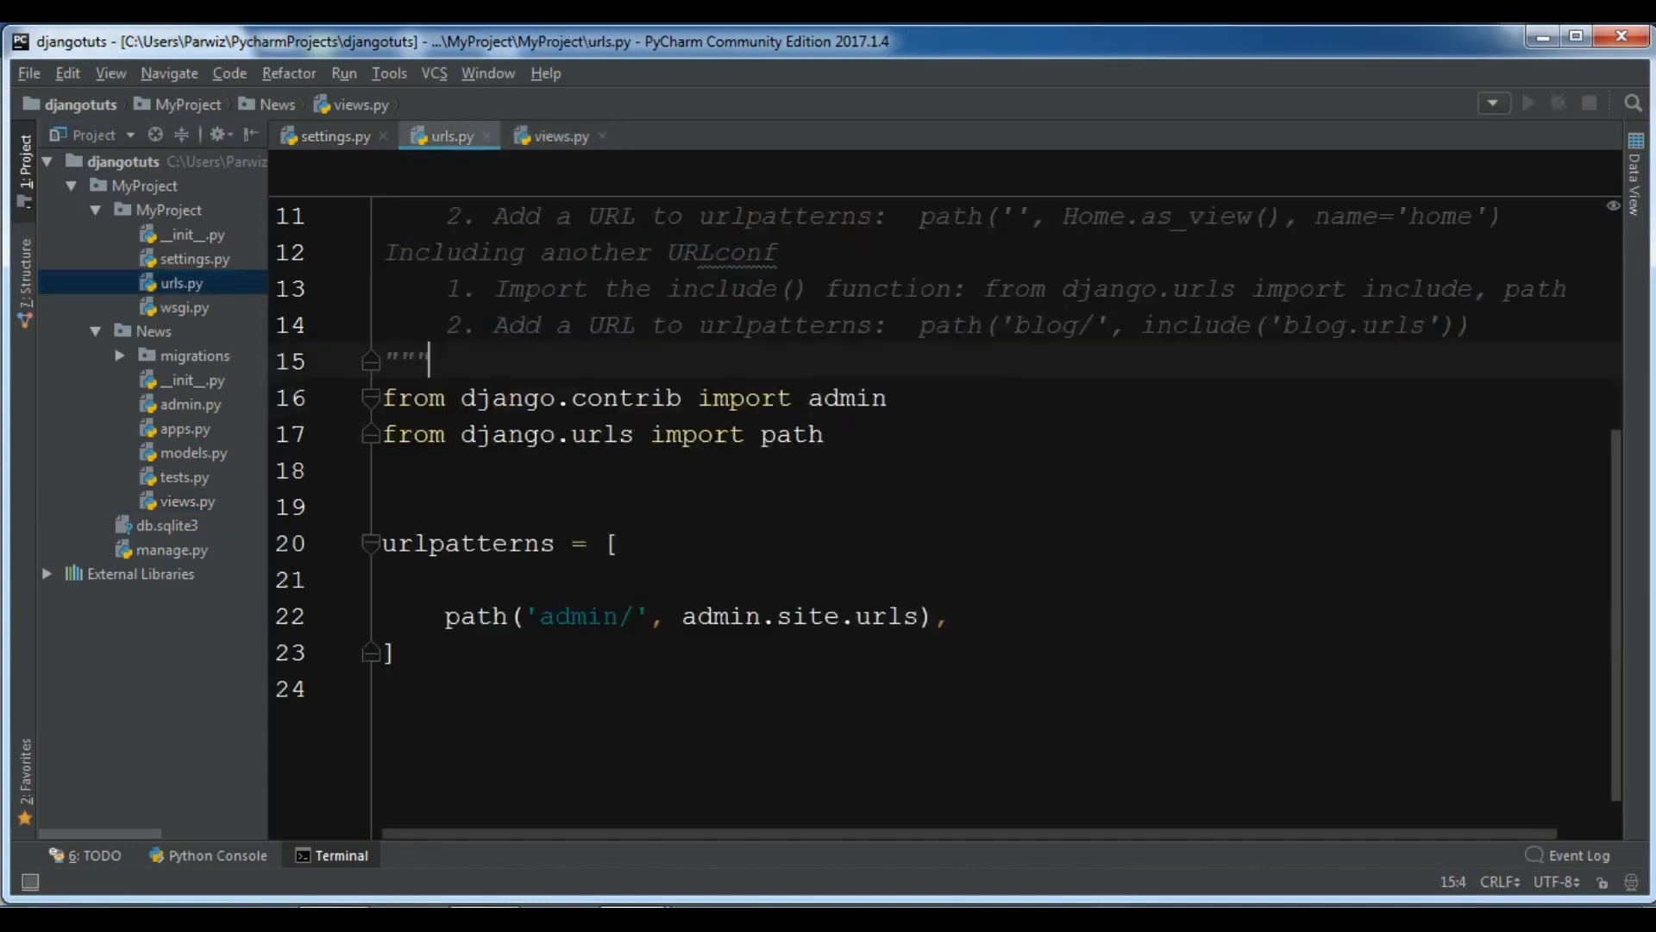
left_click(611, 544)
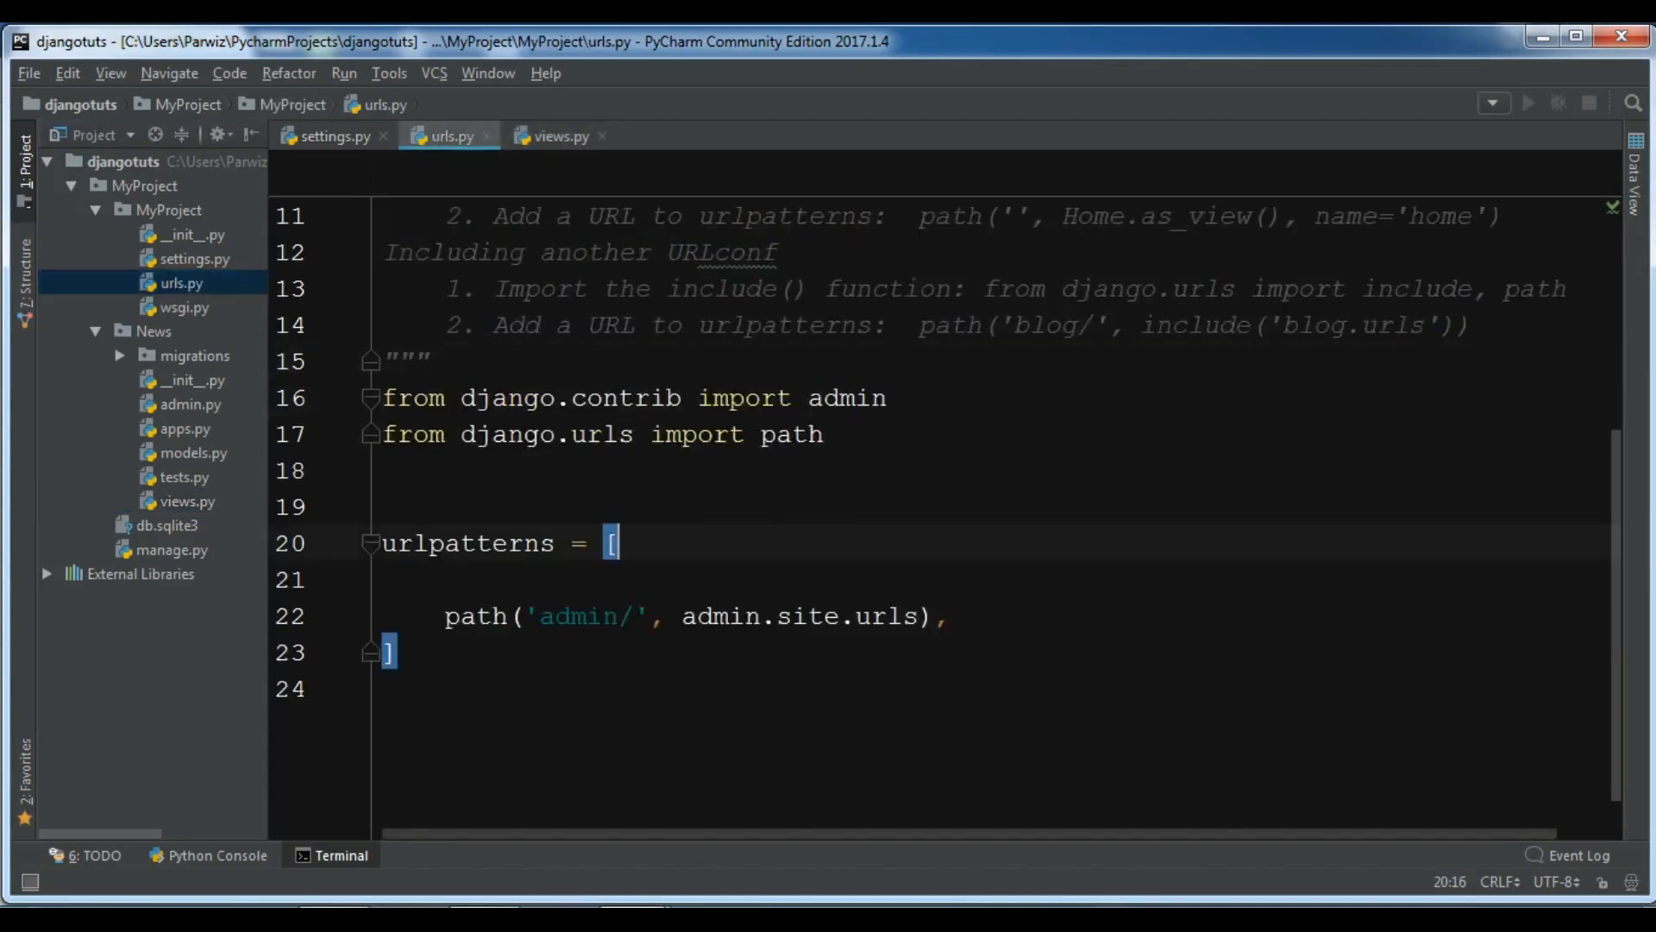
type("path(")
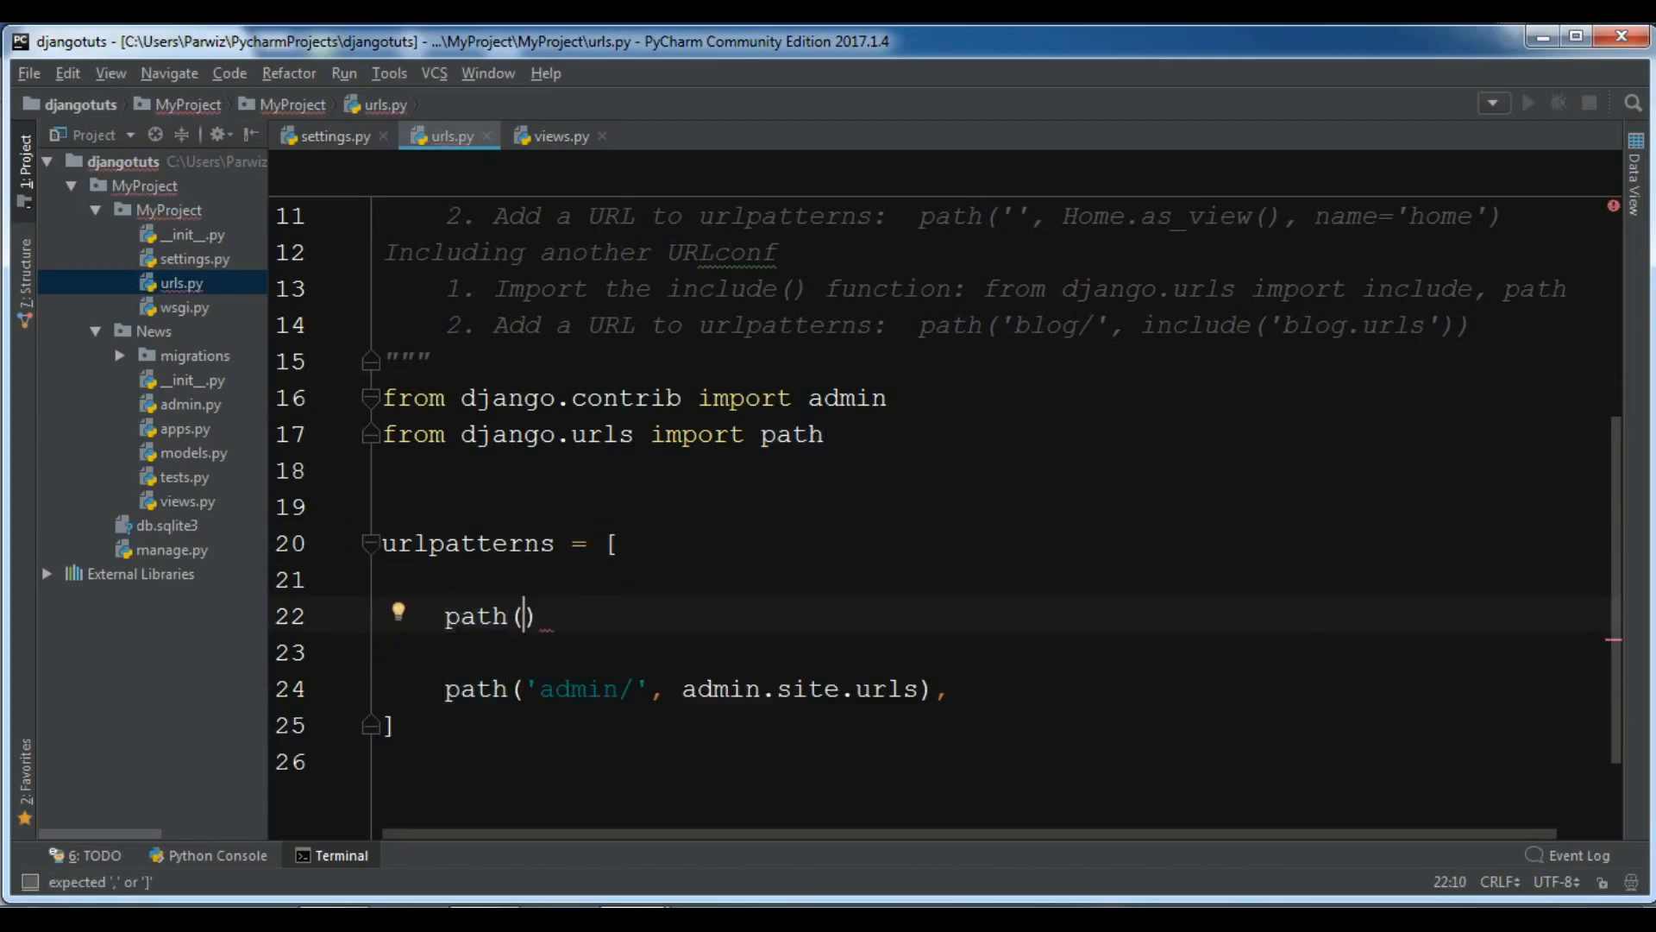
type("'")
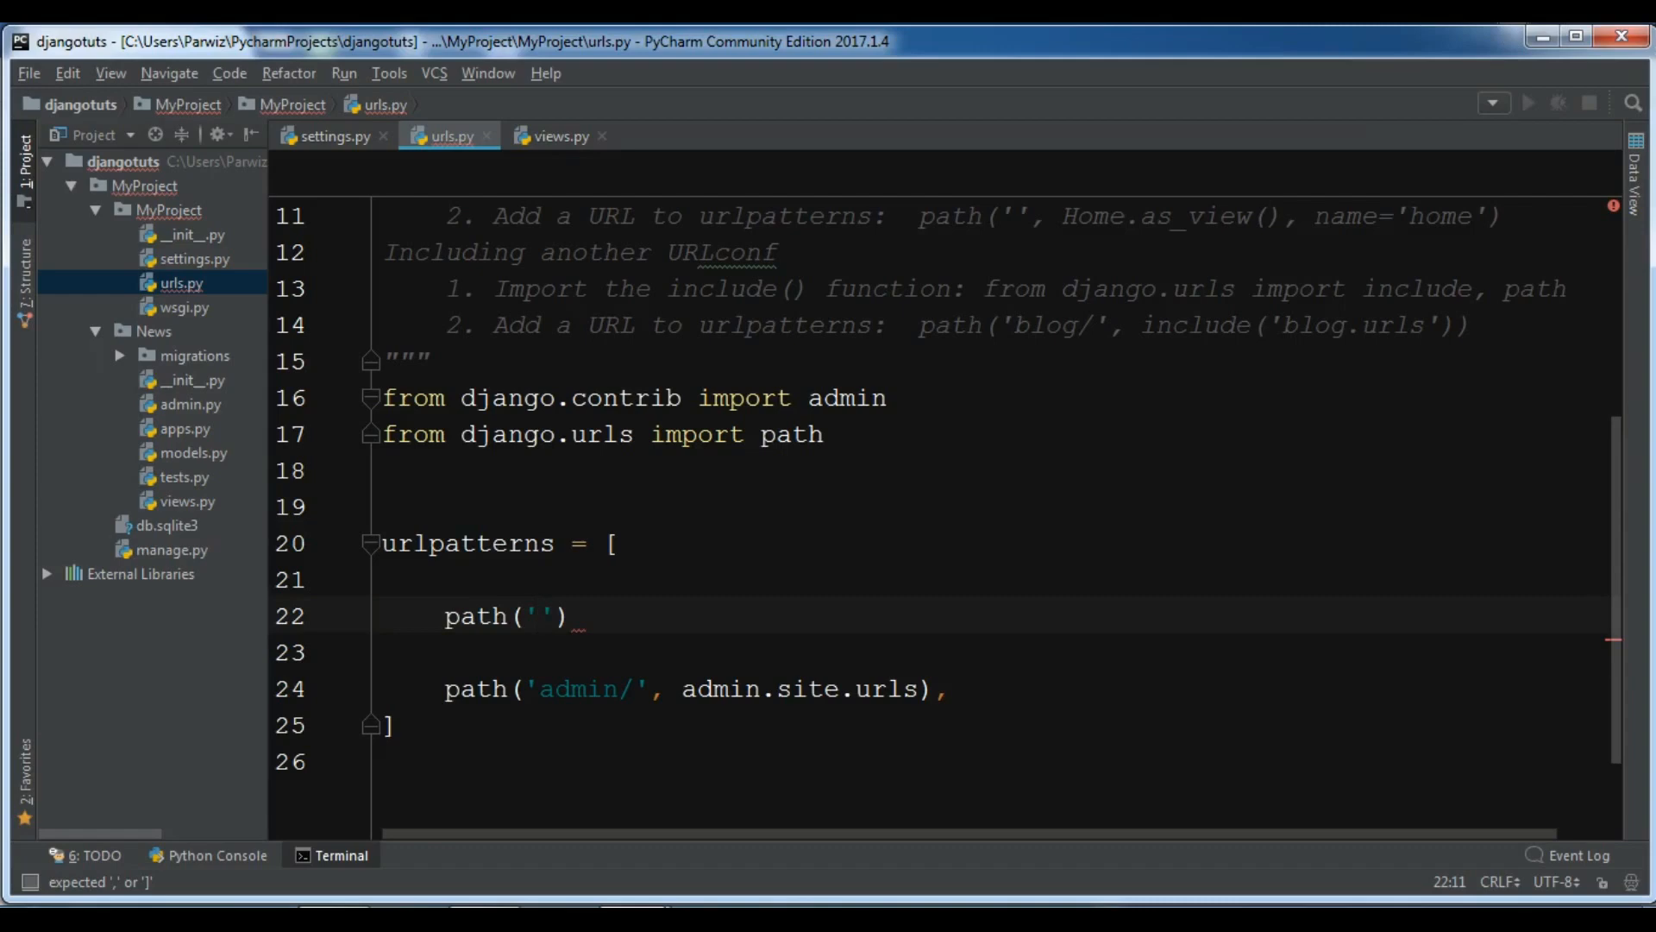
left_click(552, 616)
type(", ")
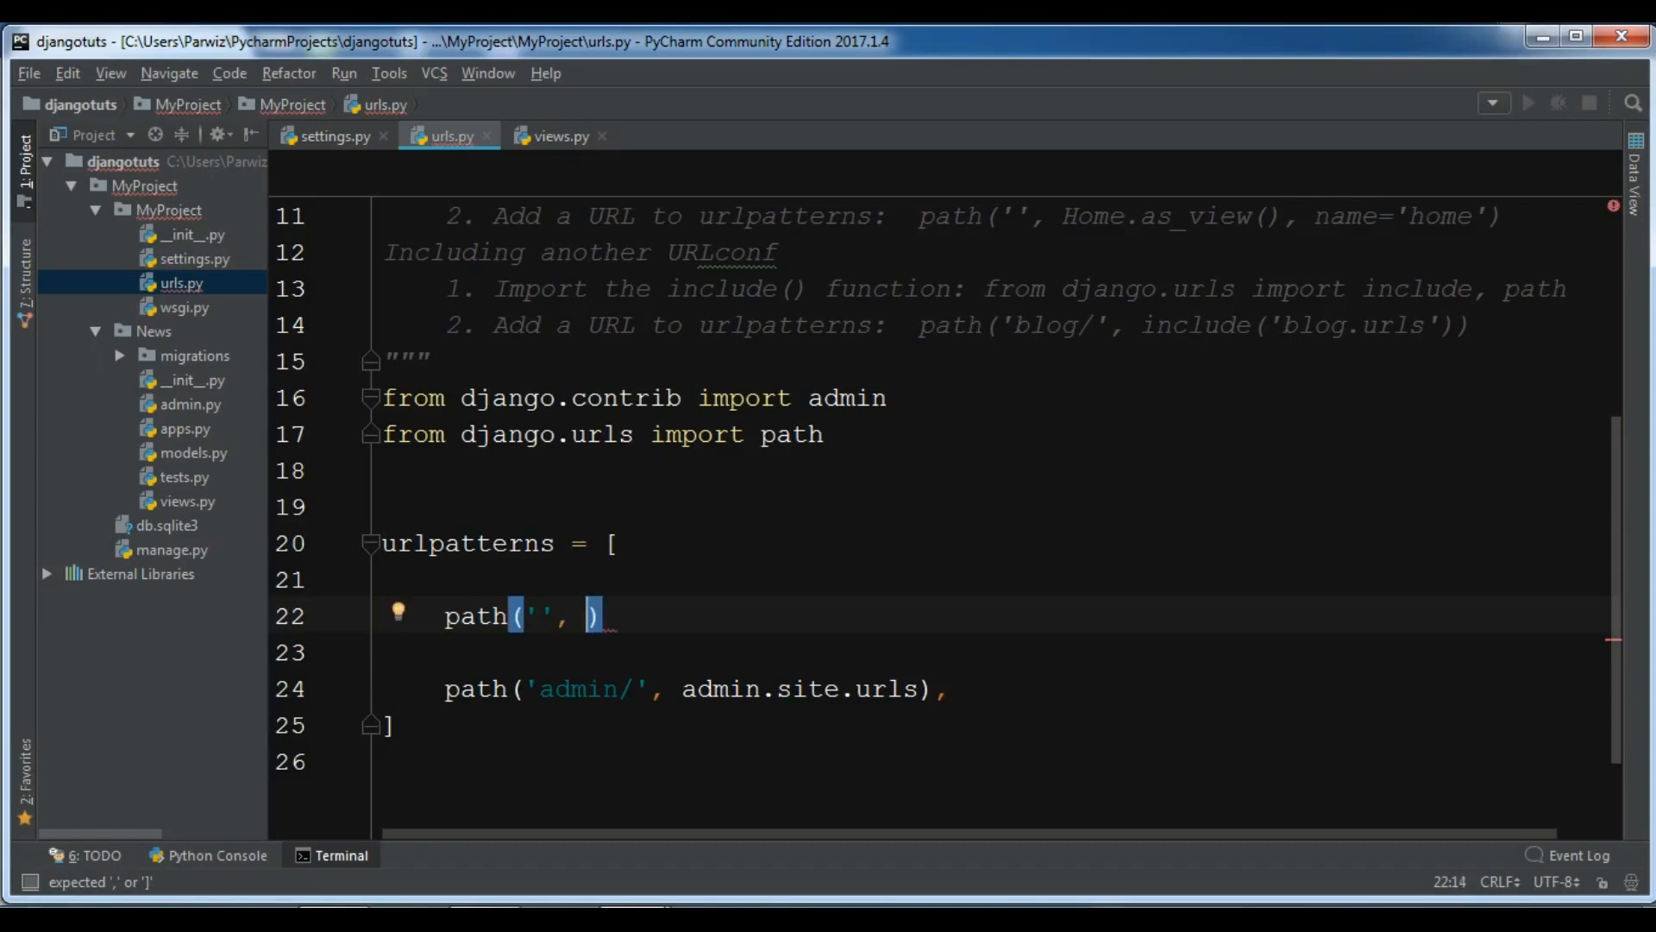
Add 'from News import views' after the existing import lines.
left_click(792, 434)
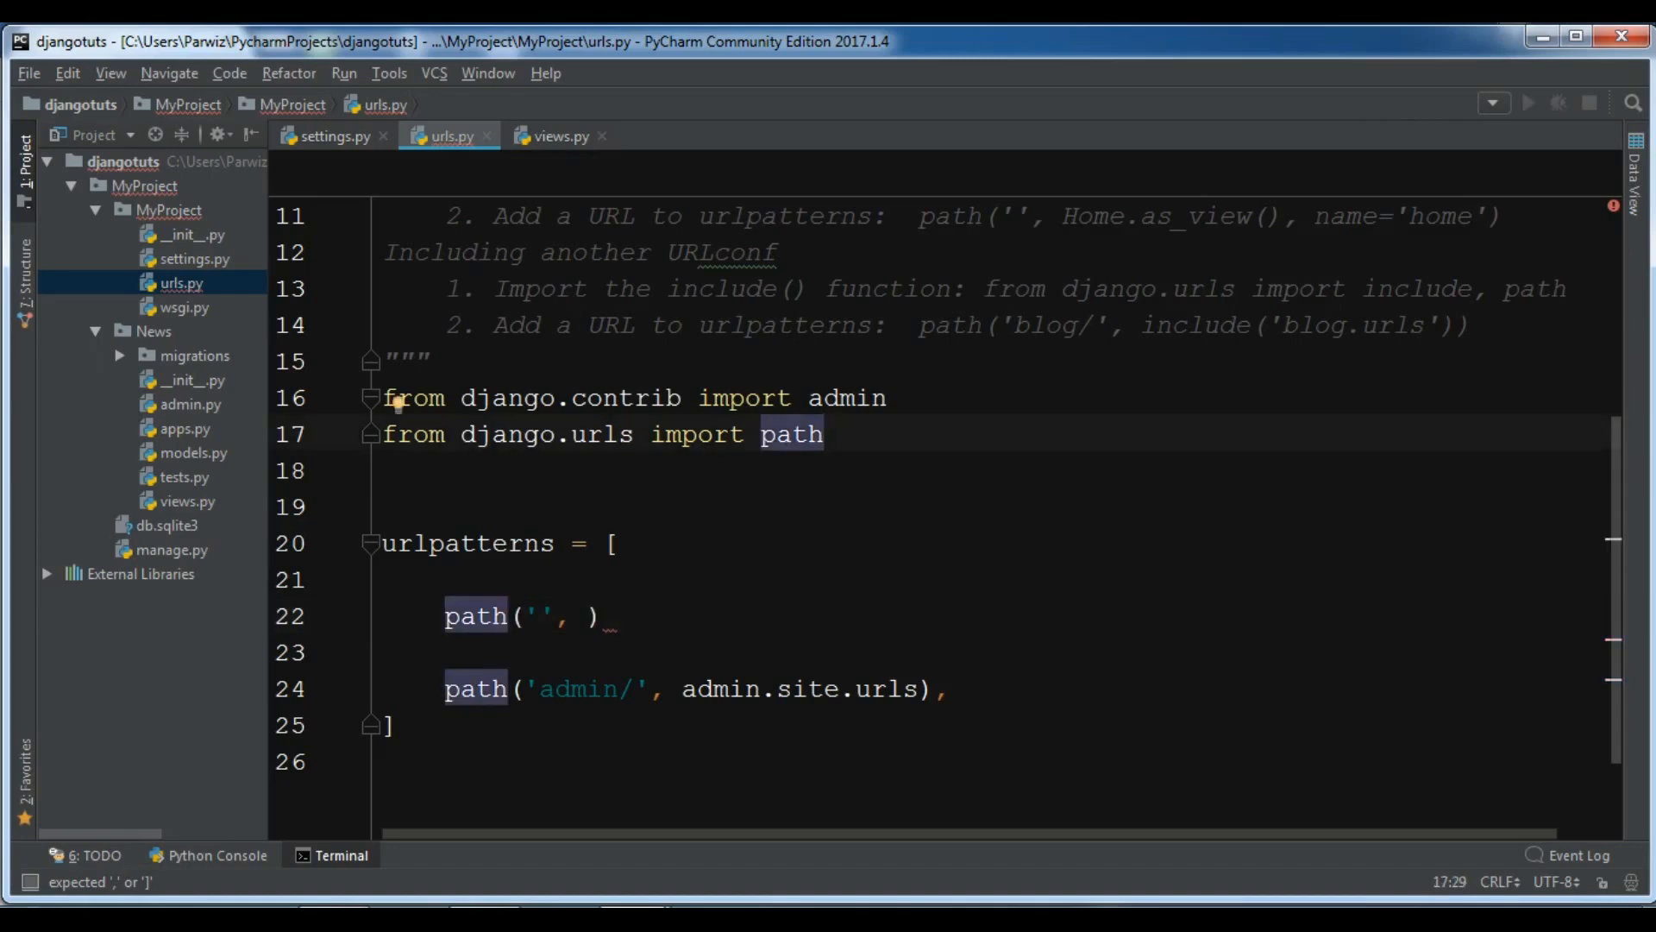
type("from")
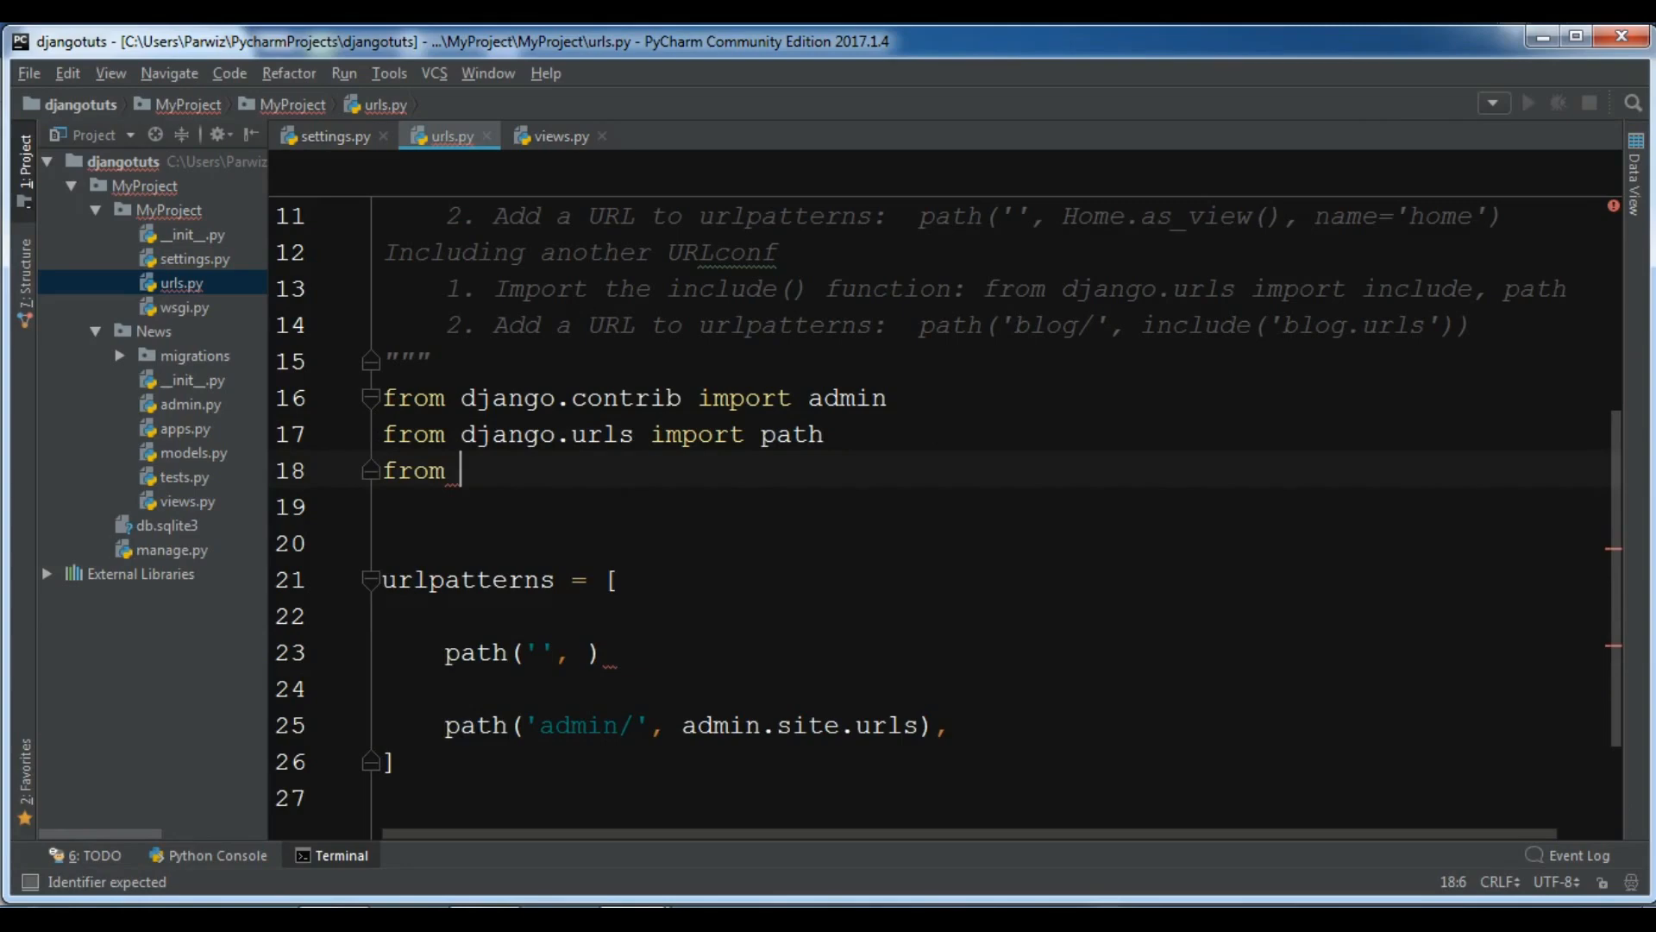
type("New")
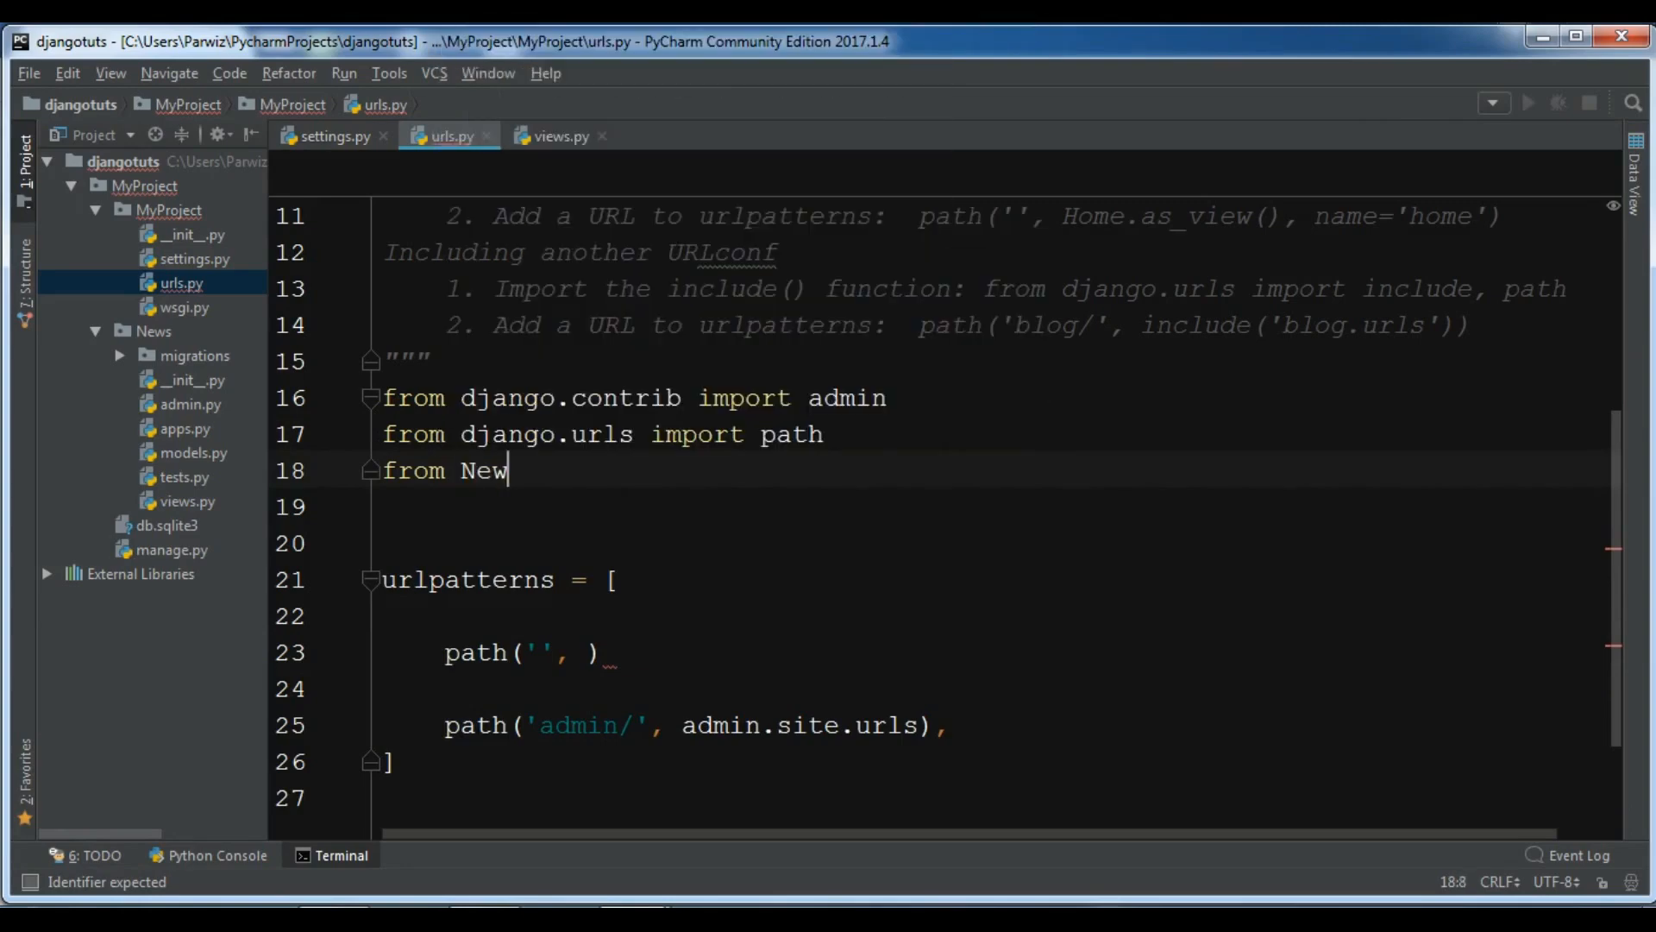
type("s")
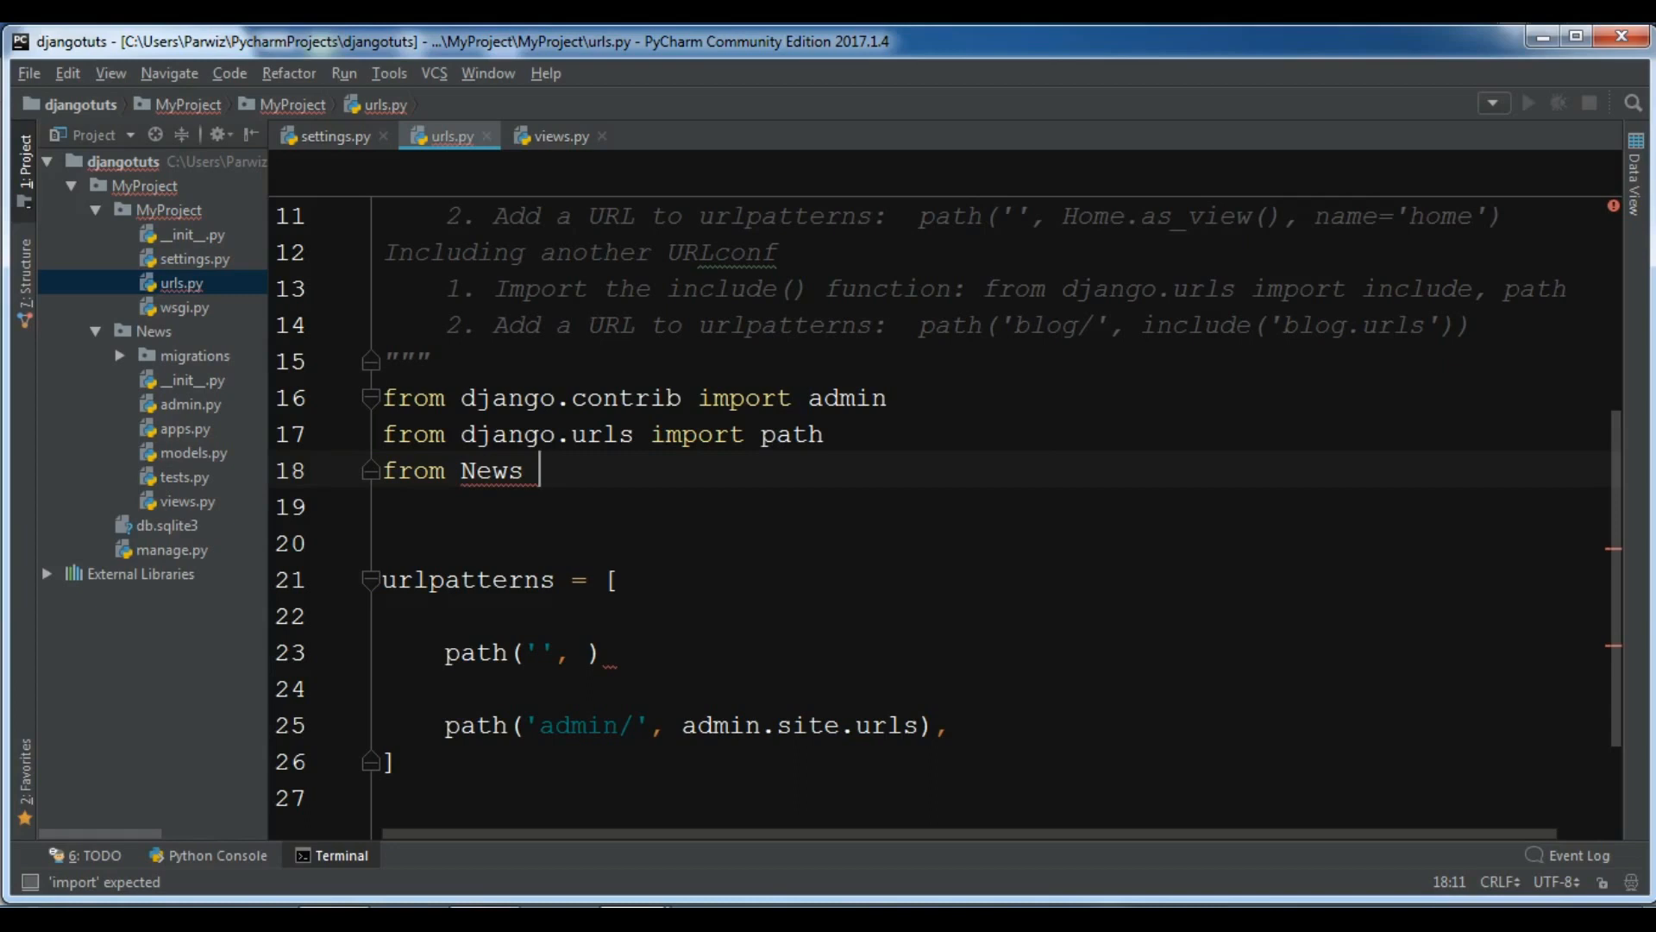
type("import")
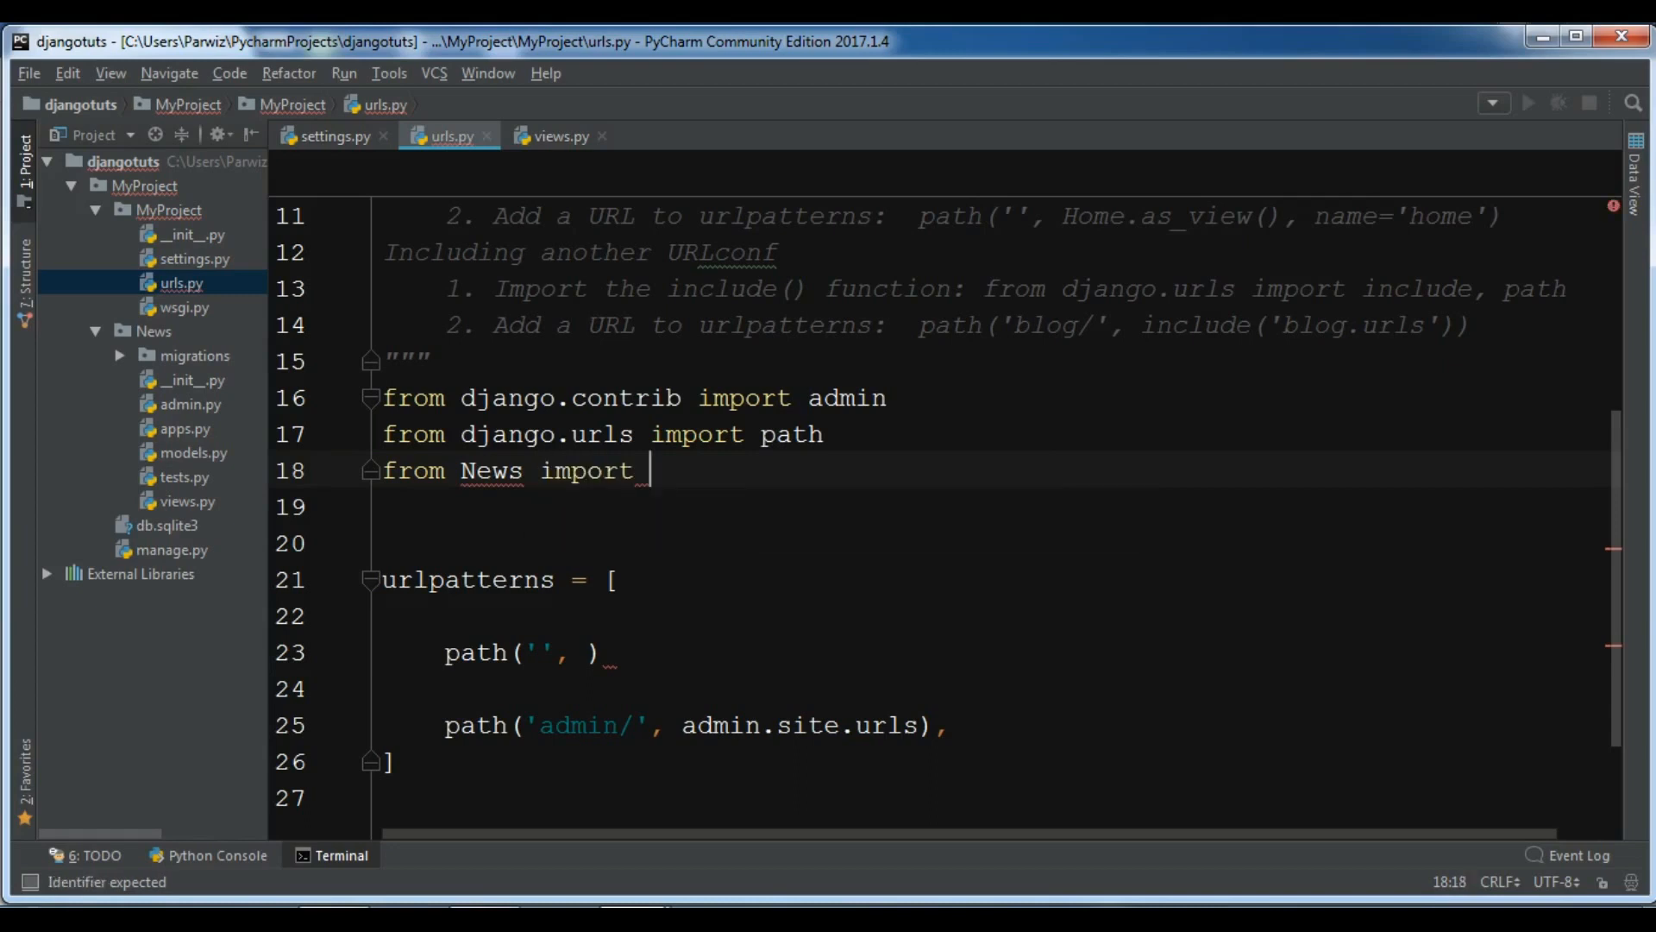
type("views")
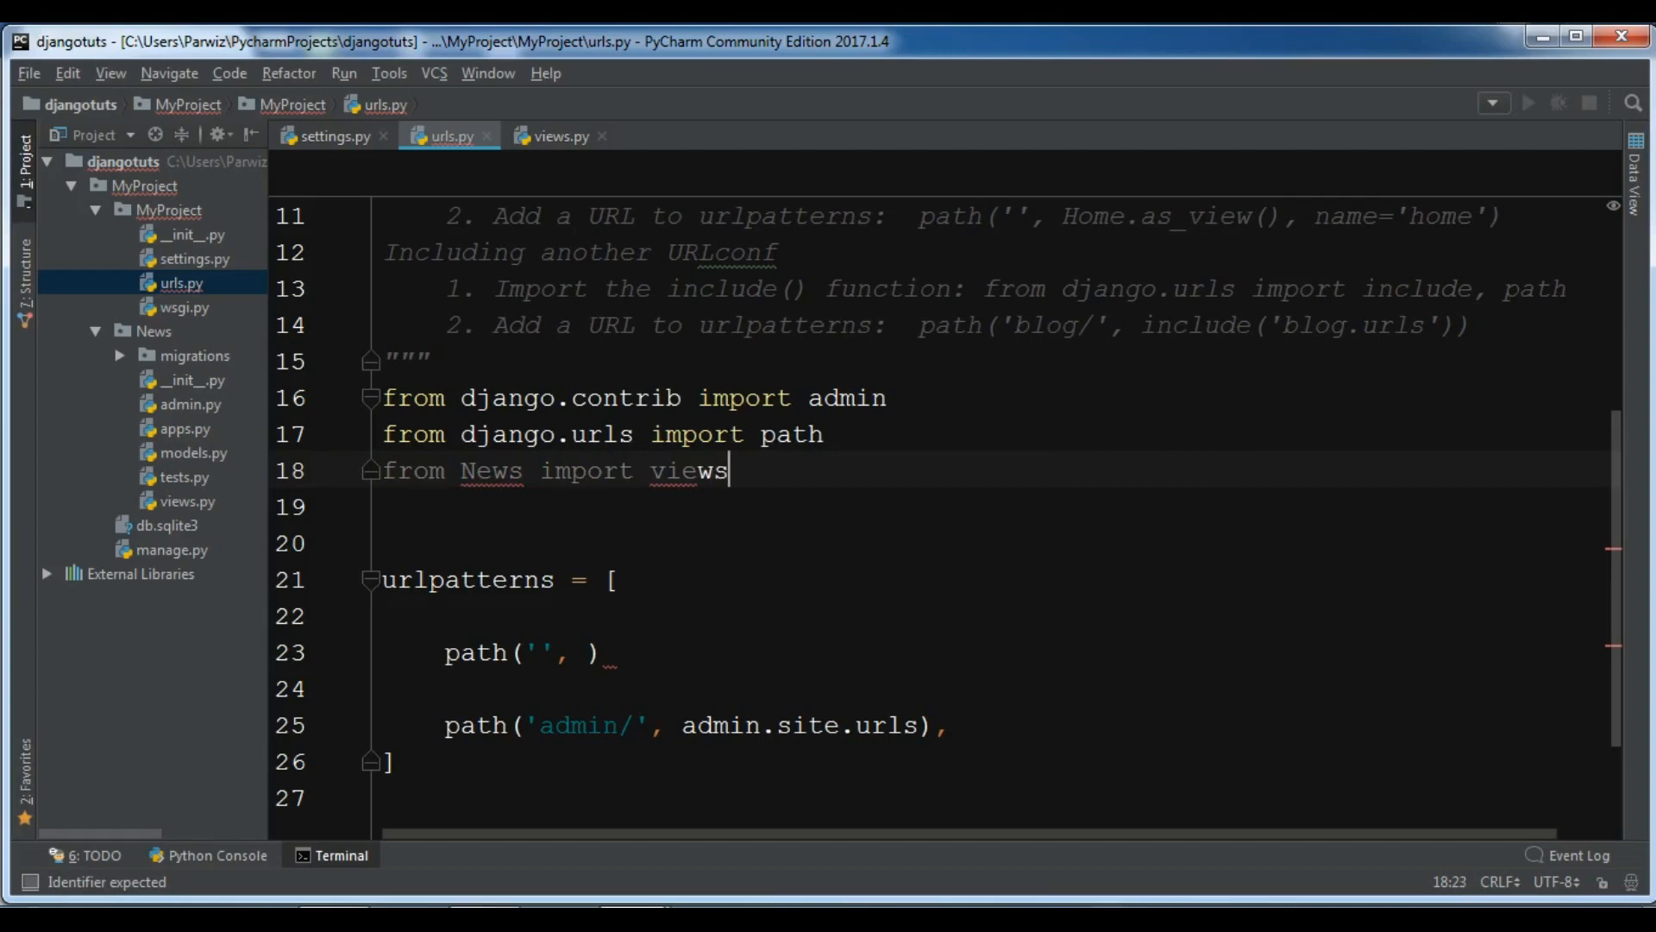
Complete the empty-route entry as path('', News.views, name = 'home'),.
left_click(590, 652)
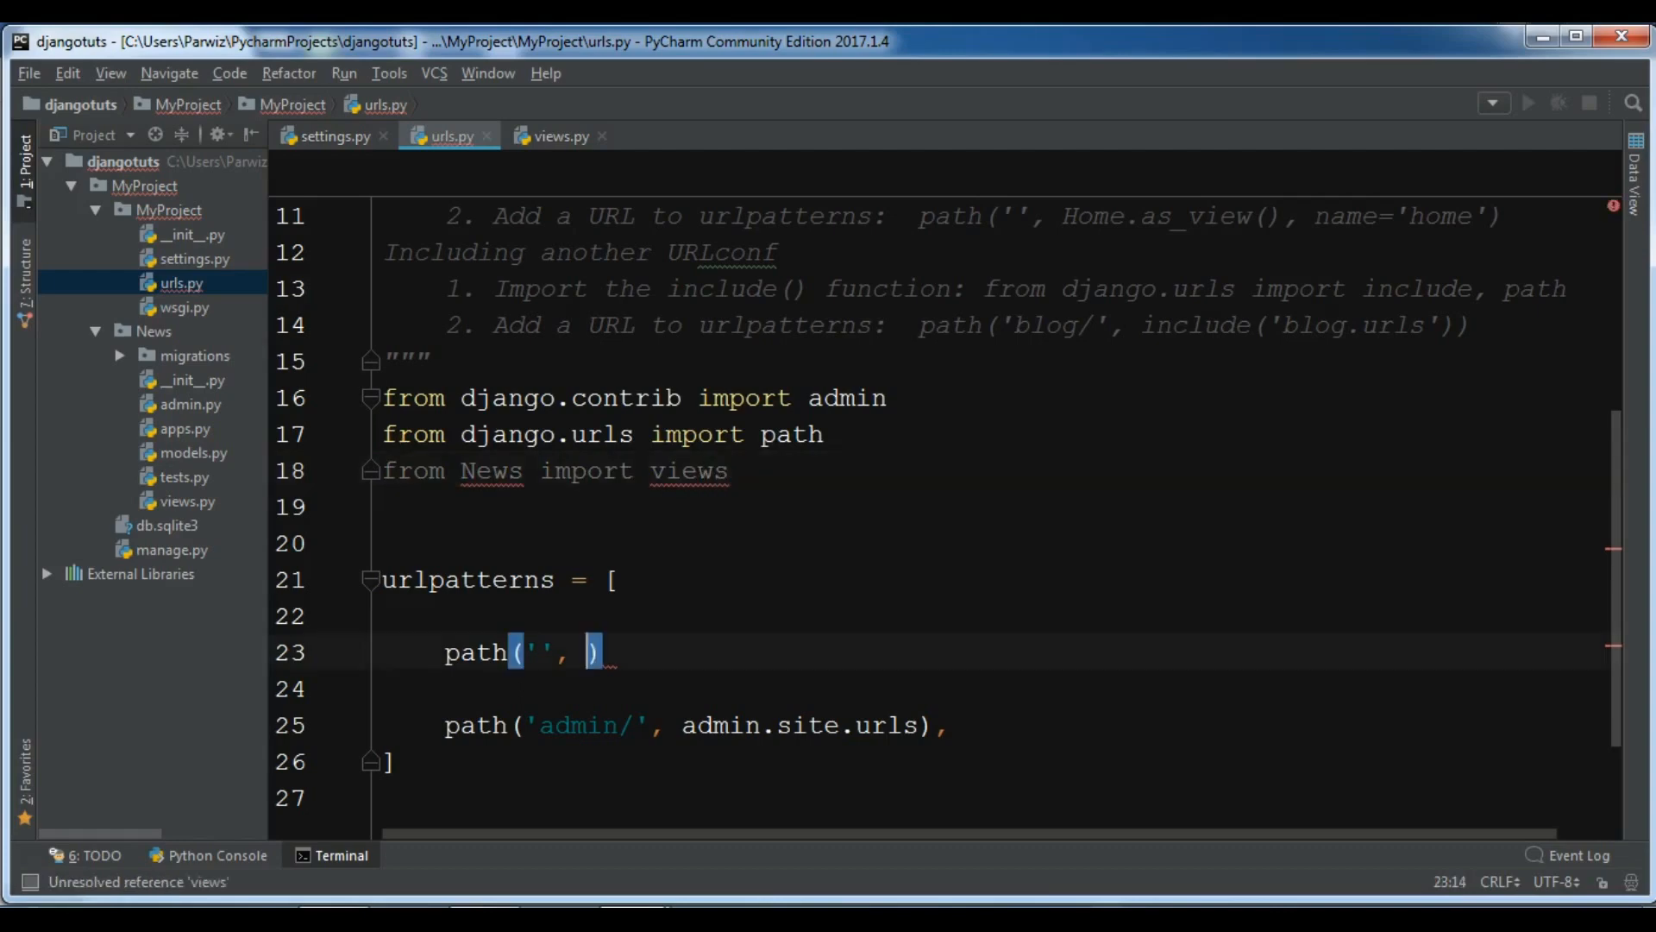
type("N")
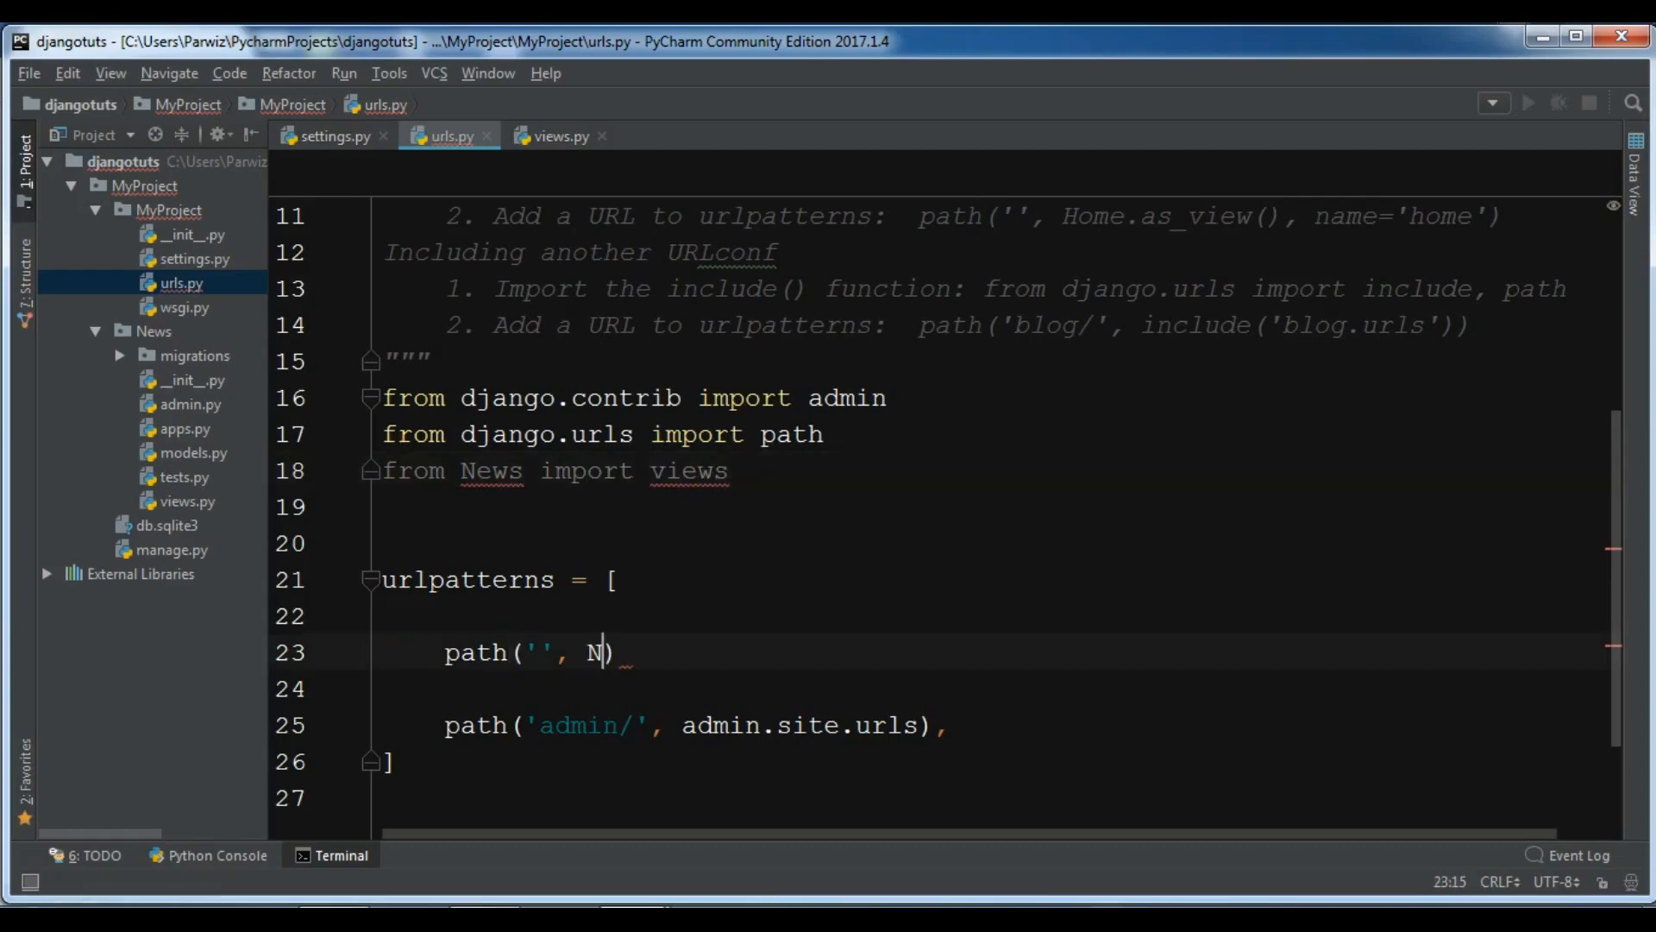
type("ews.")
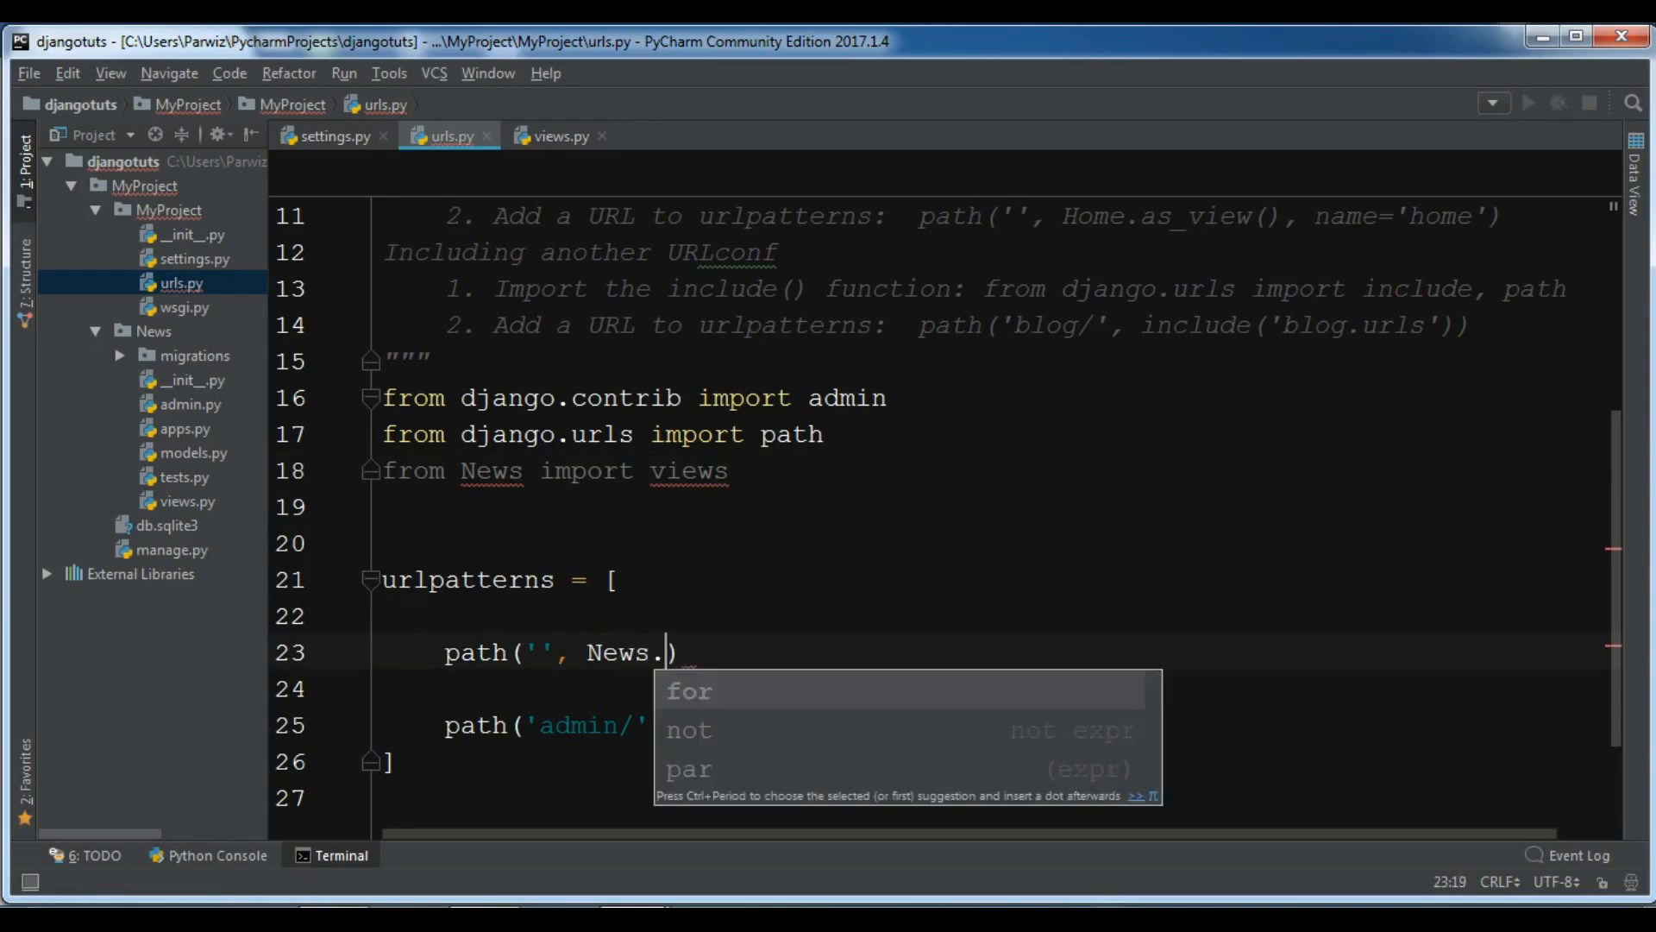
type("views, name =")
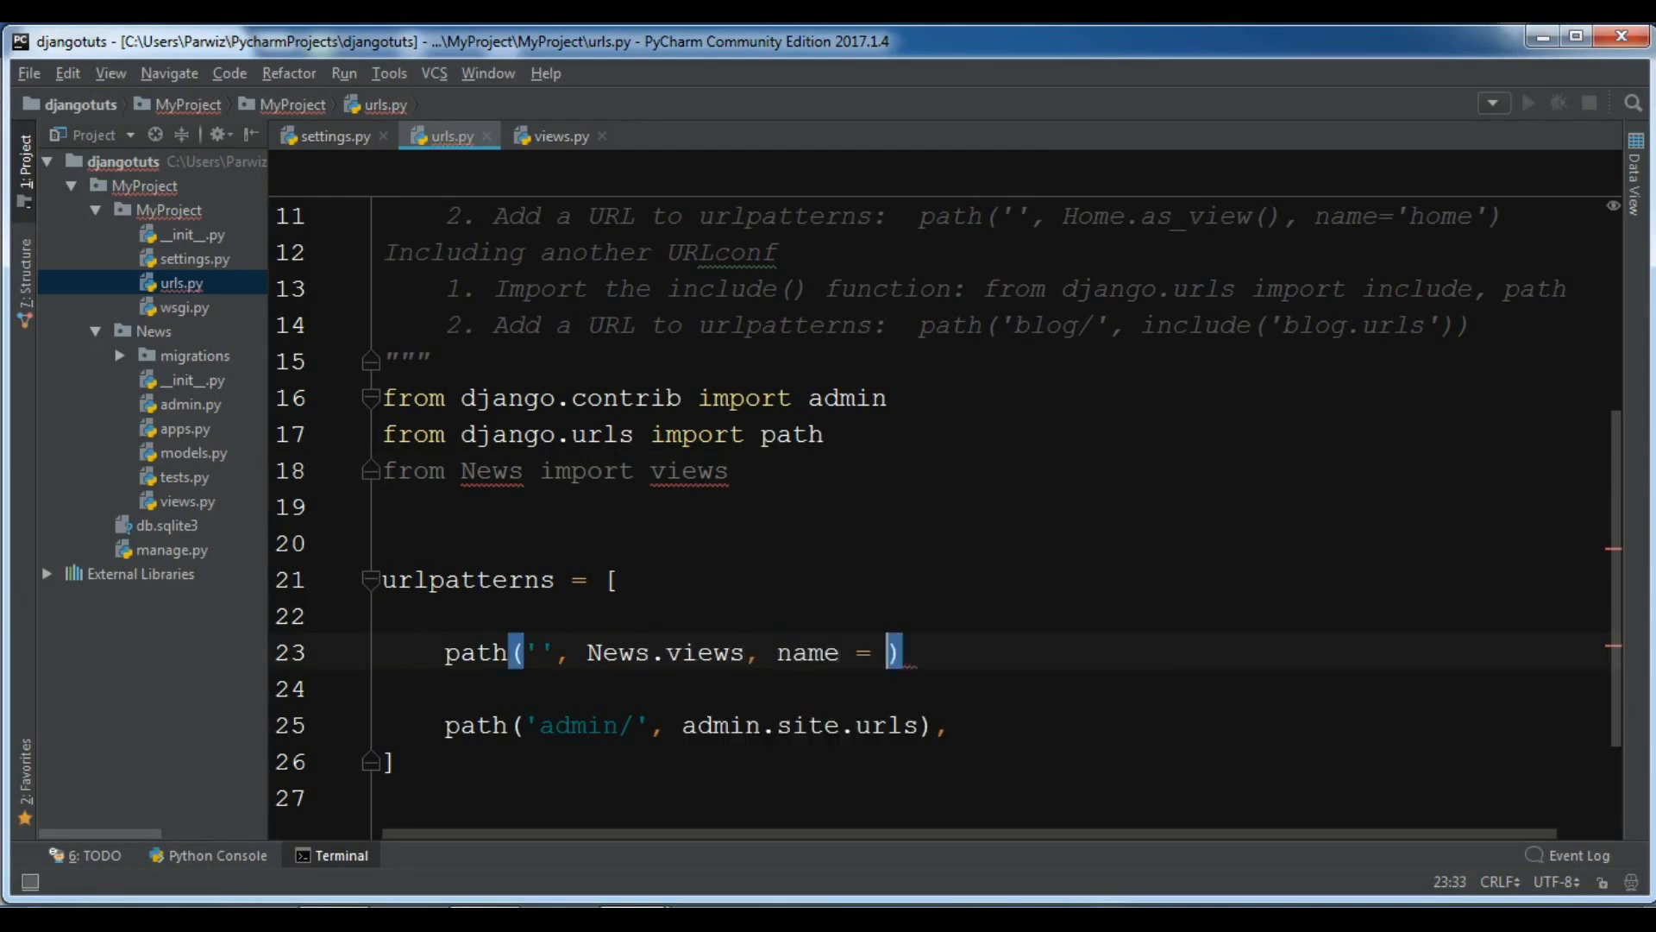
type("'home")
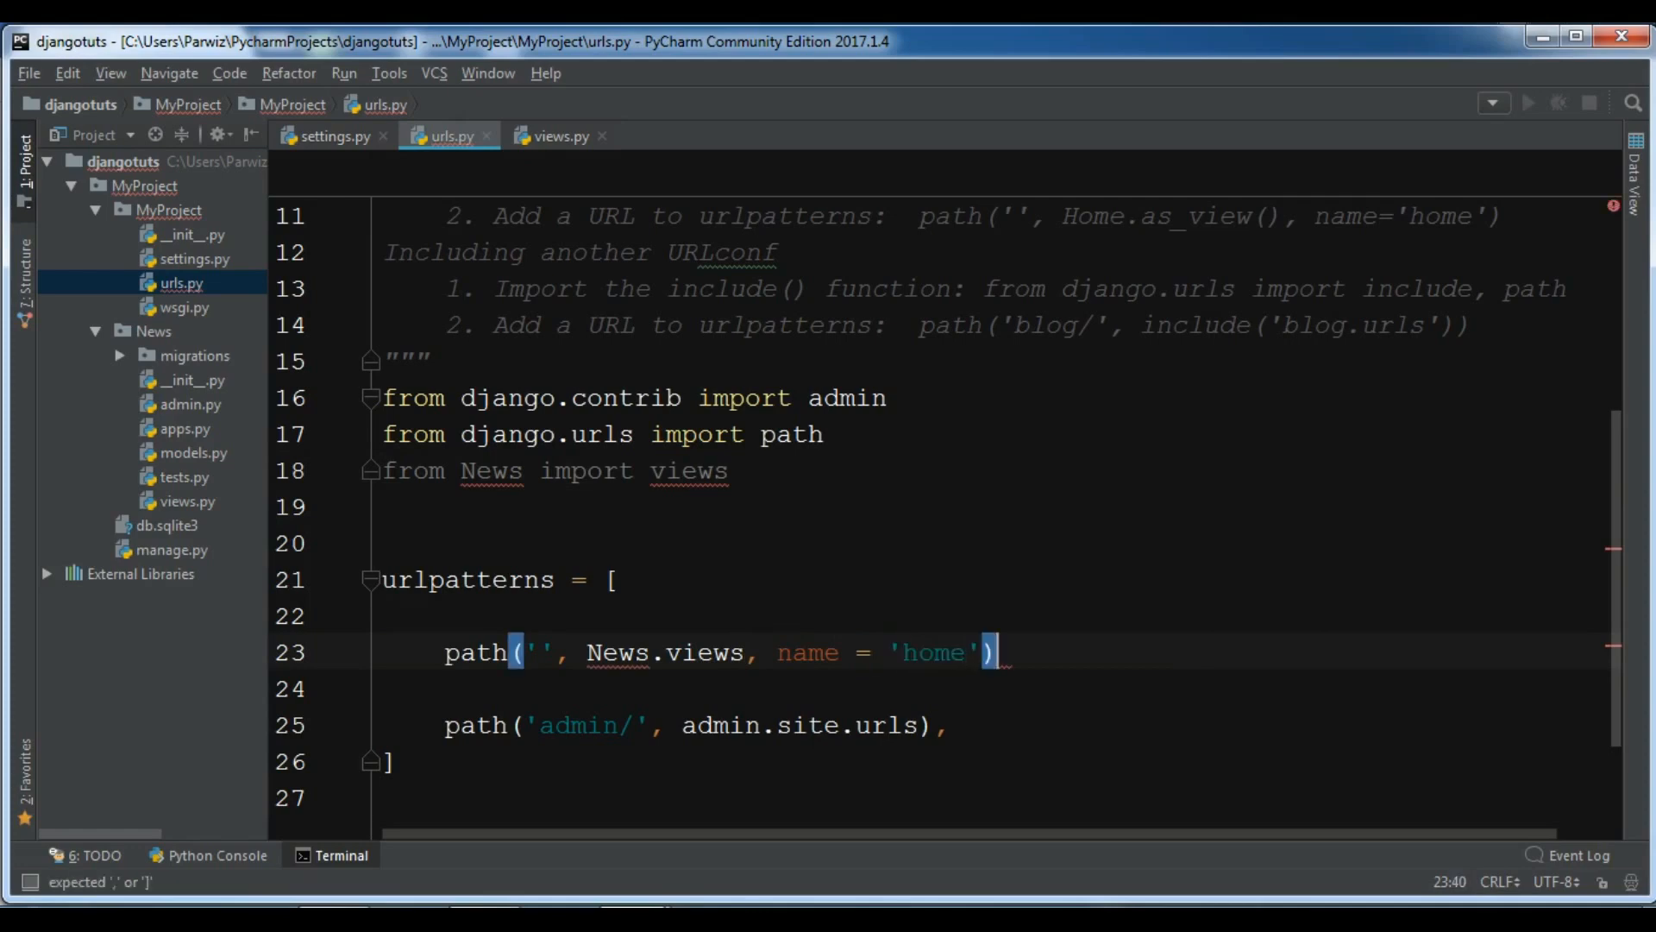
type(",")
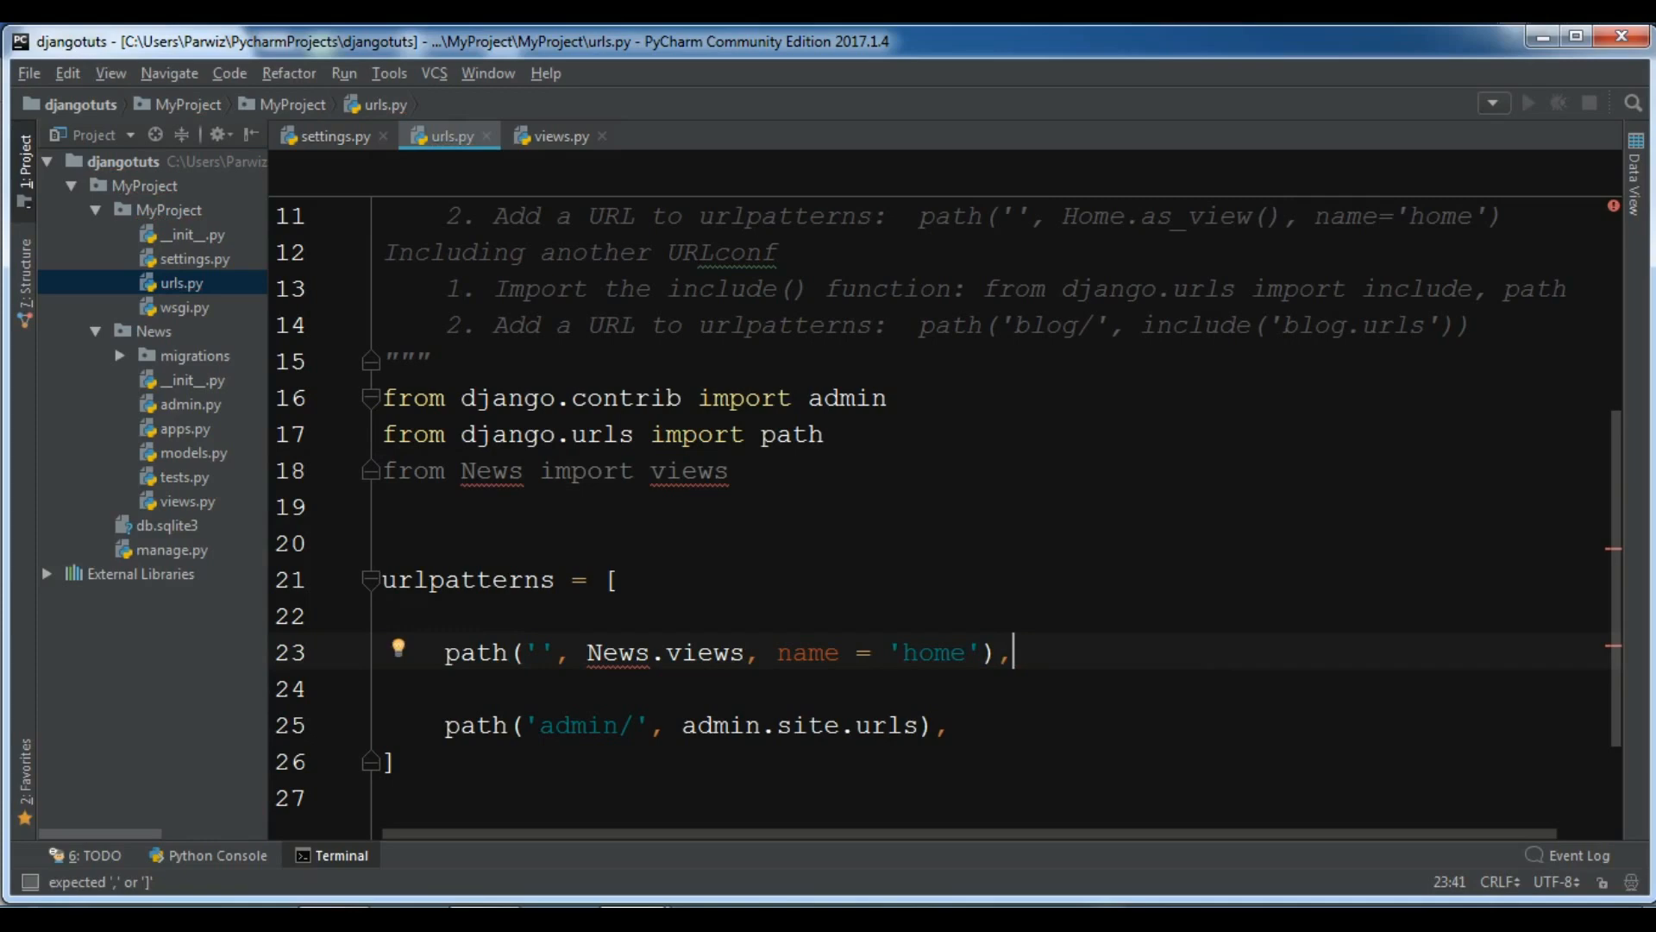
scroll("down", 3)
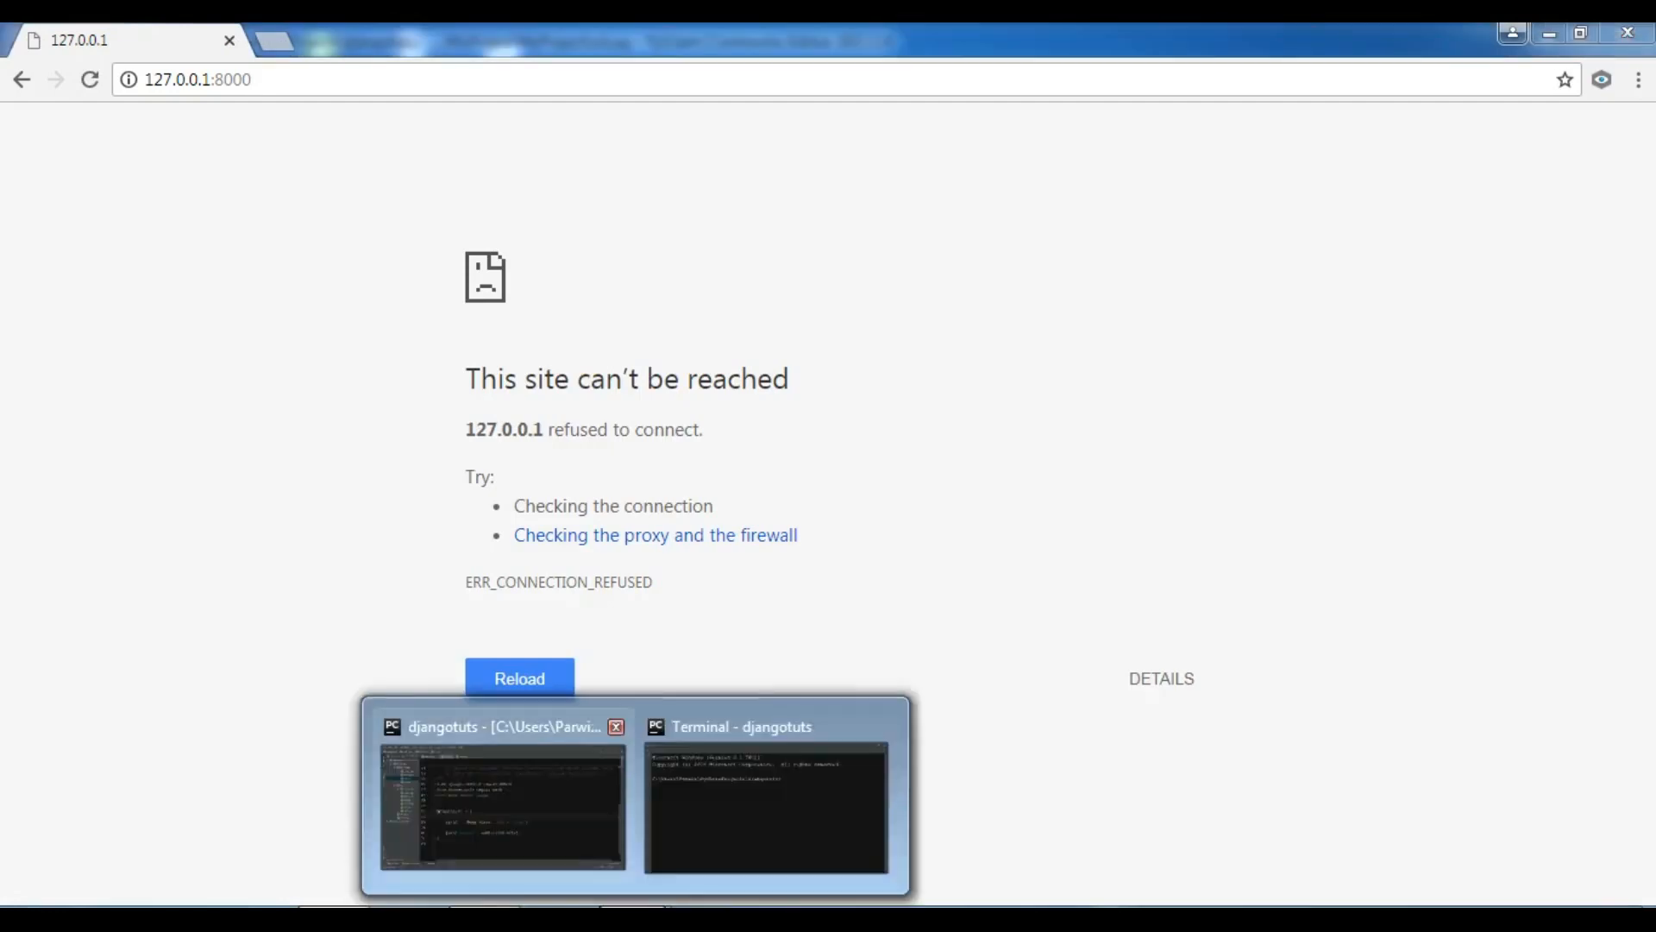
Bring up the djangotuts terminal window and get a fresh idle prompt.
left_click(764, 807)
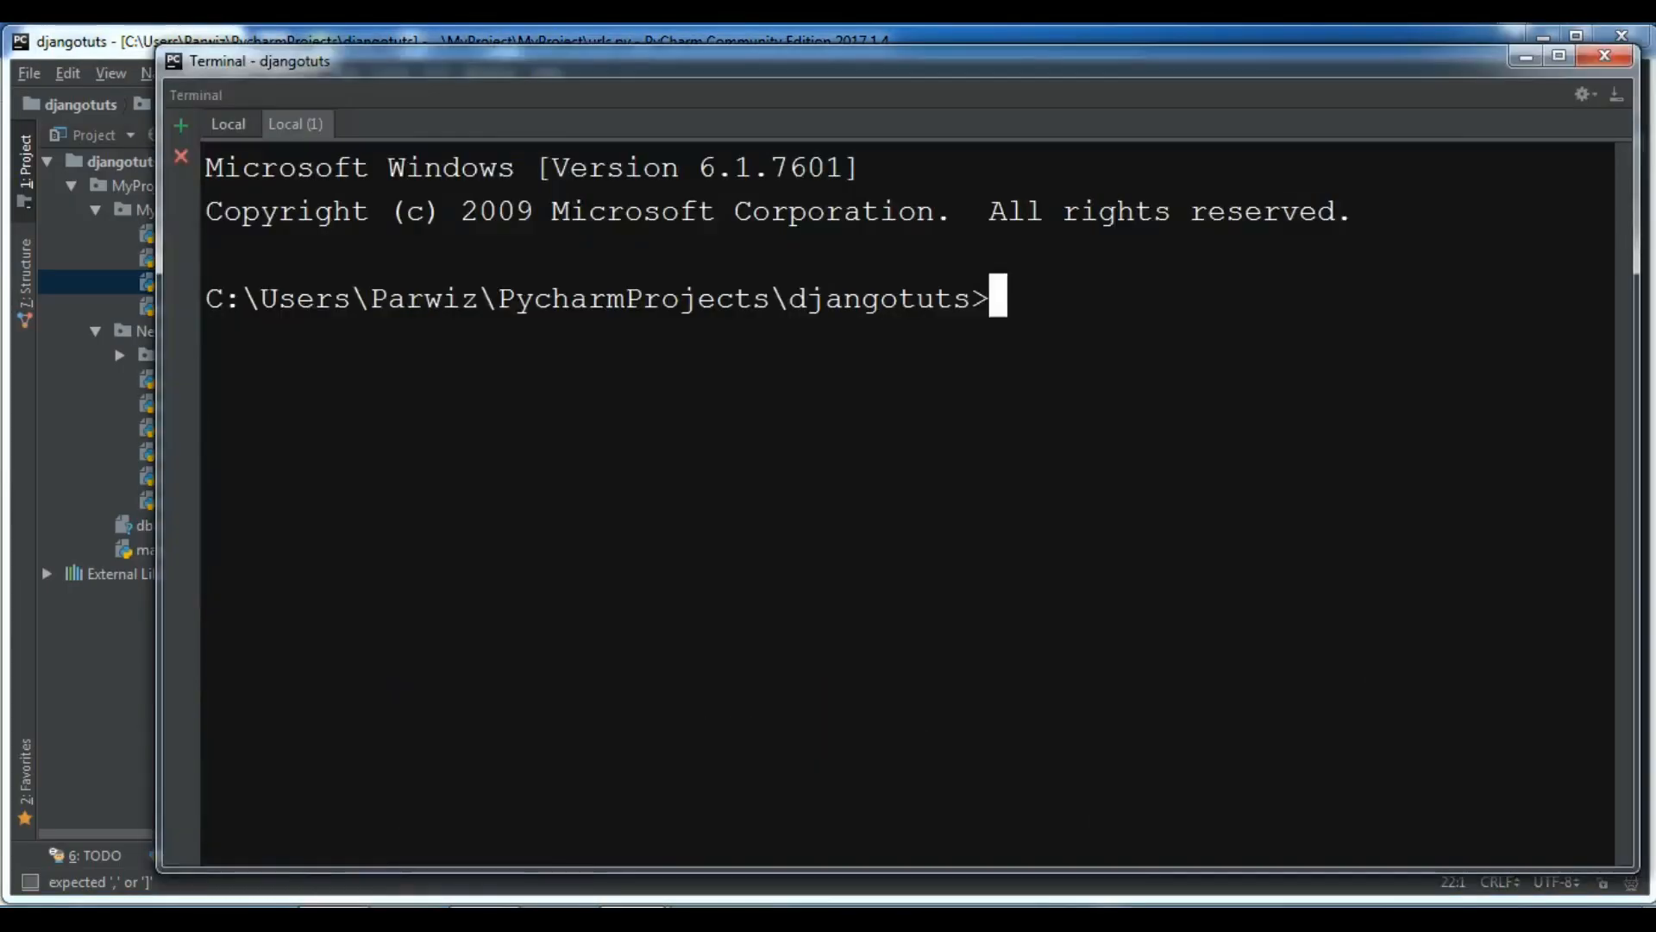
key("Return")
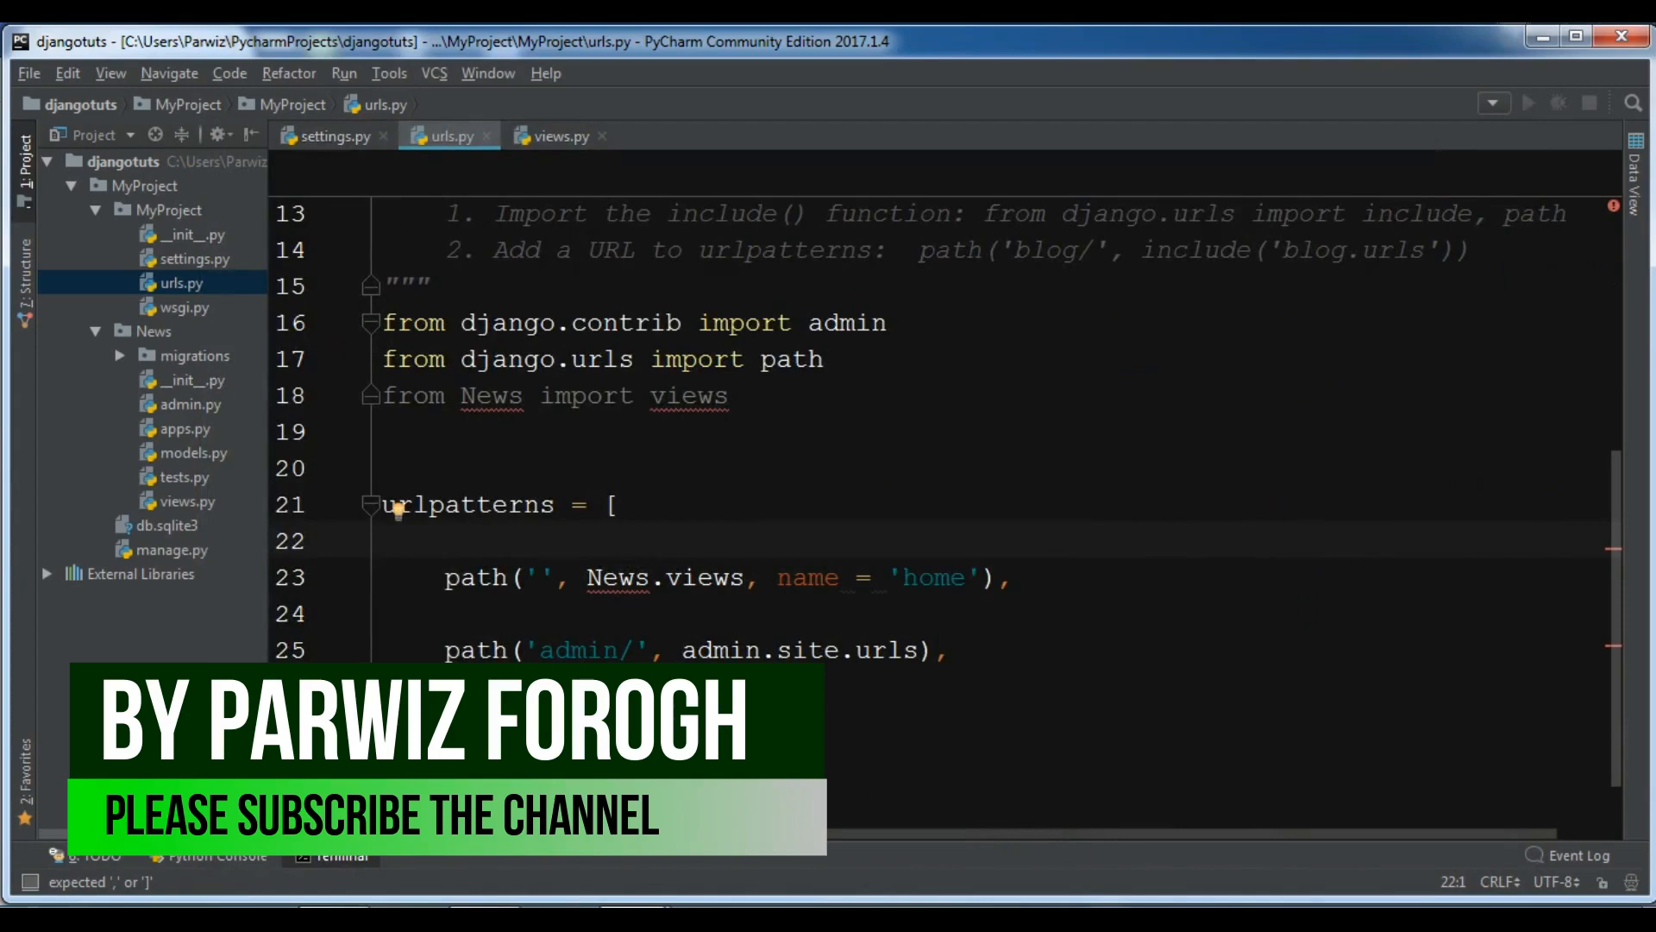
mouse_move(684, 395)
type("f")
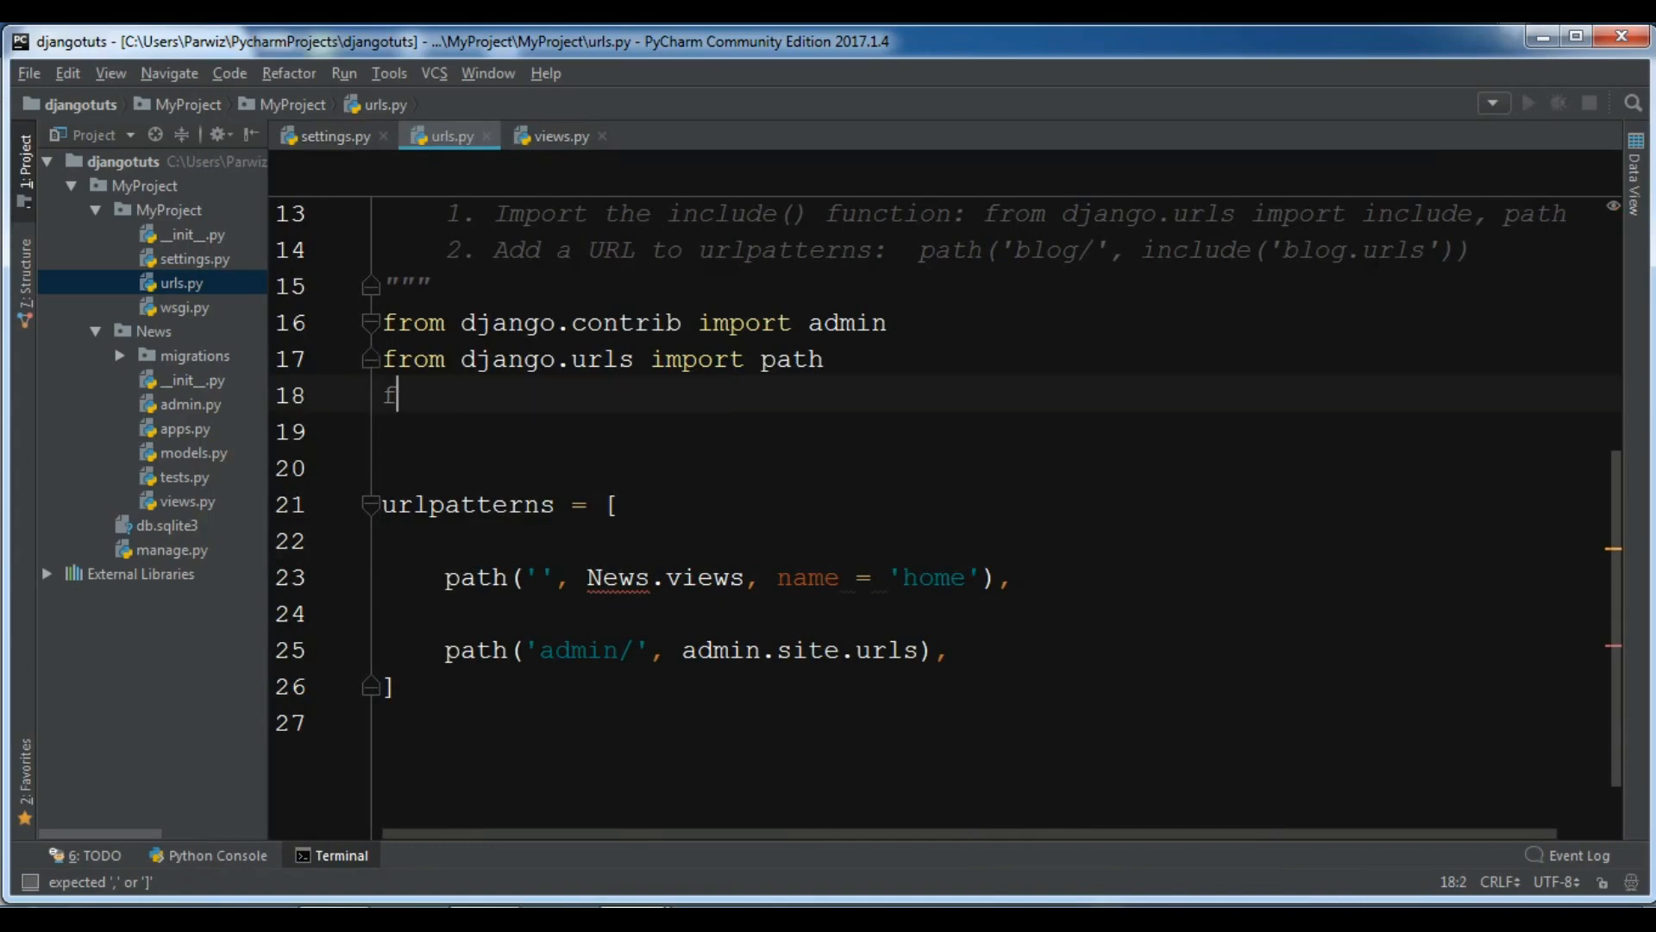
Change the import line to 'from News.views import home'.
type("rom")
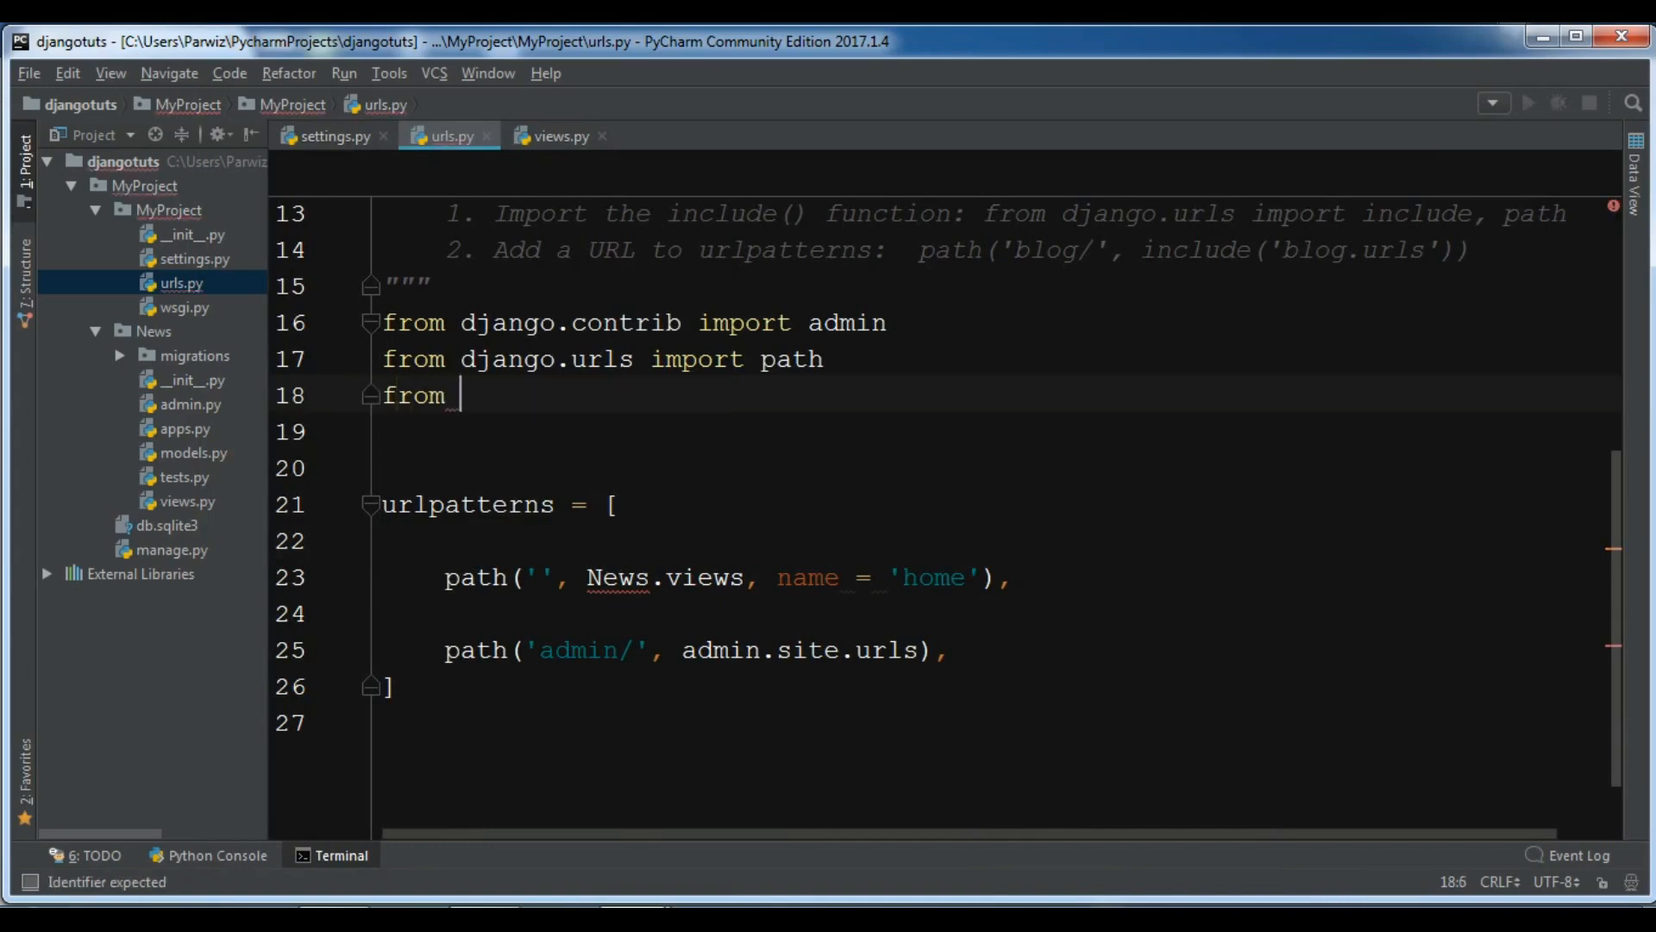
type("News")
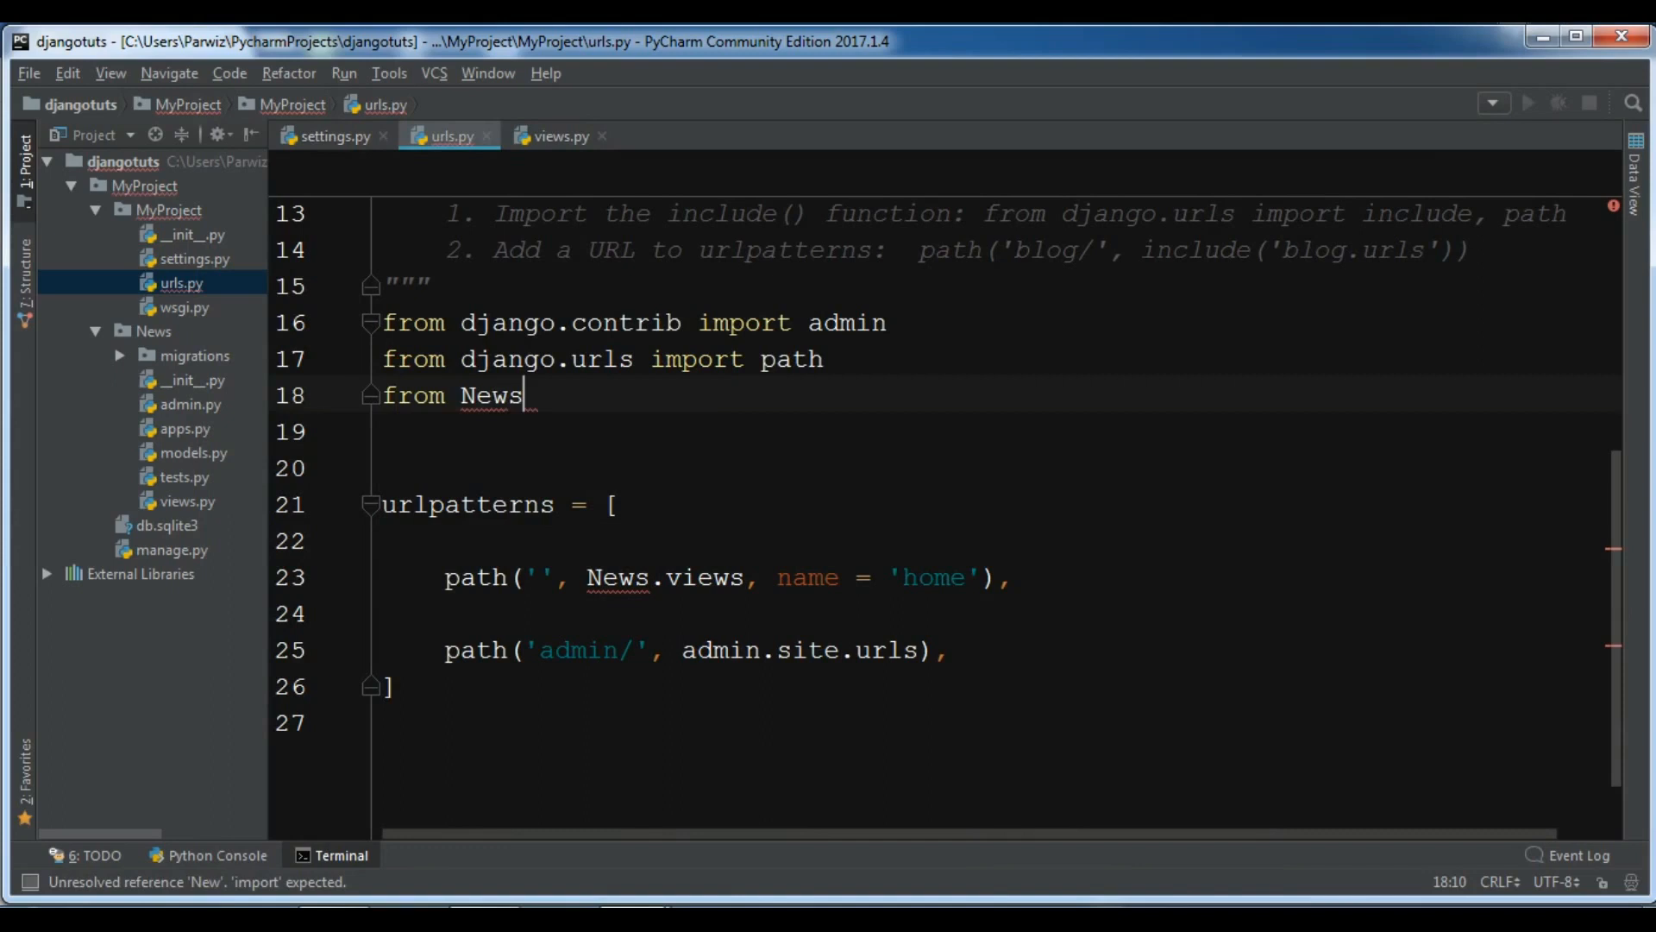
type(".views import")
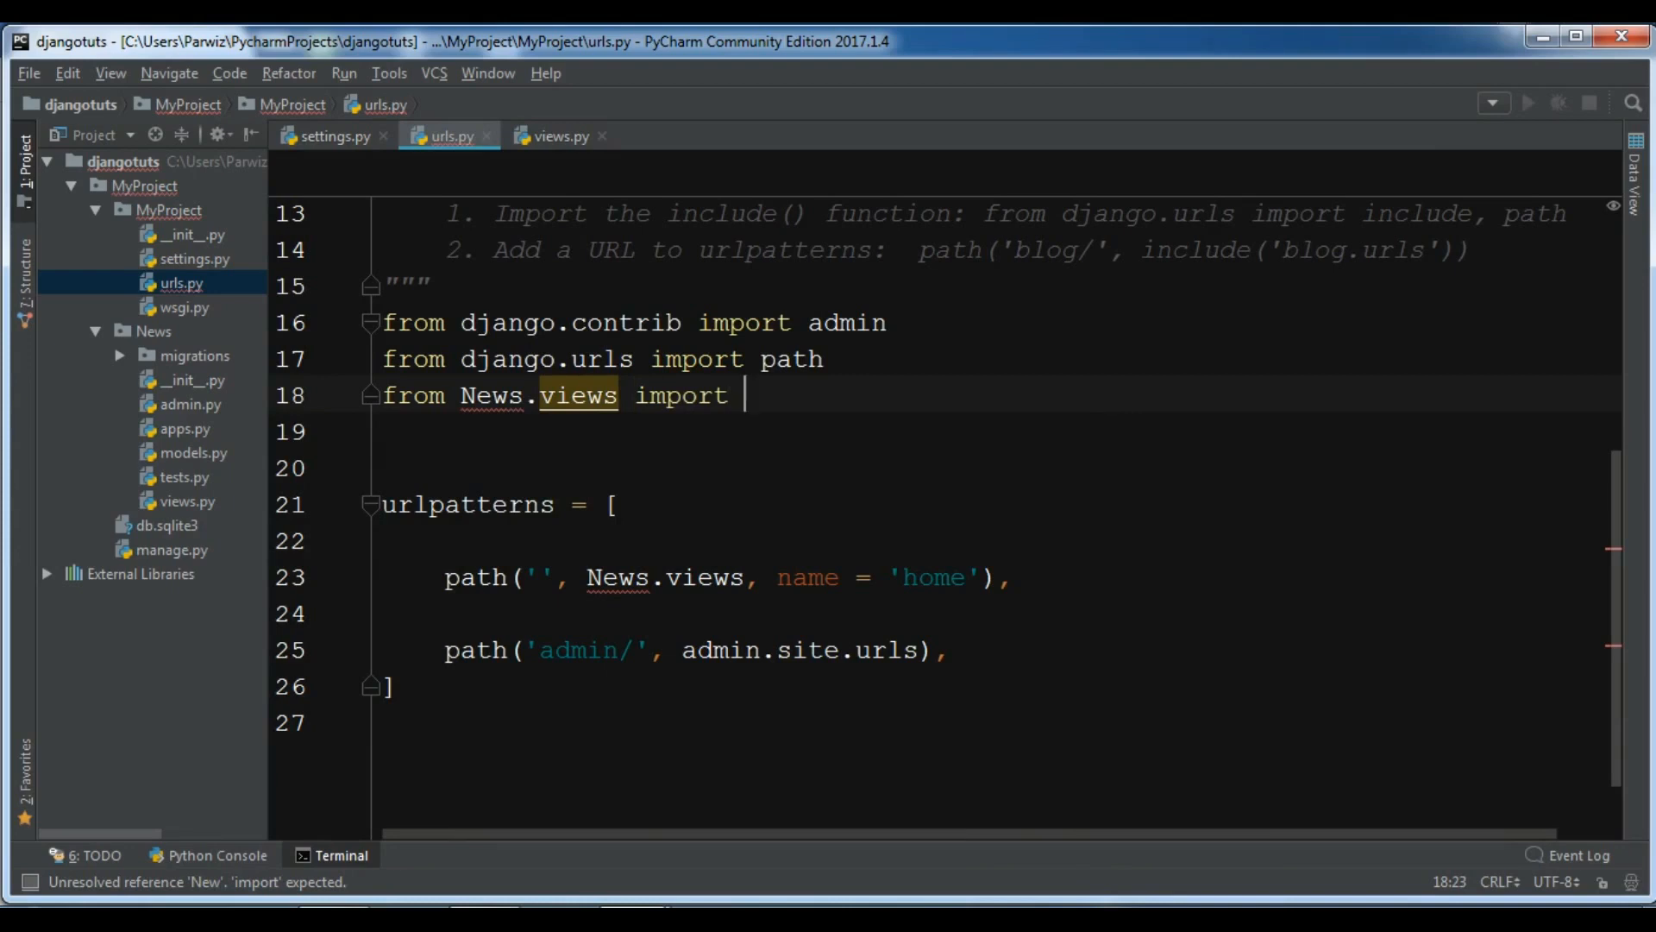
type("home")
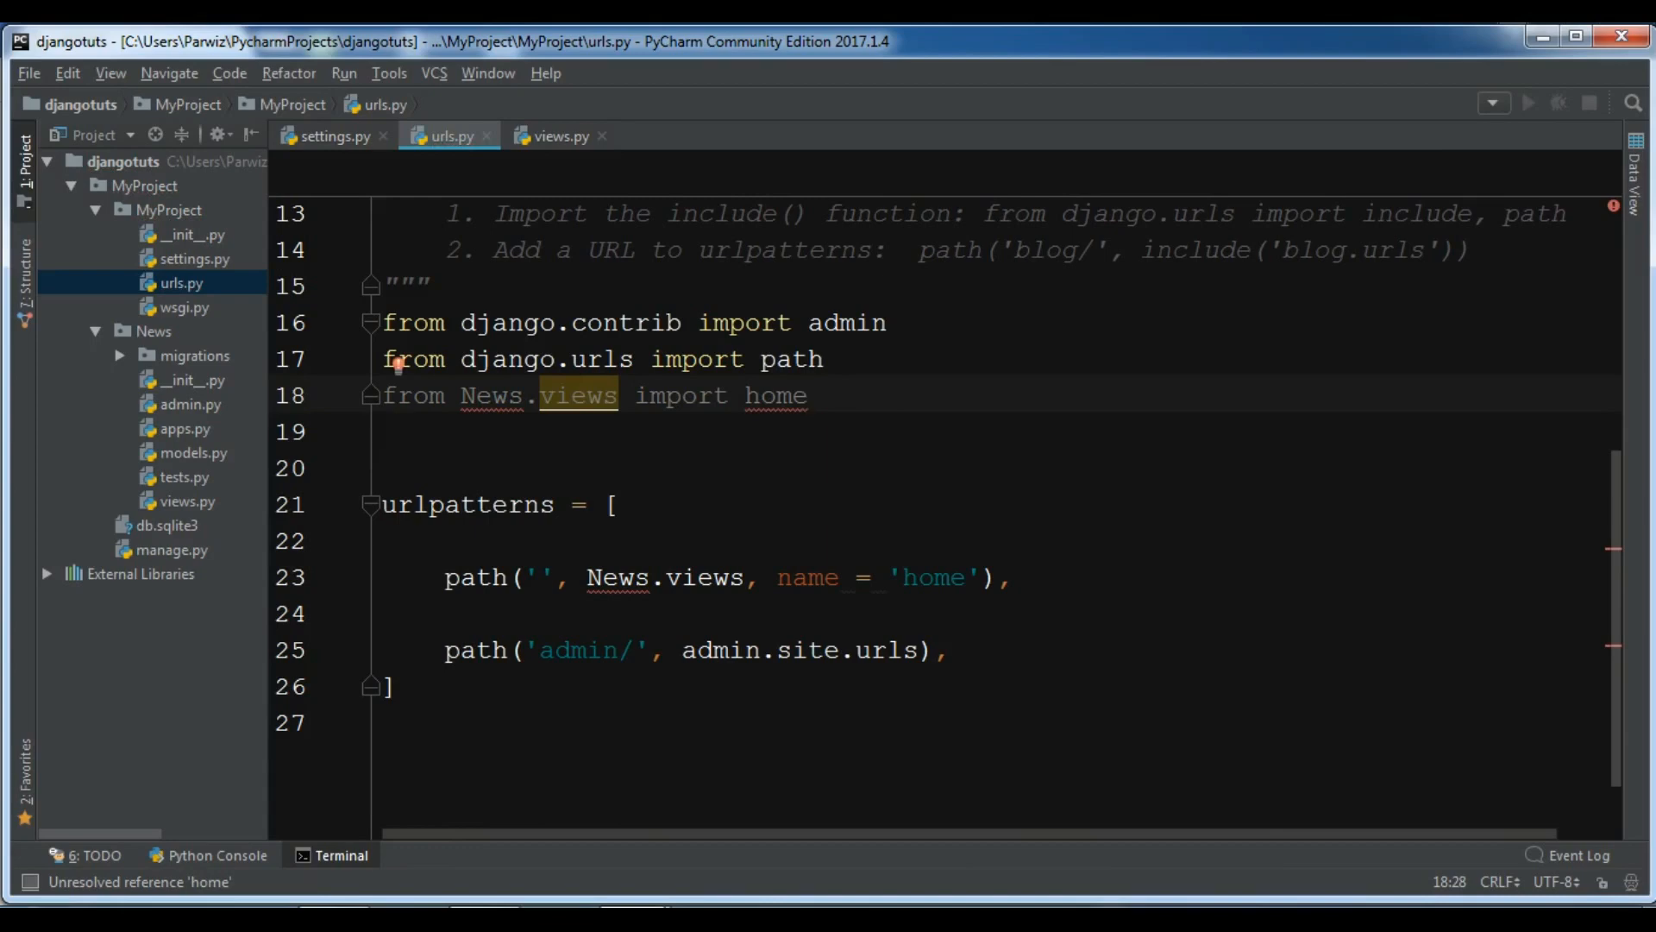
Replace News.views with home in the empty-route path entry.
left_click(807, 395)
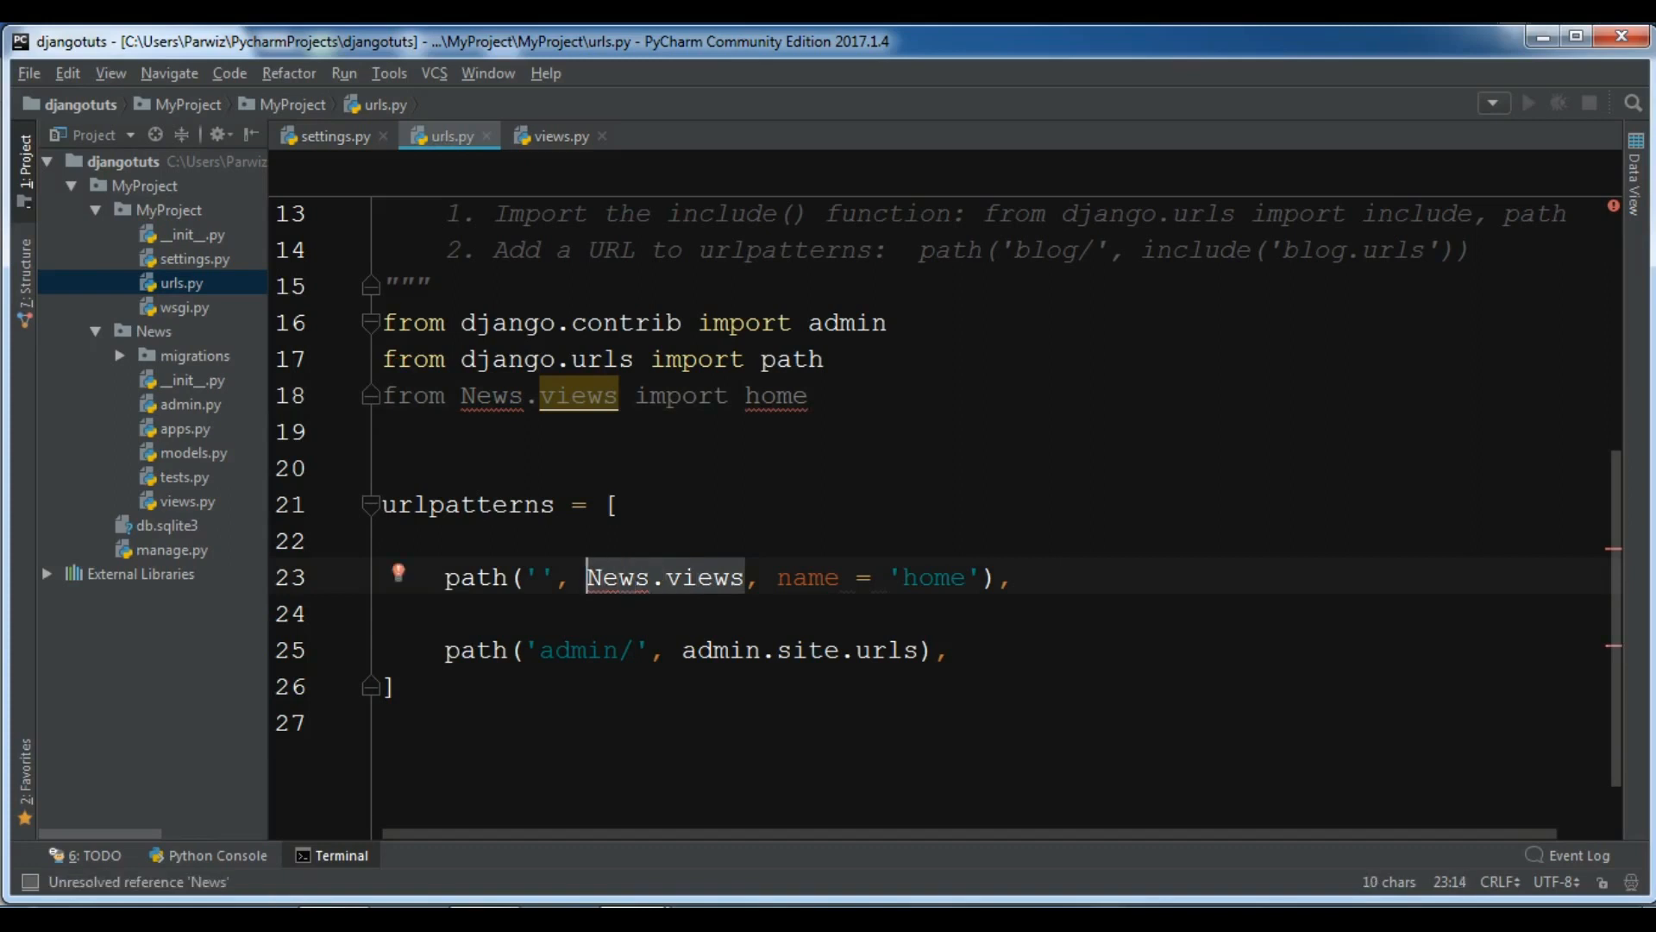
type("home")
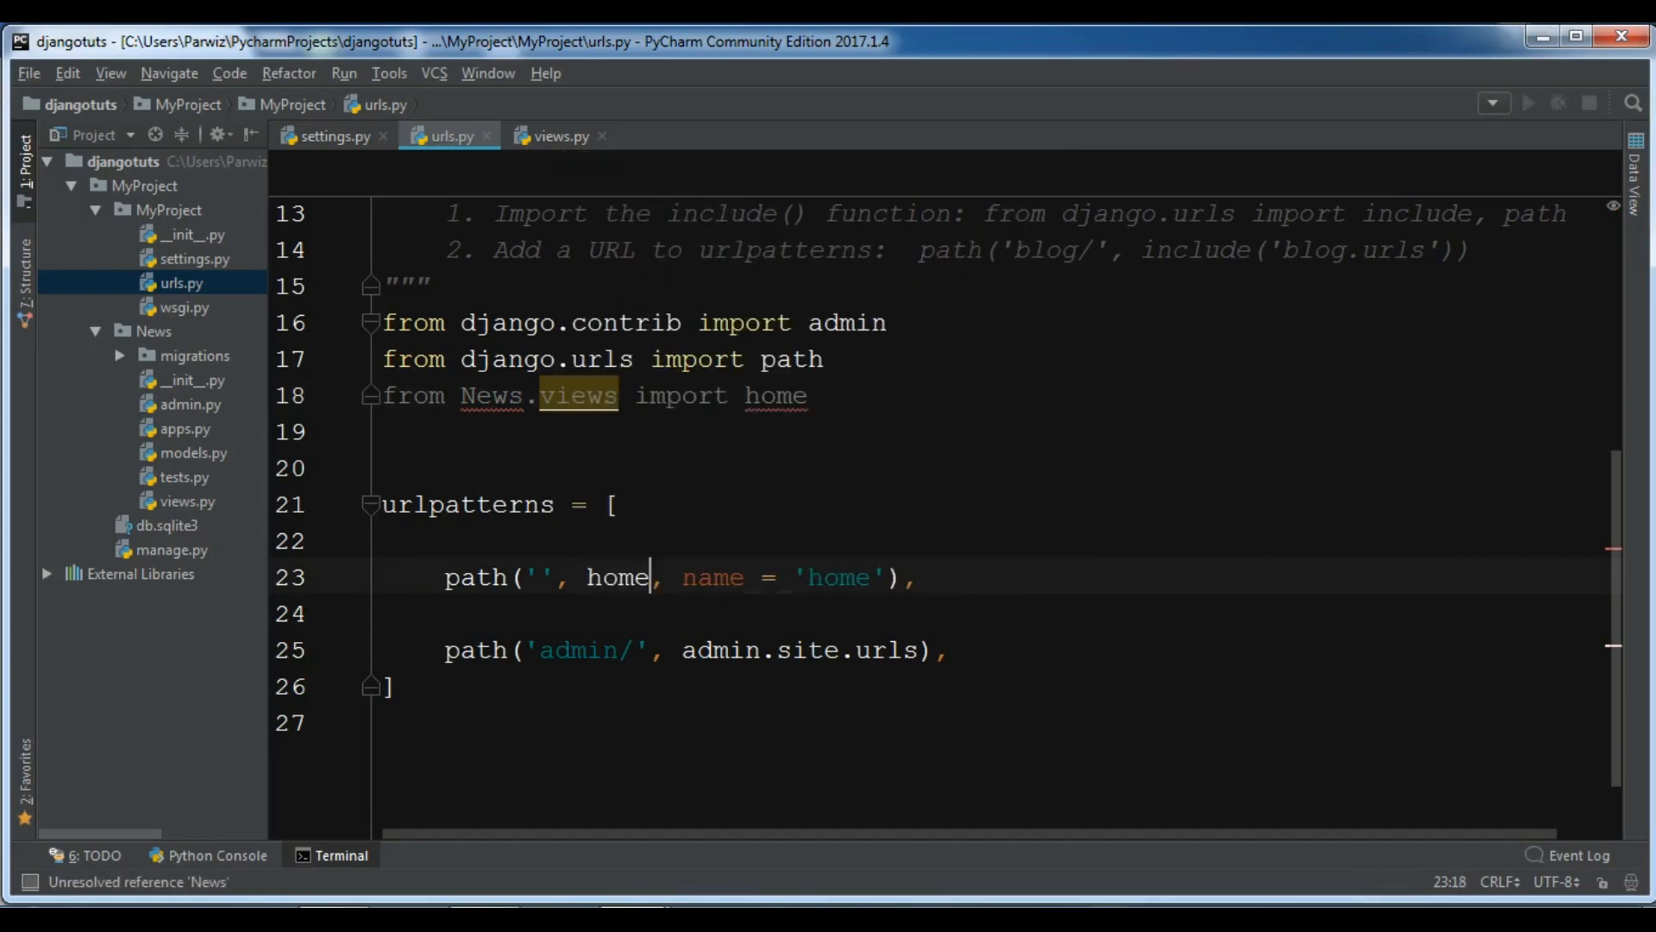
left_click(388, 685)
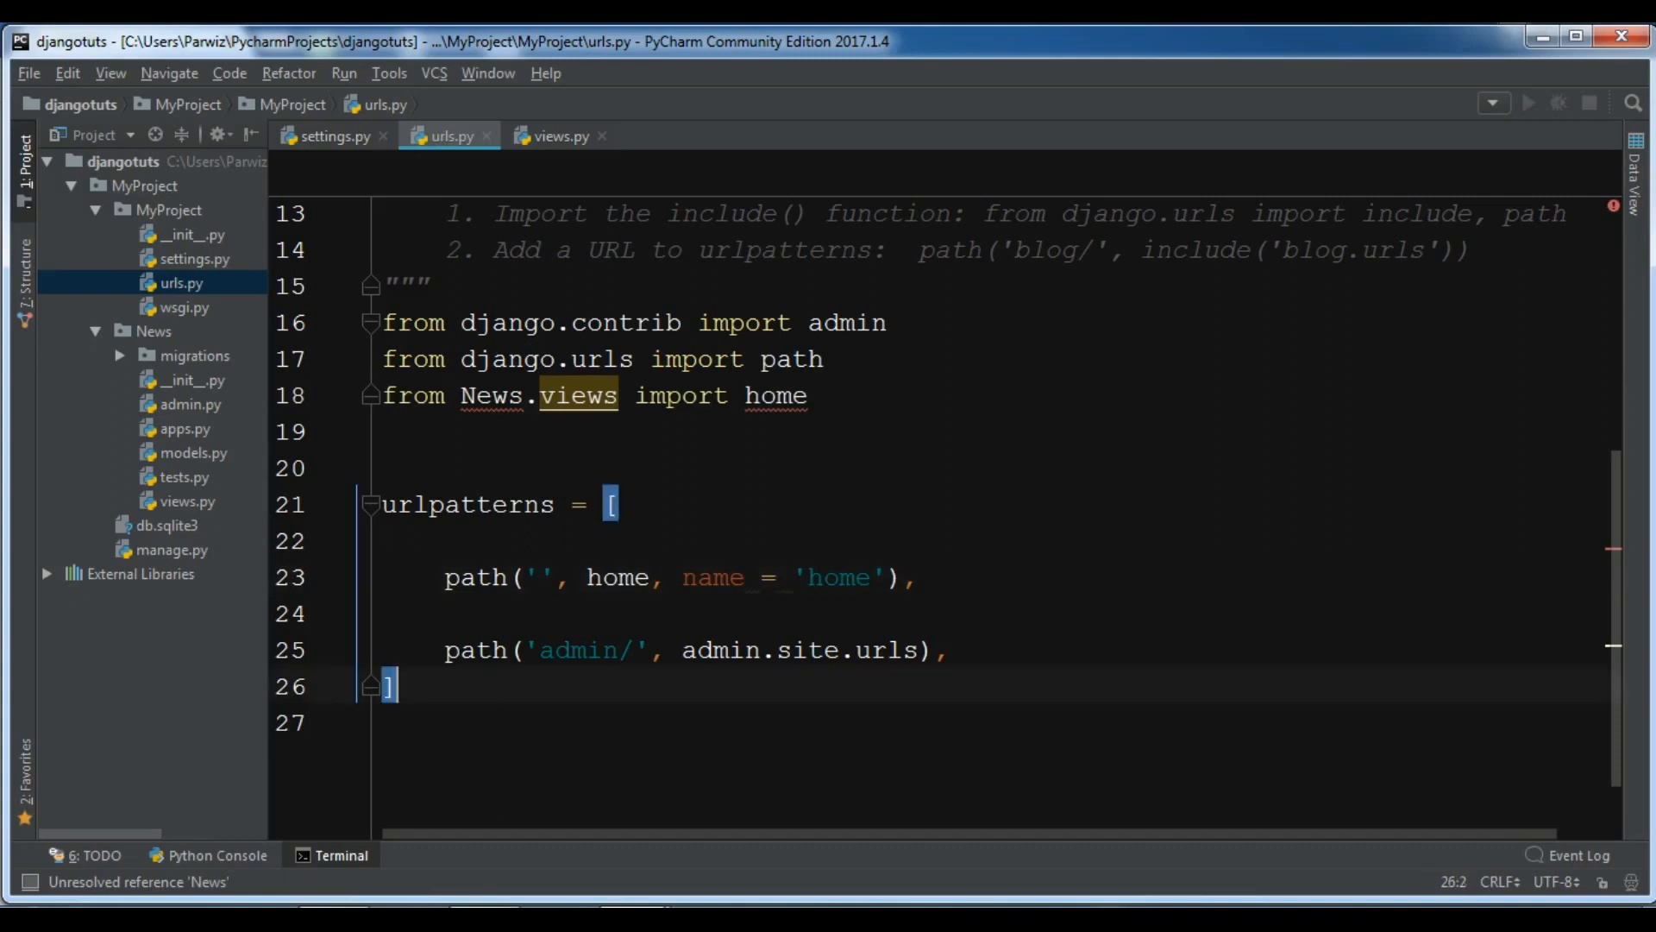
left_click(554, 136)
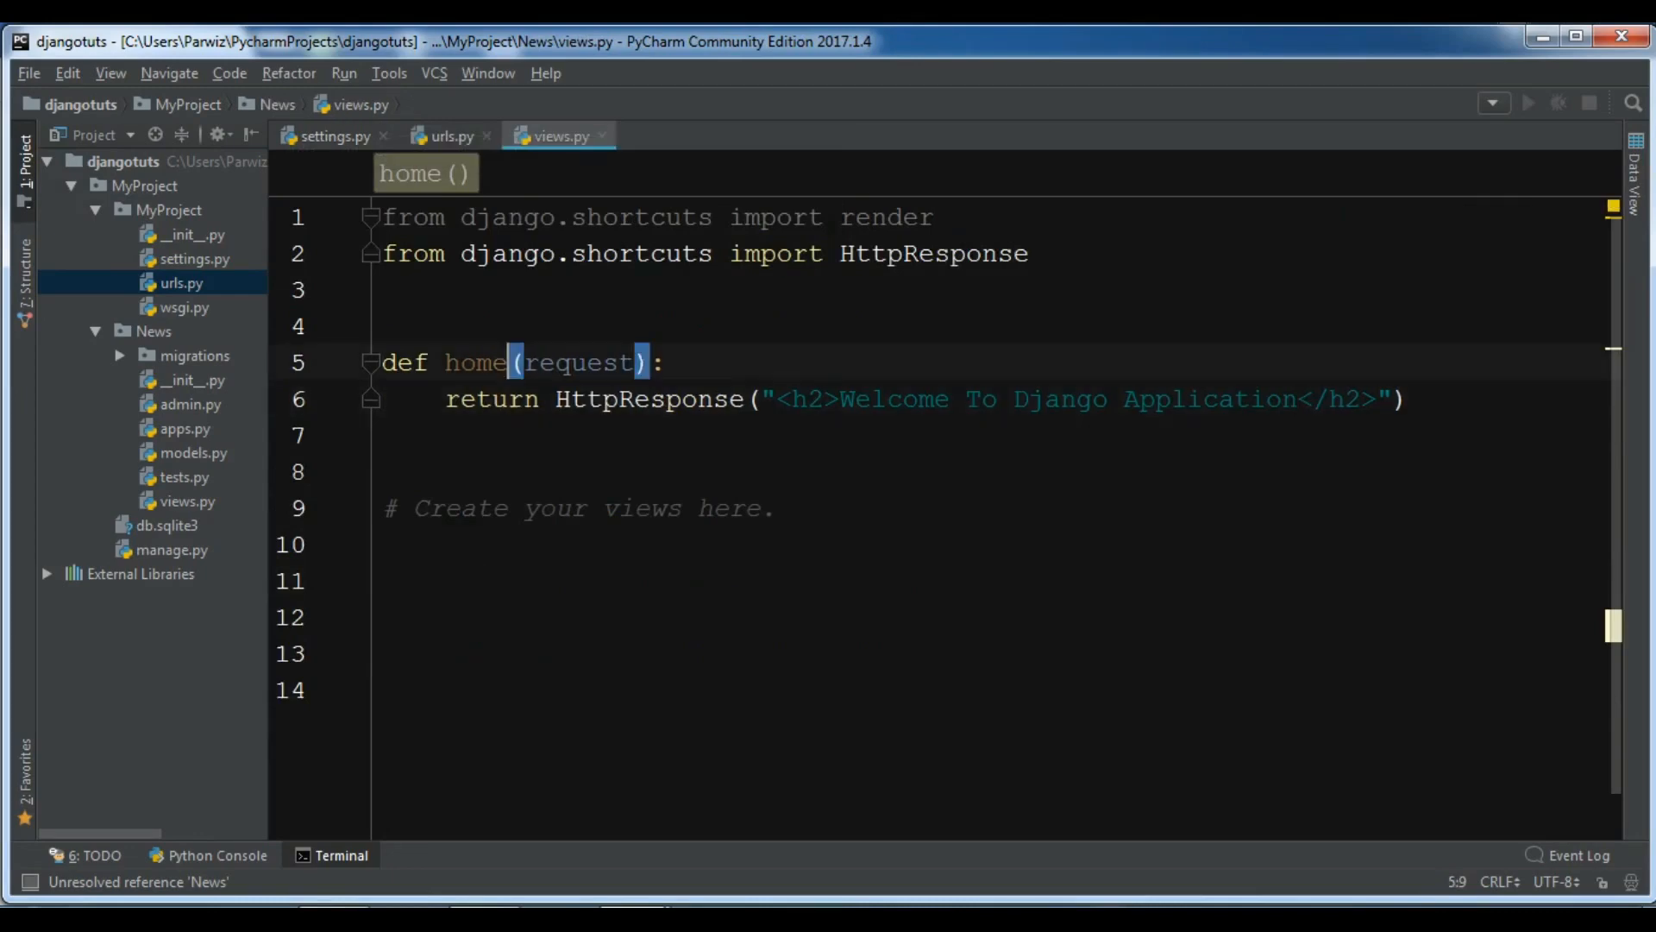
double_click(645, 399)
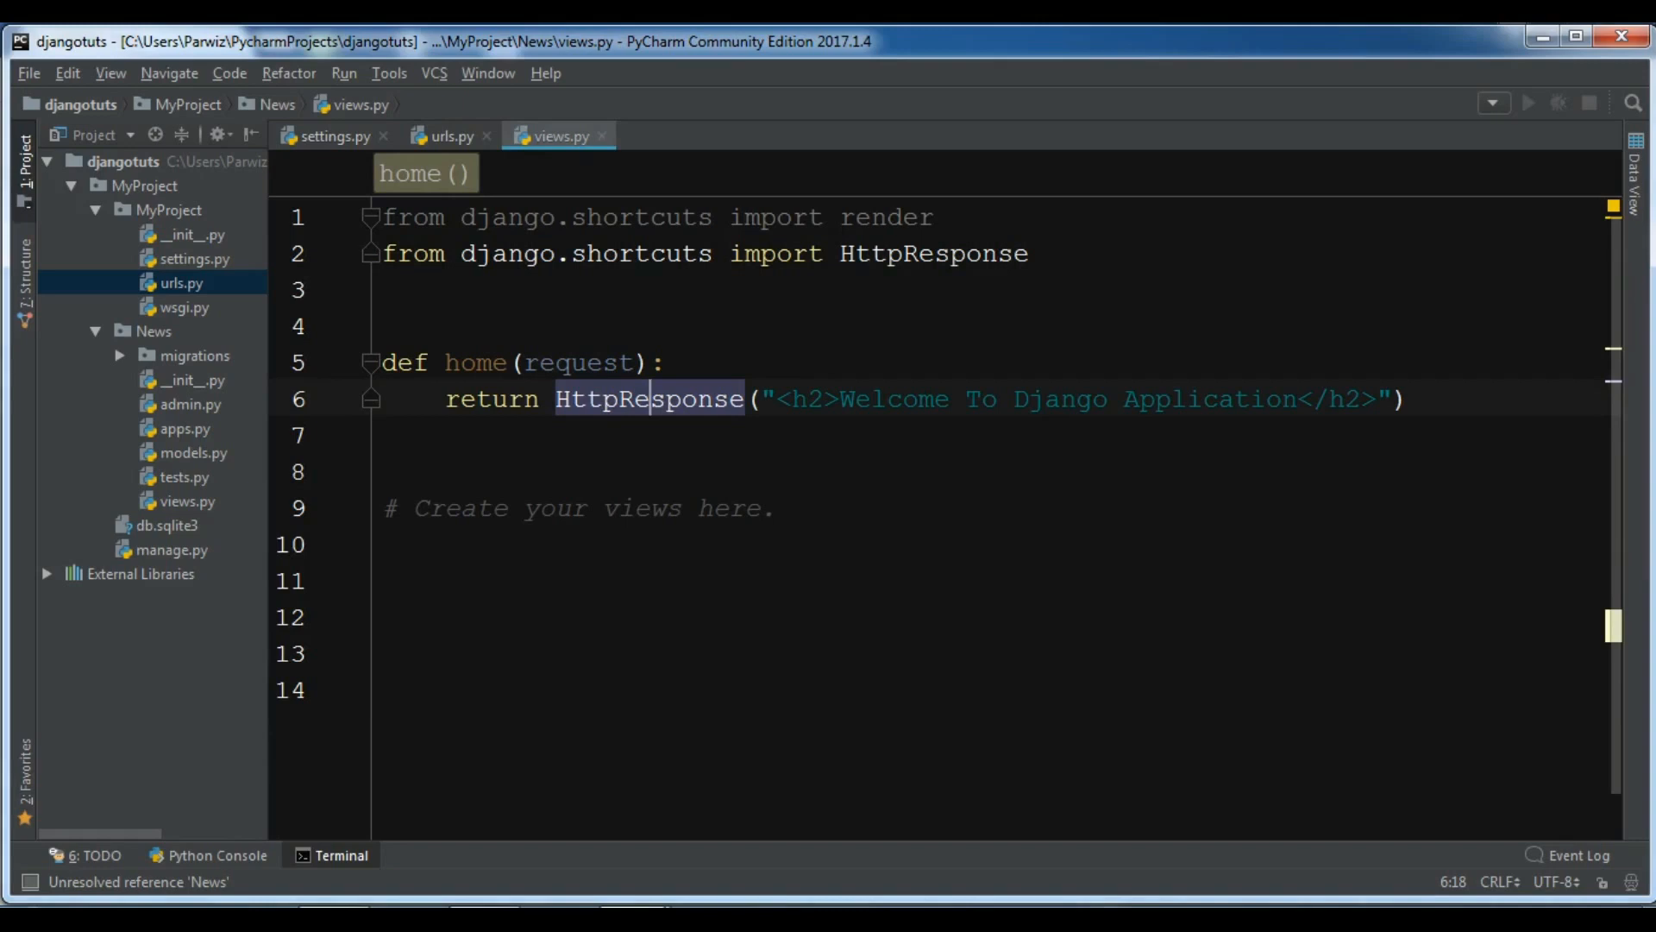
left_click(449, 135)
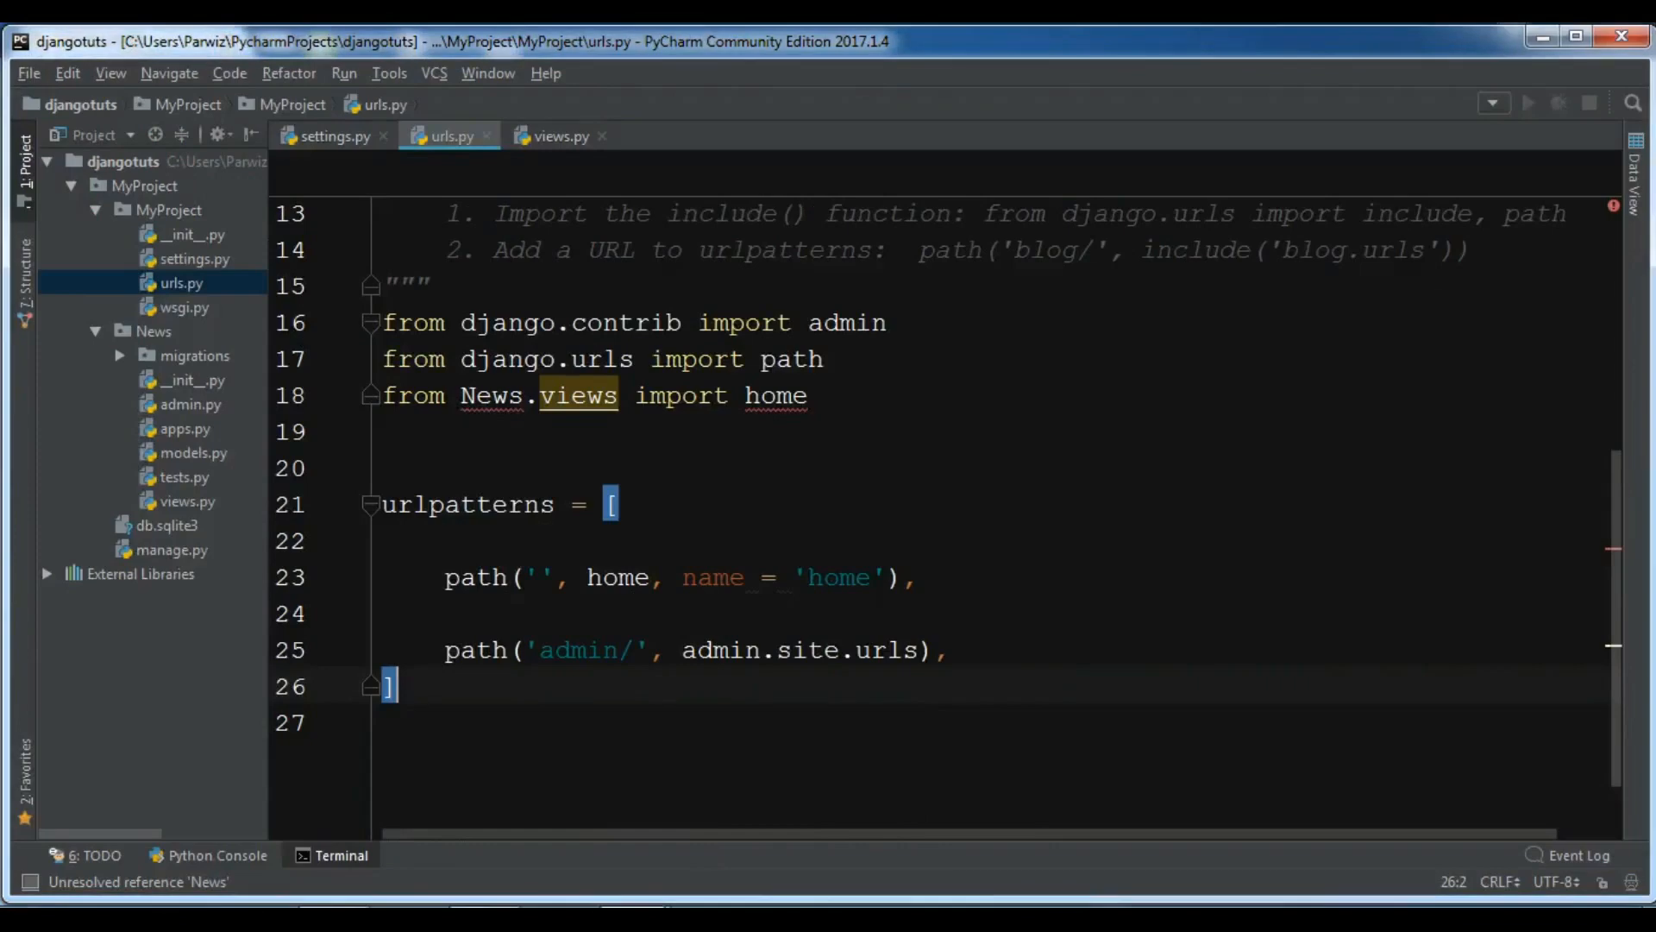
left_click(558, 135)
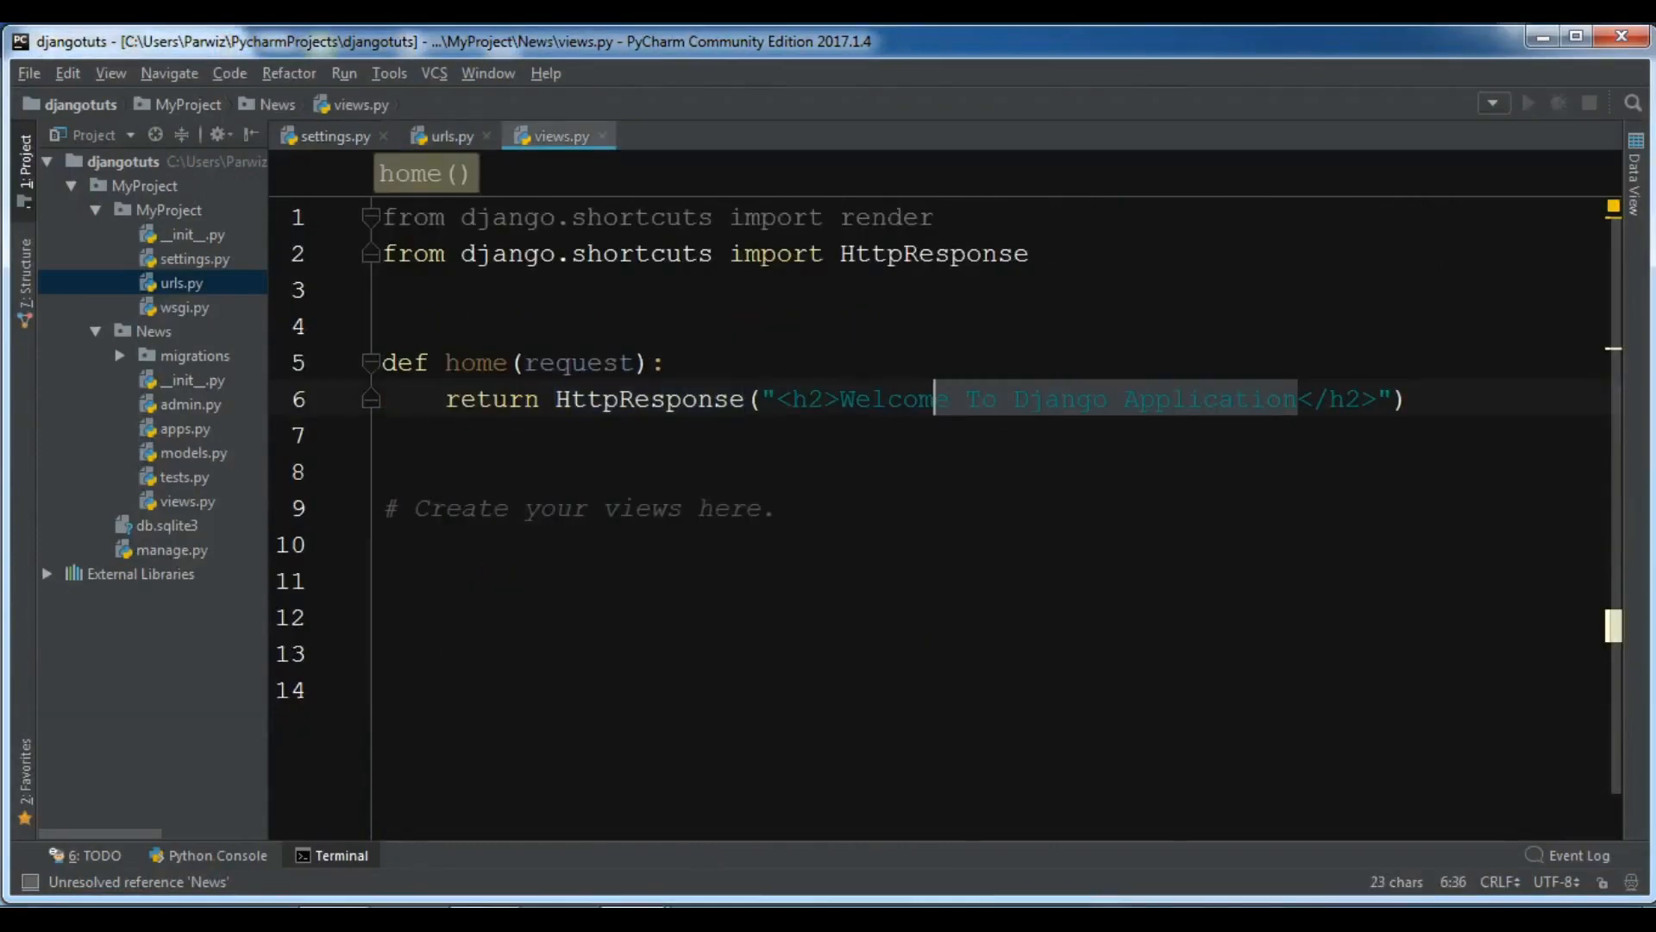
Replace the home view's h2 welcome text with 'Hello World' and switch to the browser.
key("Delete")
type("H")
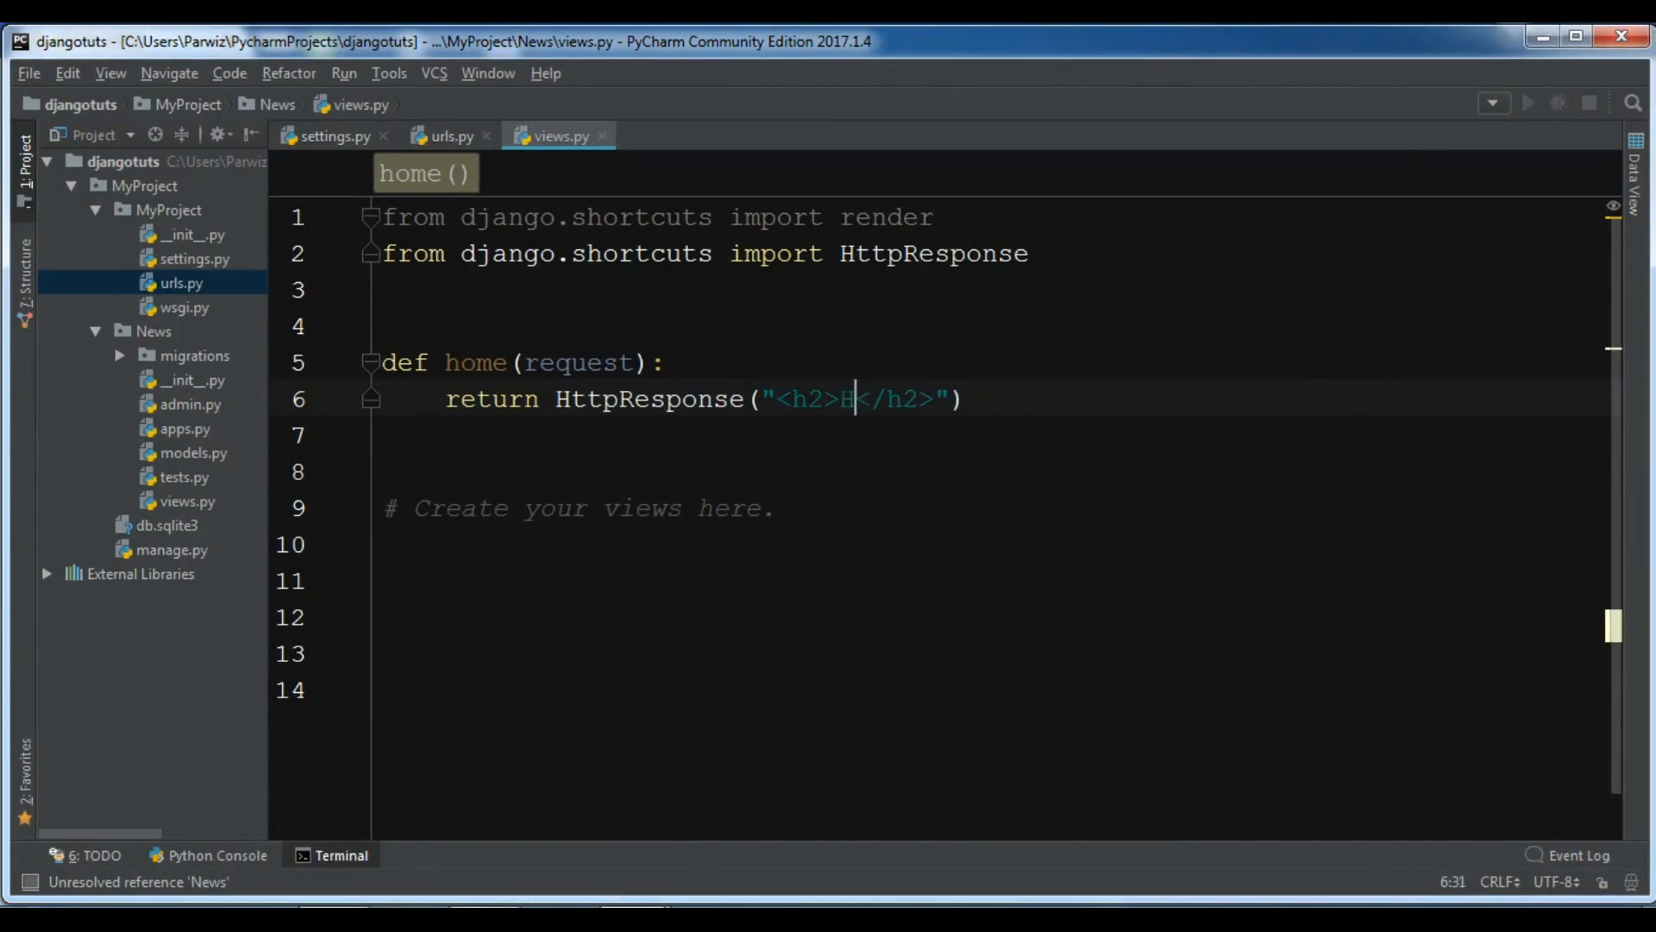
type("ello Wo")
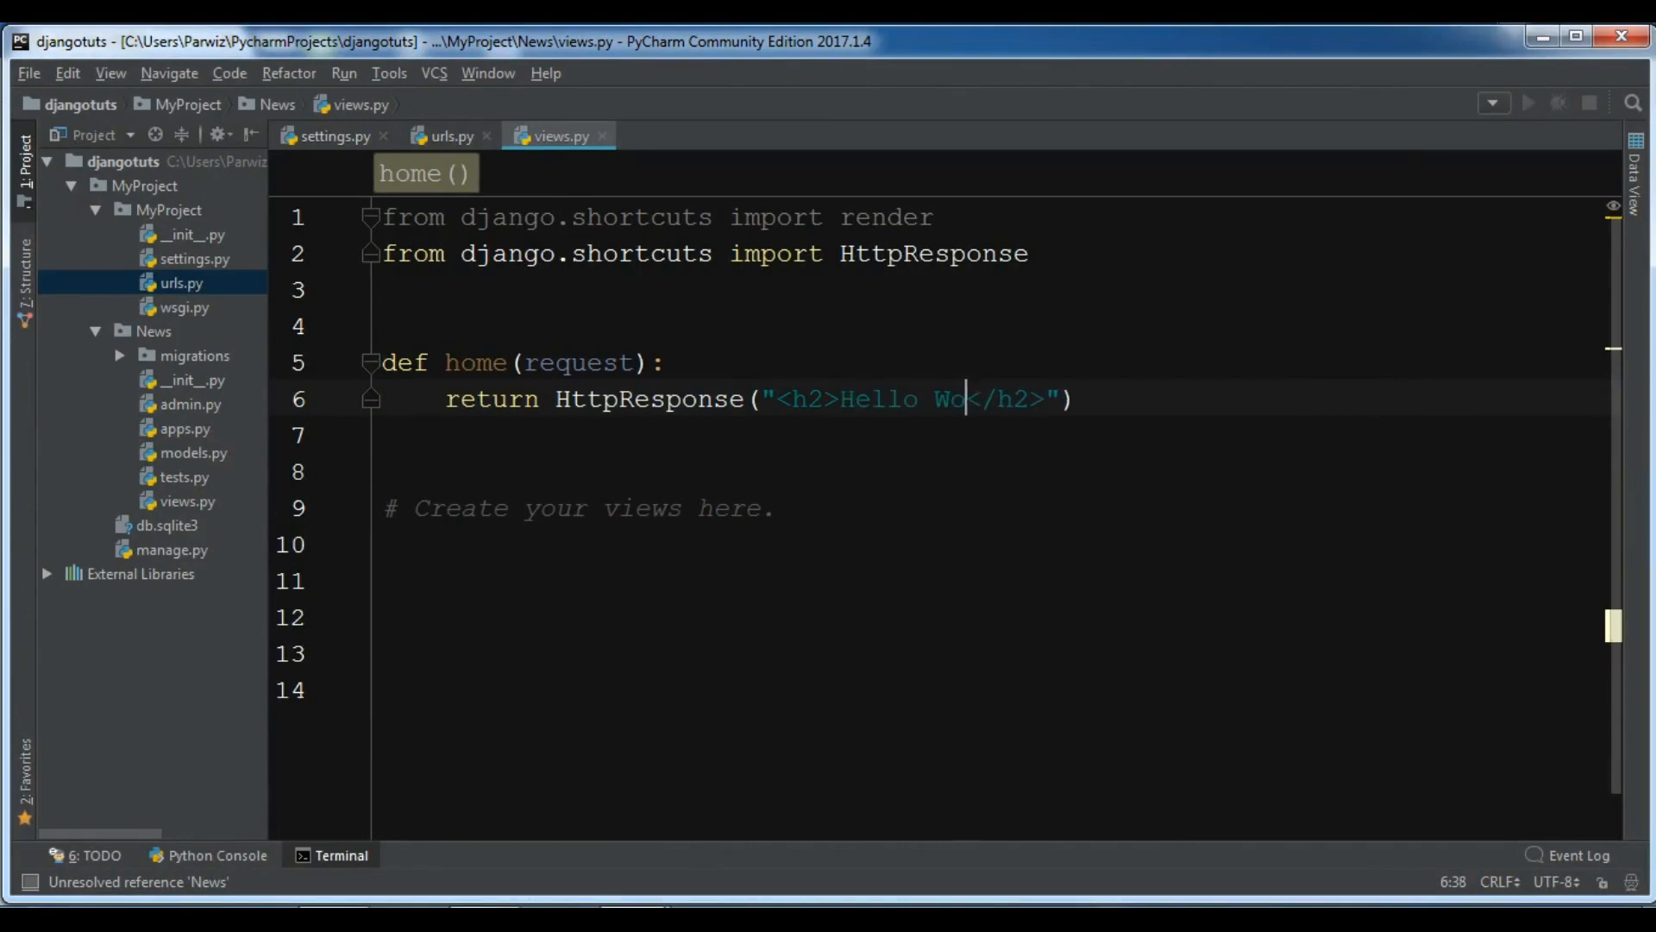
type("rld")
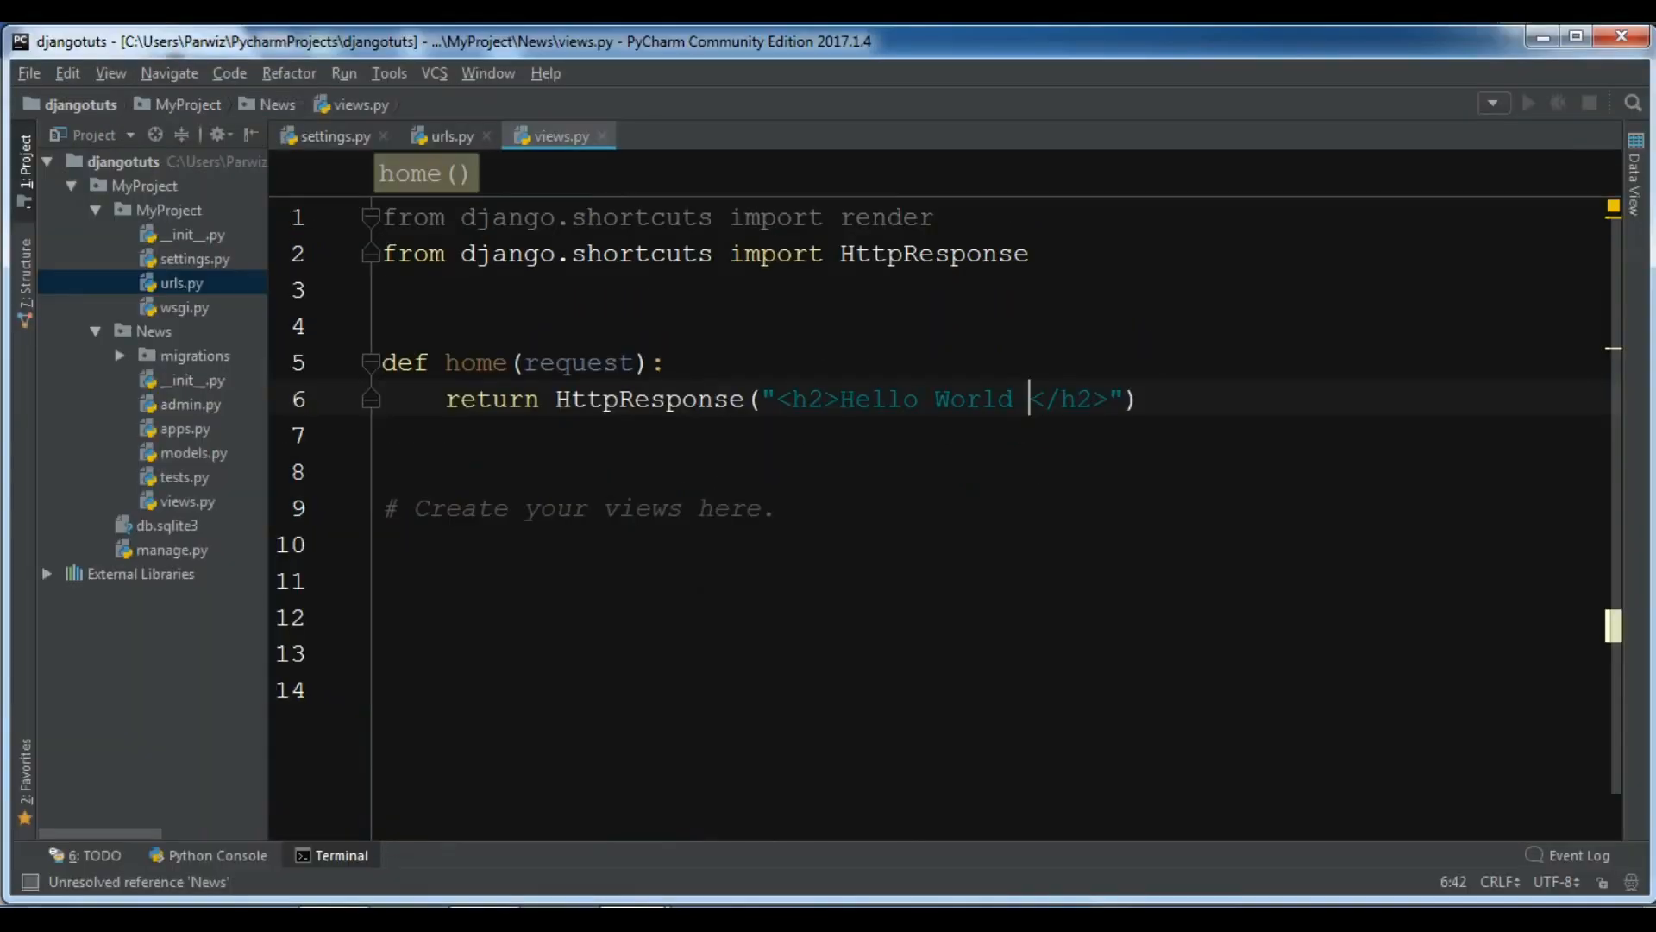
left_click(383, 326)
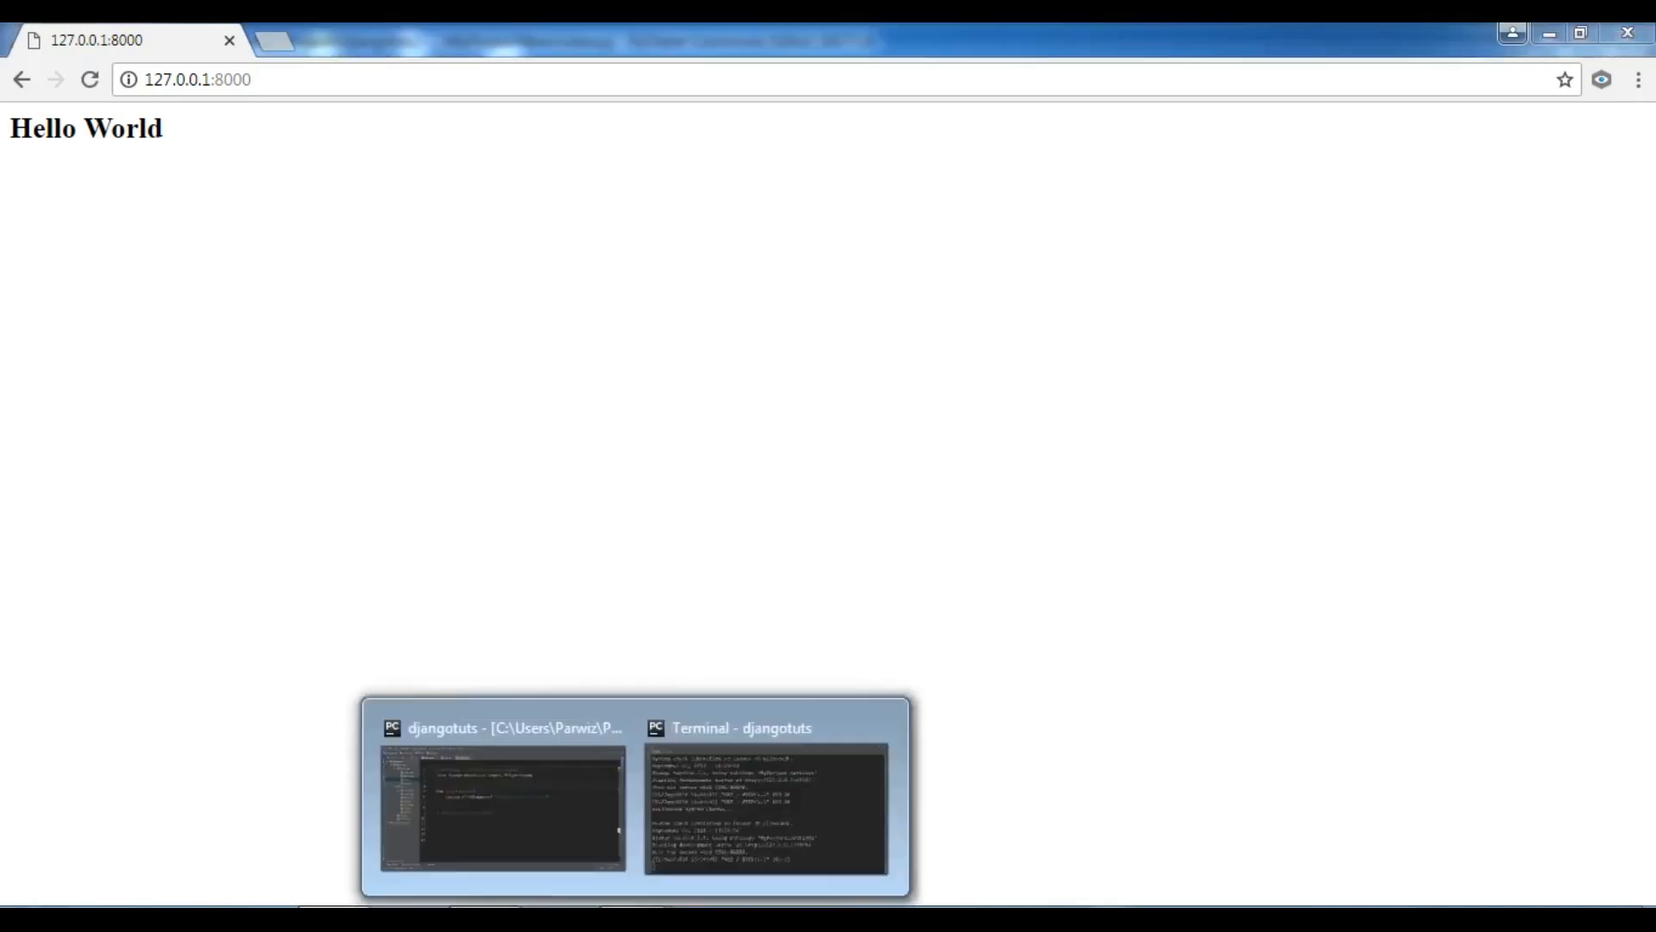
Return from Chrome's Hello World page to the djangotuts project in PyCharm.
left_click(502, 797)
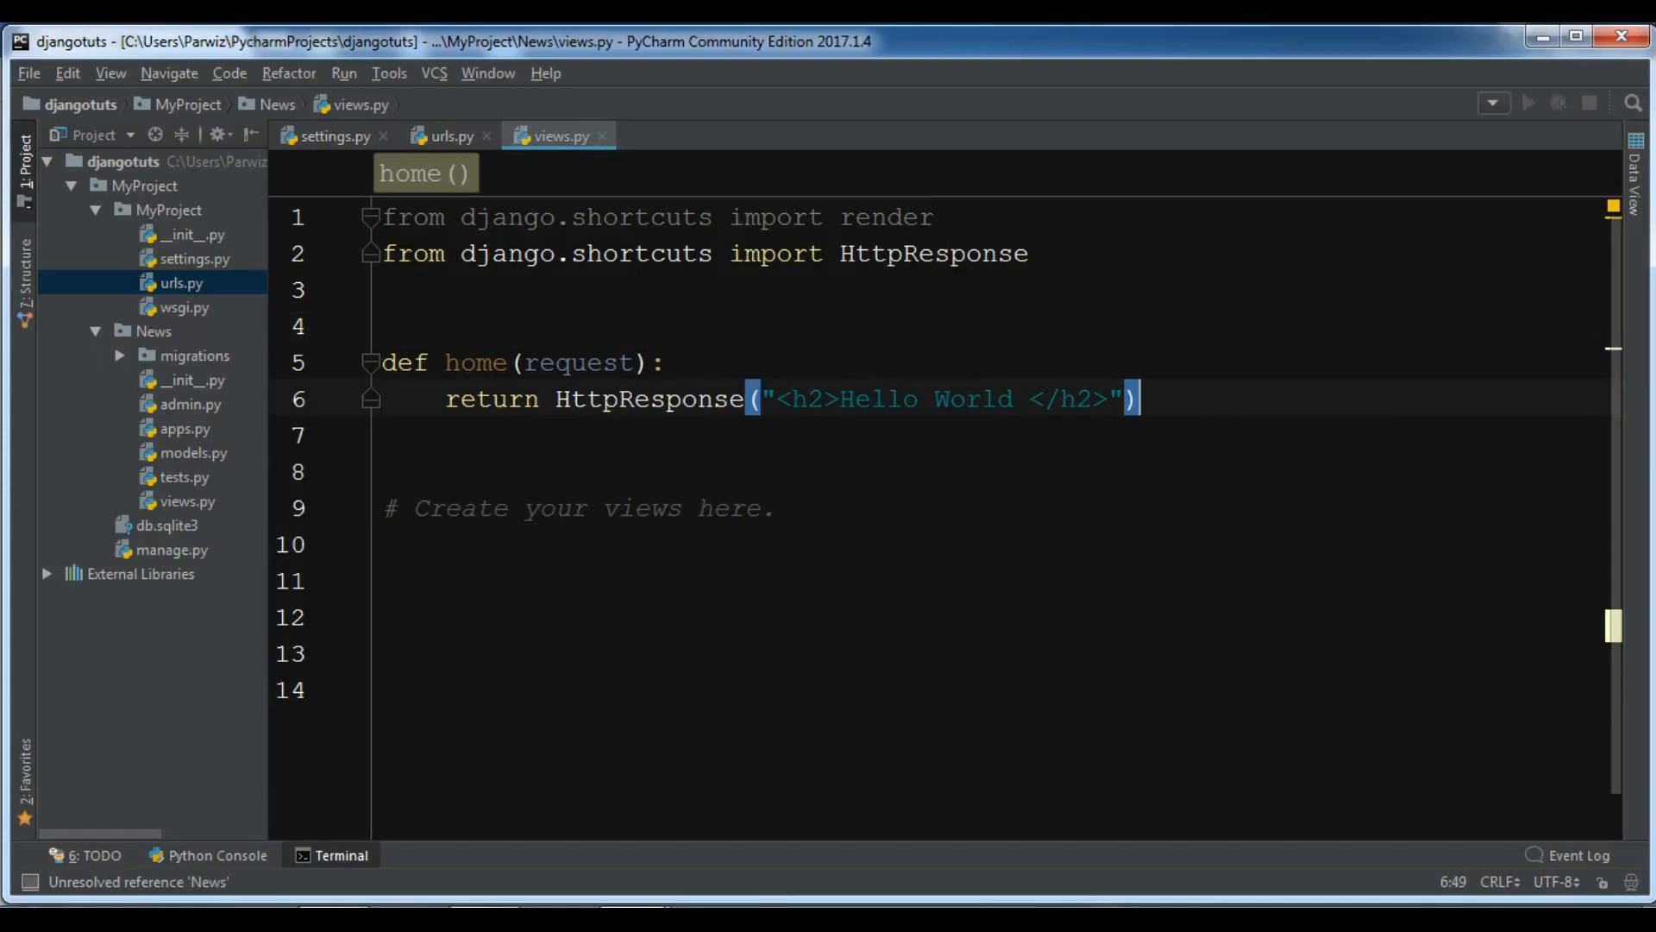
Write a contact(request) view returning an h2 HttpResponse 'This is our contact page'.
type("de")
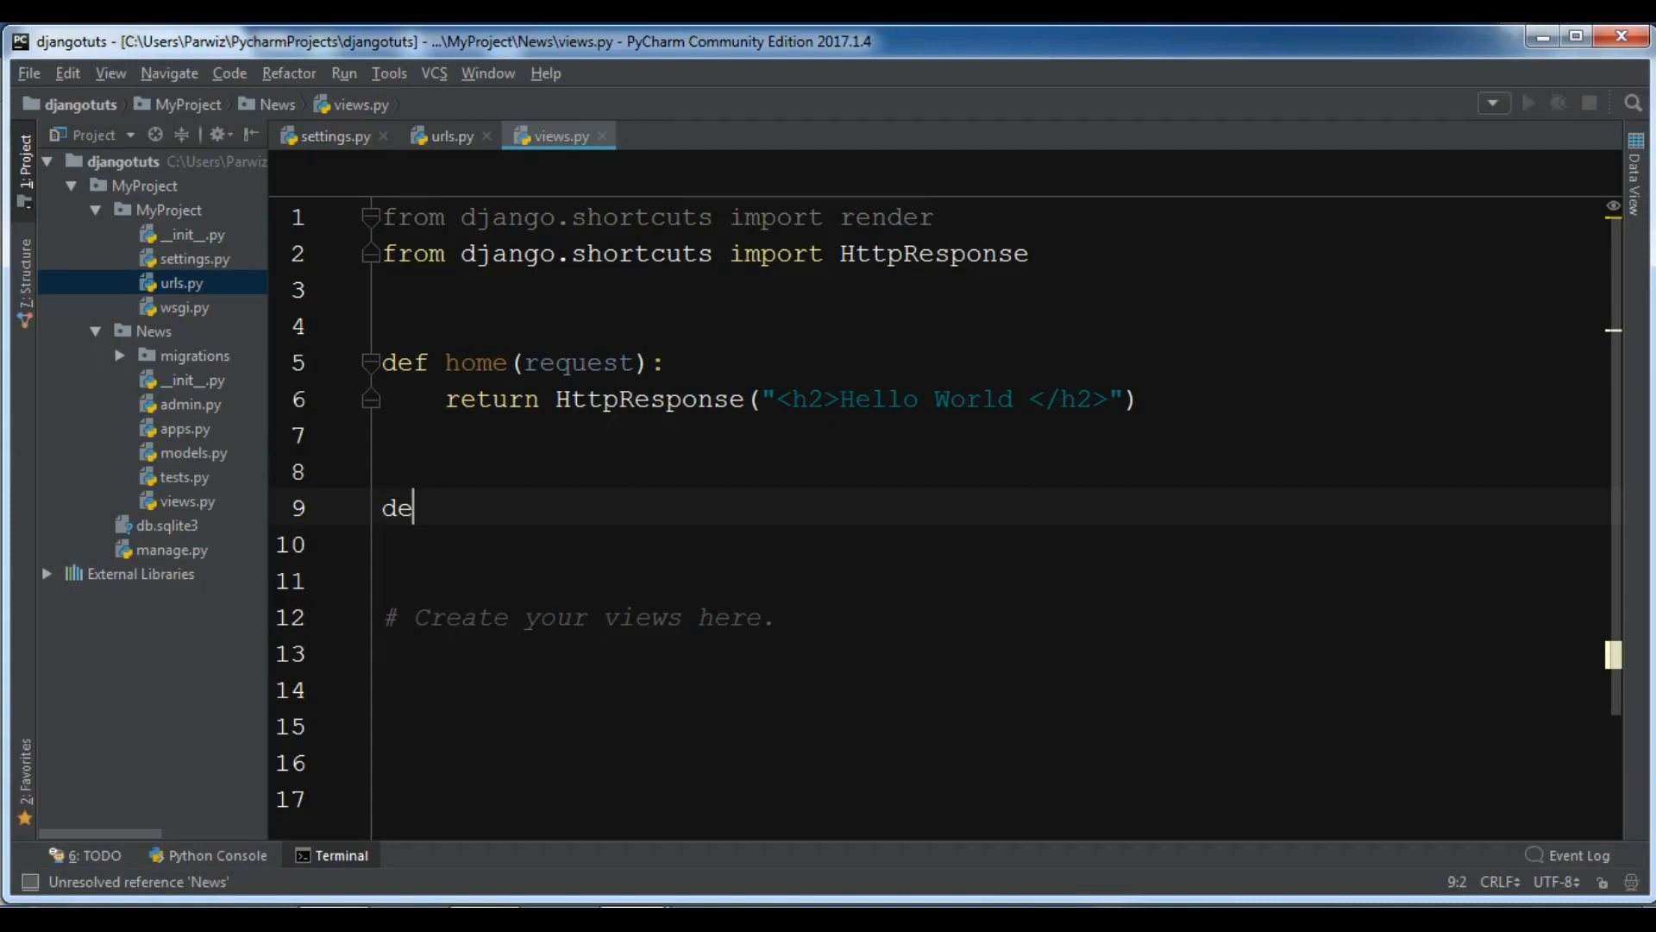
type("f cont")
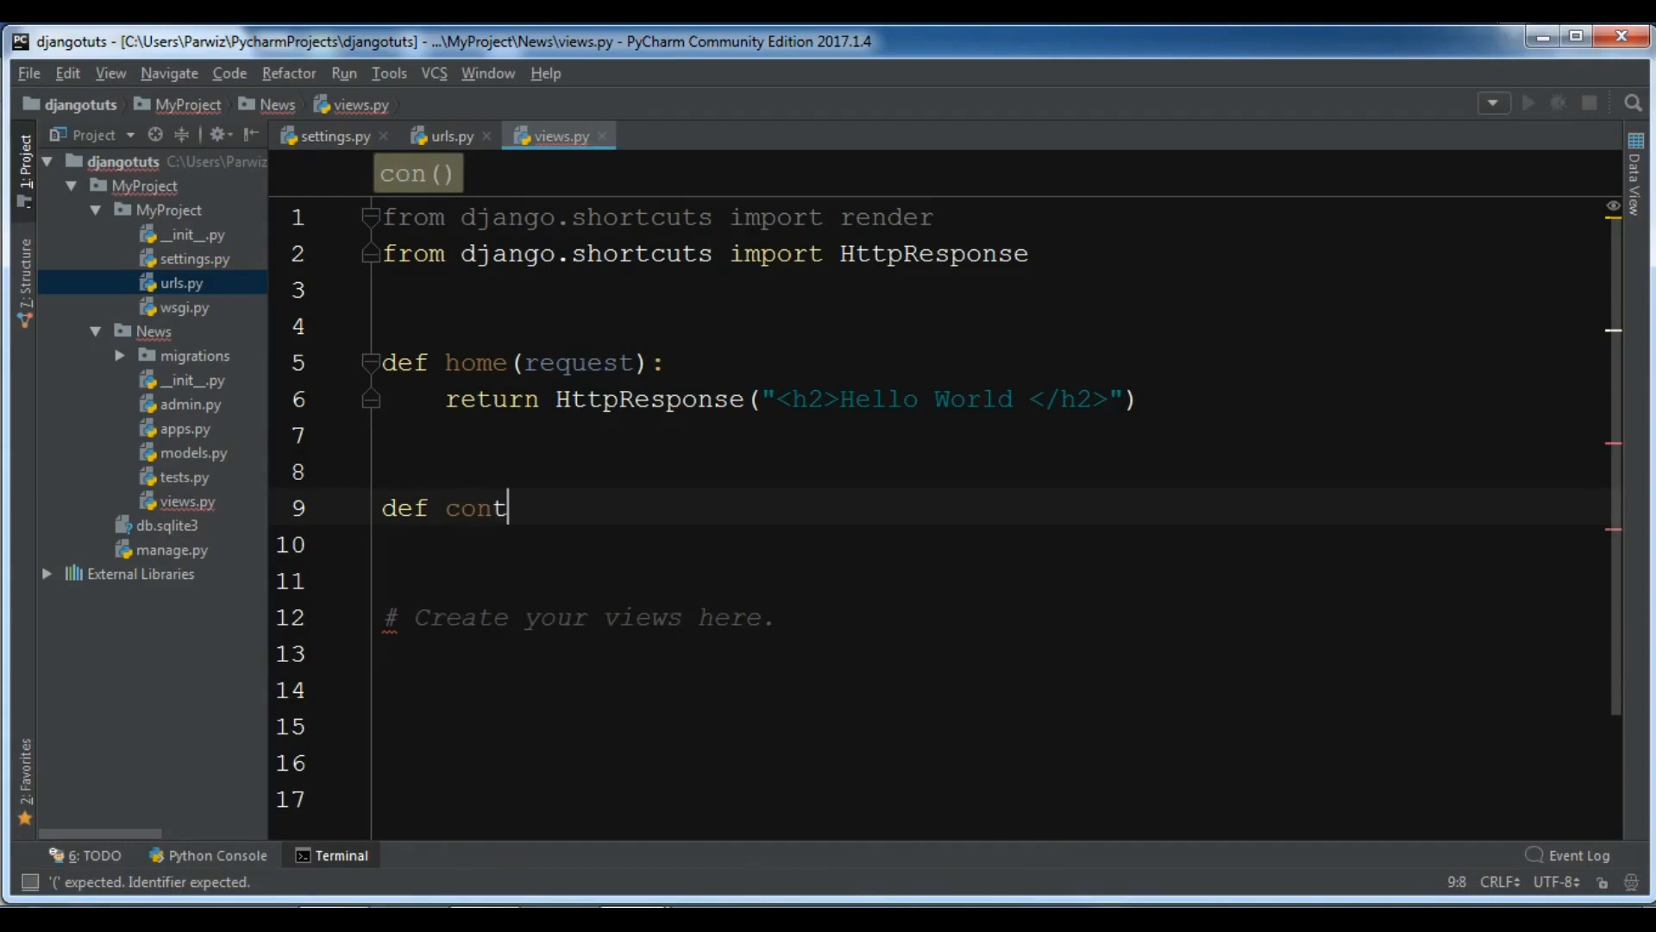
type("act(re")
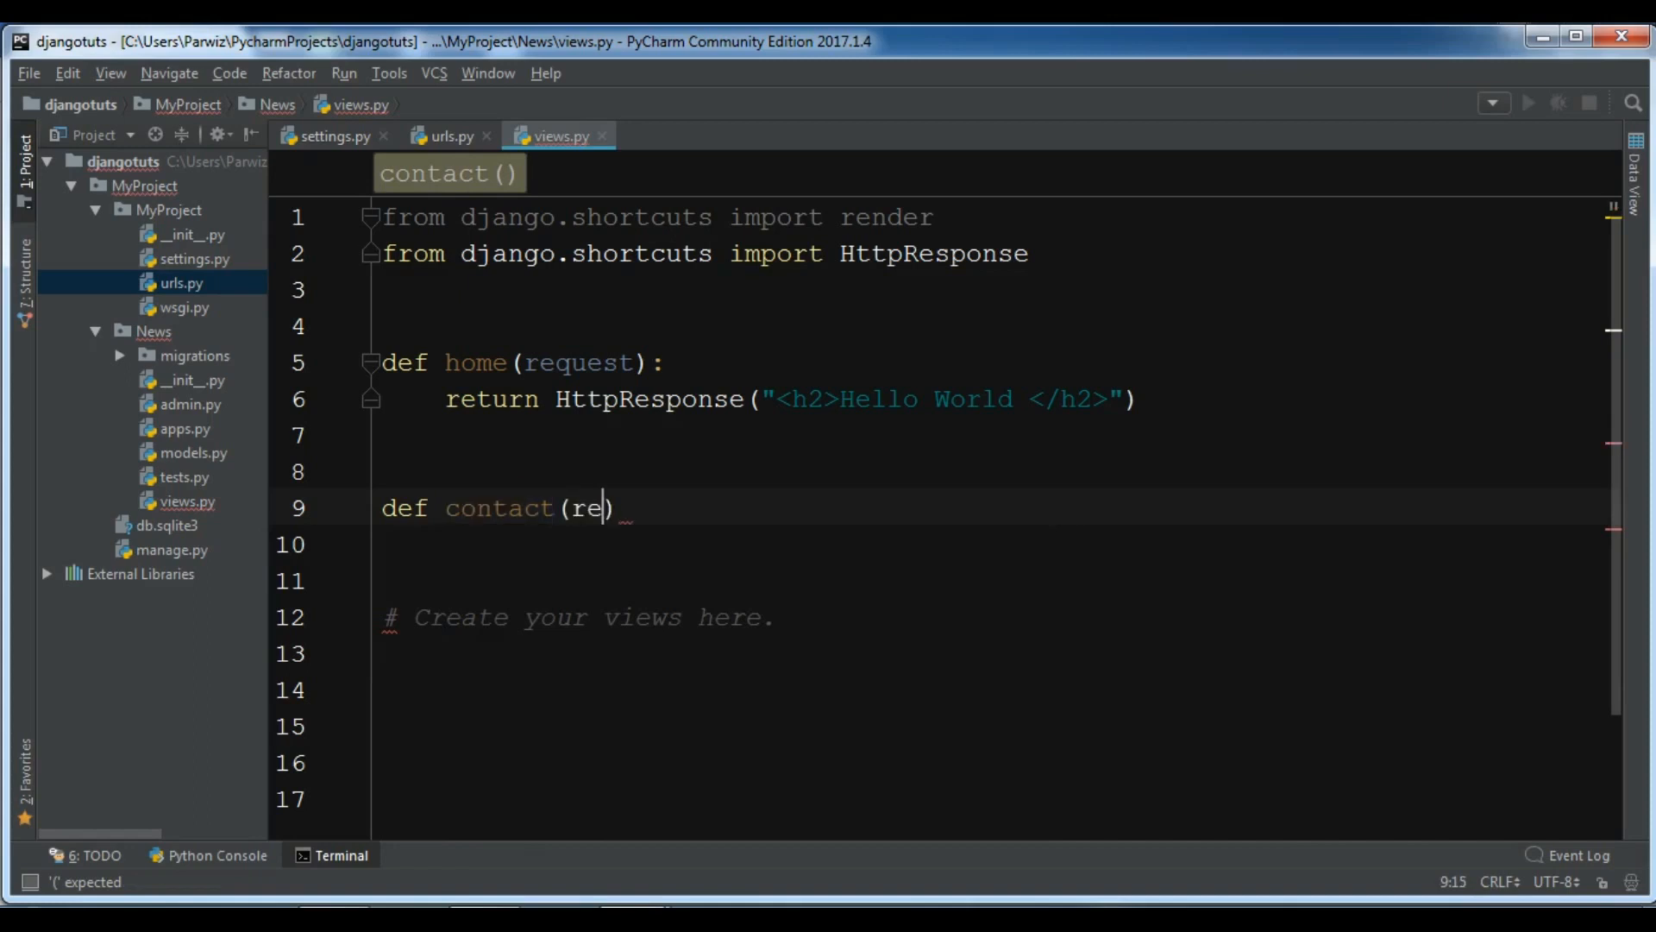
type("quest):")
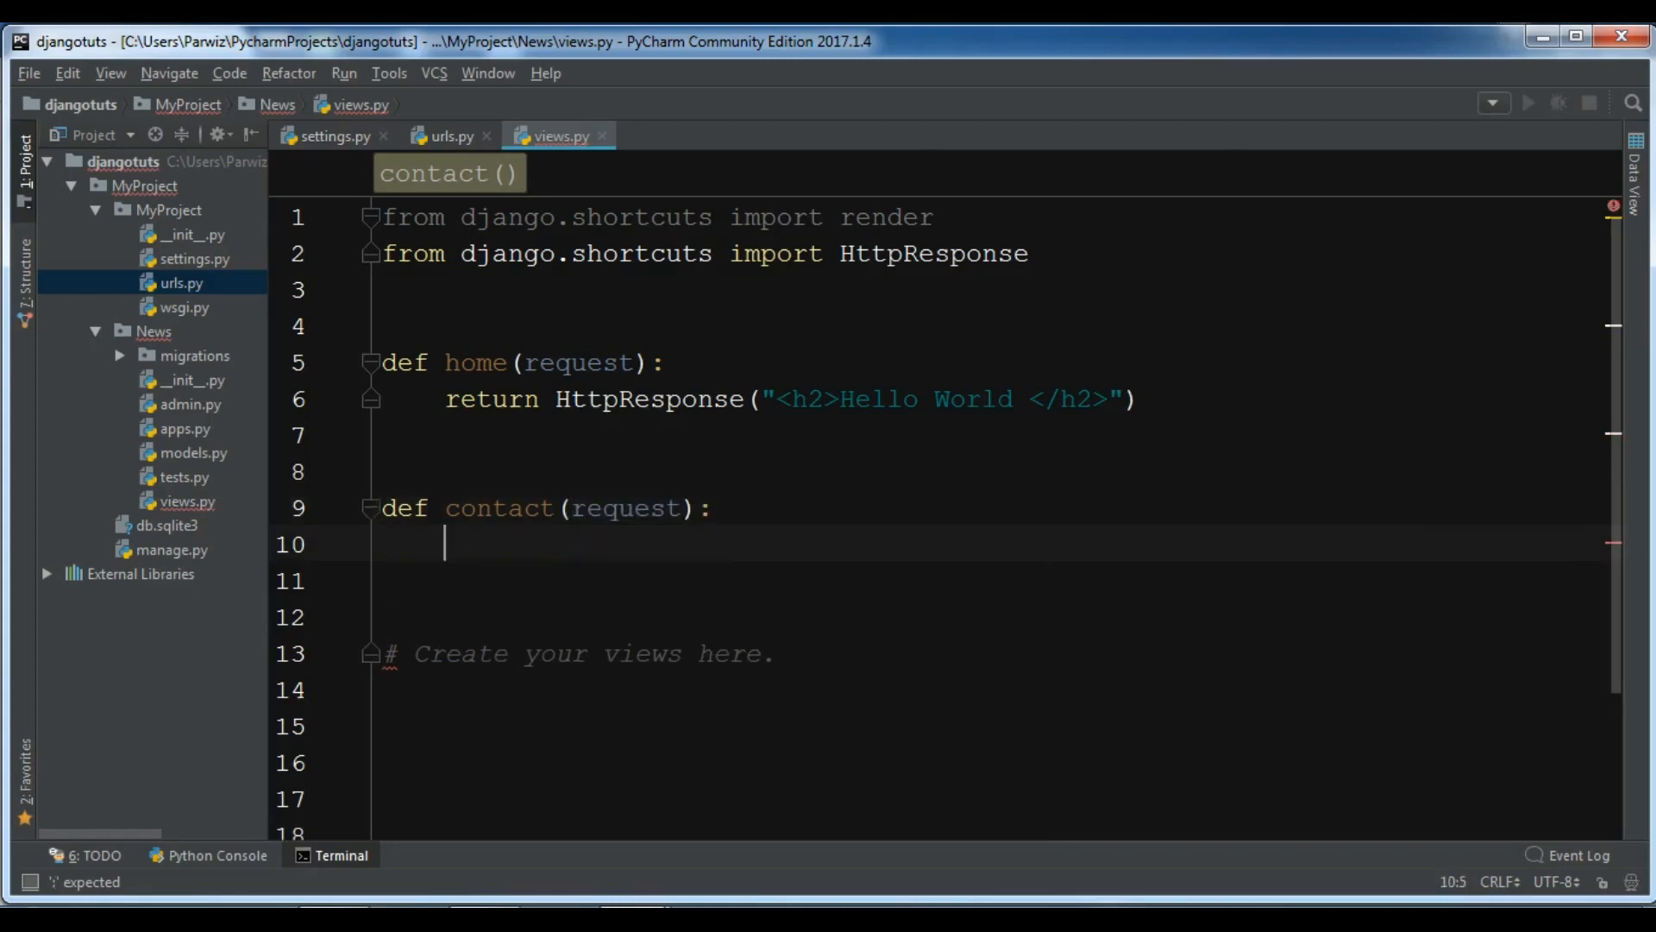
type("return HttpResponse(\"<h2>Hello World </h2>")
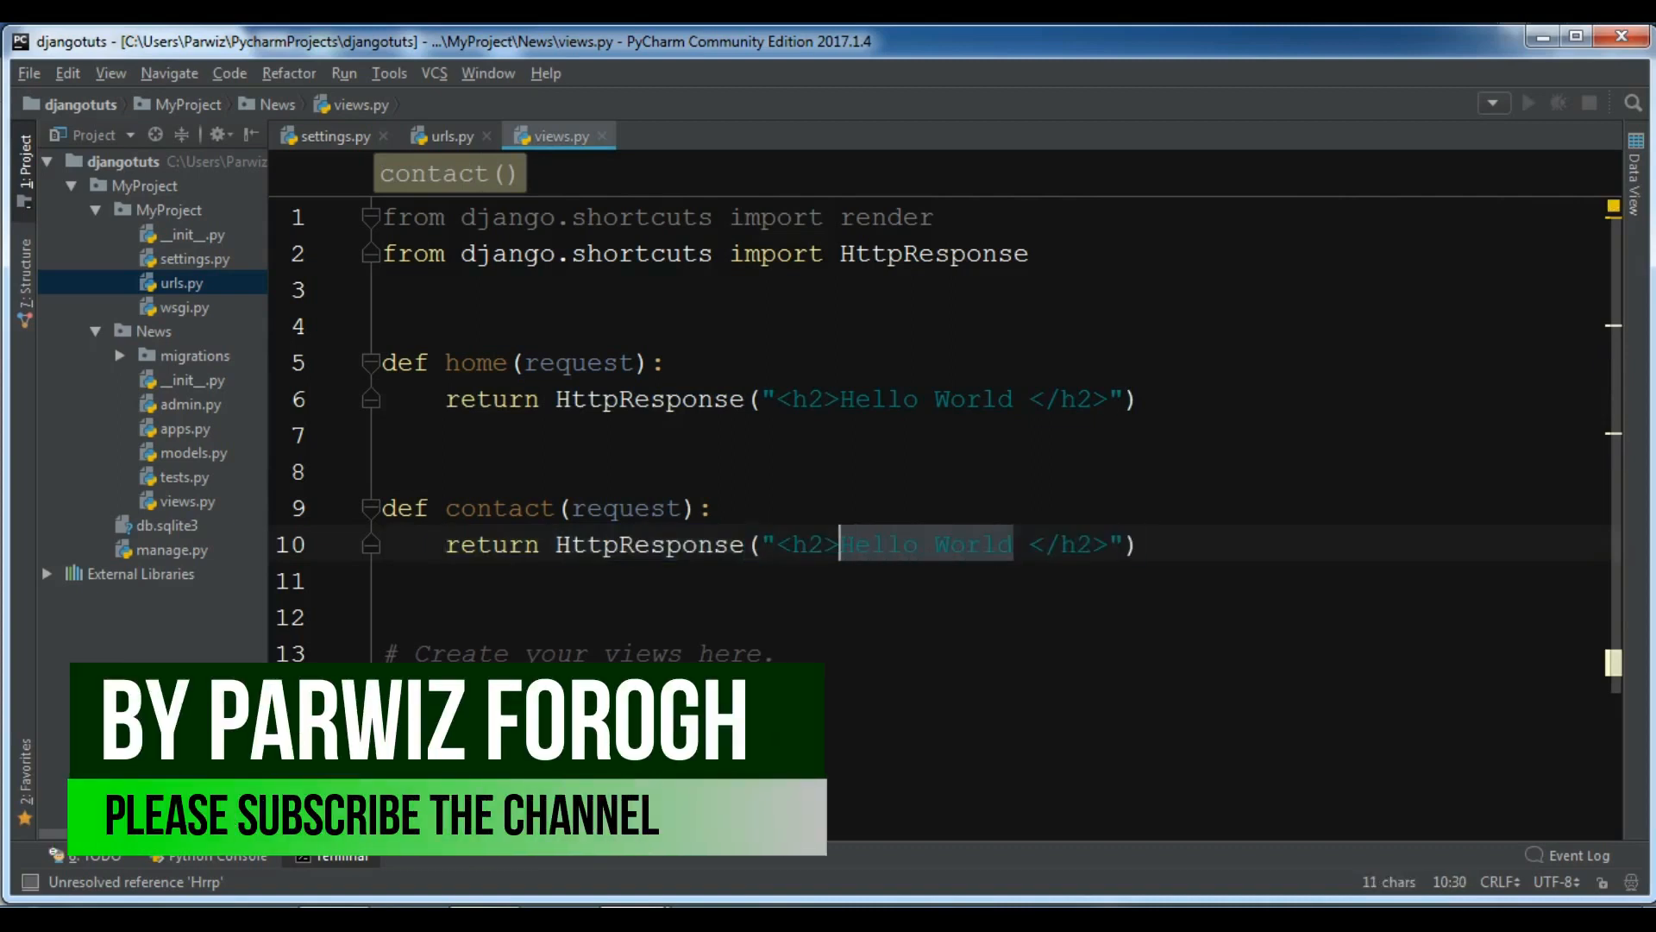
type("This")
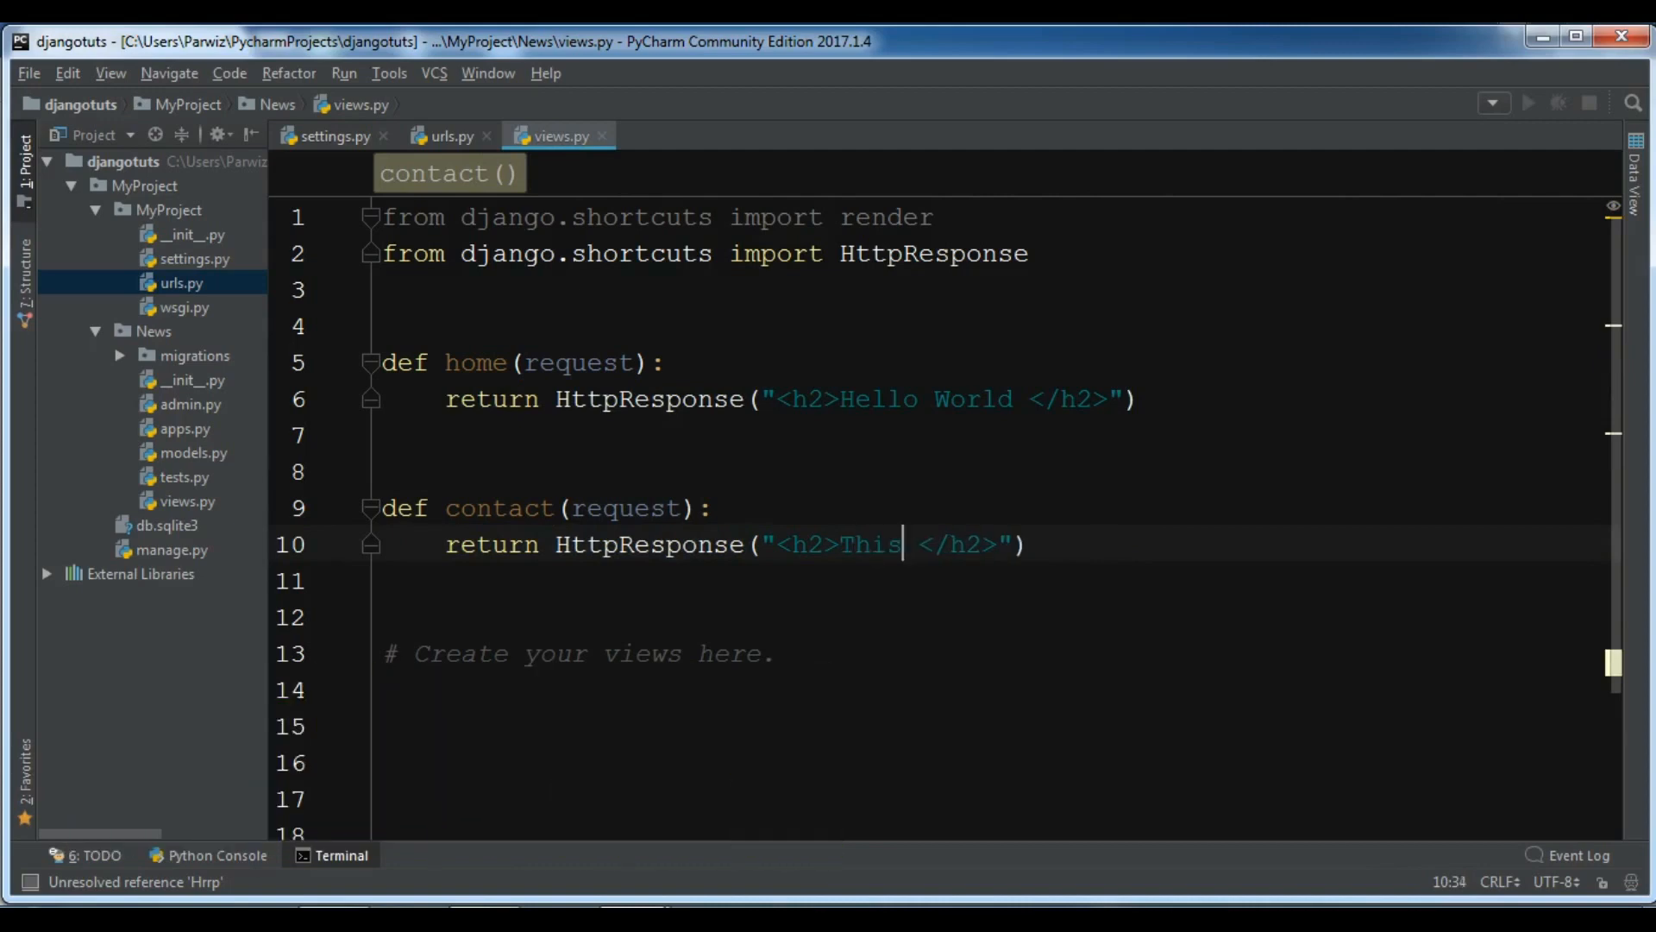
type("is our contact page")
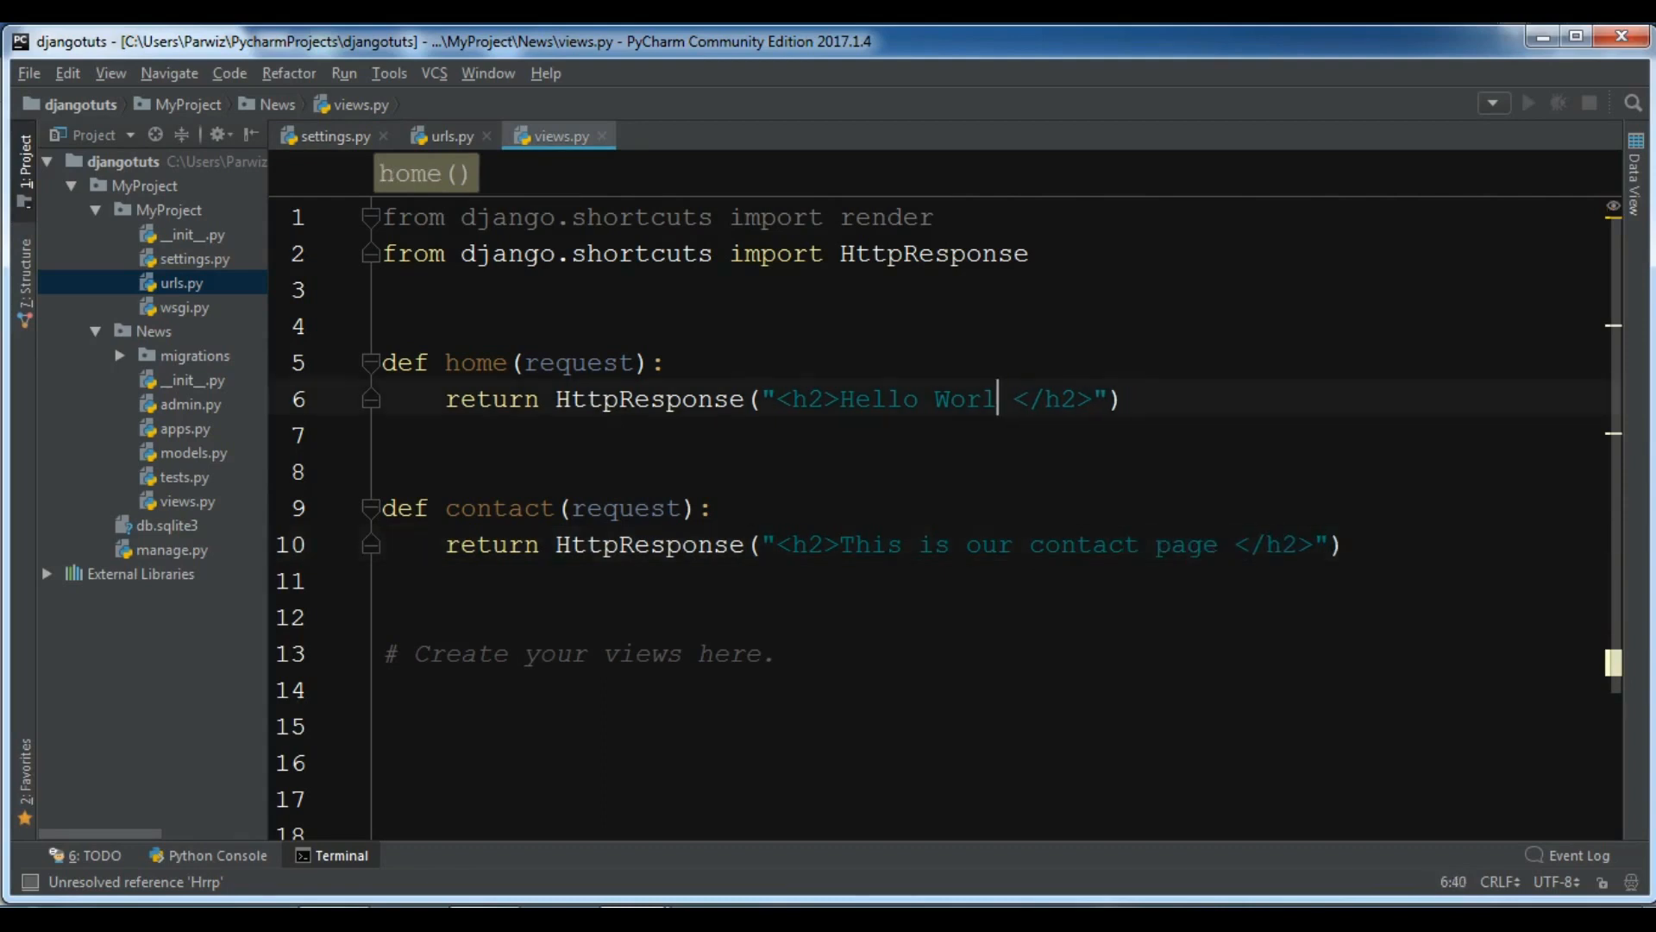
Change the home view's h2 text from 'Hello World' to 'This is our index'.
key("Backspace")
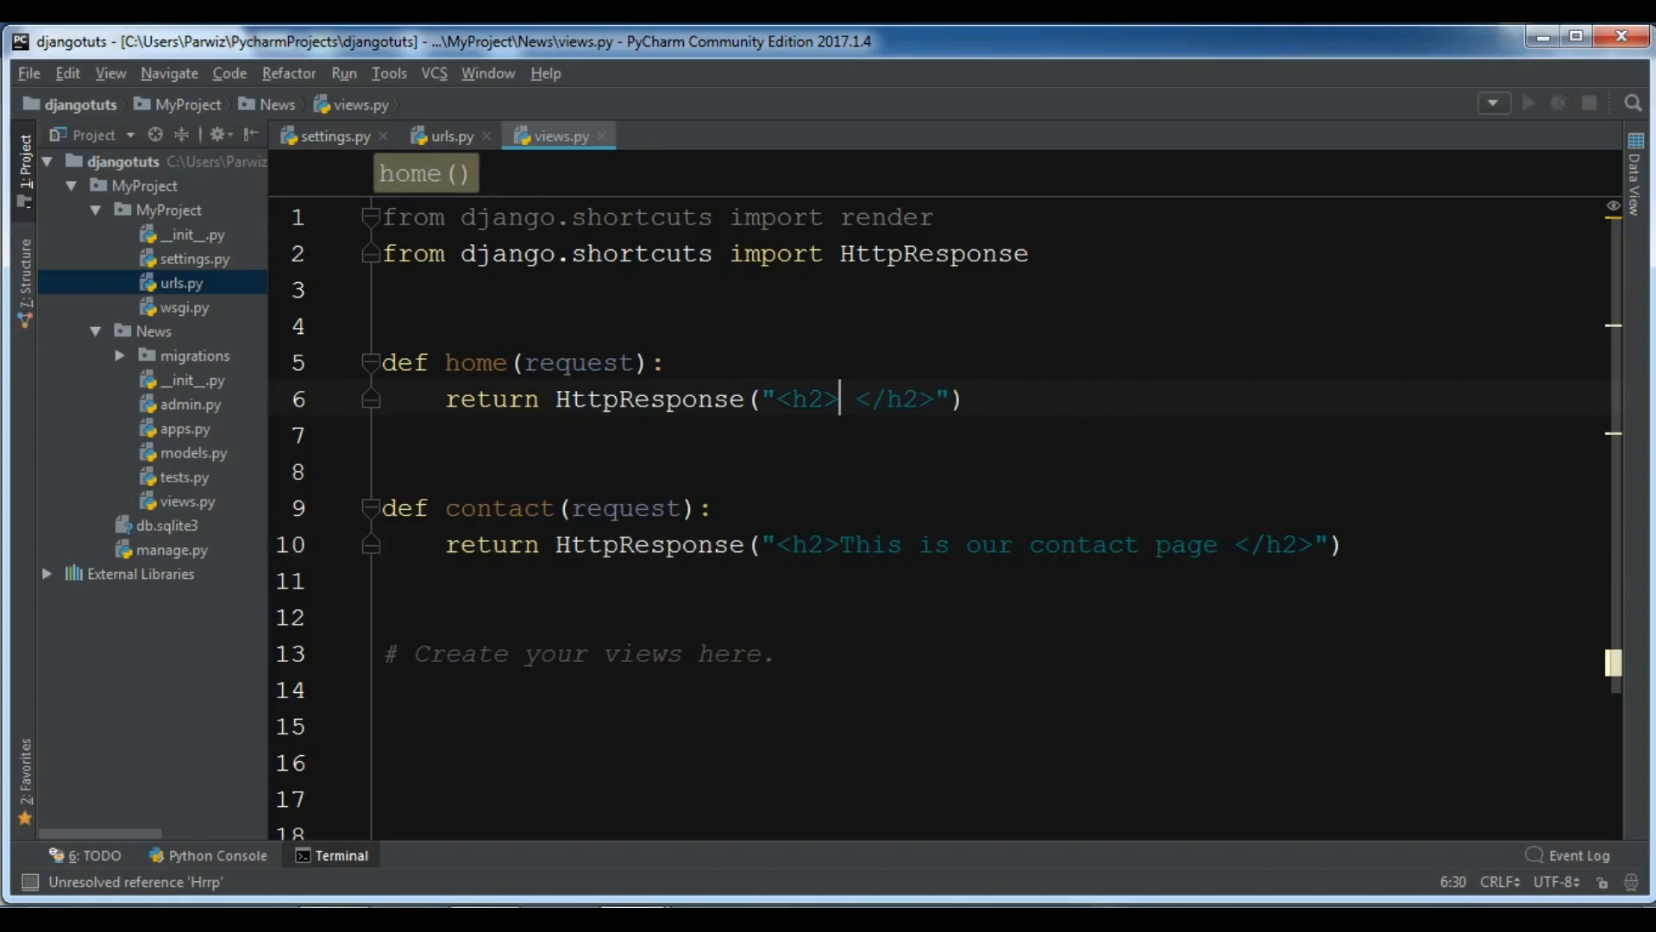
type("This is our index")
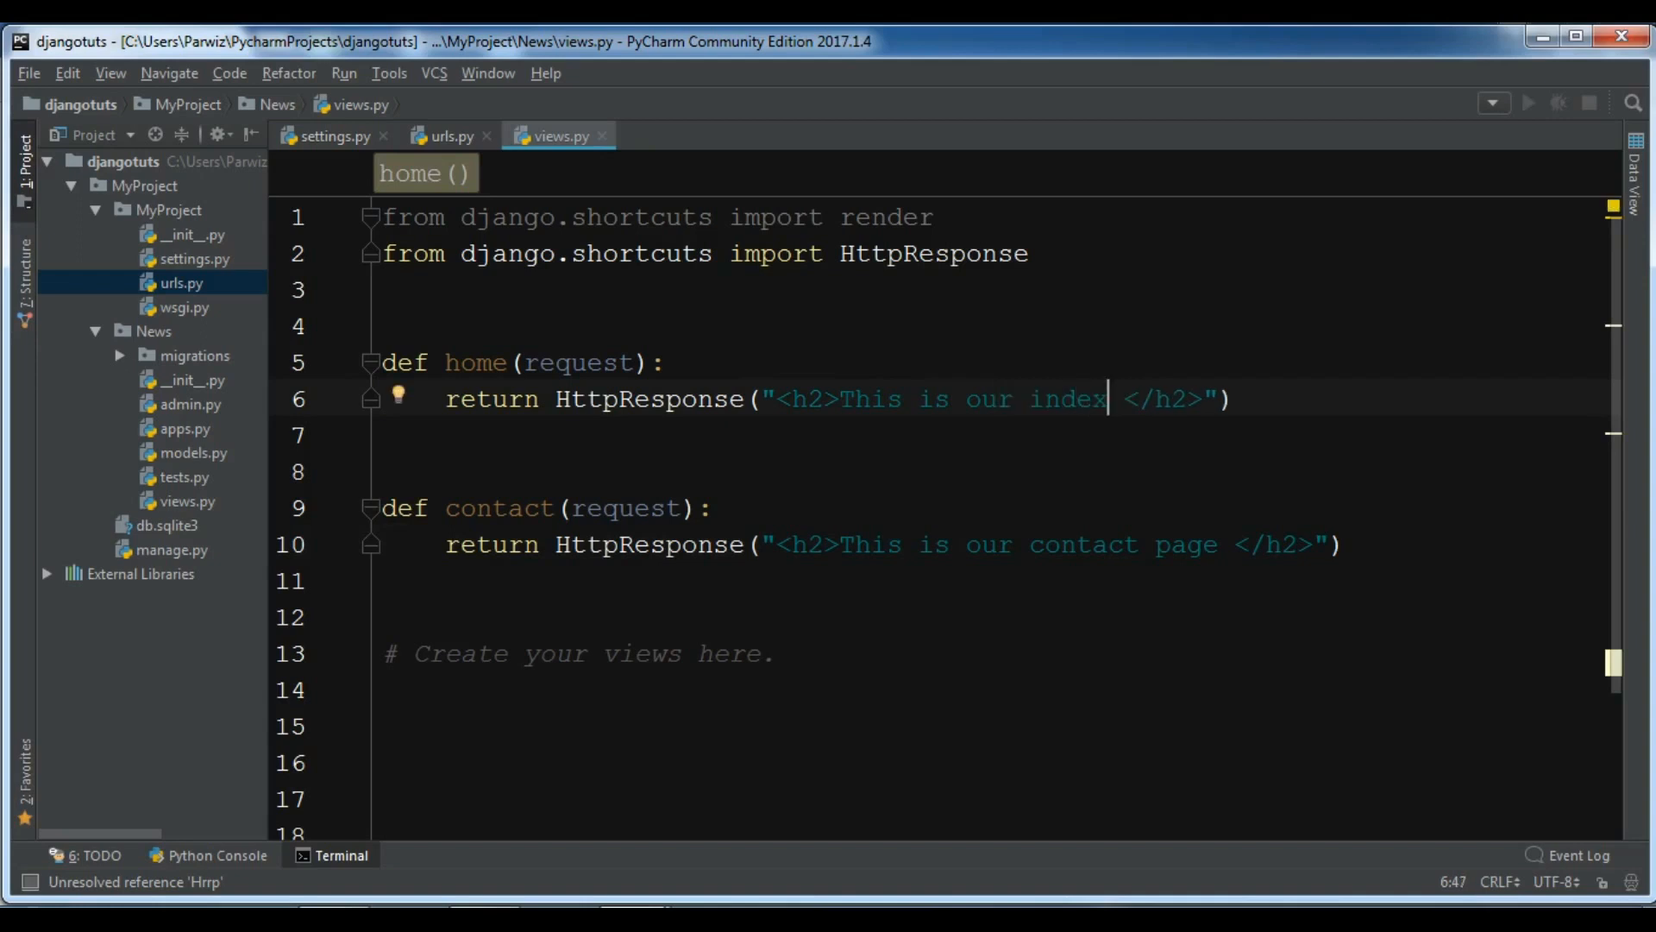
left_click(449, 135)
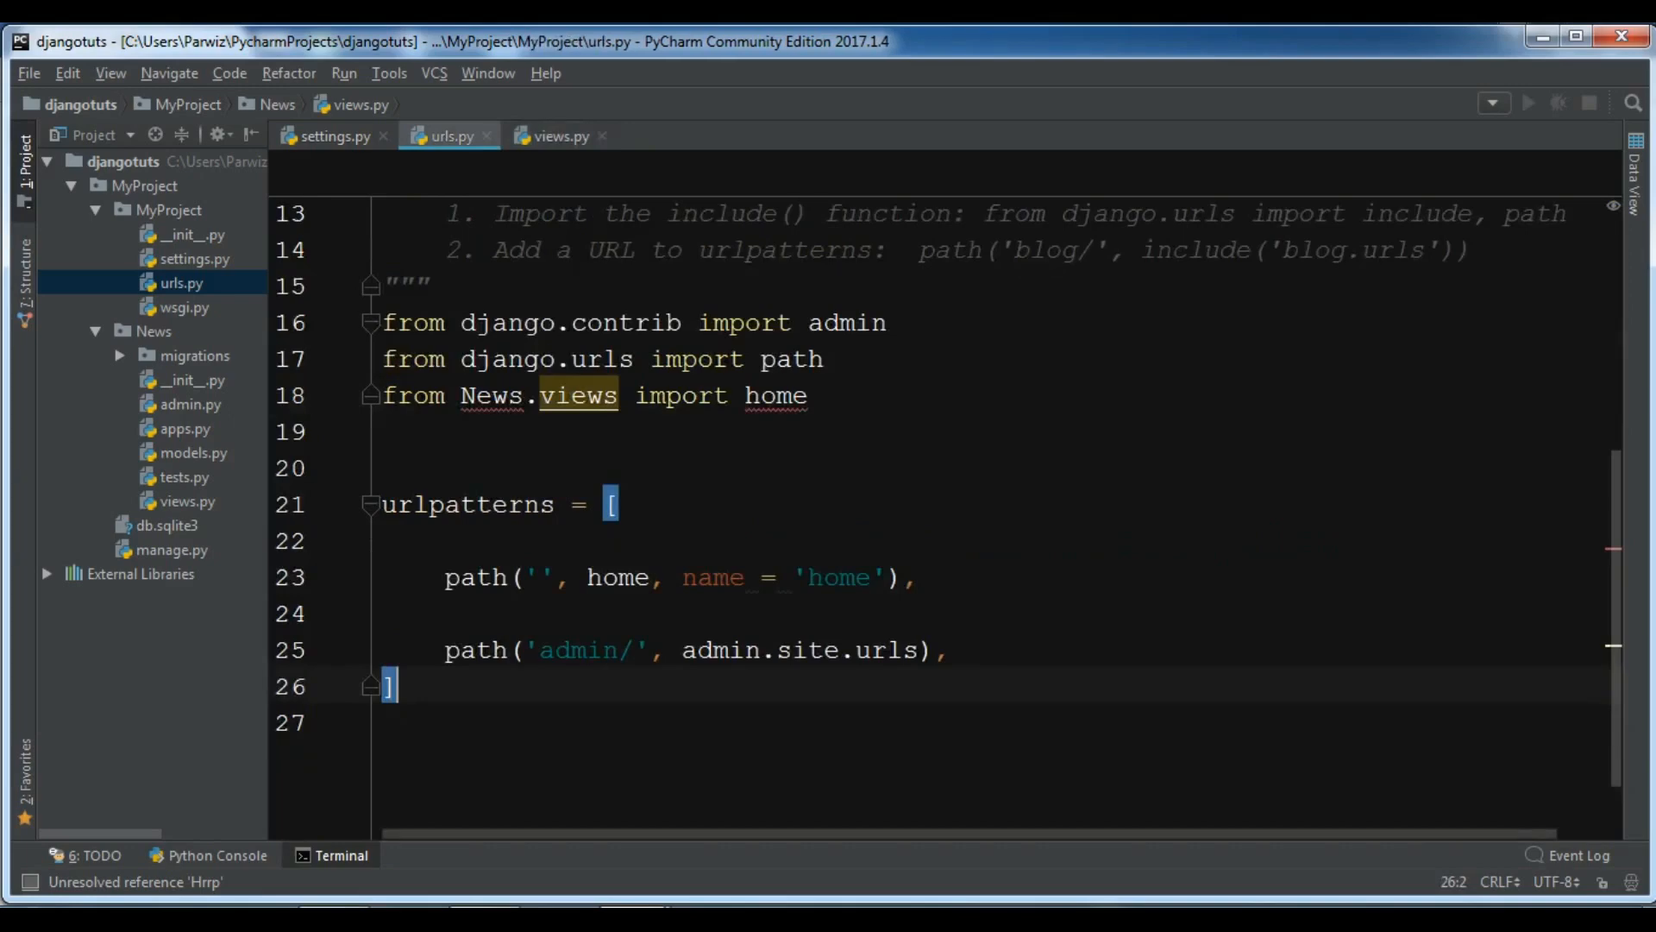
Duplicate the home path line in urlpatterns and add contact to the News.views import.
left_click(916, 578)
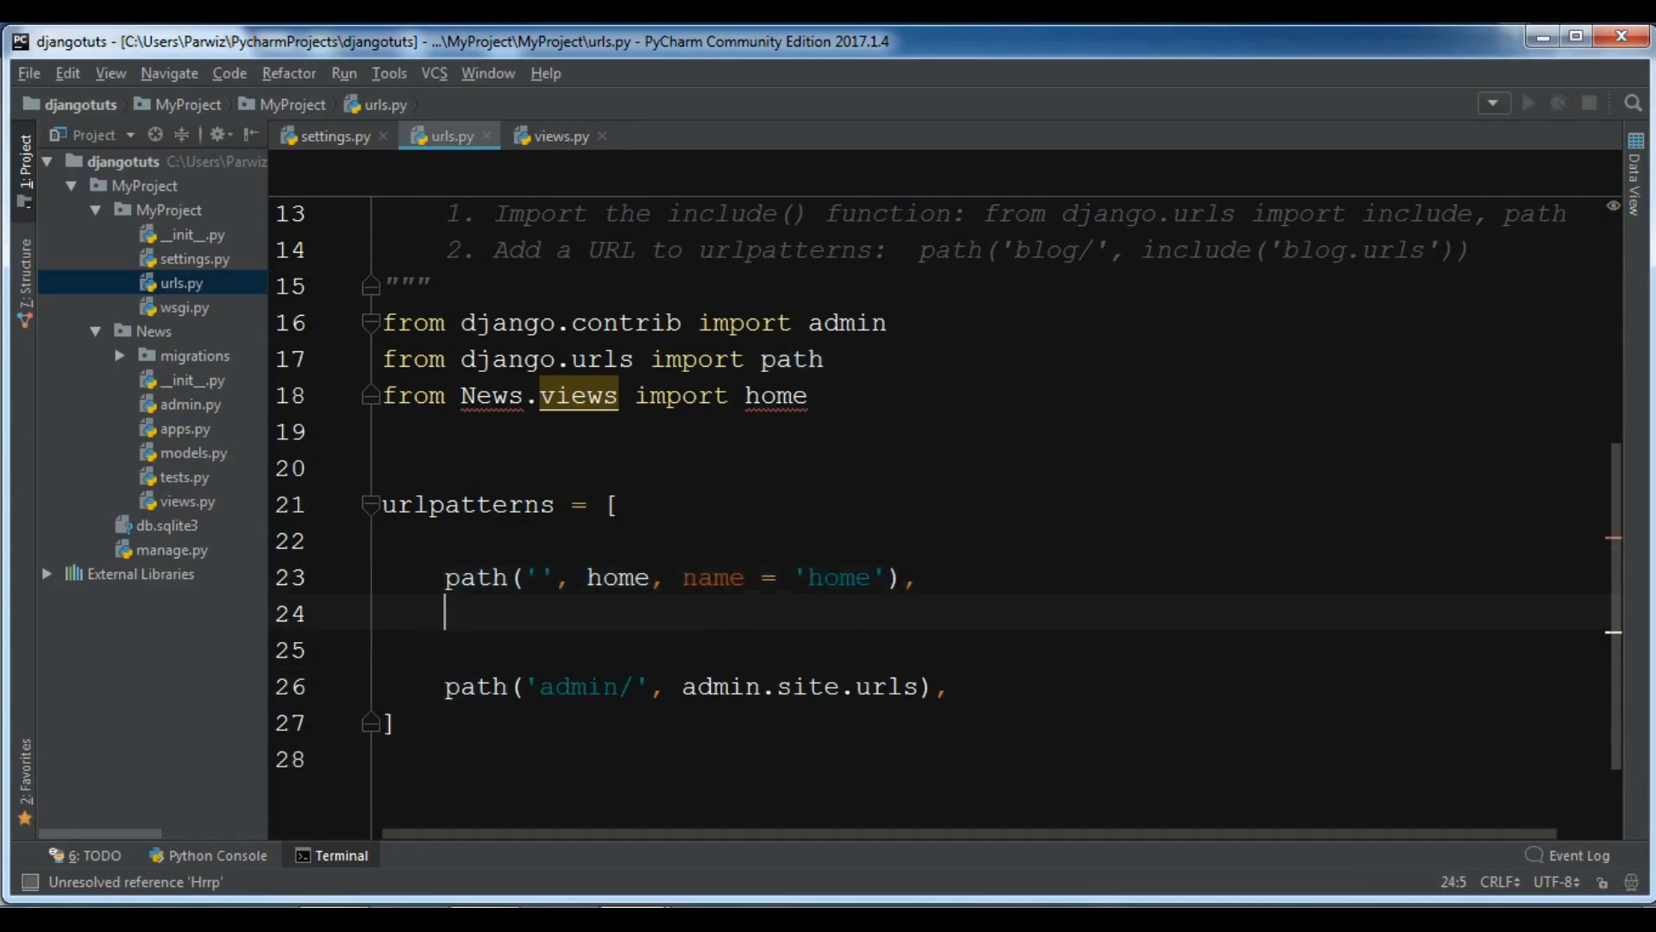
type("path('', home, name = 'home'),")
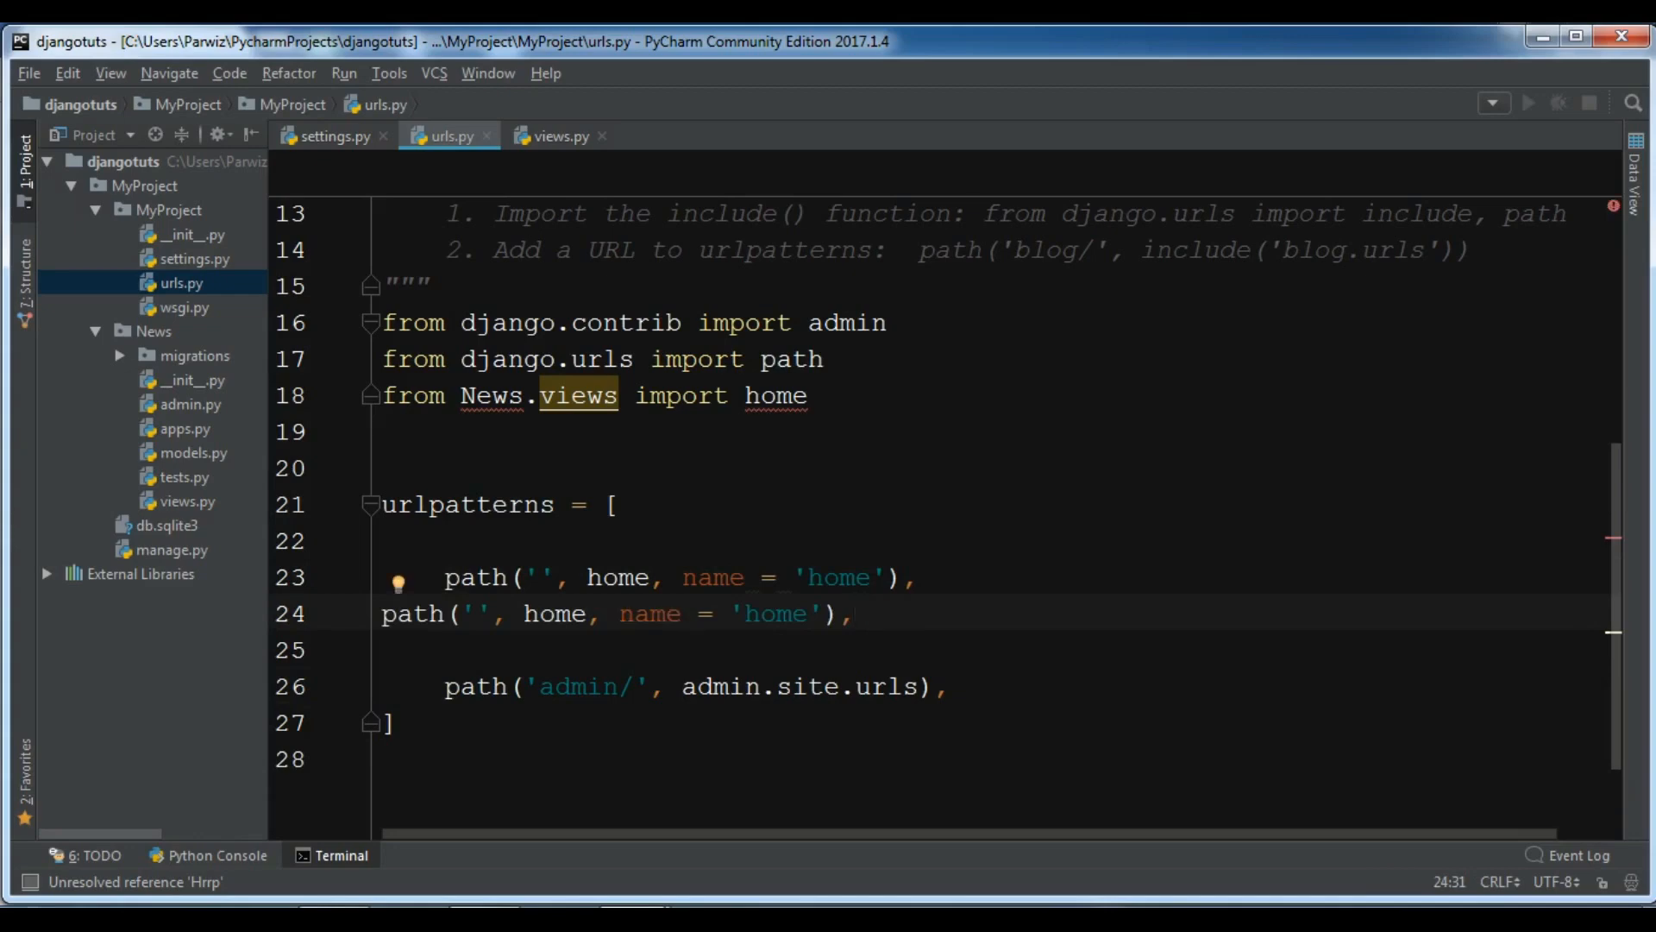
left_click(808, 395)
type(",")
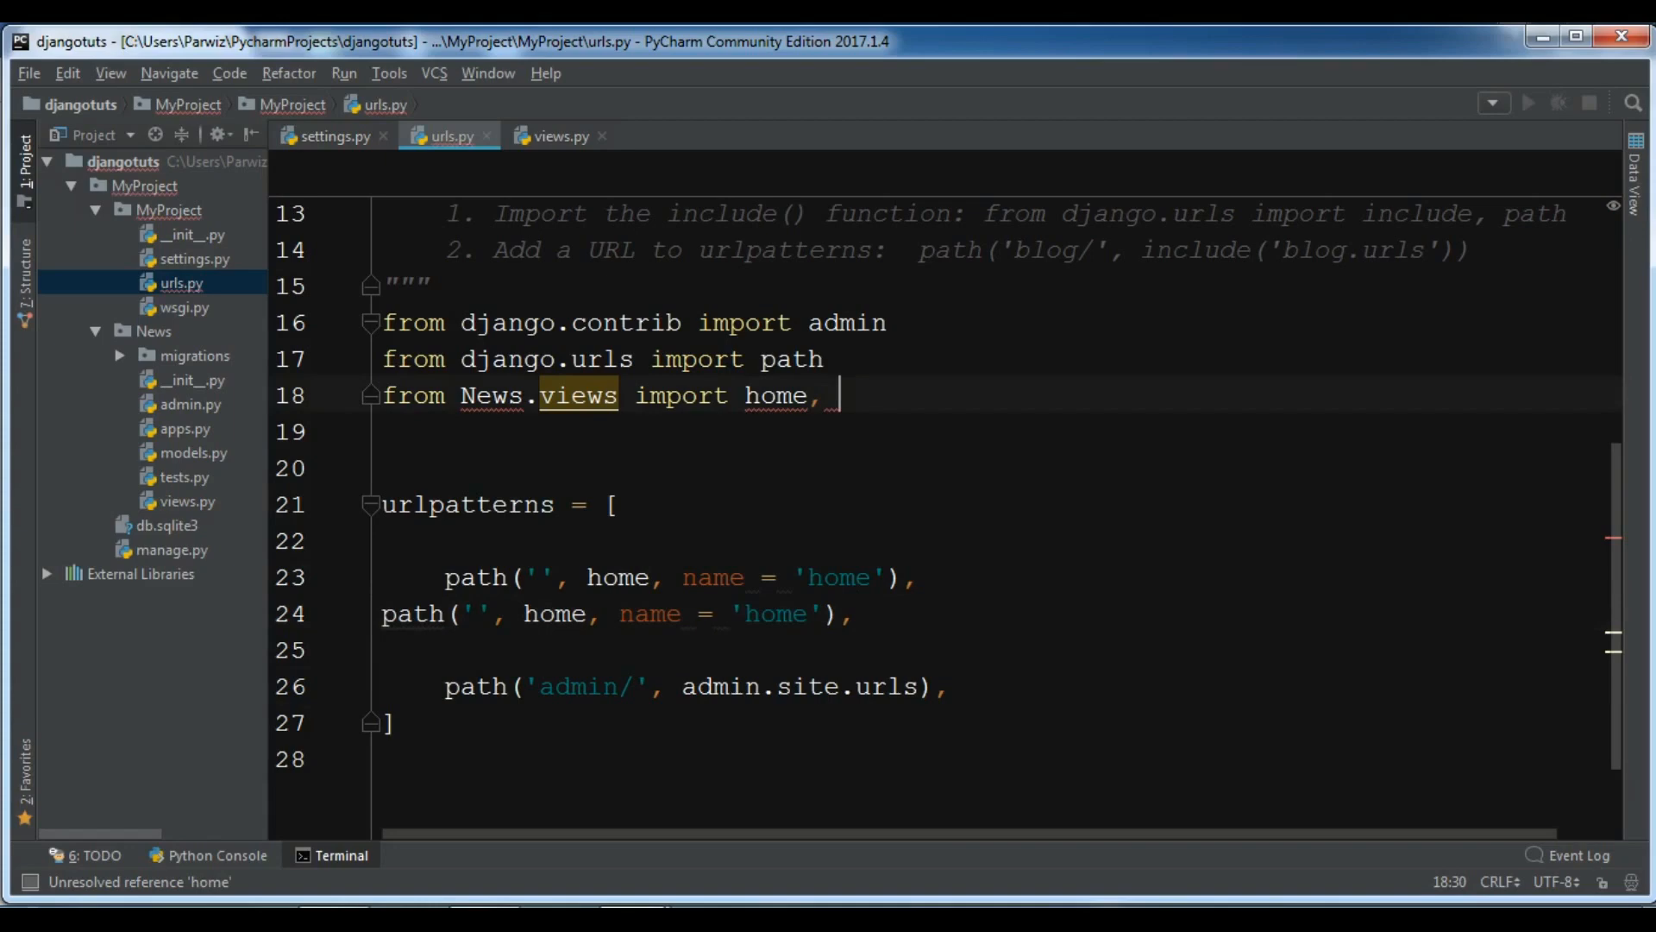
type("c")
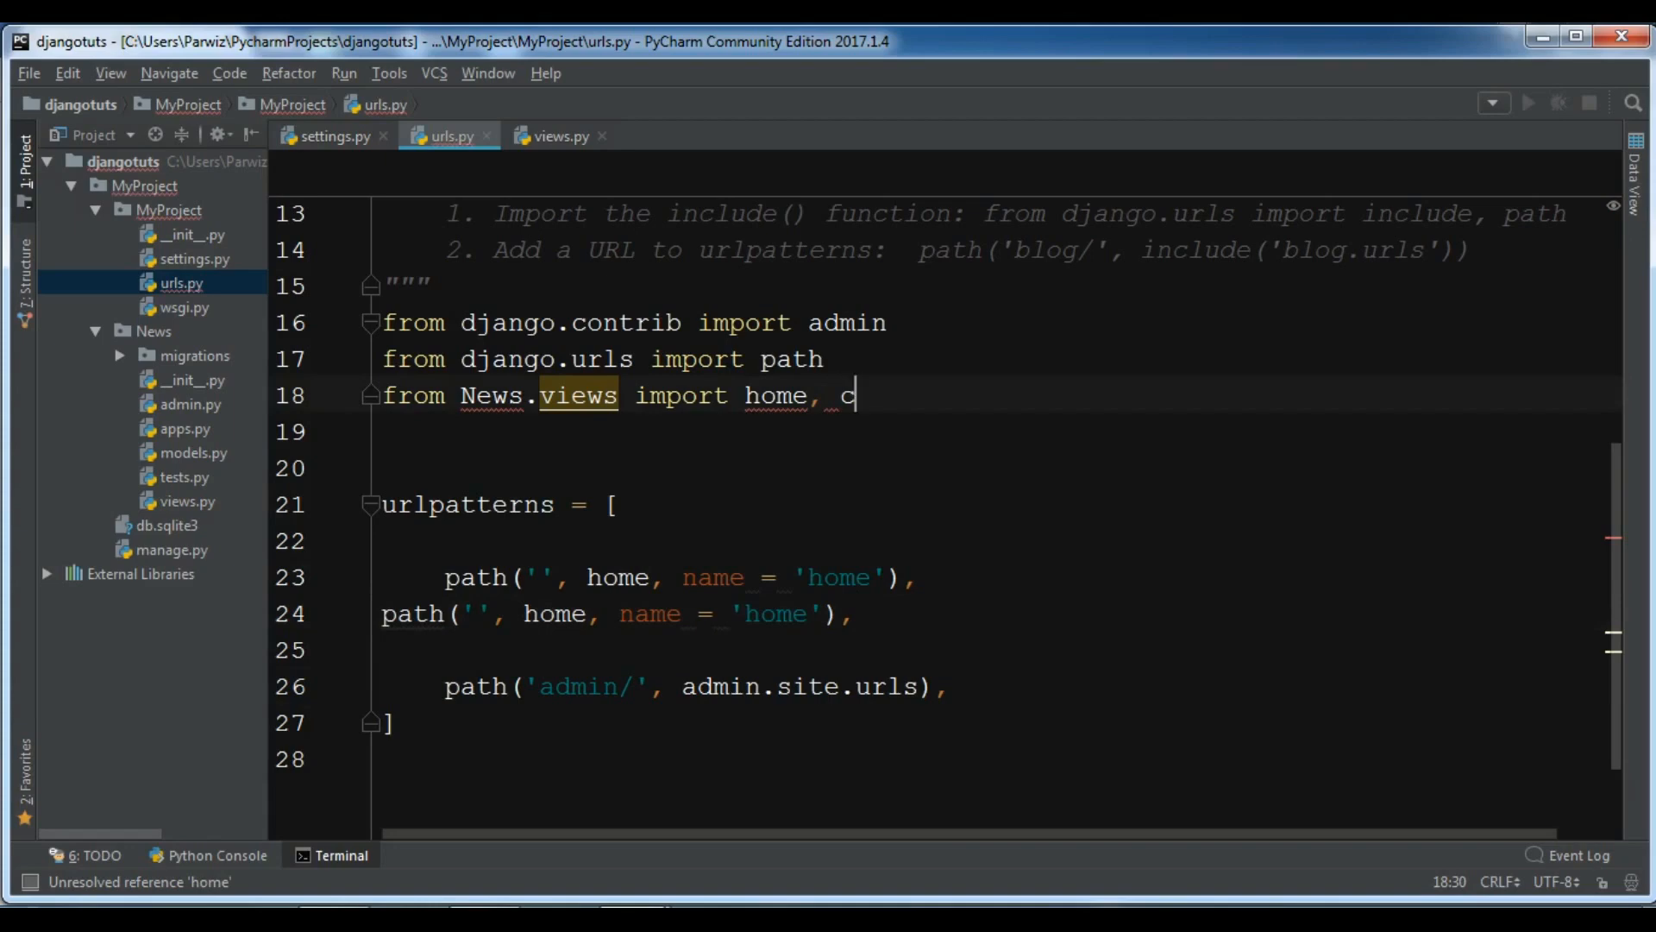
type("ontact")
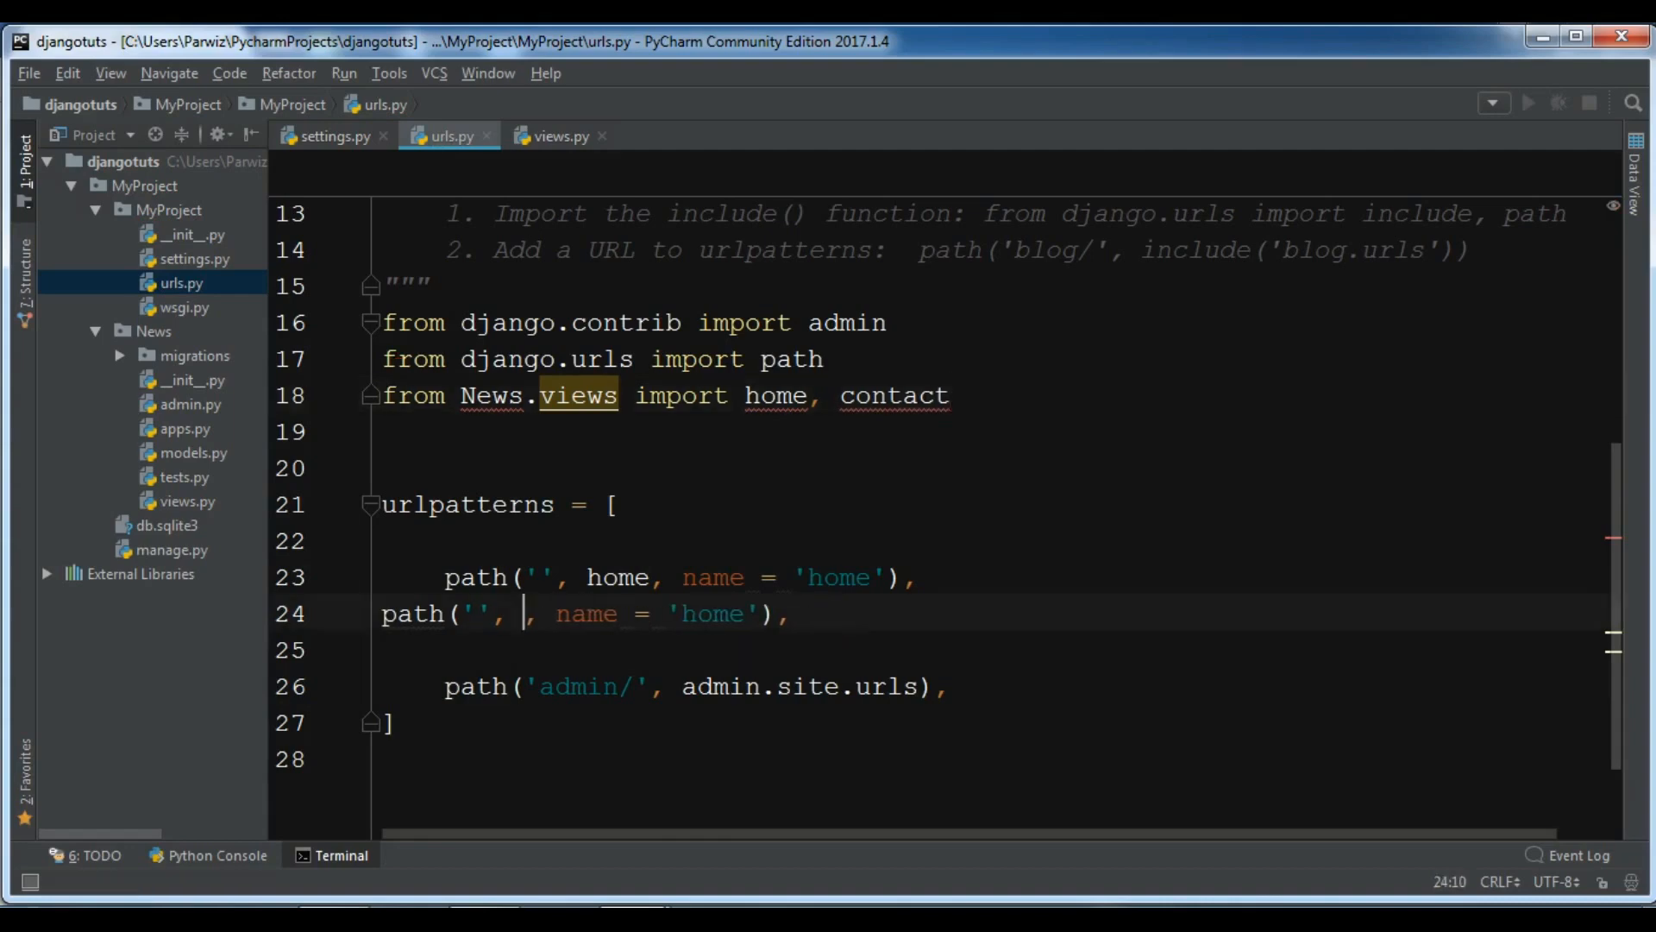
type("contact")
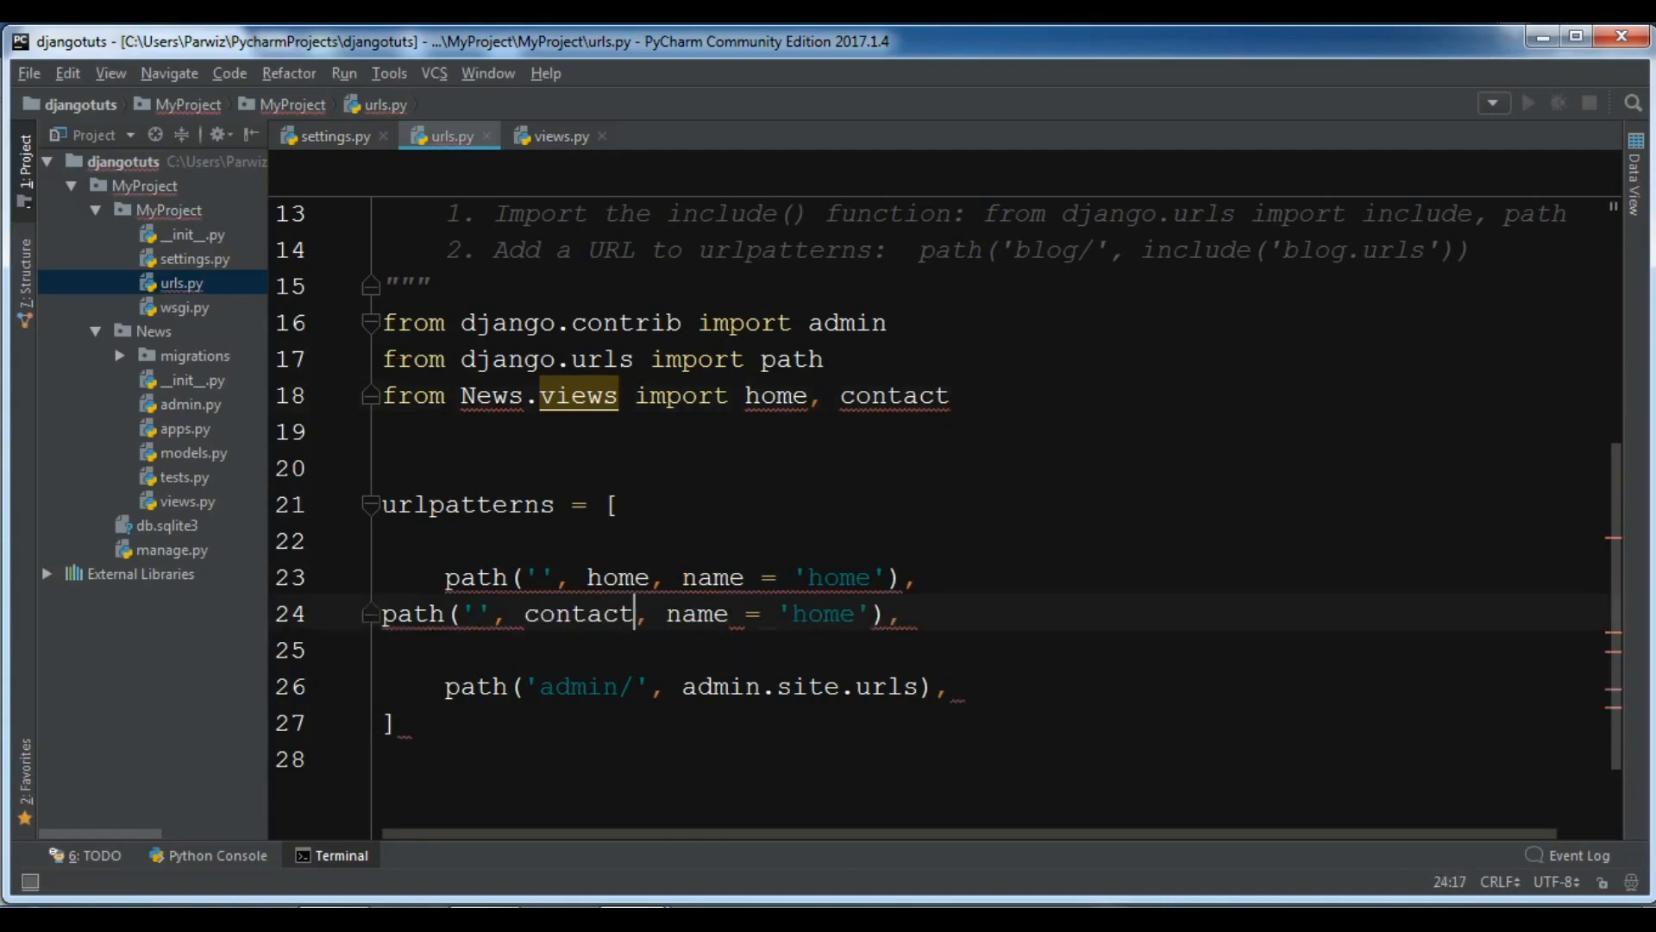
Edit the copied route into path('contact/', contact, name='contact').
left_click(850, 614)
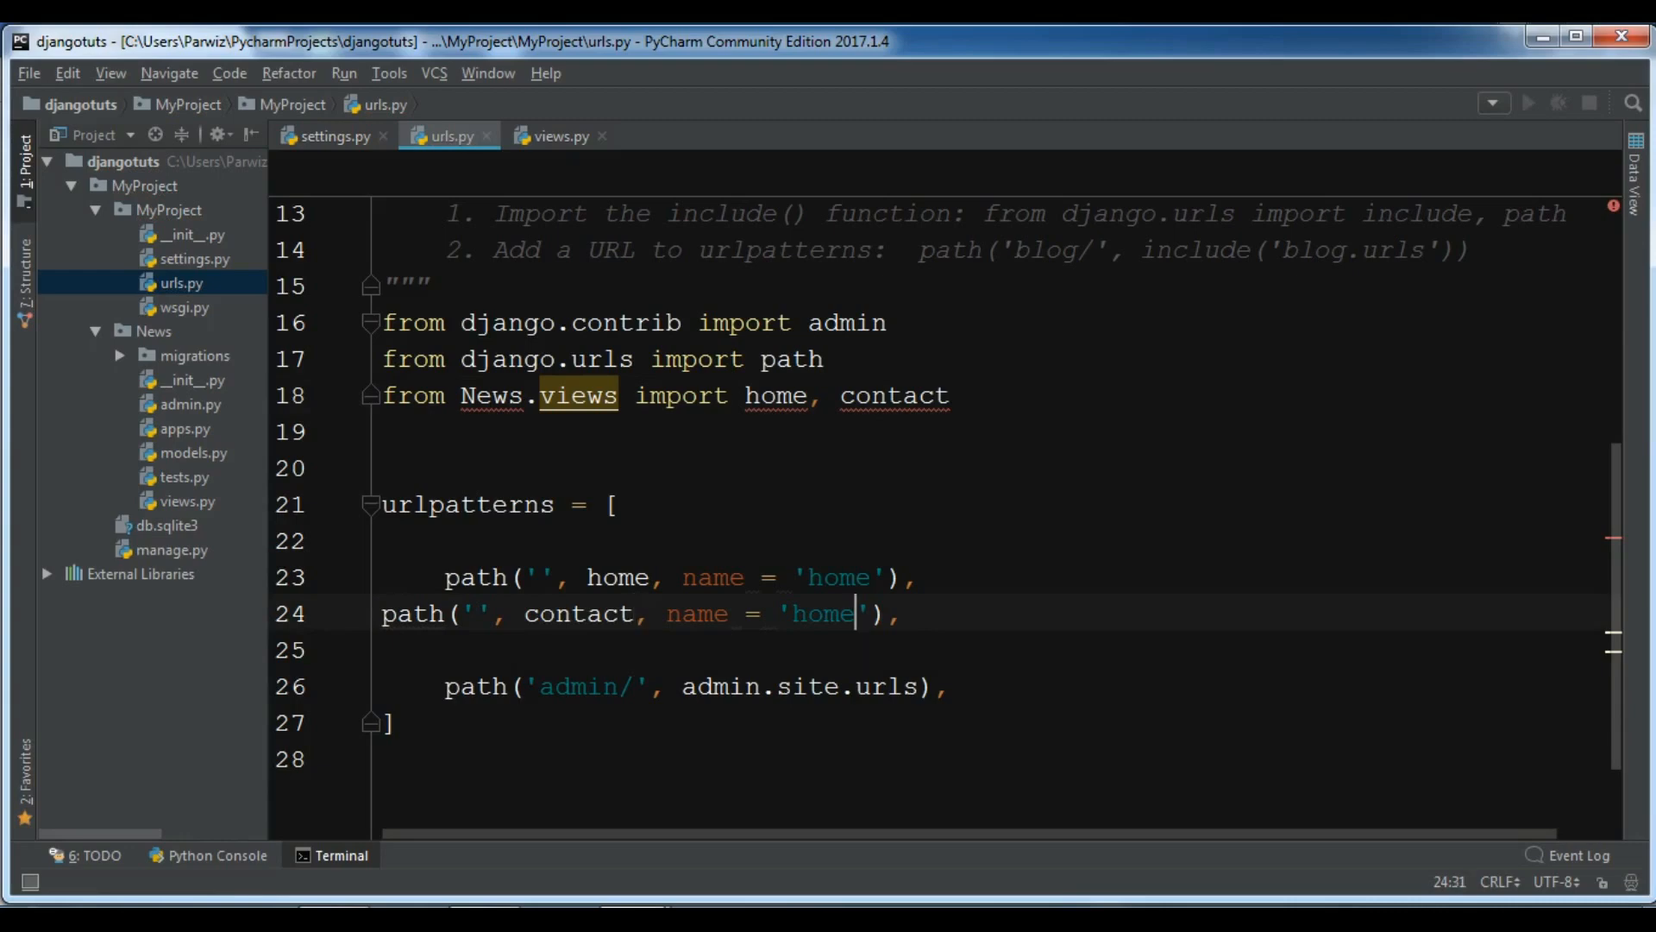
key("Backspace")
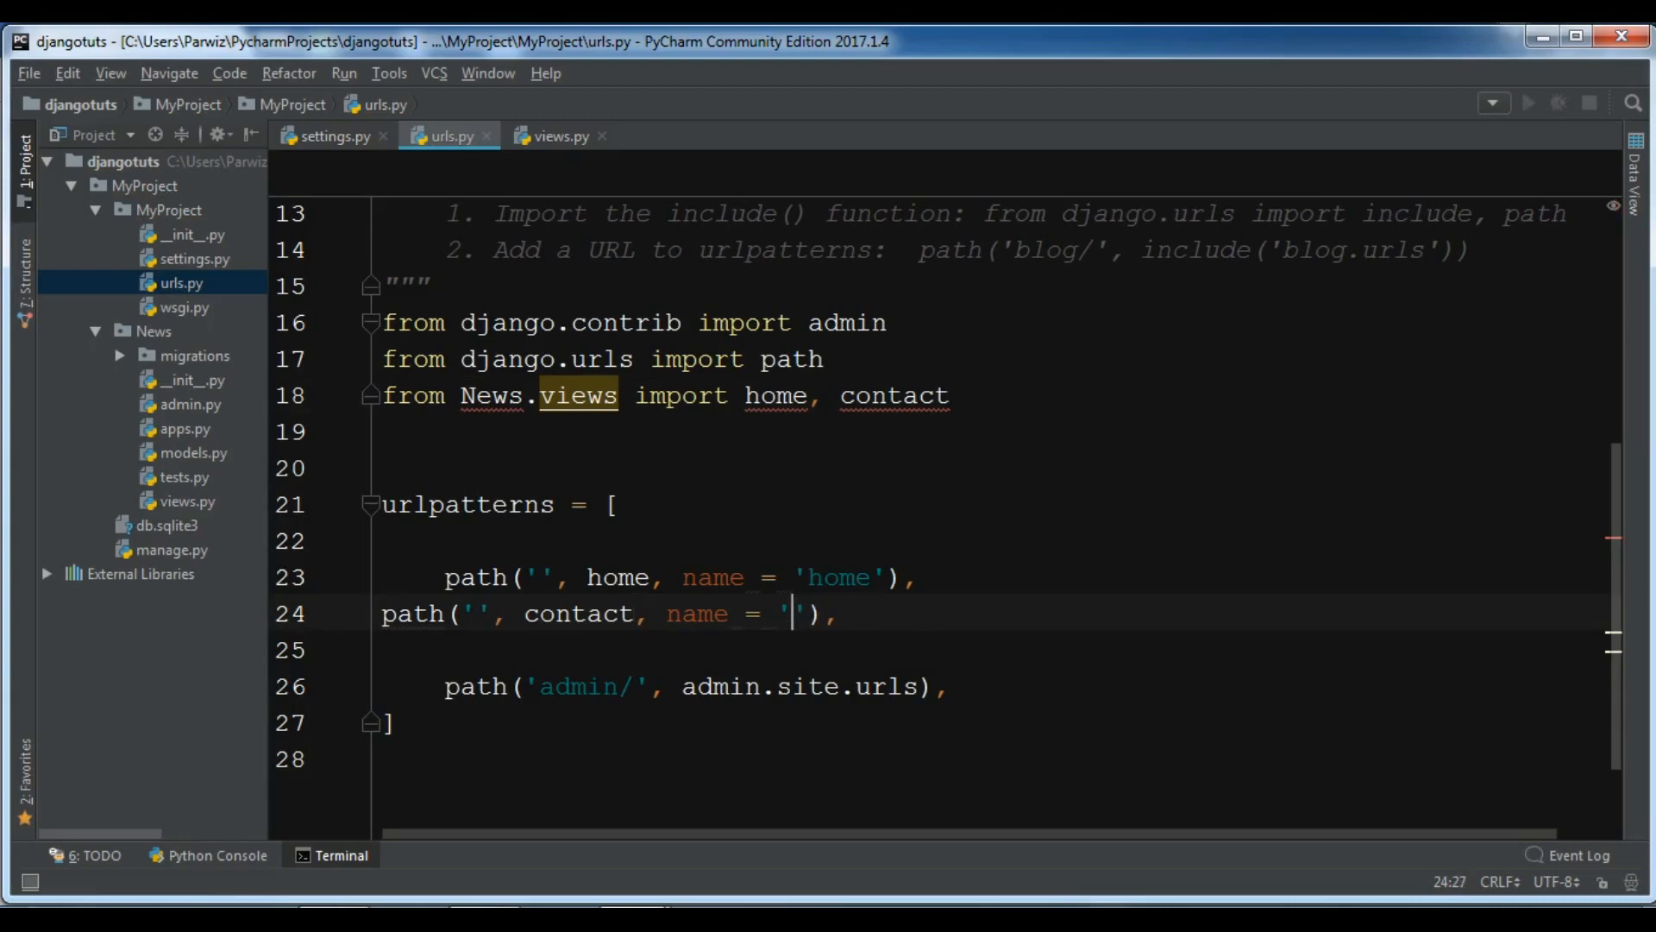
type("contac")
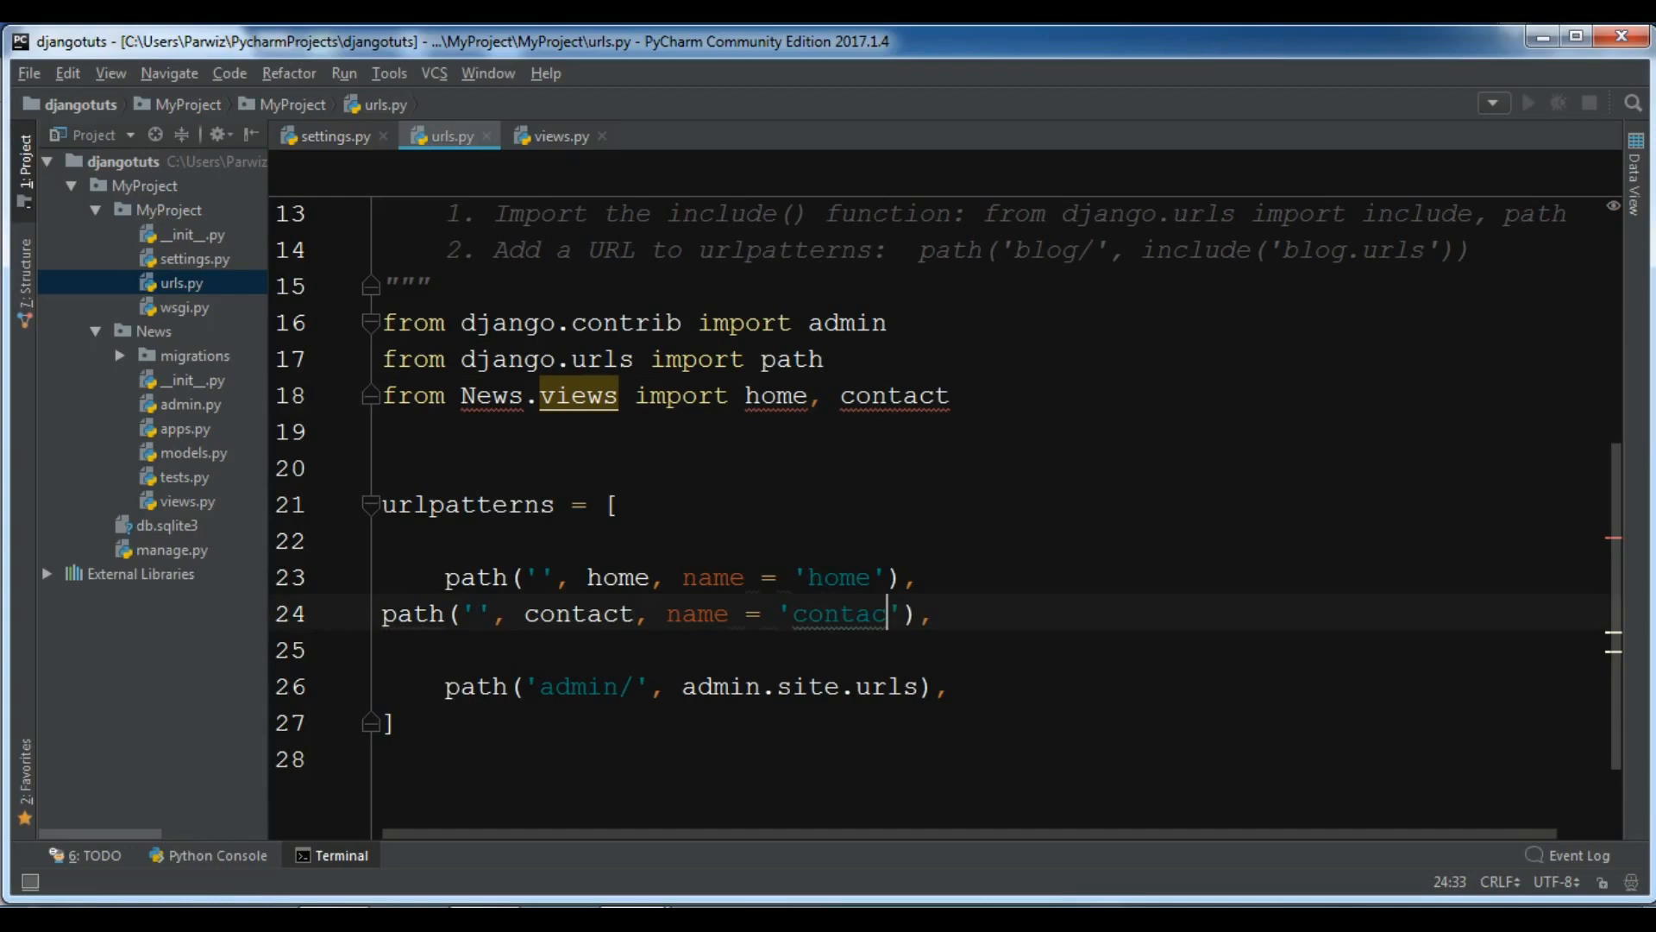
type("co")
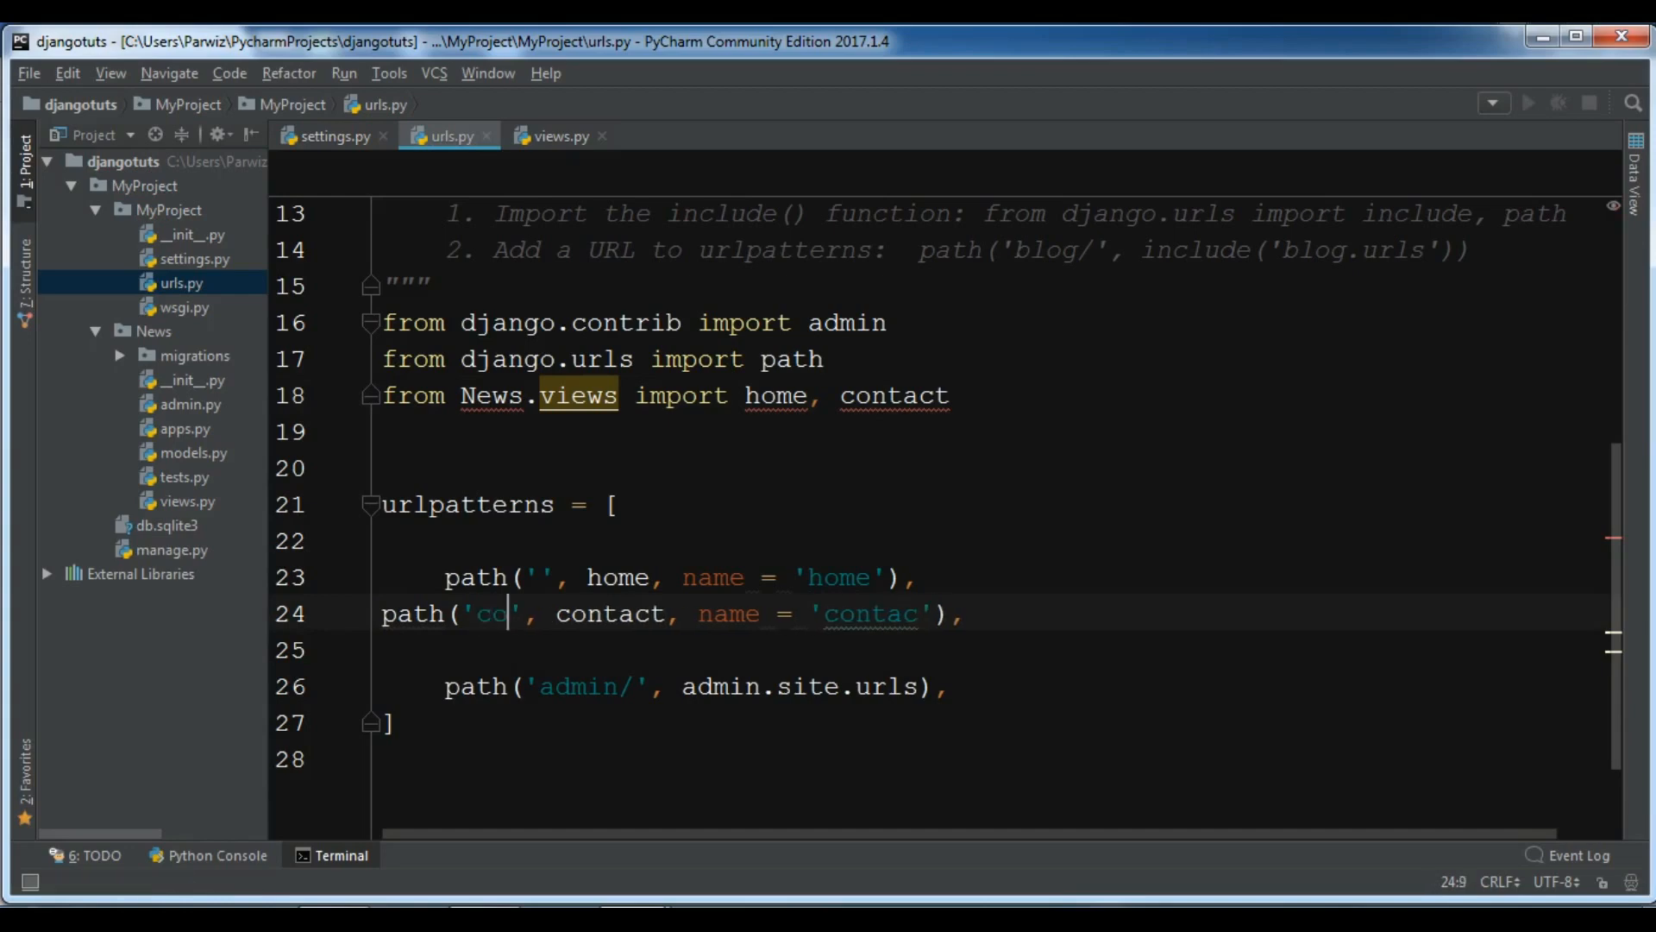
type("ntact/")
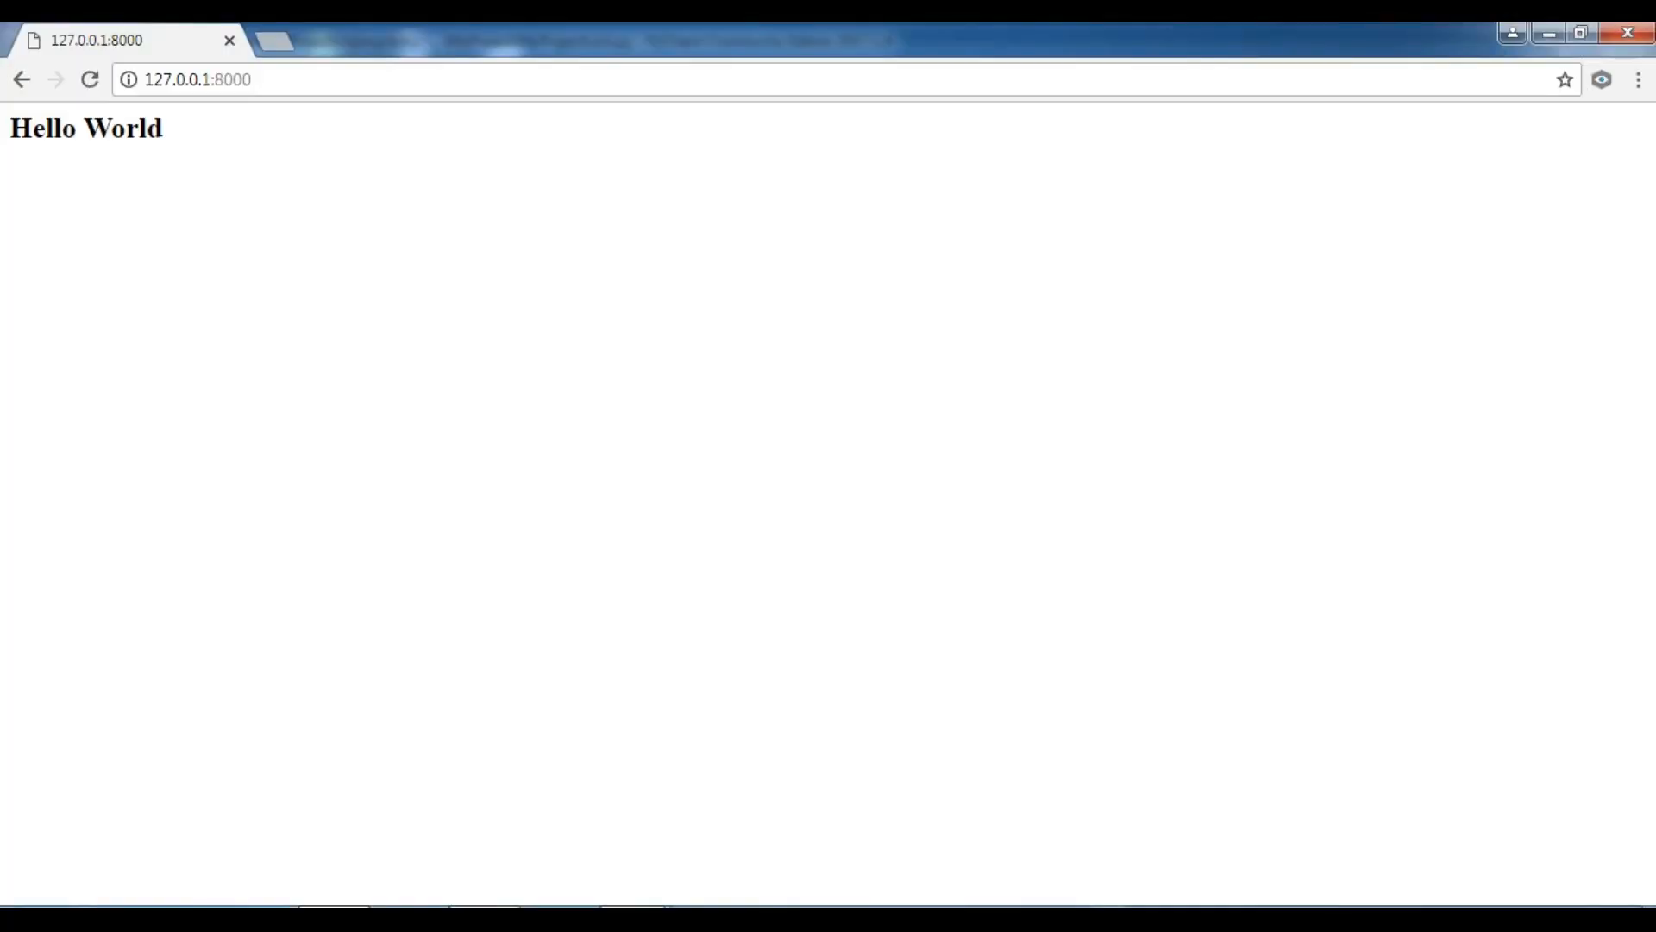
Reload 127.0.0.1:8000 to show 'This is our index', then enter /contact in the address bar.
left_click(90, 80)
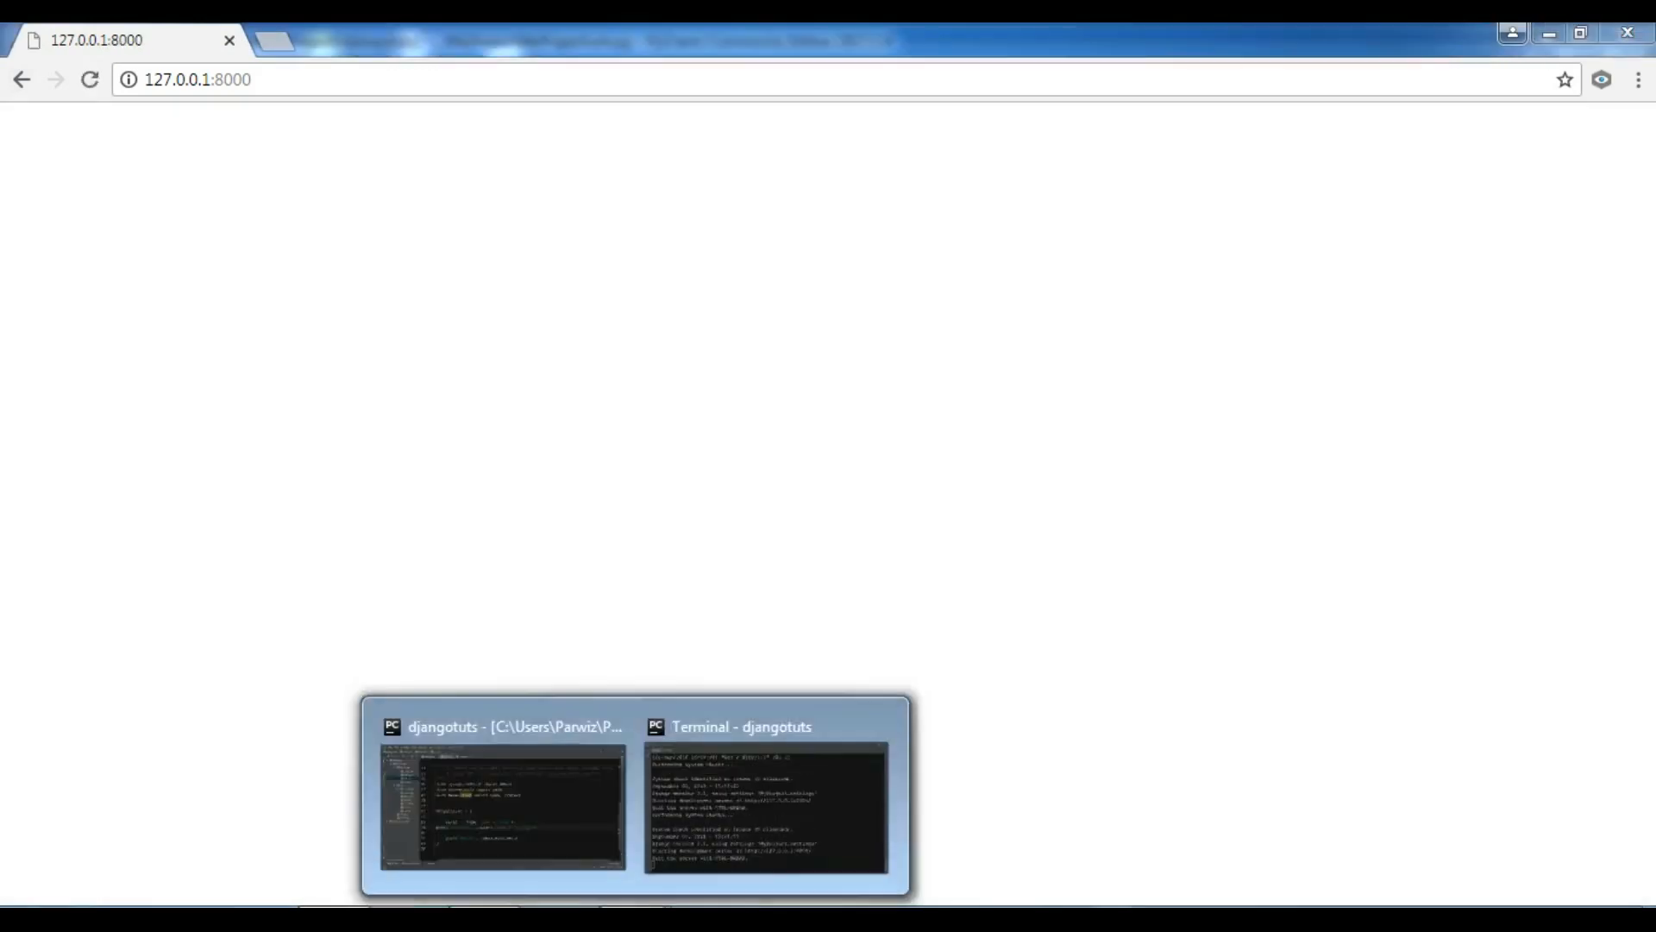
left_click(766, 808)
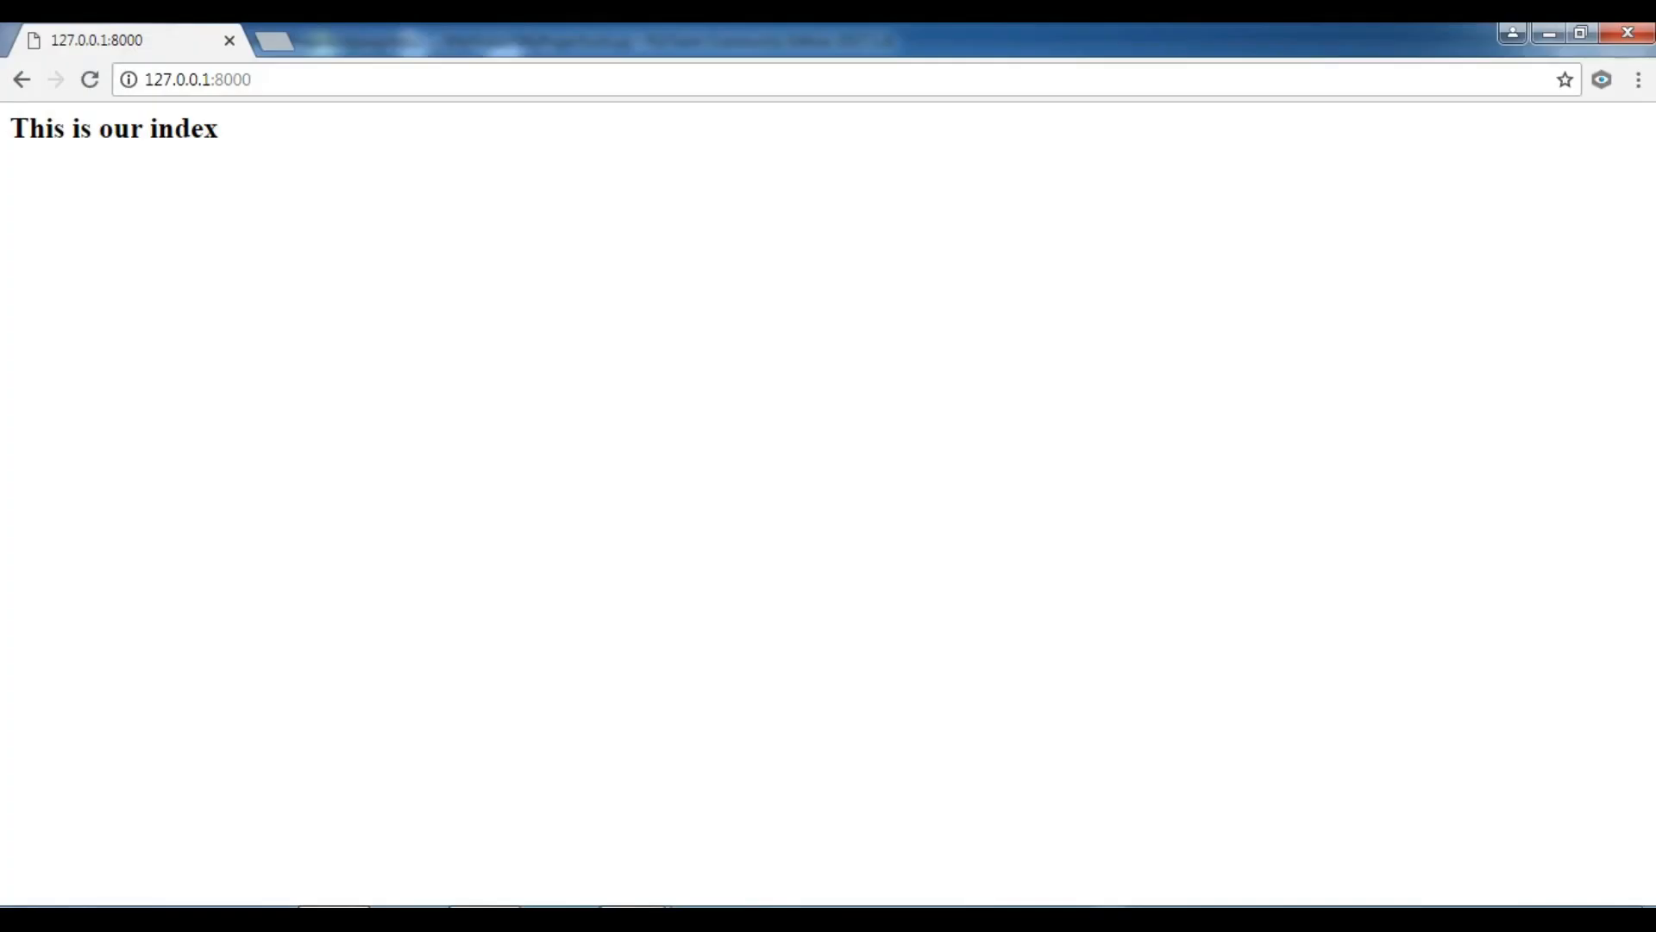
left_click(197, 79)
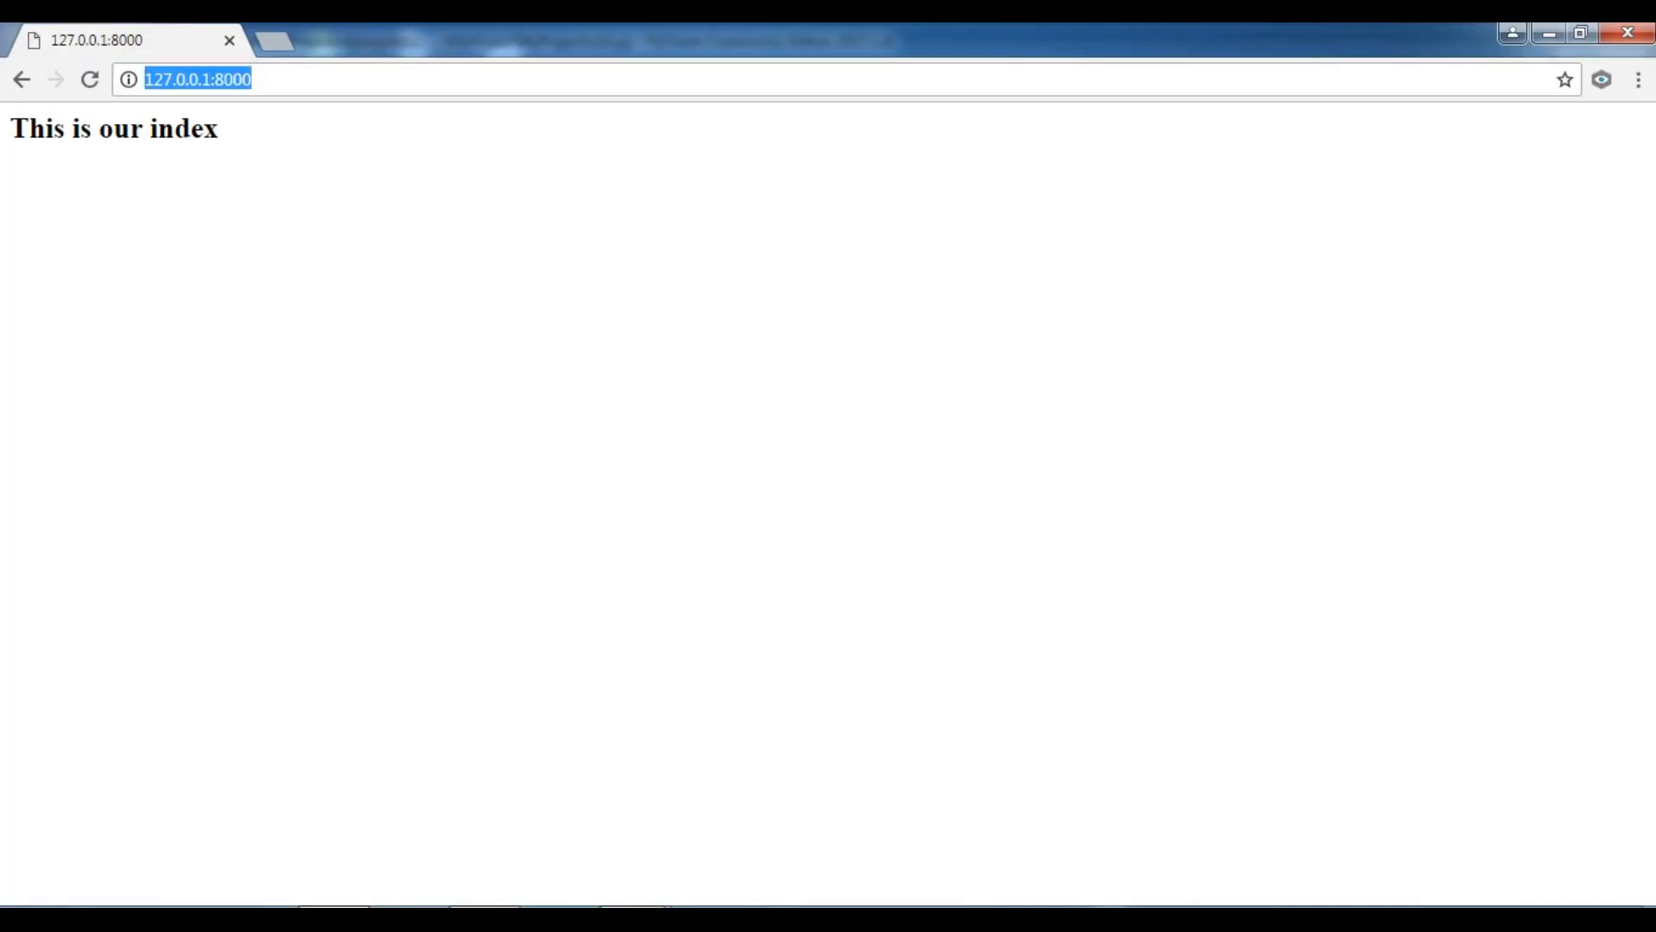
type("/contact")
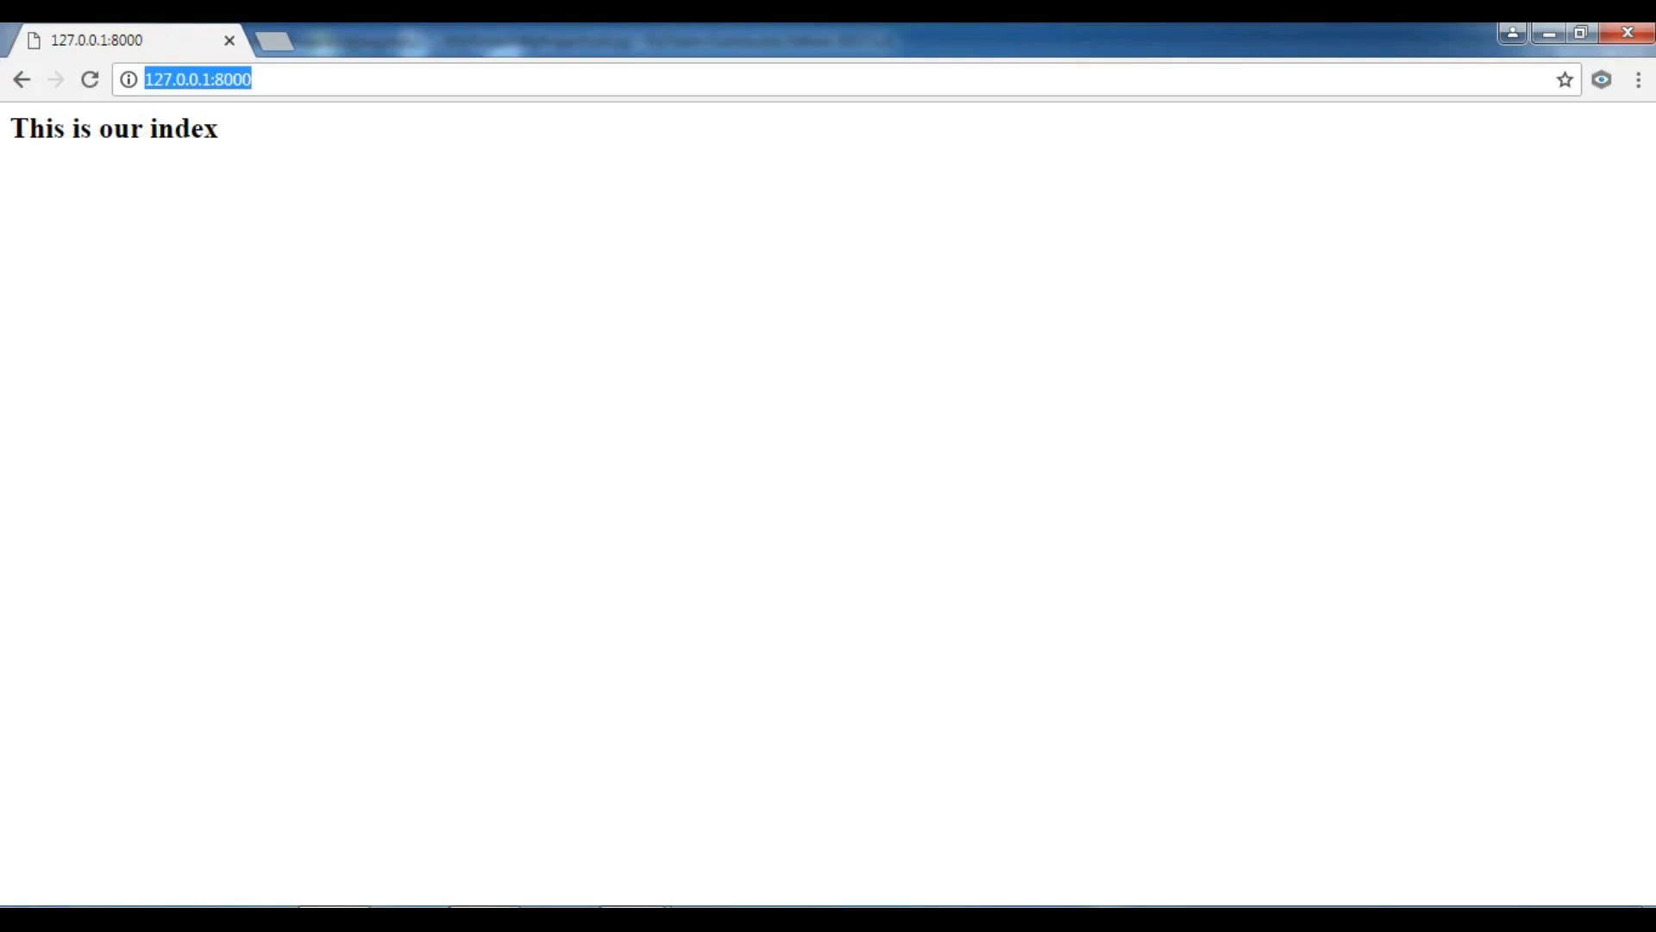
type("/co")
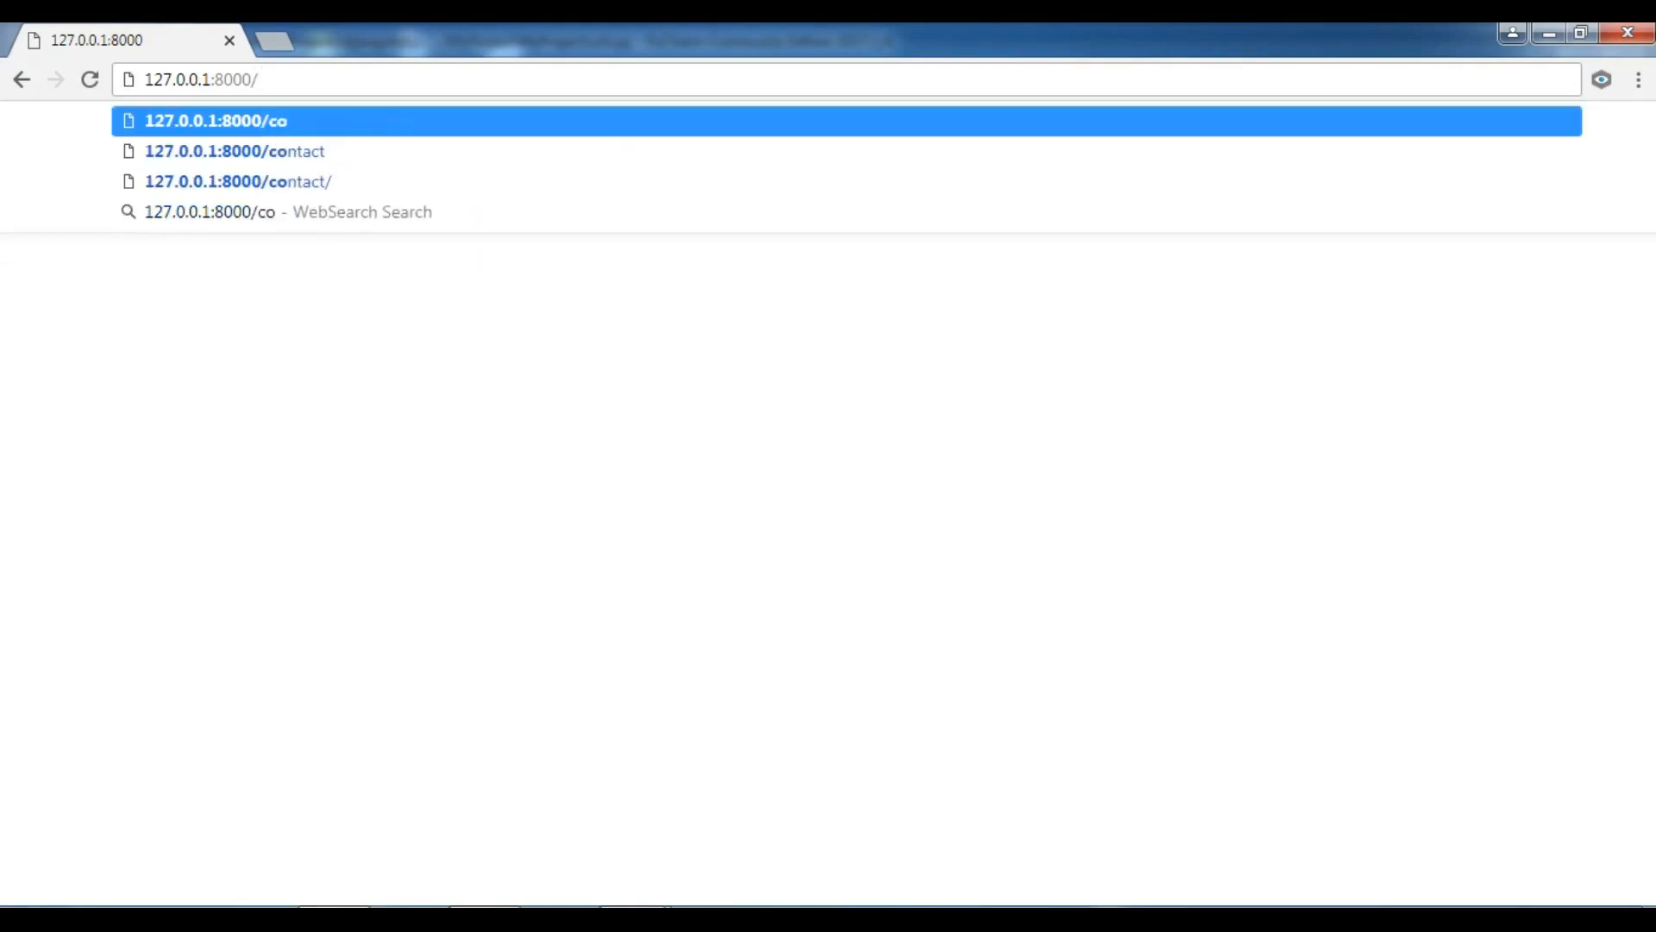